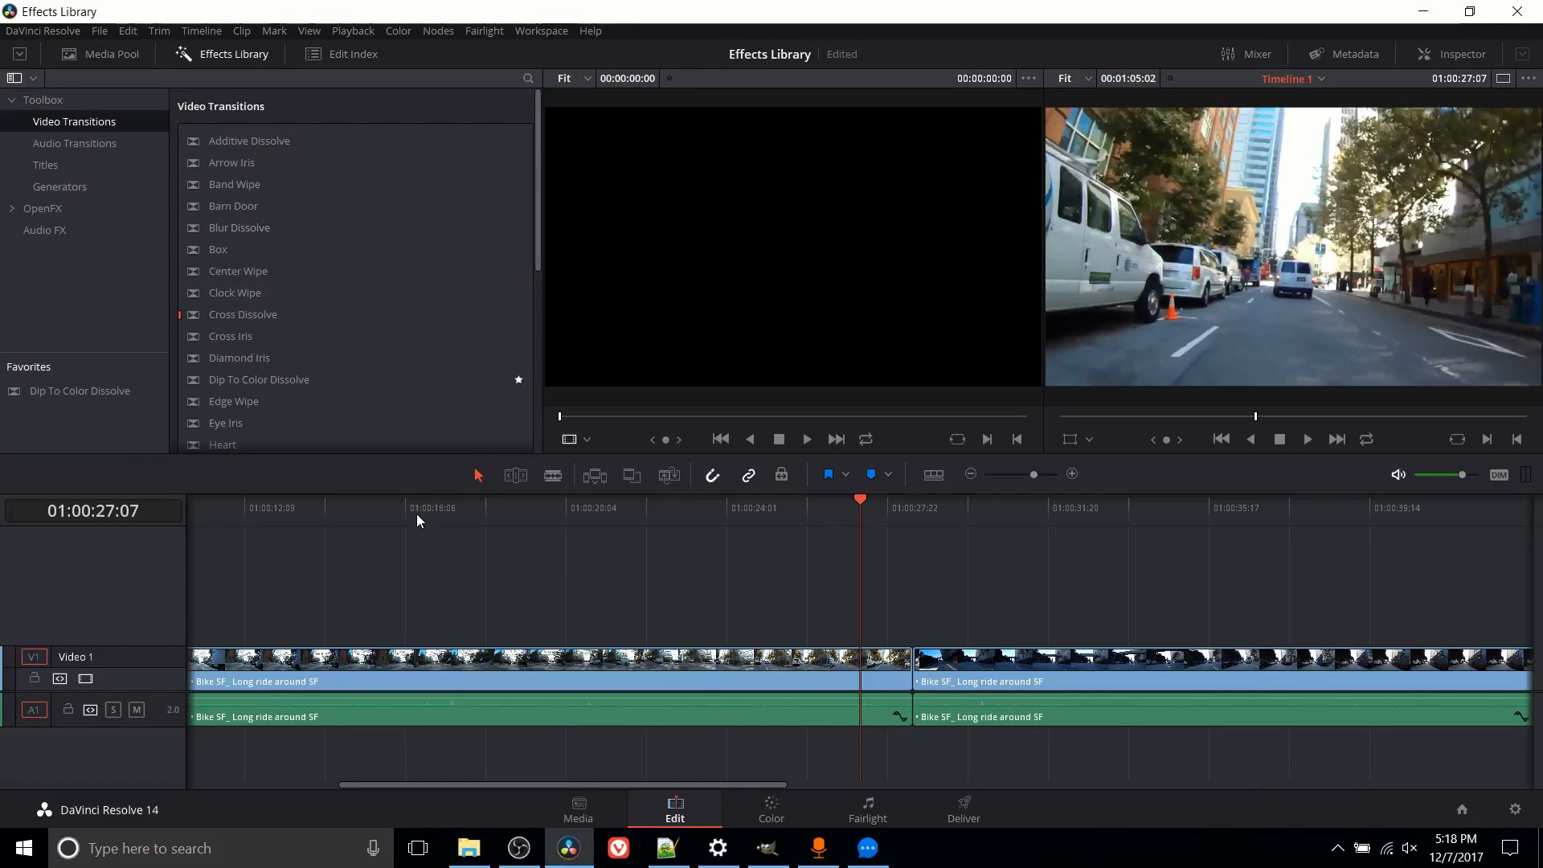
{"action": "mouse_move", "coordinate": [166, 135]}
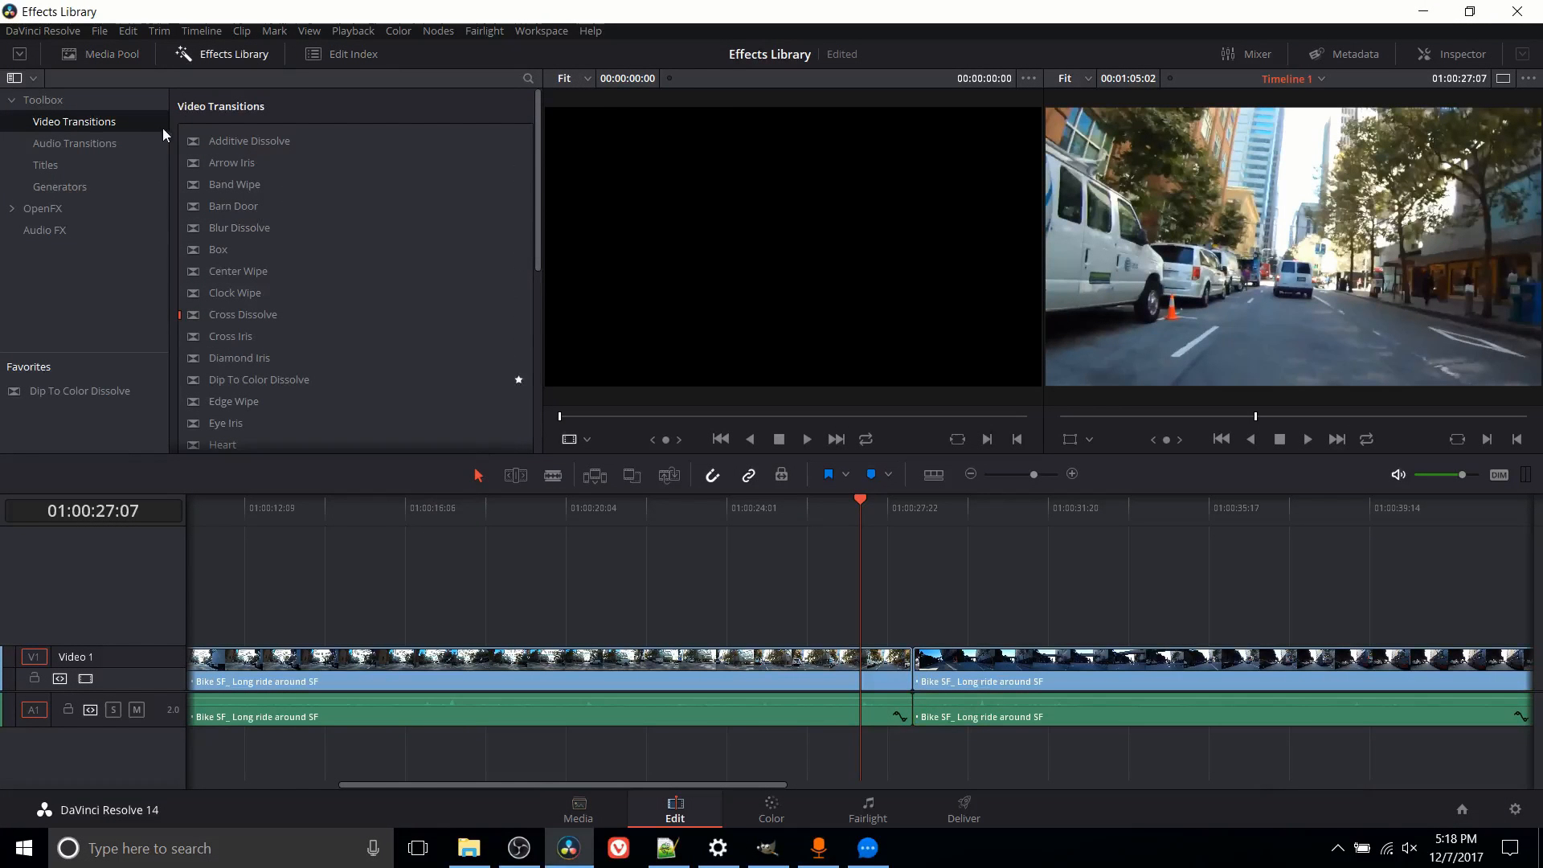
{"action": "mouse_move", "coordinate": [143, 262]}
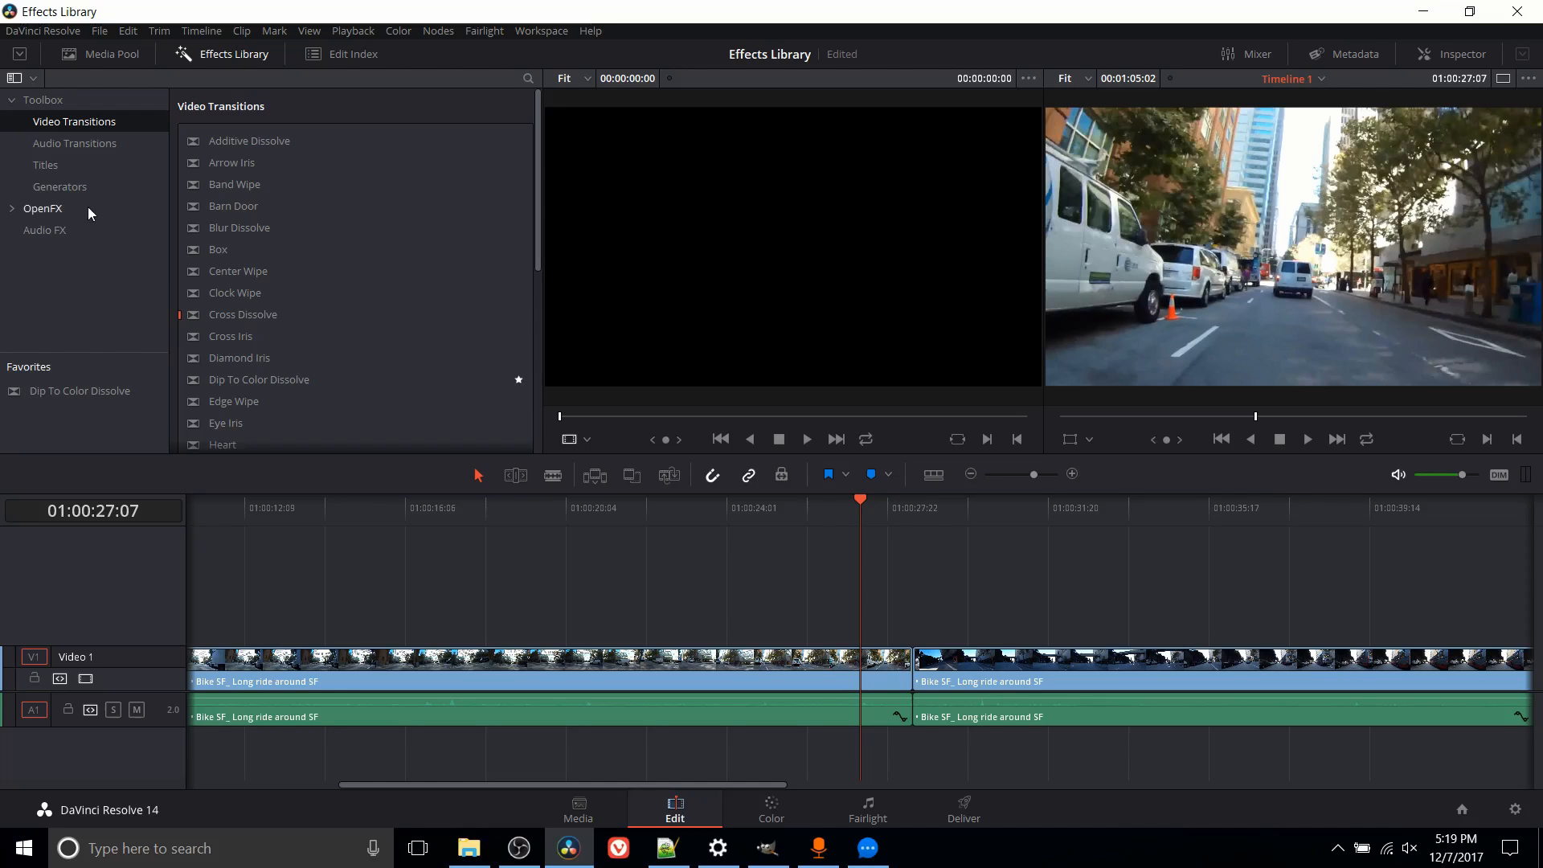
{"action": "mouse_move", "coordinate": [98, 275]}
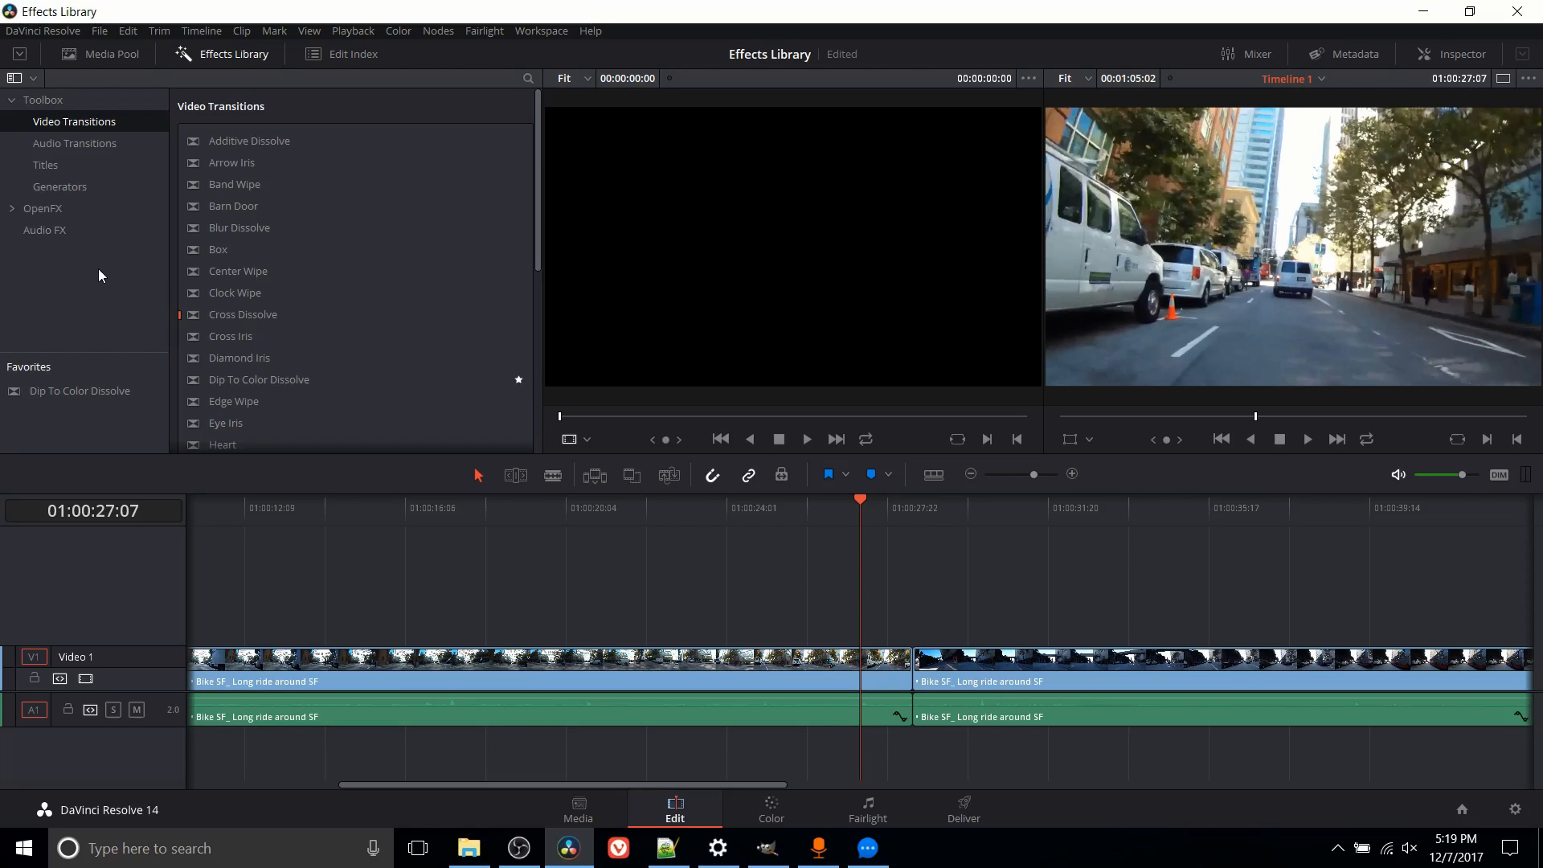
{"action": "mouse_move", "coordinate": [106, 270]}
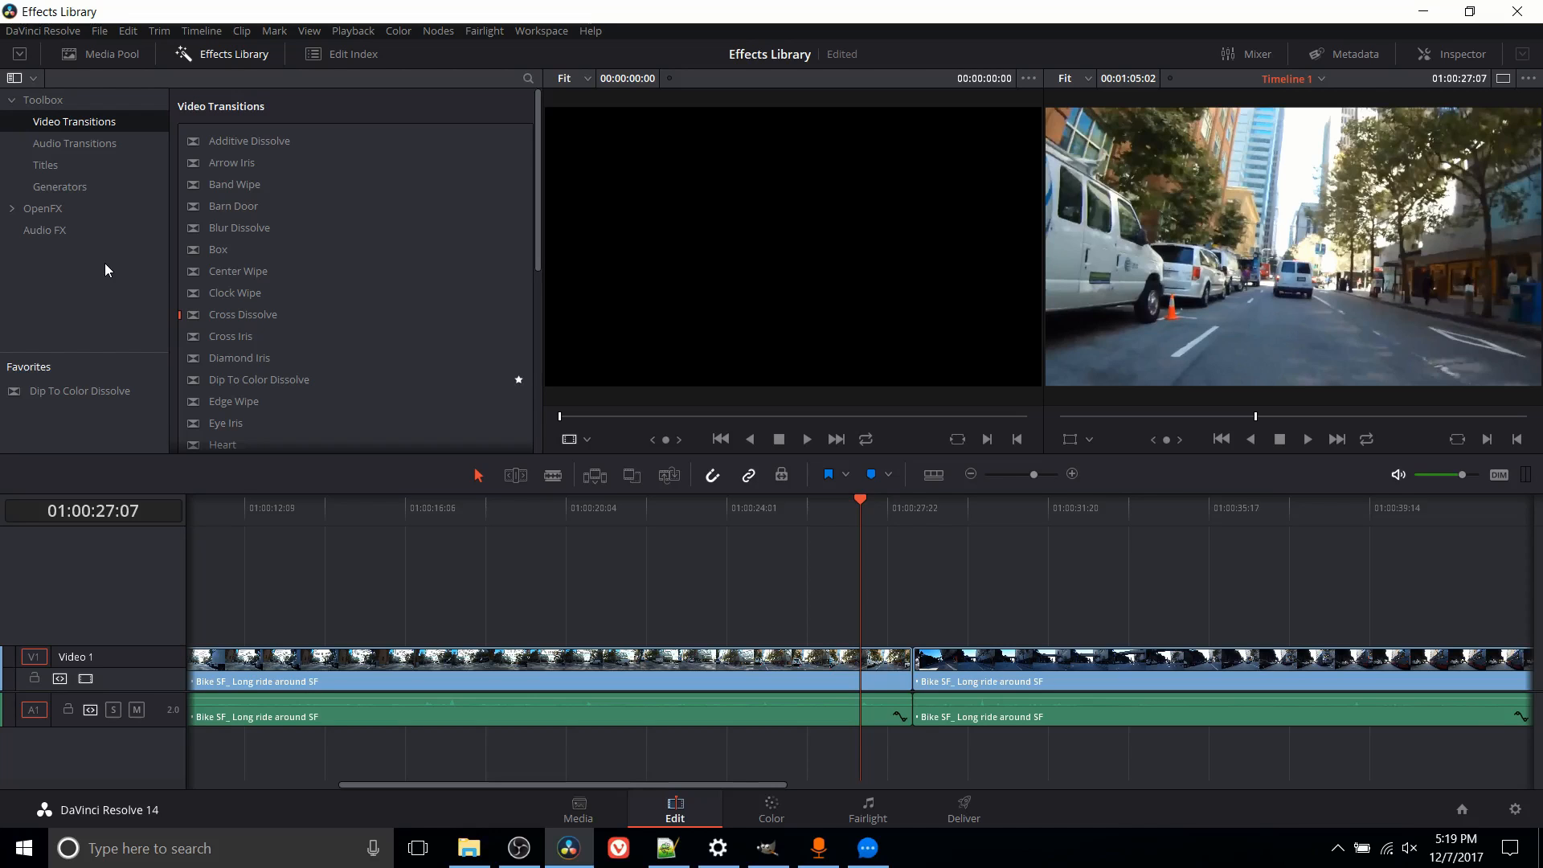
{"action": "mouse_move", "coordinate": [100, 157]}
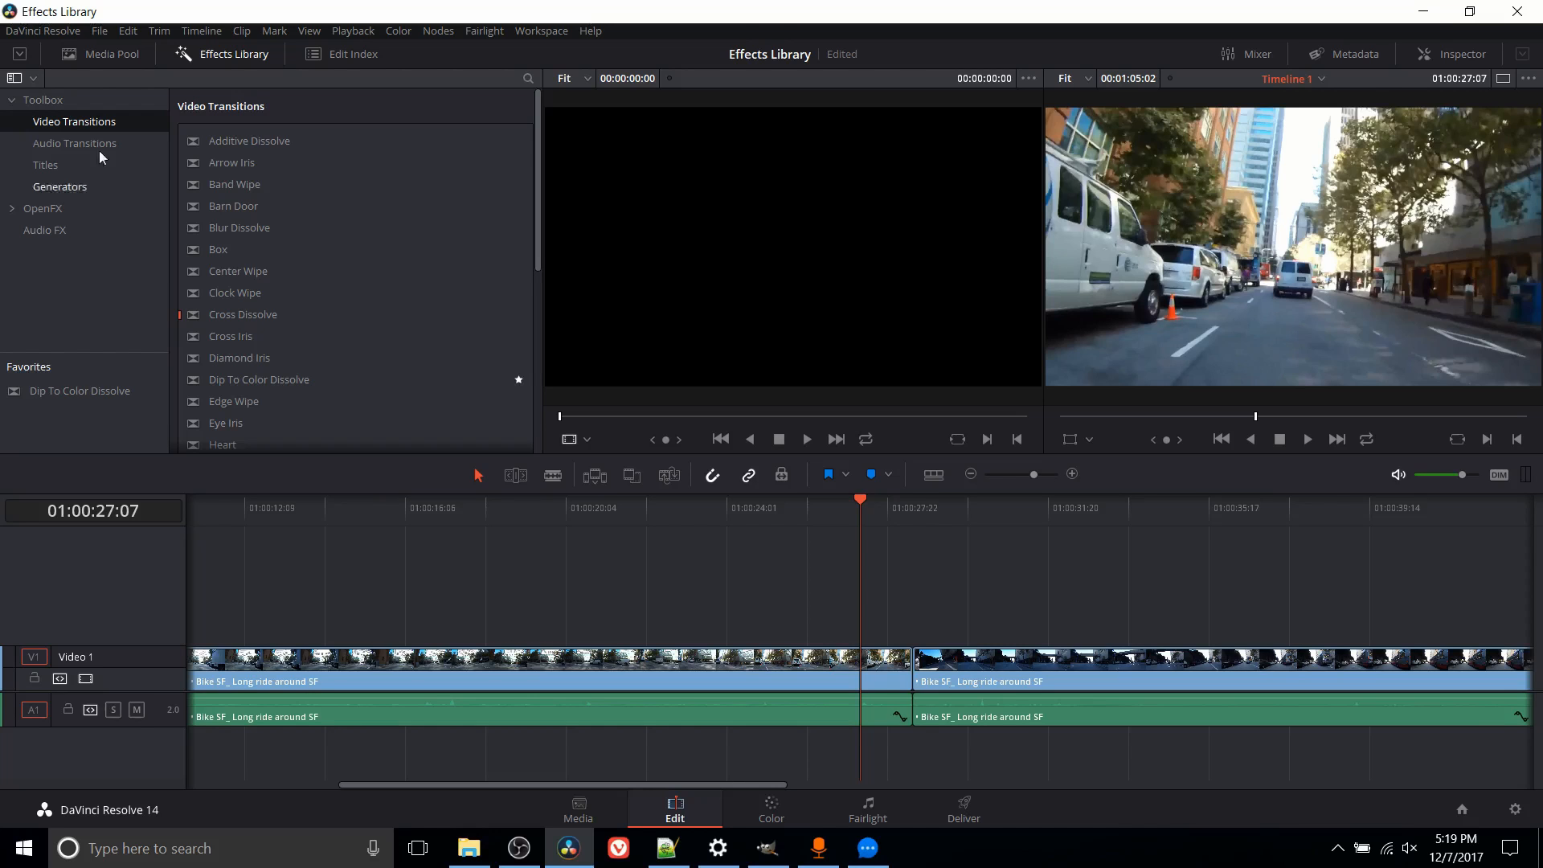
- Browse the Effects Library's Audio Transitions and Titles, ending on the Generators list
{"action": "left_click", "coordinate": [76, 143]}
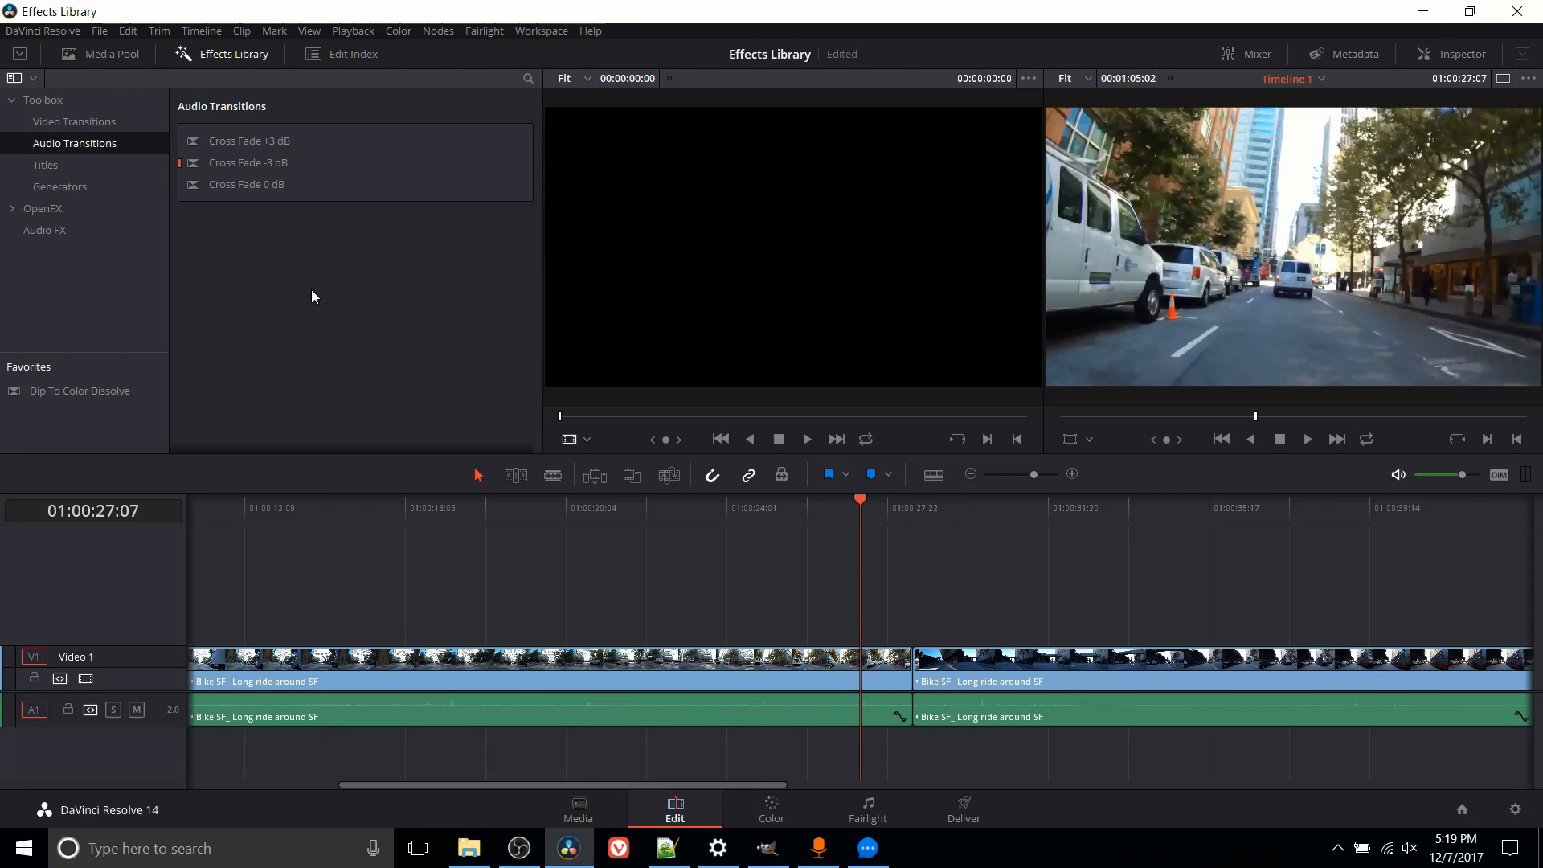
{"action": "mouse_move", "coordinate": [274, 246]}
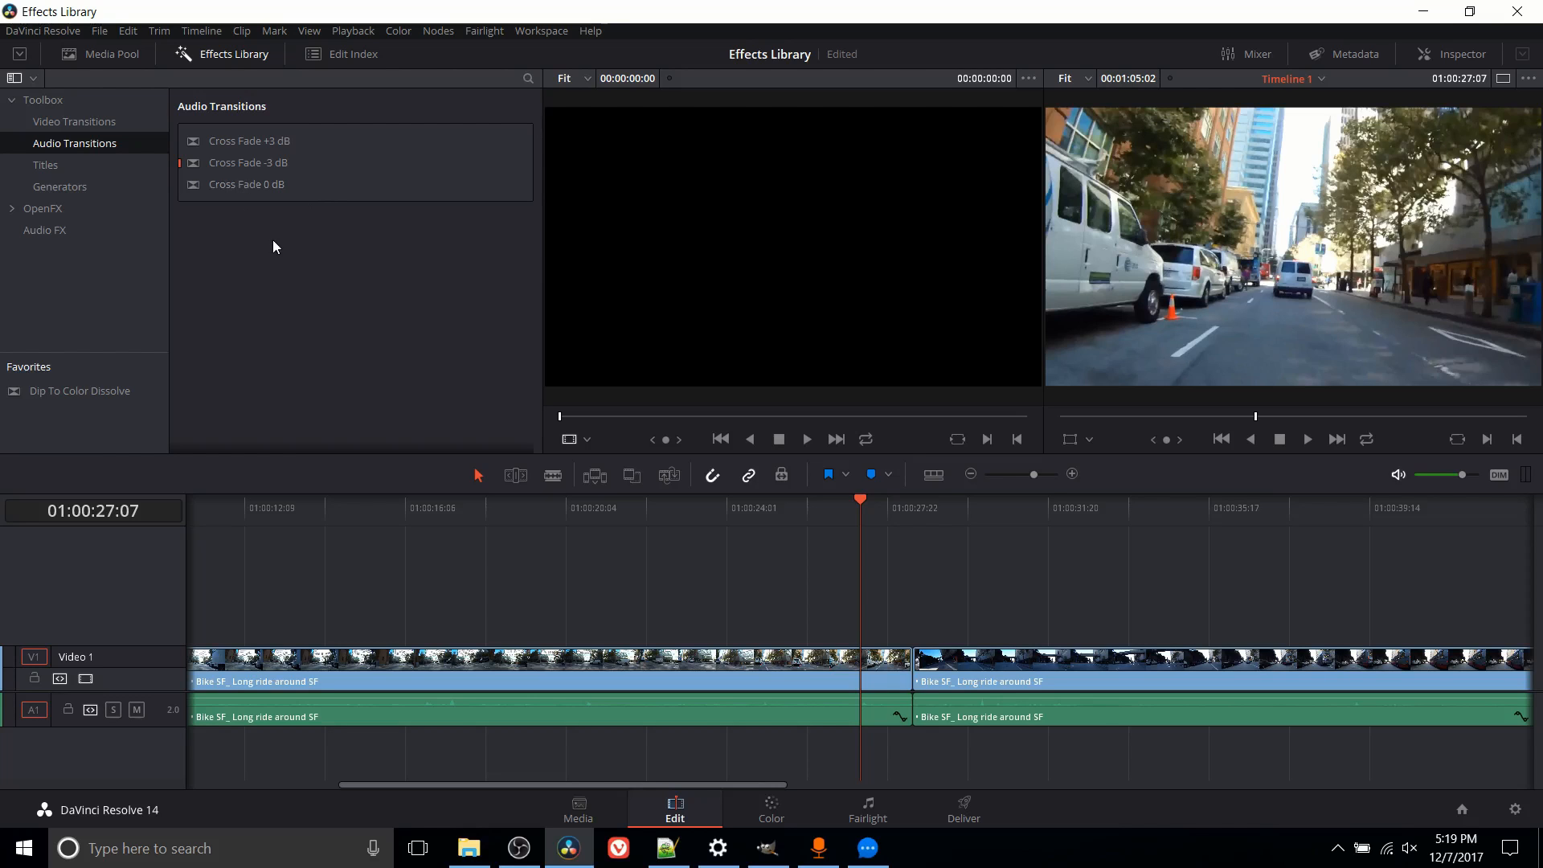
{"action": "mouse_move", "coordinate": [246, 183]}
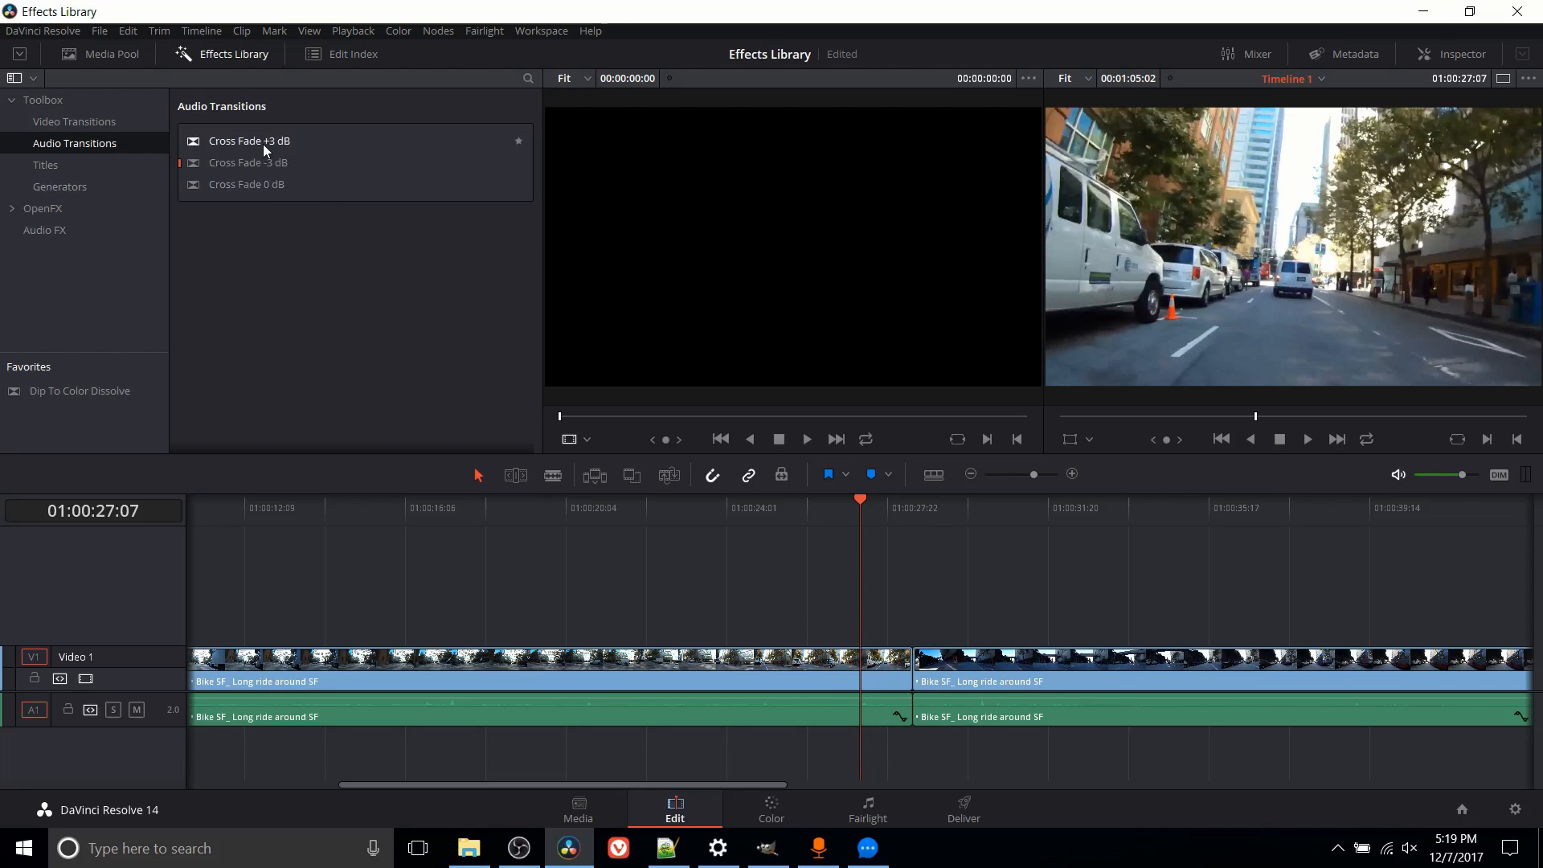
{"action": "left_click", "coordinate": [45, 164]}
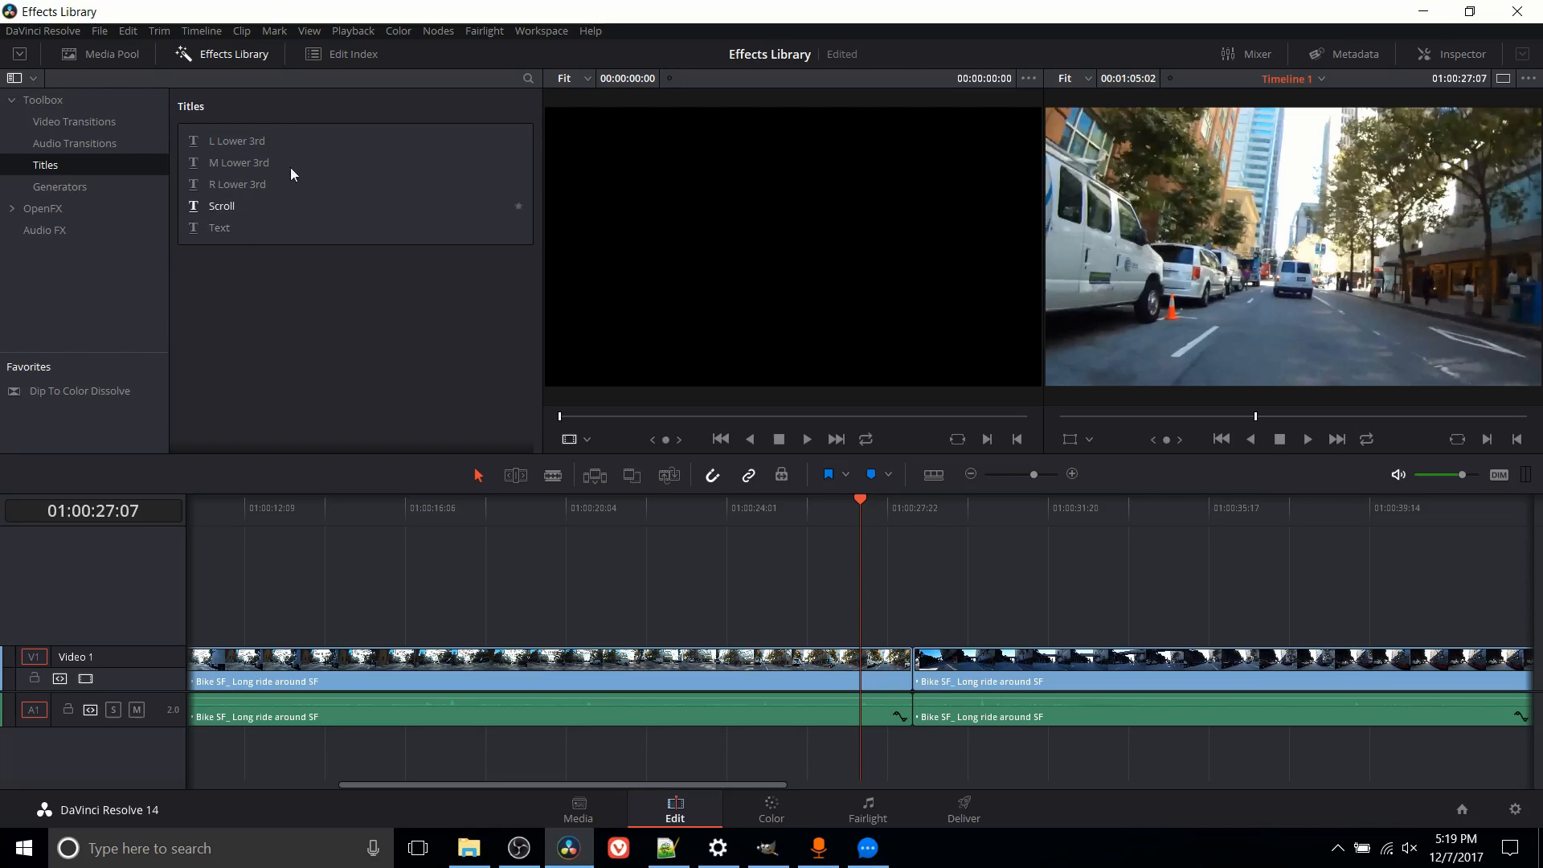
{"action": "mouse_move", "coordinate": [282, 281]}
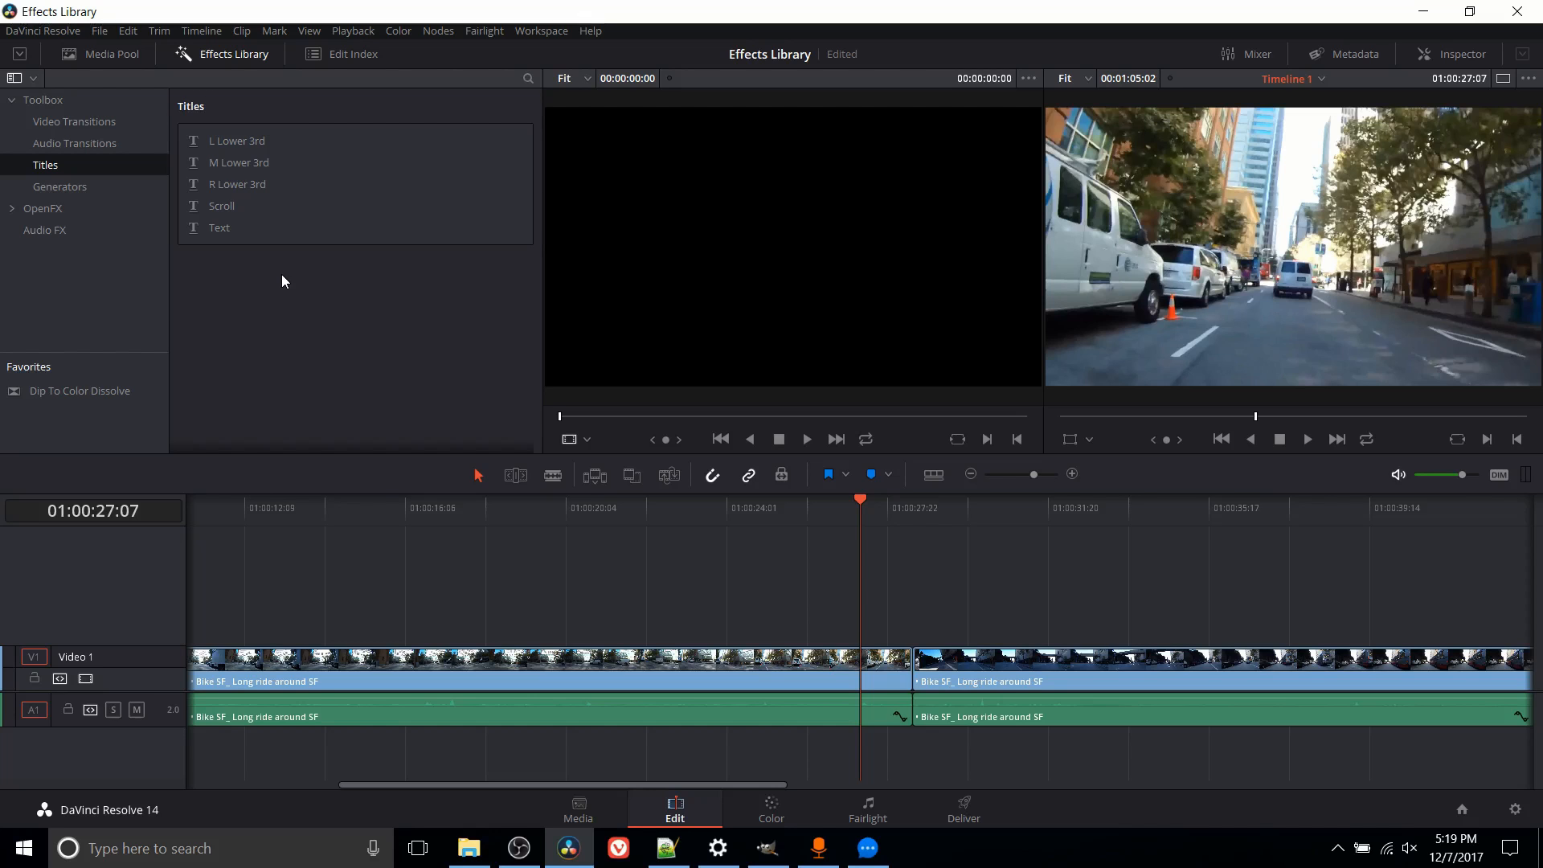
{"action": "left_click", "coordinate": [60, 187]}
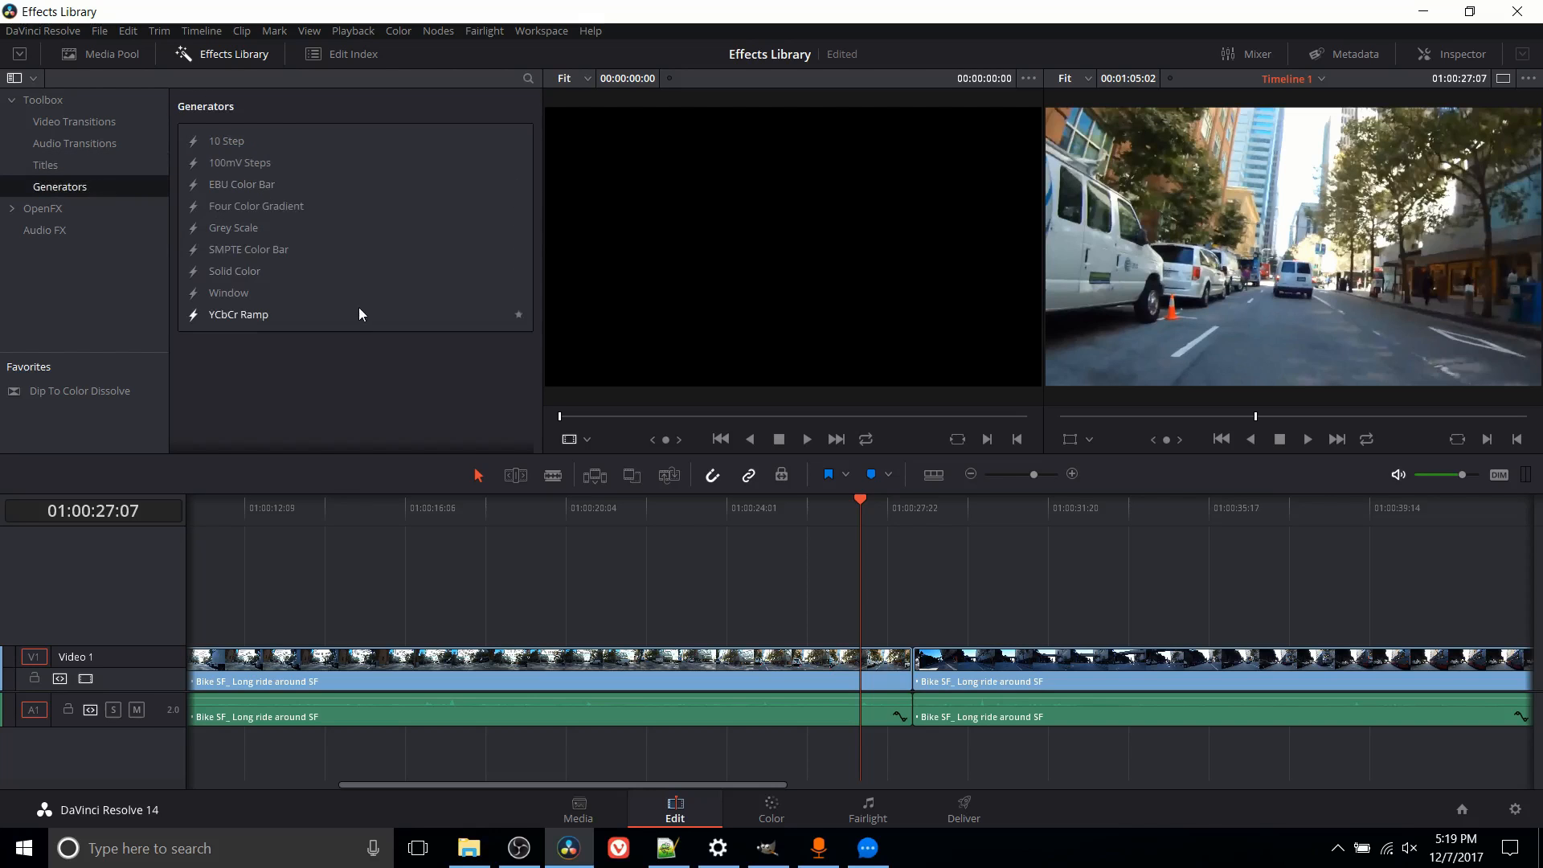
{"action": "mouse_move", "coordinate": [370, 360]}
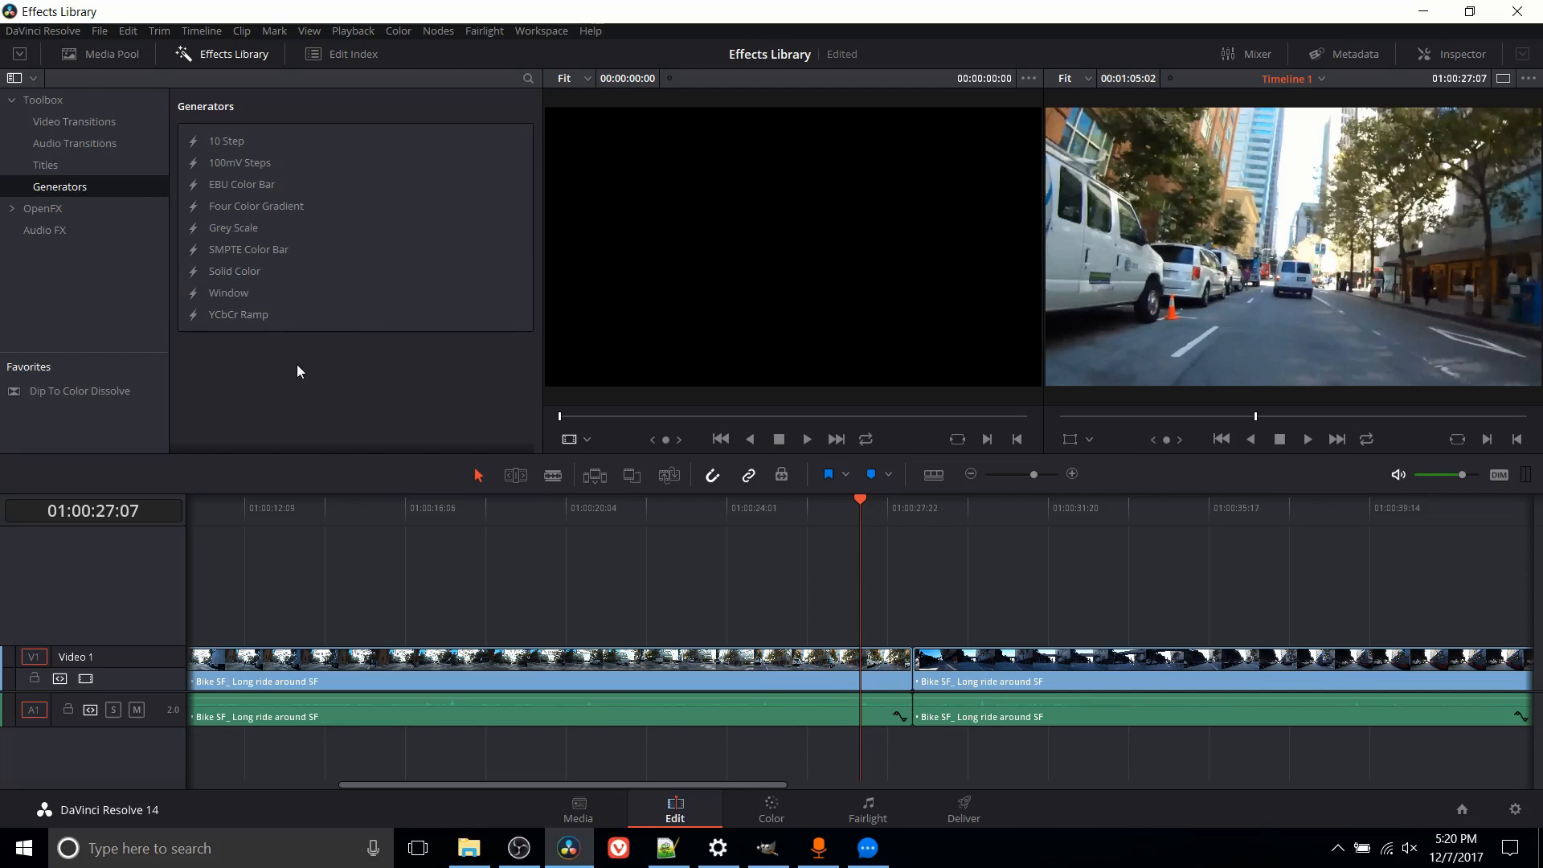
- Review Video Transitions, then add a 24-frame Cross Dissolve at the cut between the bike clips
{"action": "left_click", "coordinate": [74, 120]}
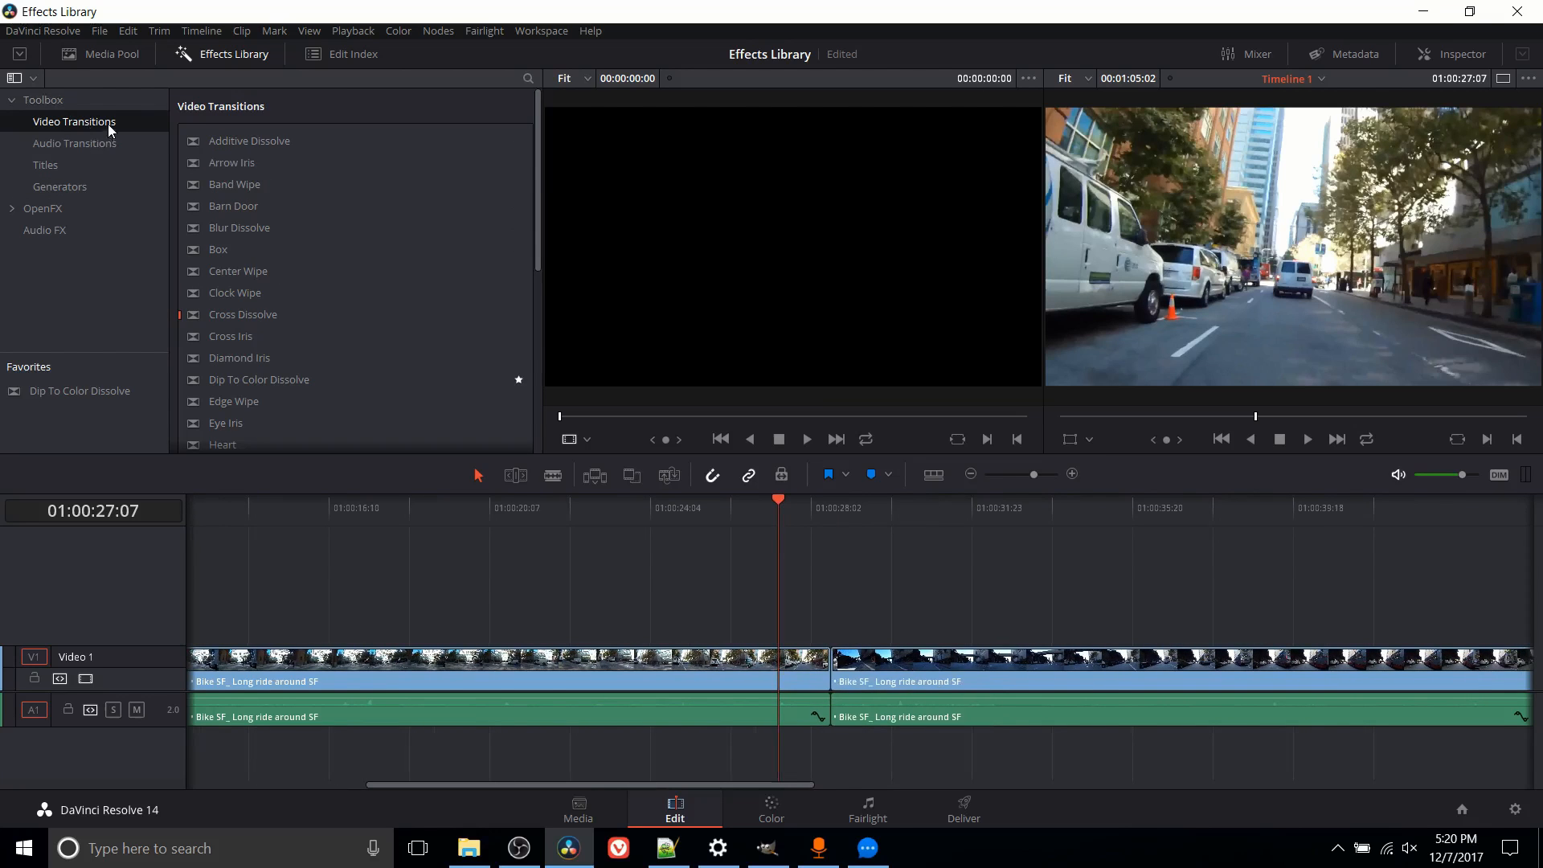
{"action": "scroll", "scroll_direction": "down", "scroll_amount": 3}
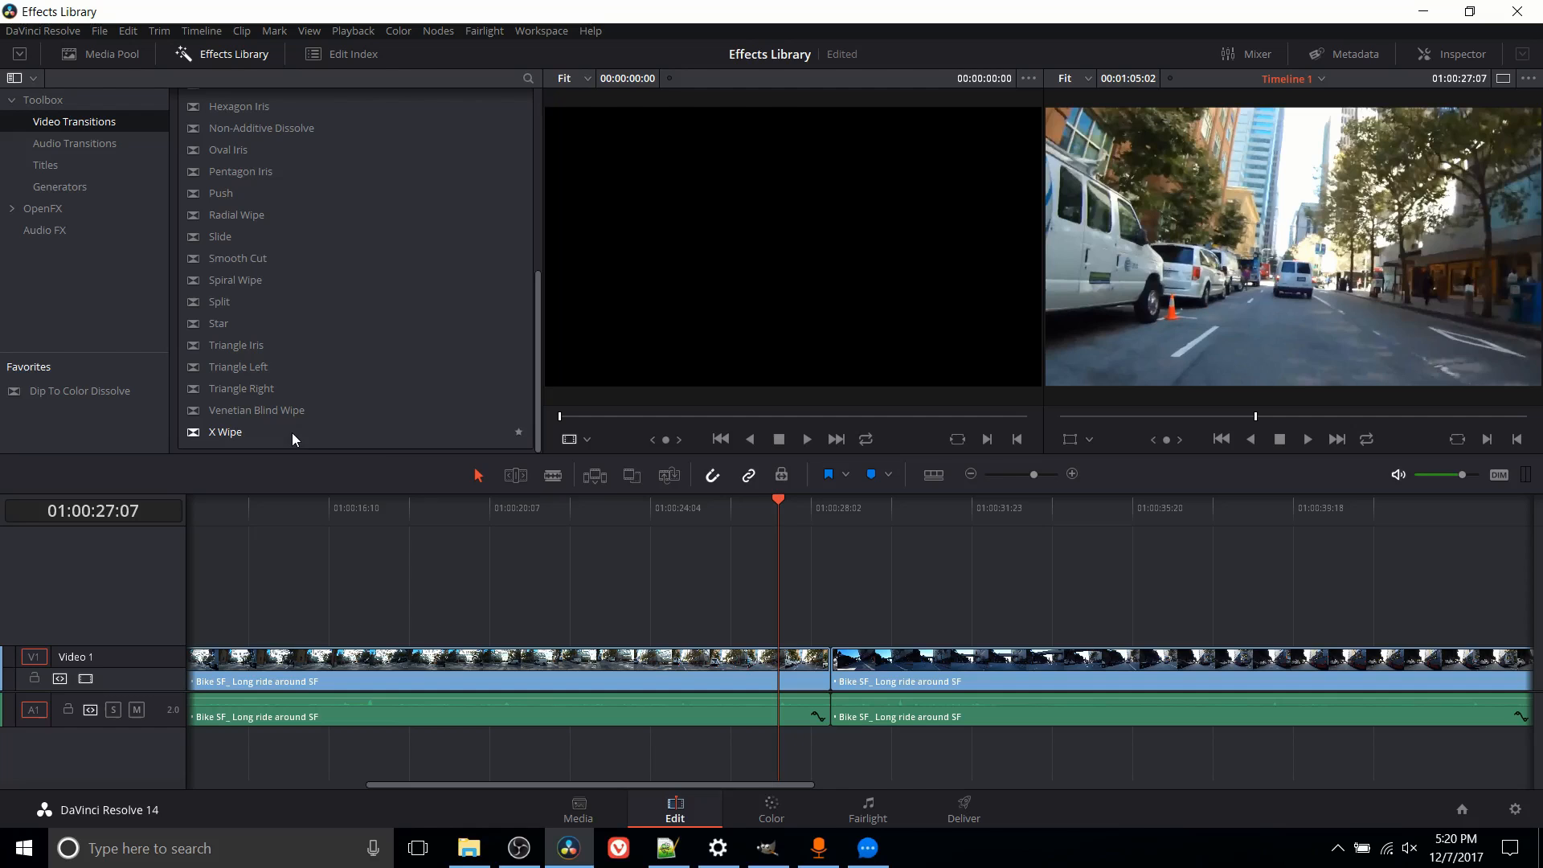
{"action": "scroll", "scroll_direction": "up", "scroll_amount": 3}
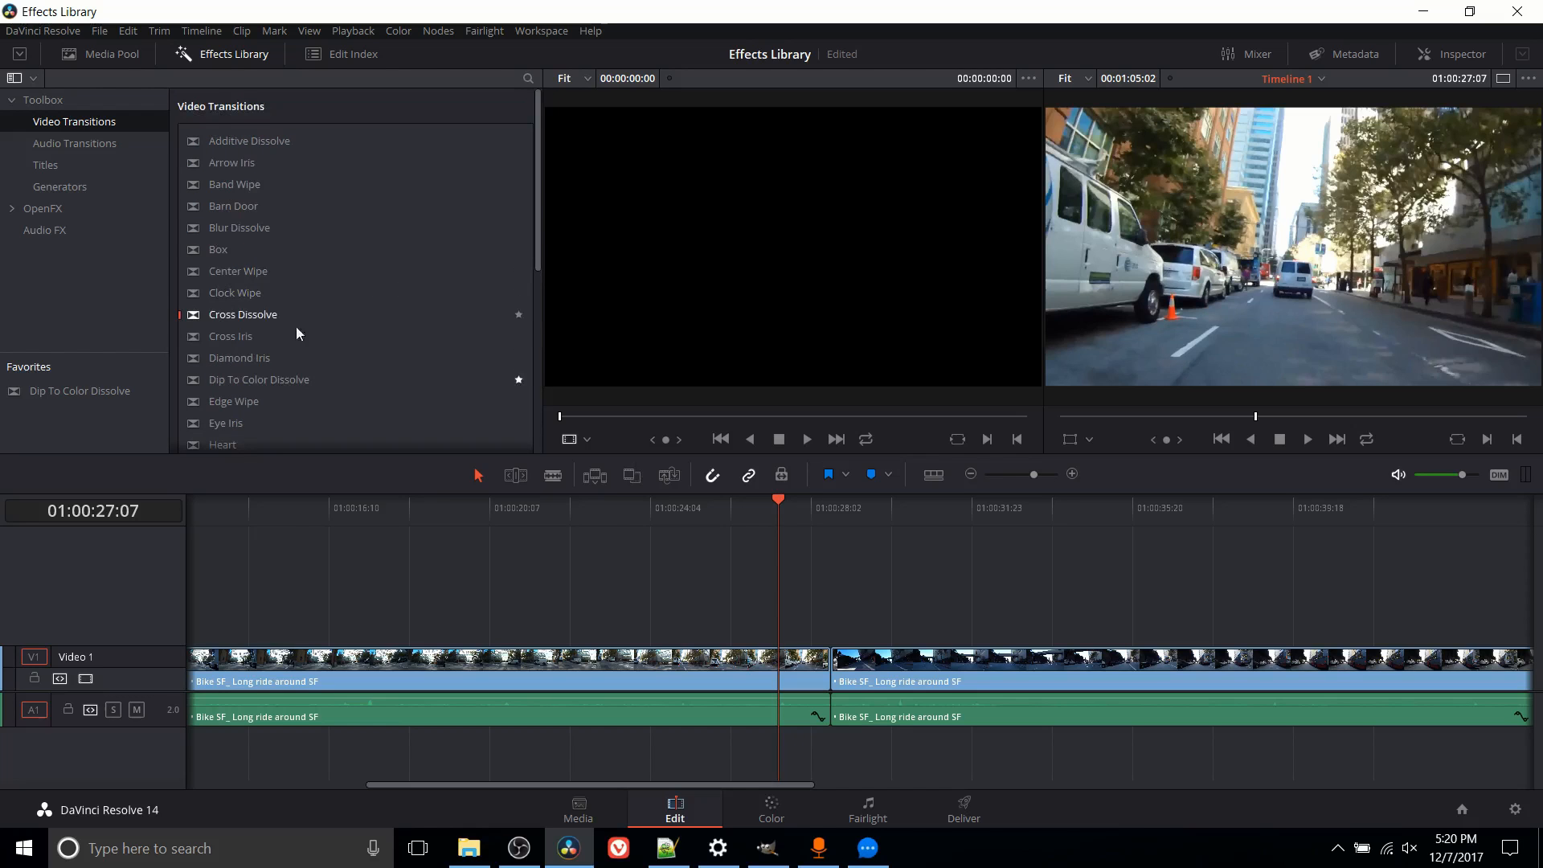
{"action": "mouse_move", "coordinate": [795, 647]}
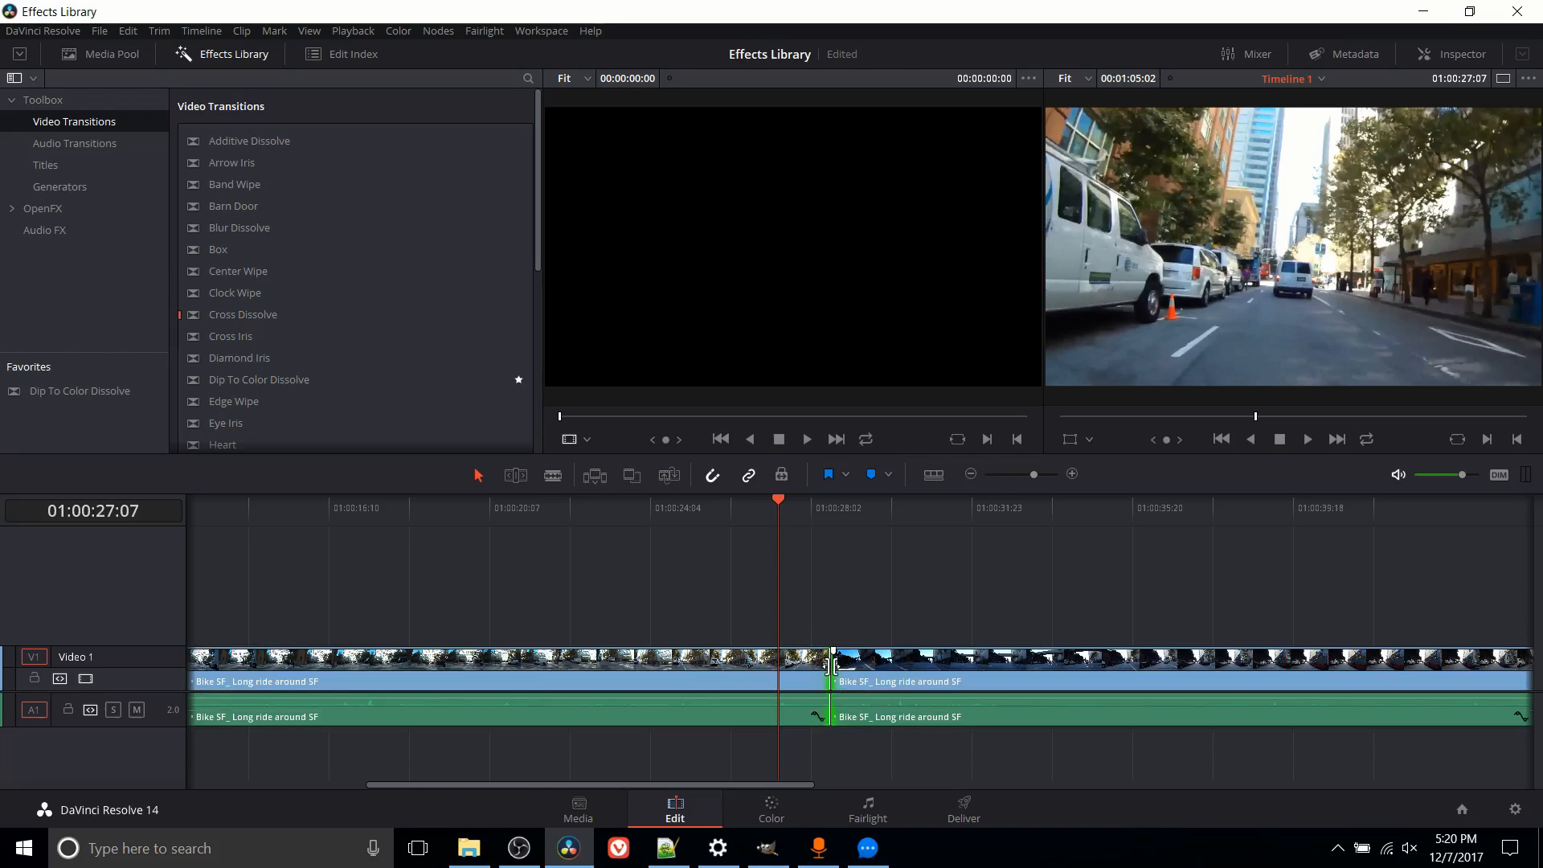
{"action": "right_click", "coordinate": [829, 663]}
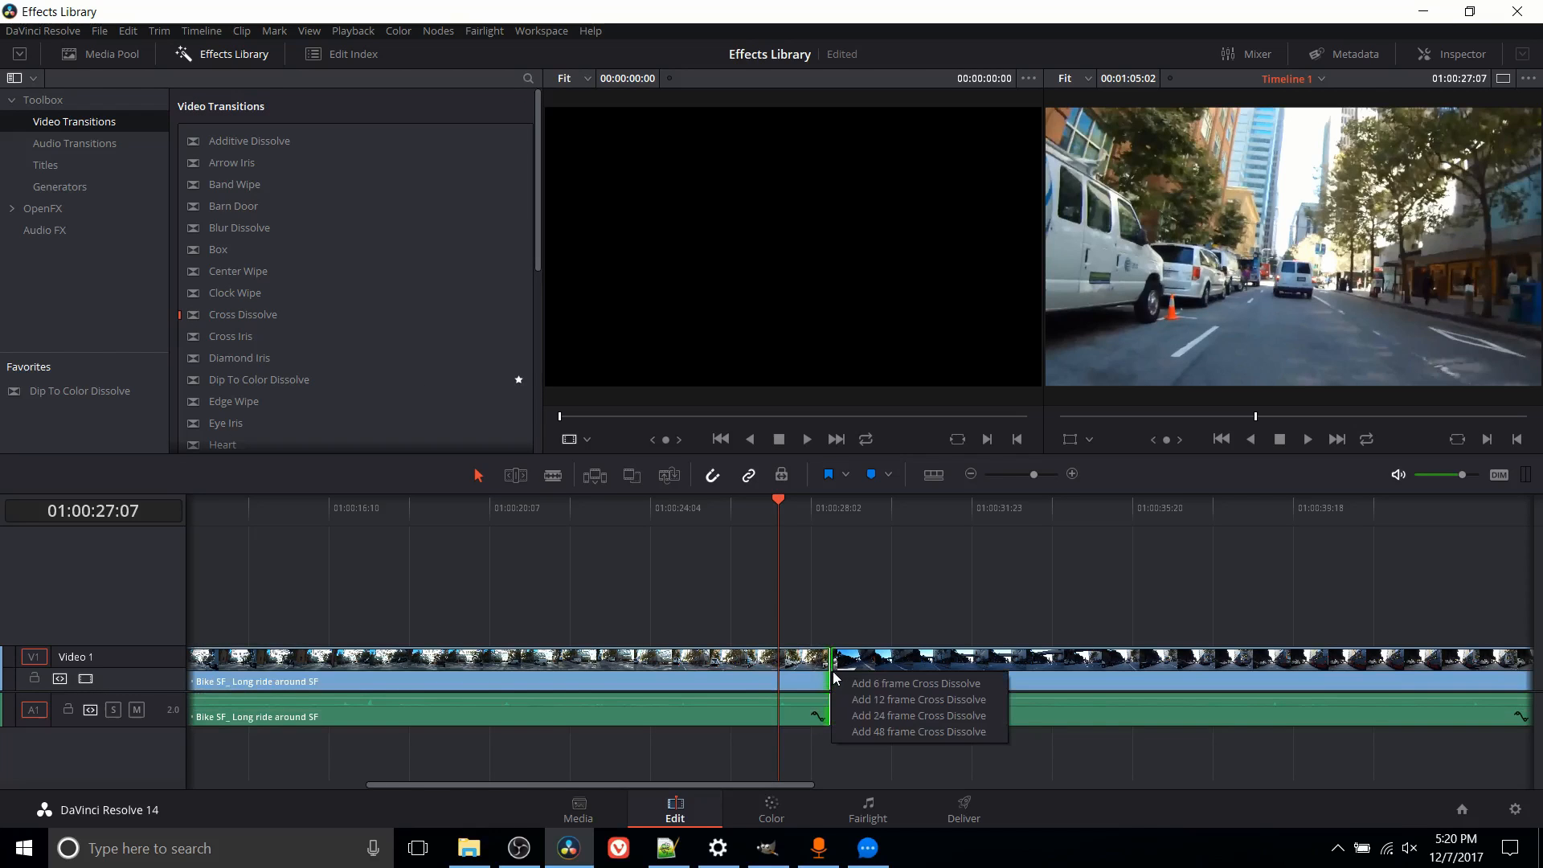
{"action": "mouse_move", "coordinate": [916, 715]}
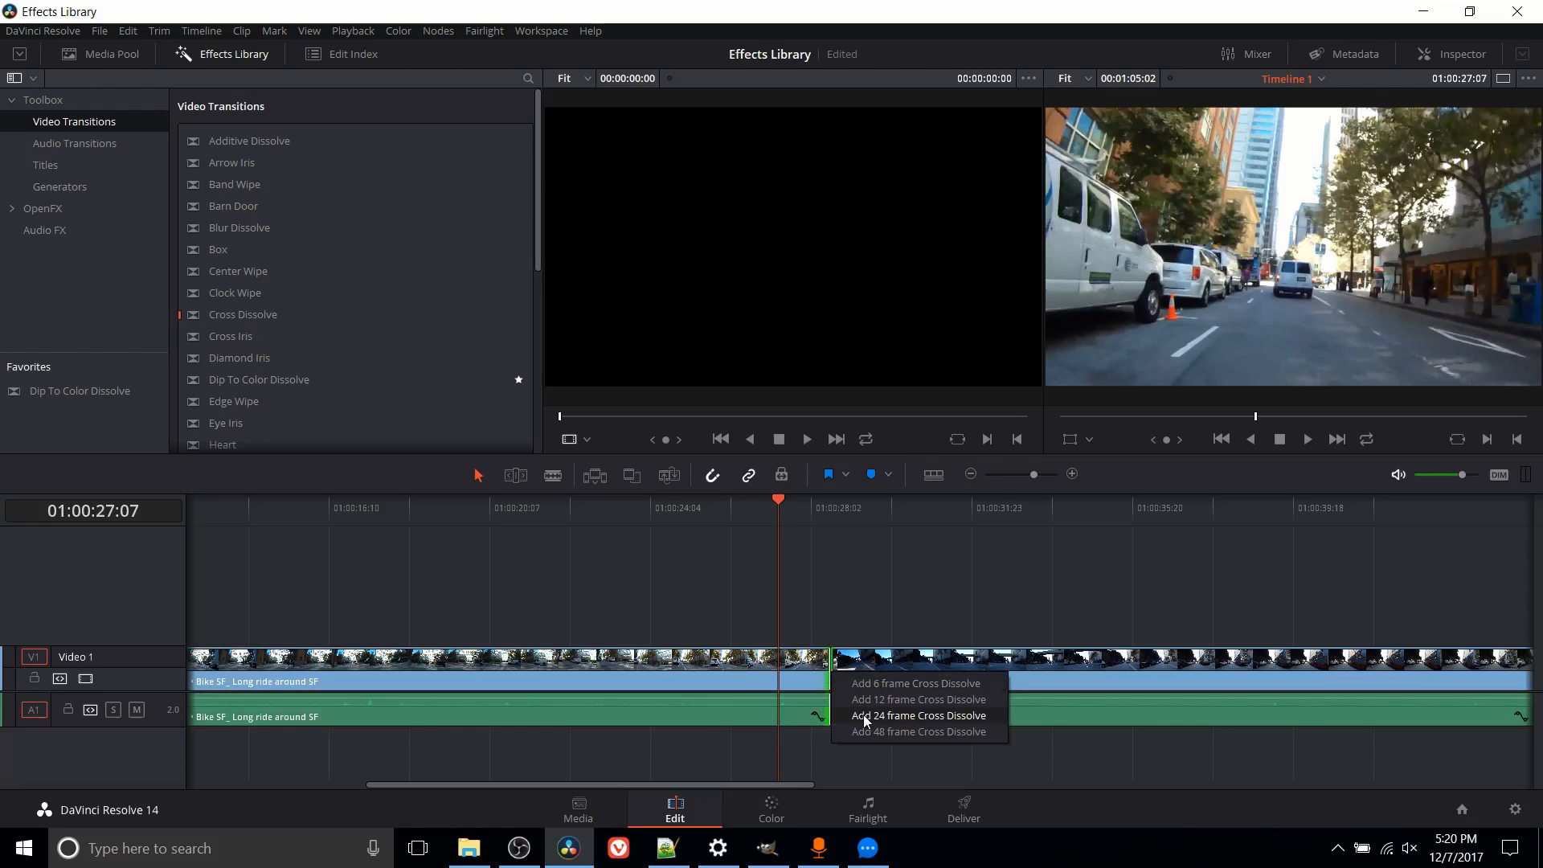
{"action": "mouse_move", "coordinate": [866, 718]}
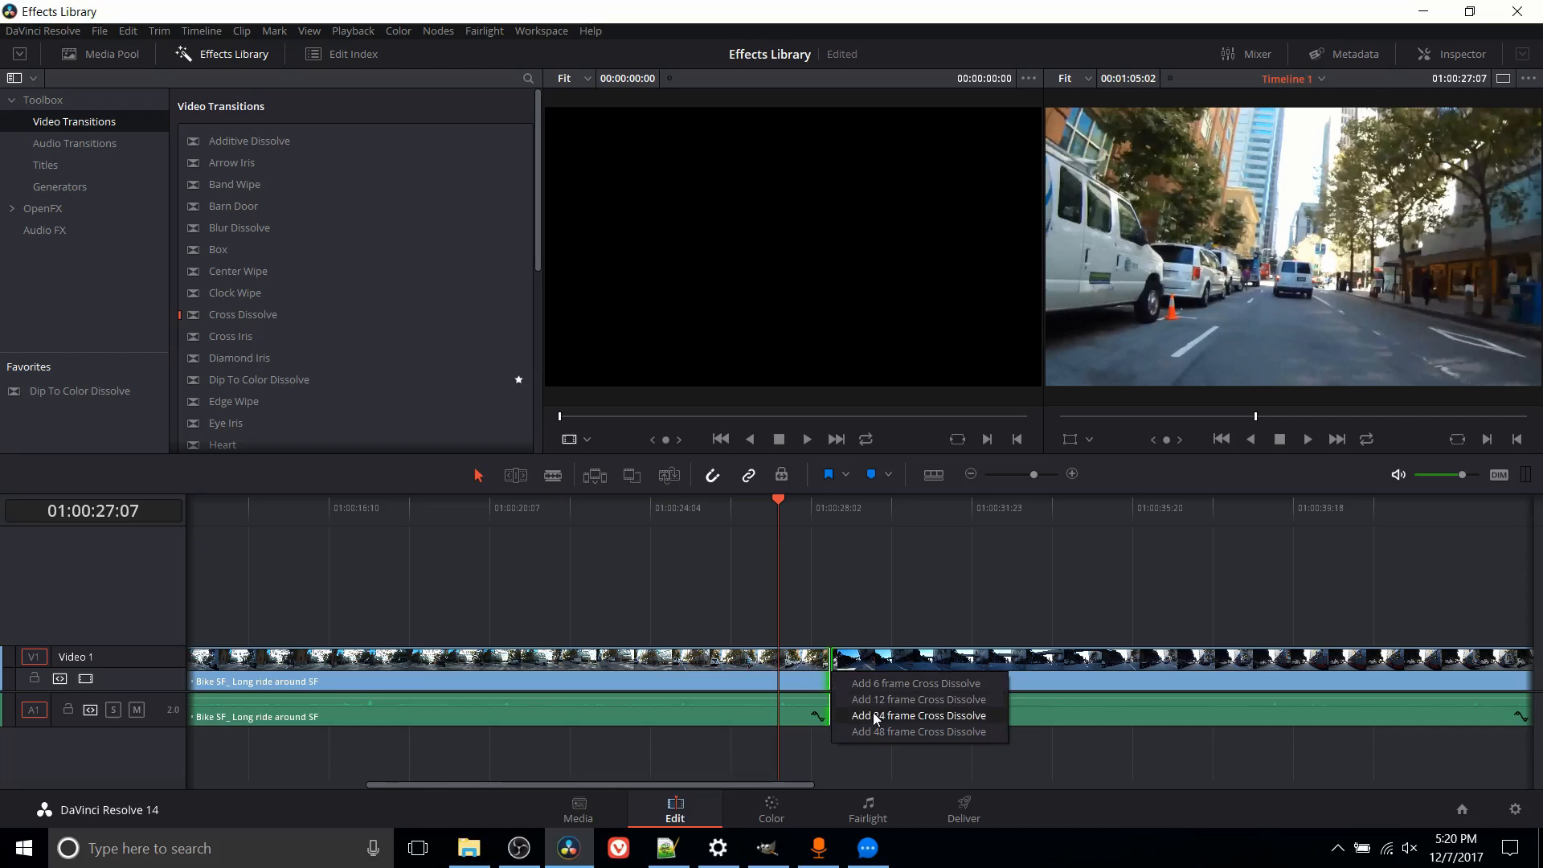
{"action": "left_click", "coordinate": [917, 715]}
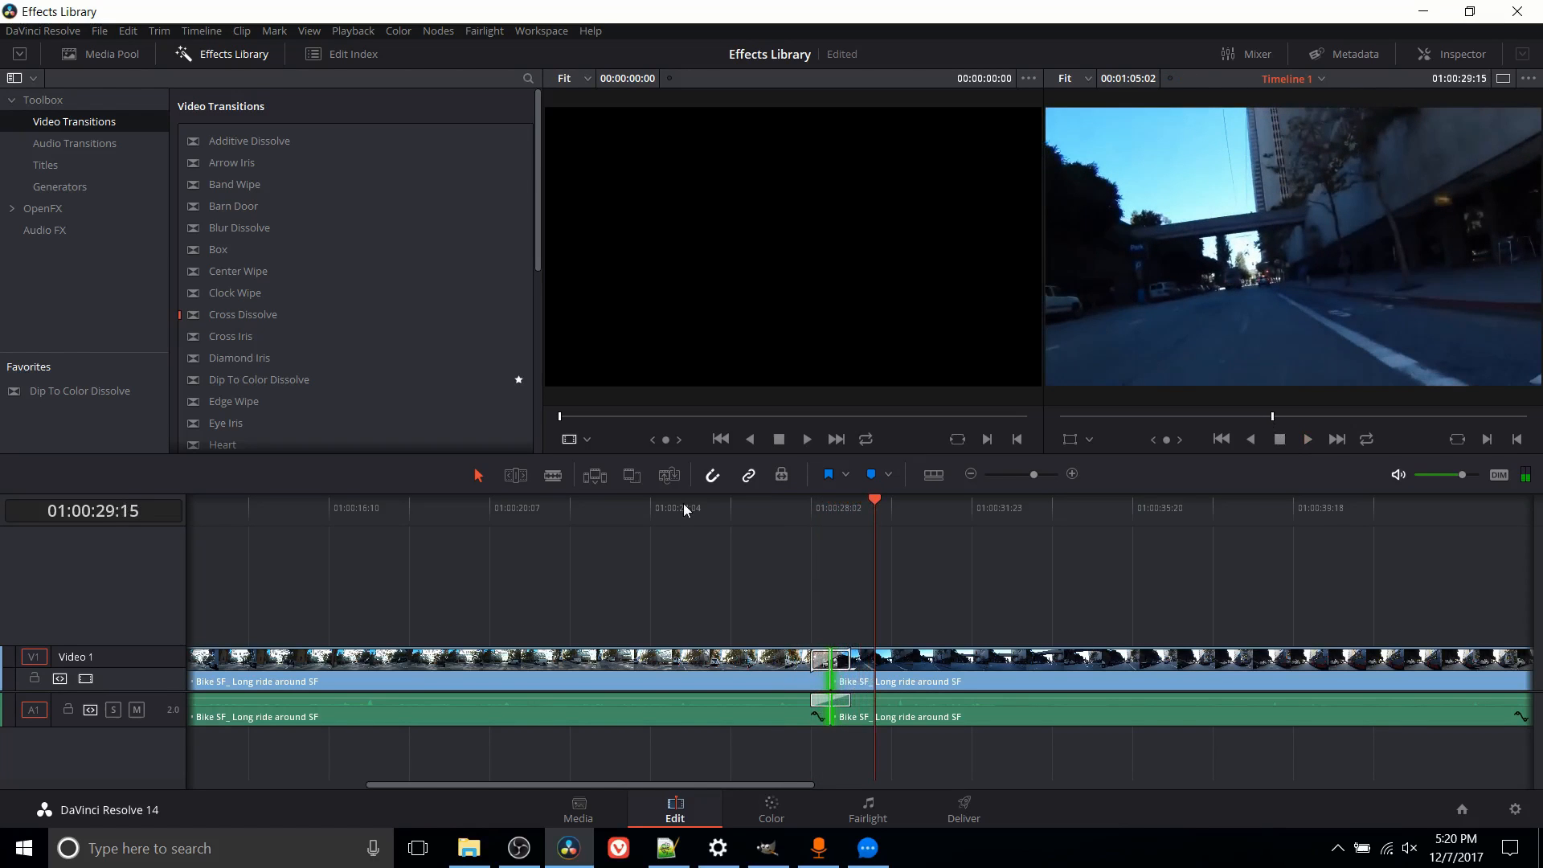
{"action": "mouse_move", "coordinate": [826, 540]}
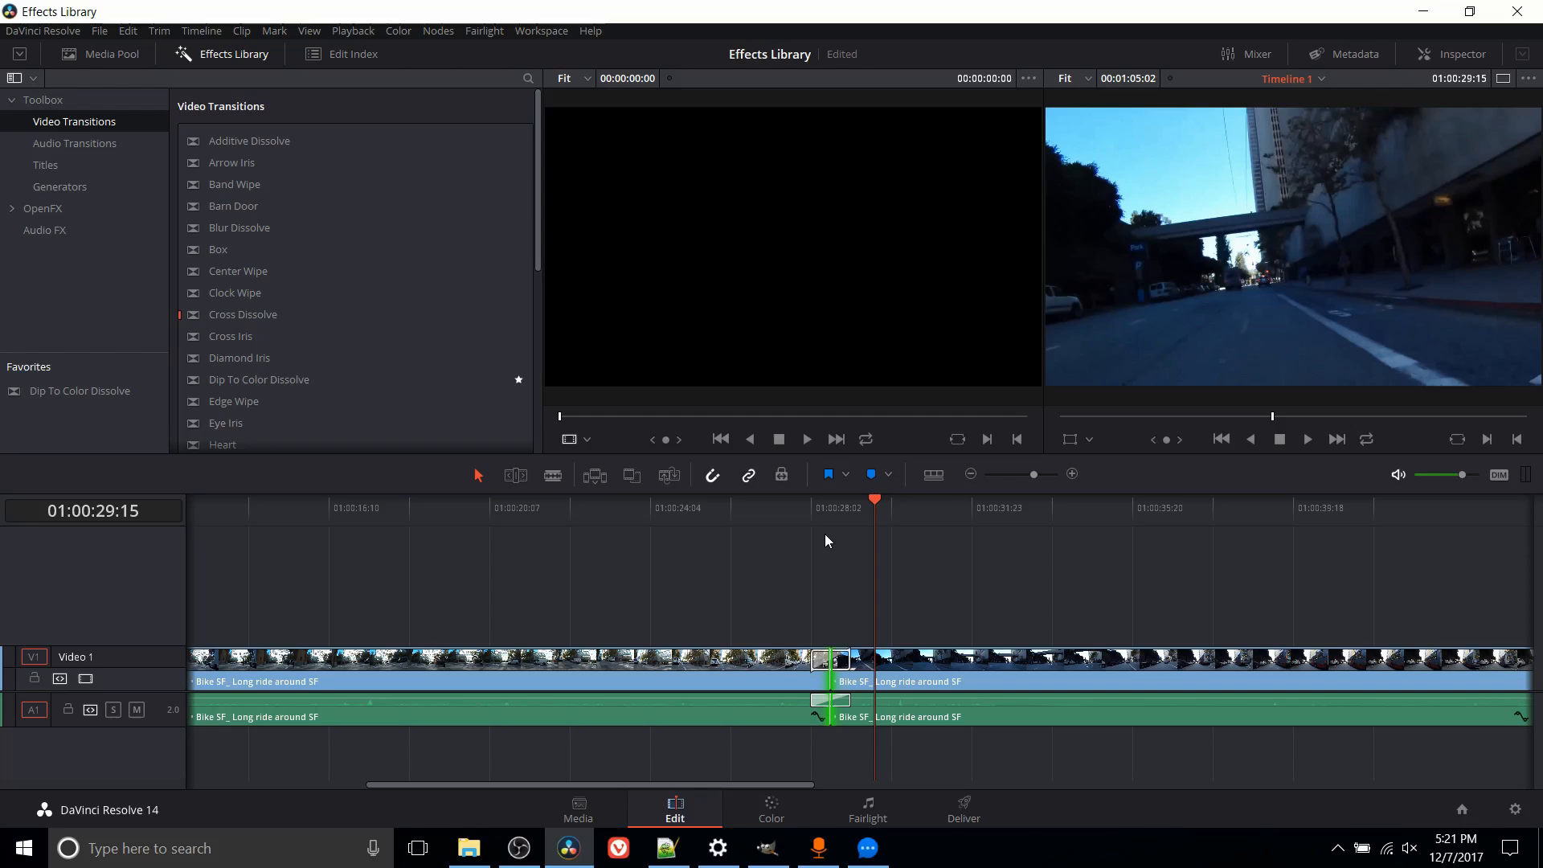
{"action": "mouse_move", "coordinate": [802, 492]}
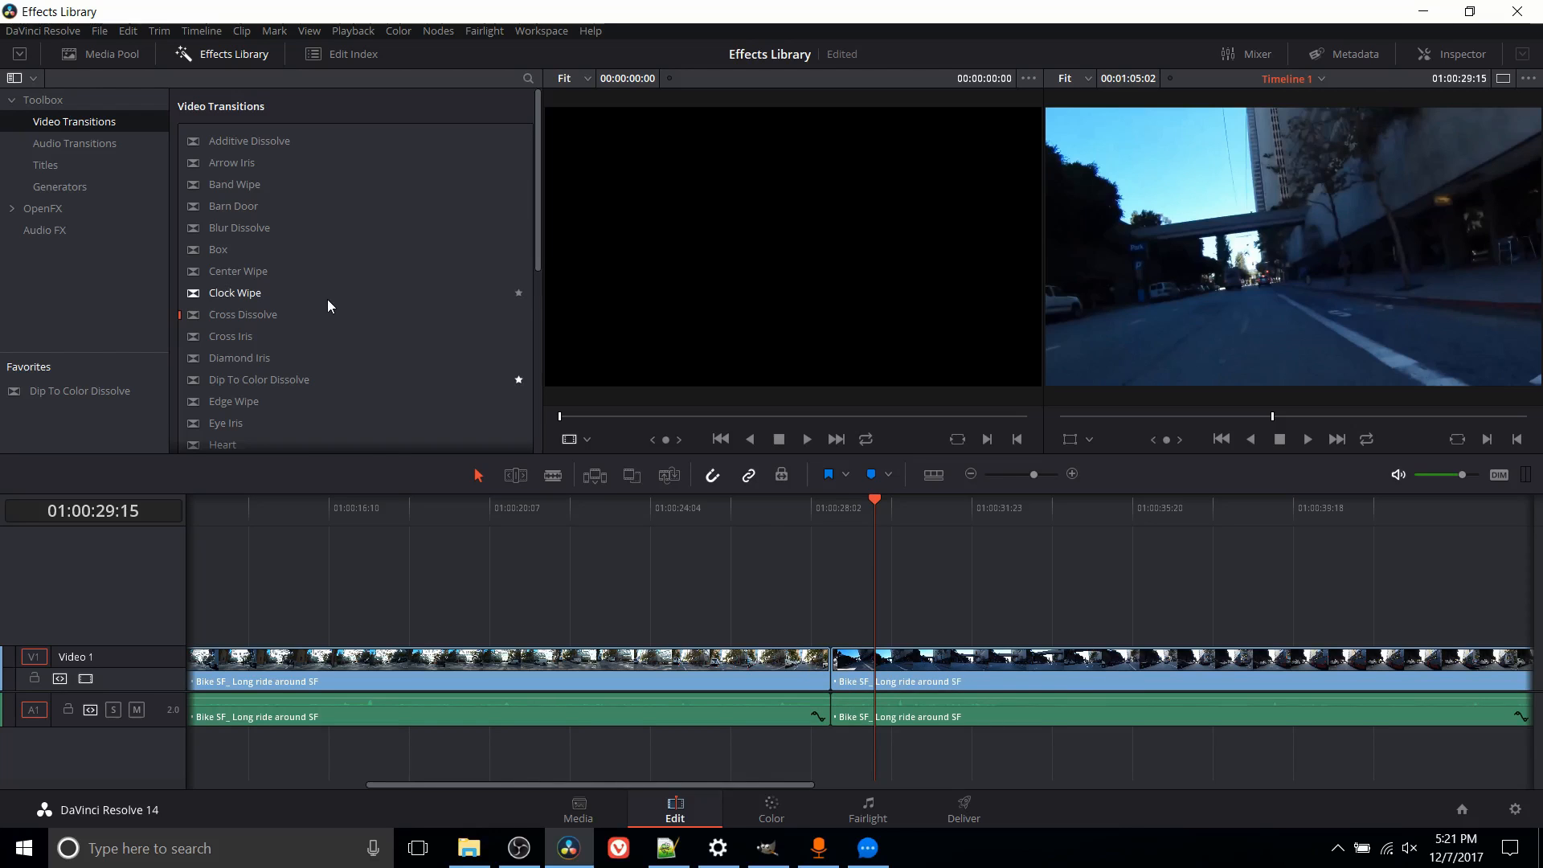
{"action": "mouse_move", "coordinate": [300, 206]}
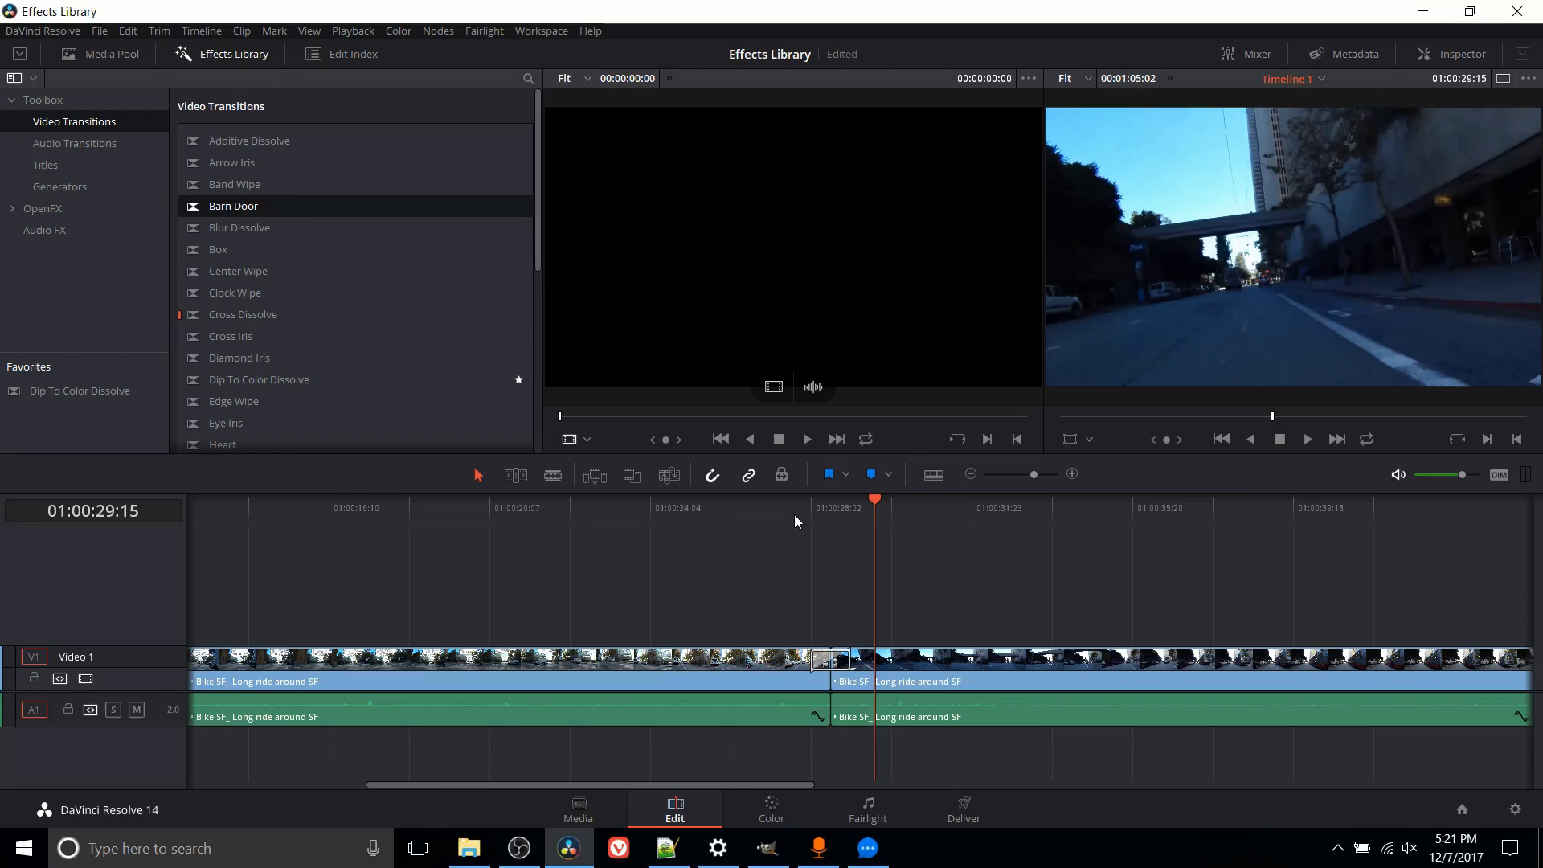
{"action": "left_click", "coordinate": [810, 508]}
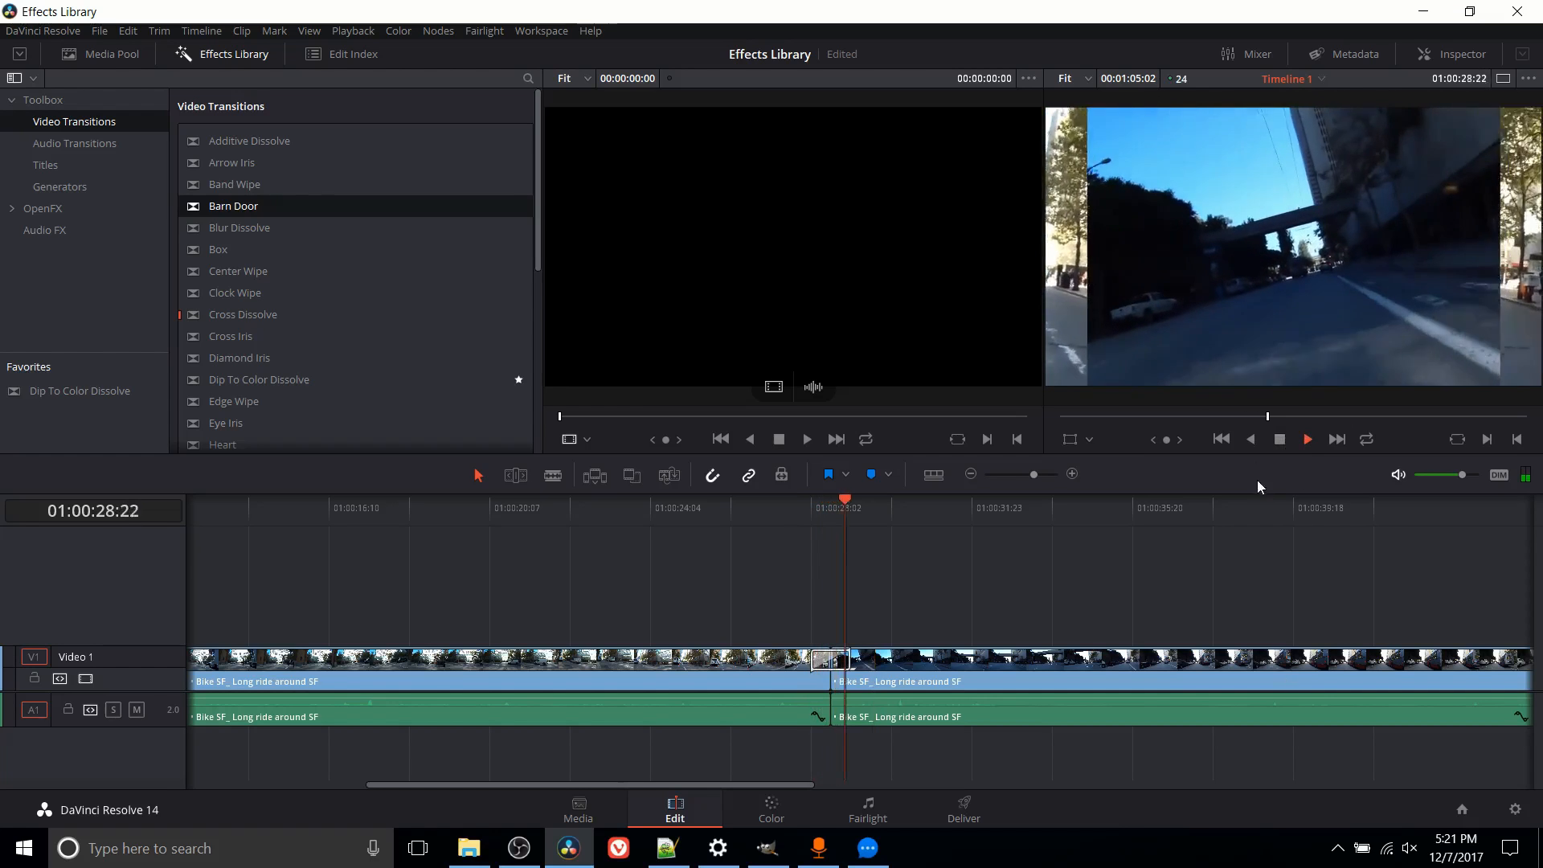
{"action": "left_click", "coordinate": [1306, 439]}
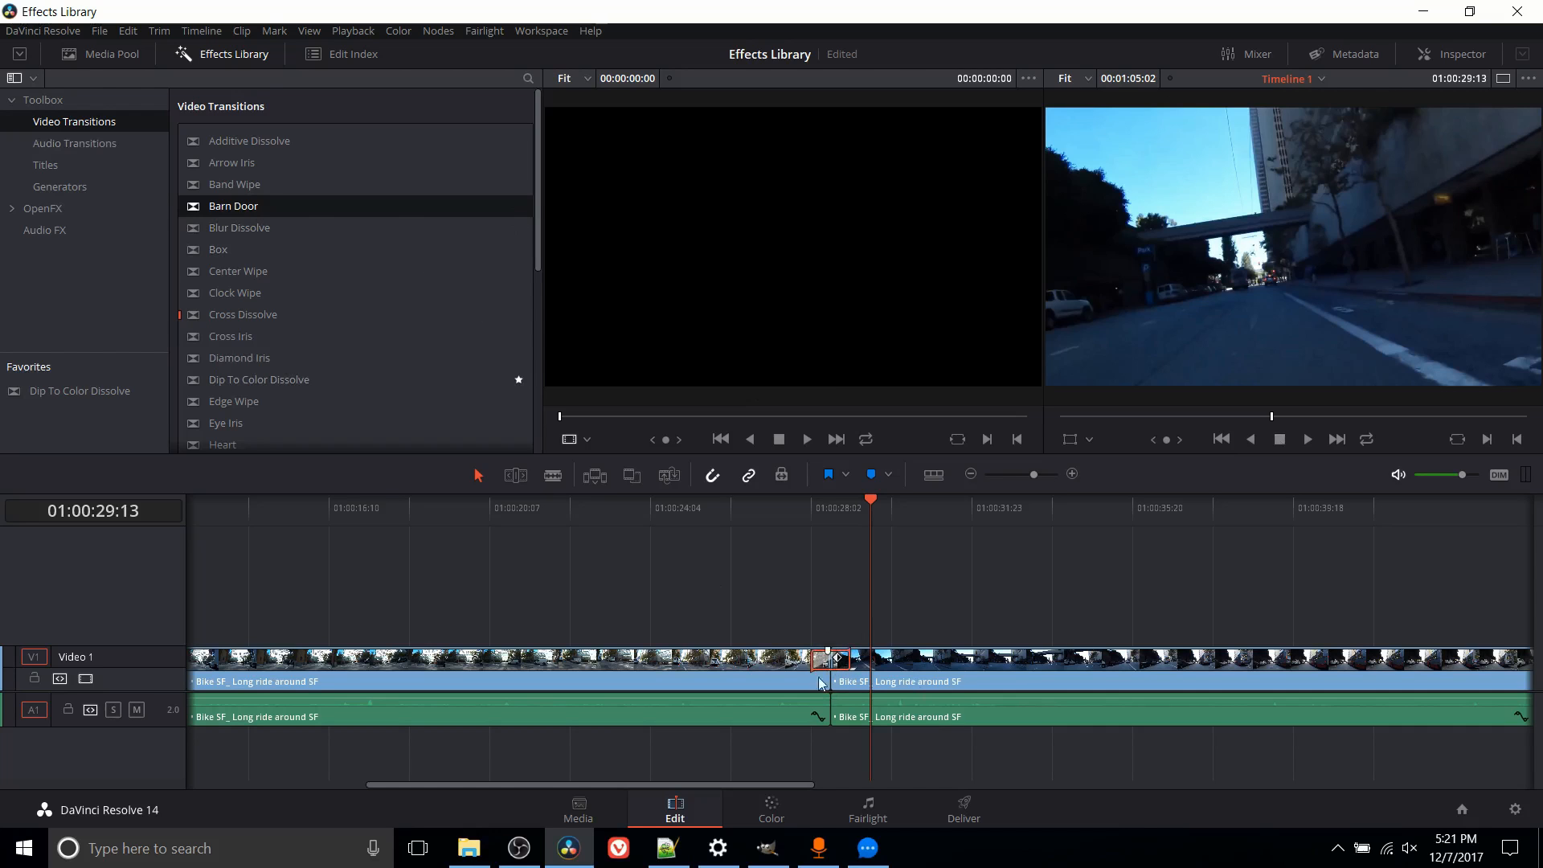
{"action": "mouse_move", "coordinate": [826, 668]}
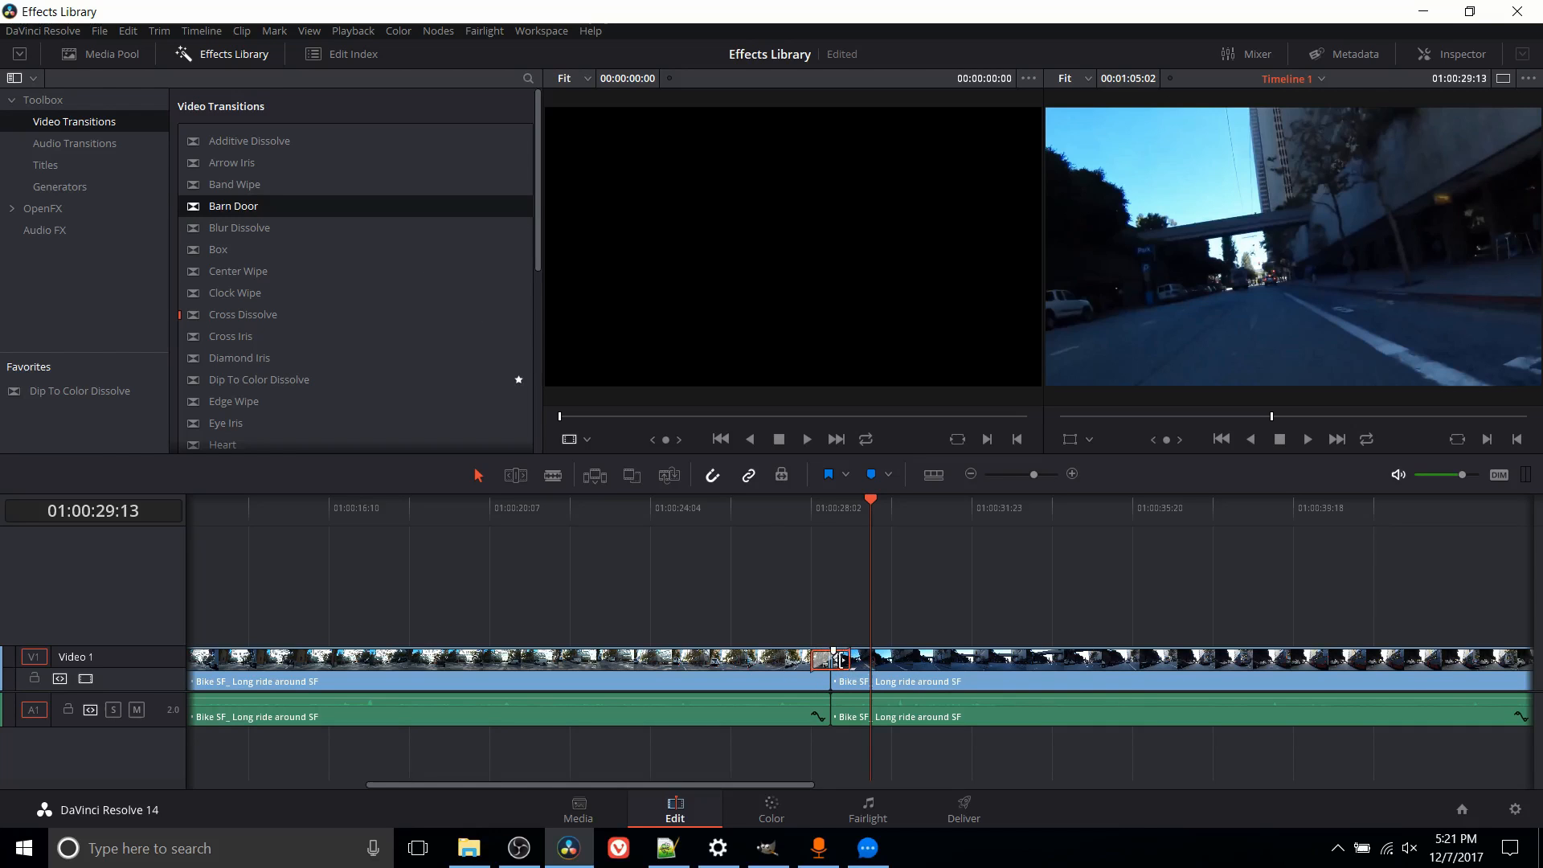
{"action": "mouse_move", "coordinate": [849, 739]}
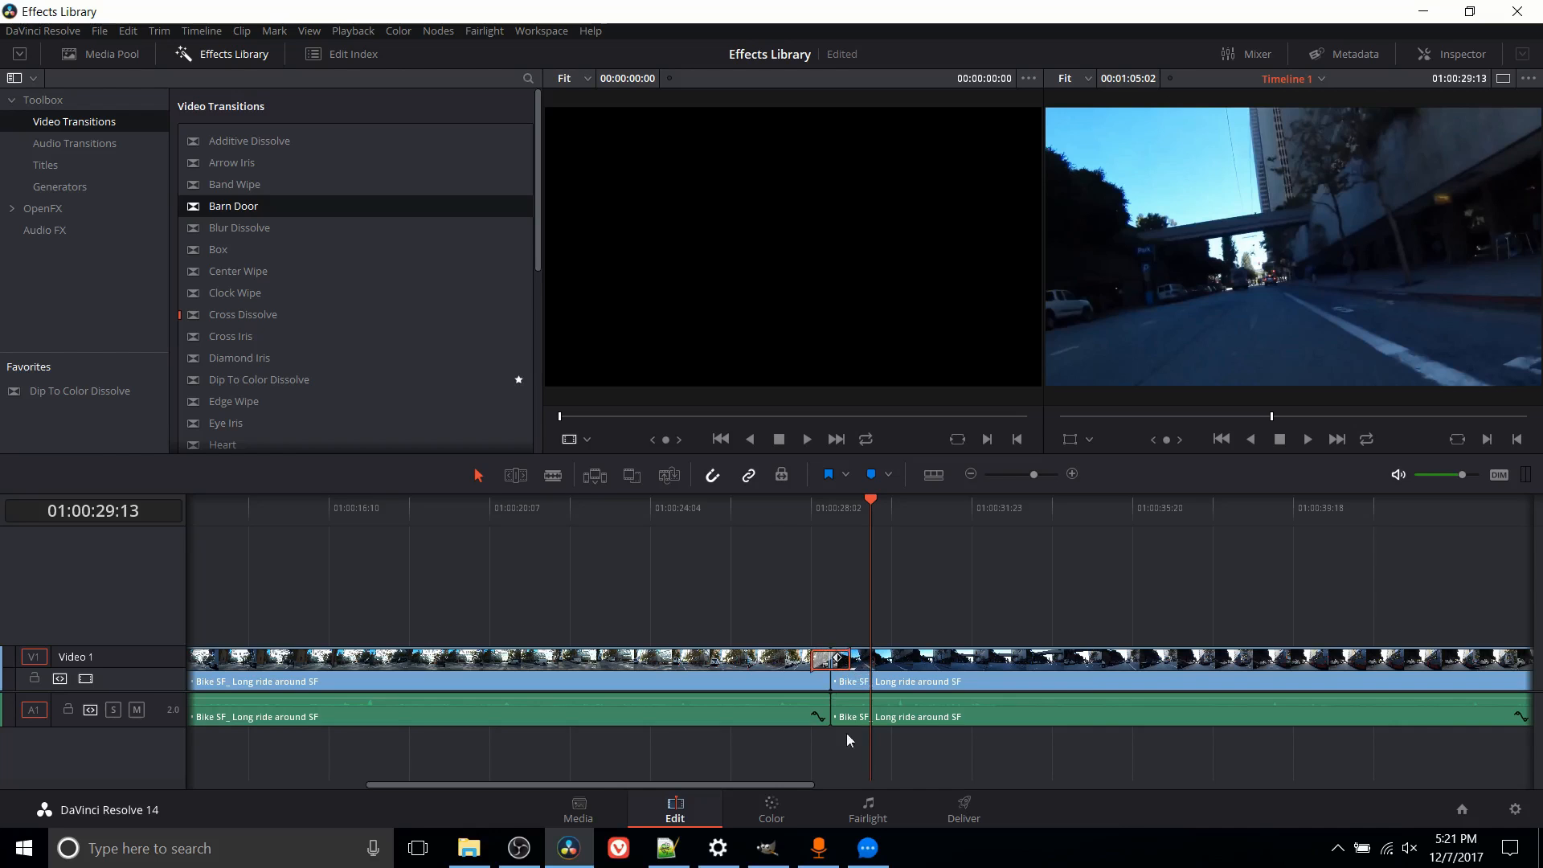
{"action": "mouse_move", "coordinate": [805, 785]}
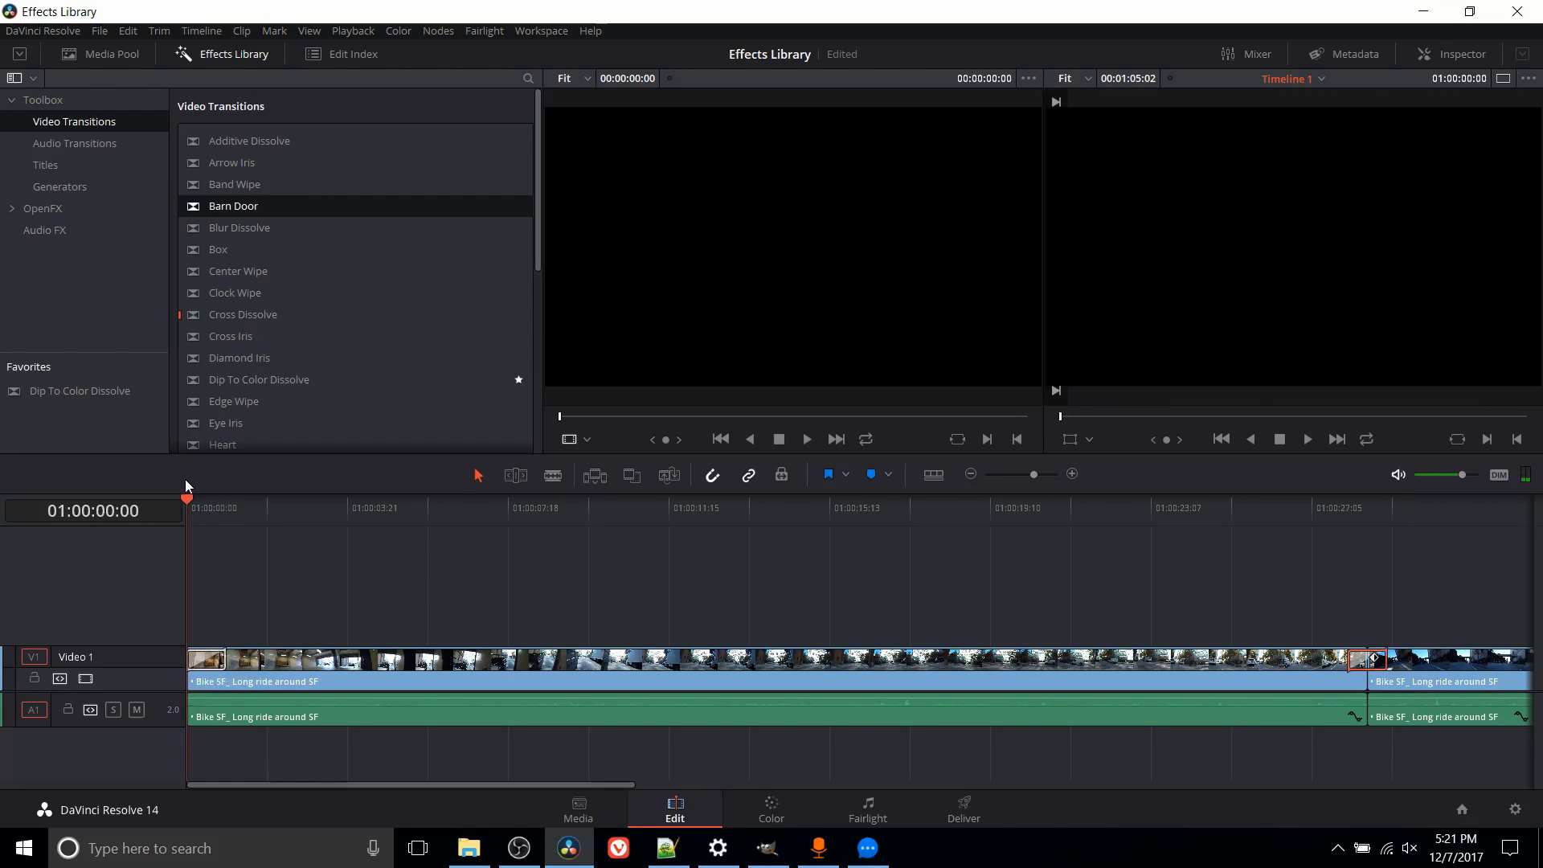
{"action": "mouse_move", "coordinate": [737, 588]}
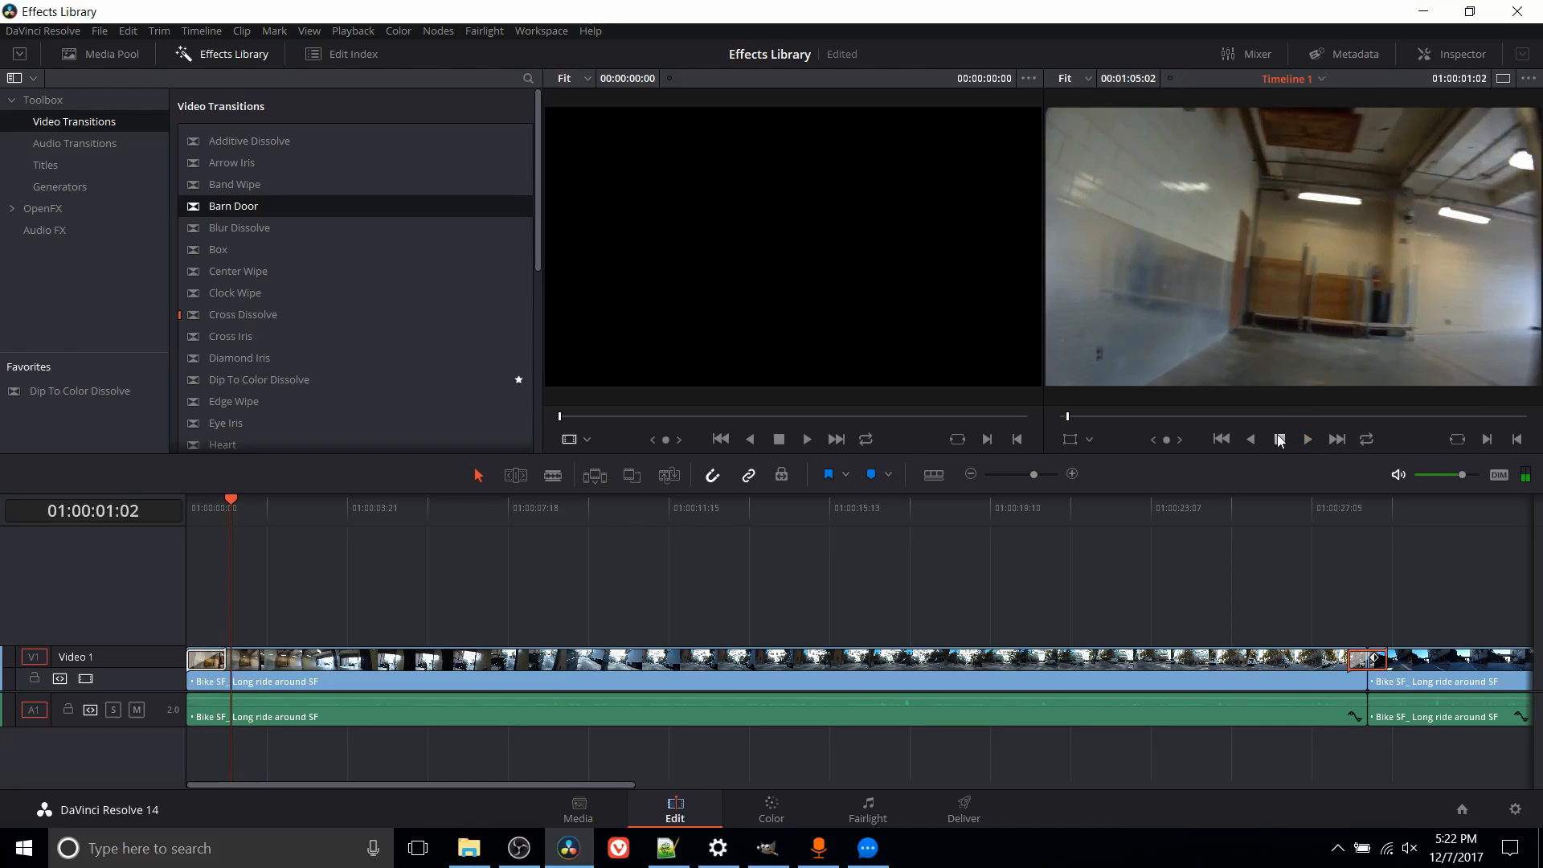
{"action": "mouse_move", "coordinate": [1291, 411]}
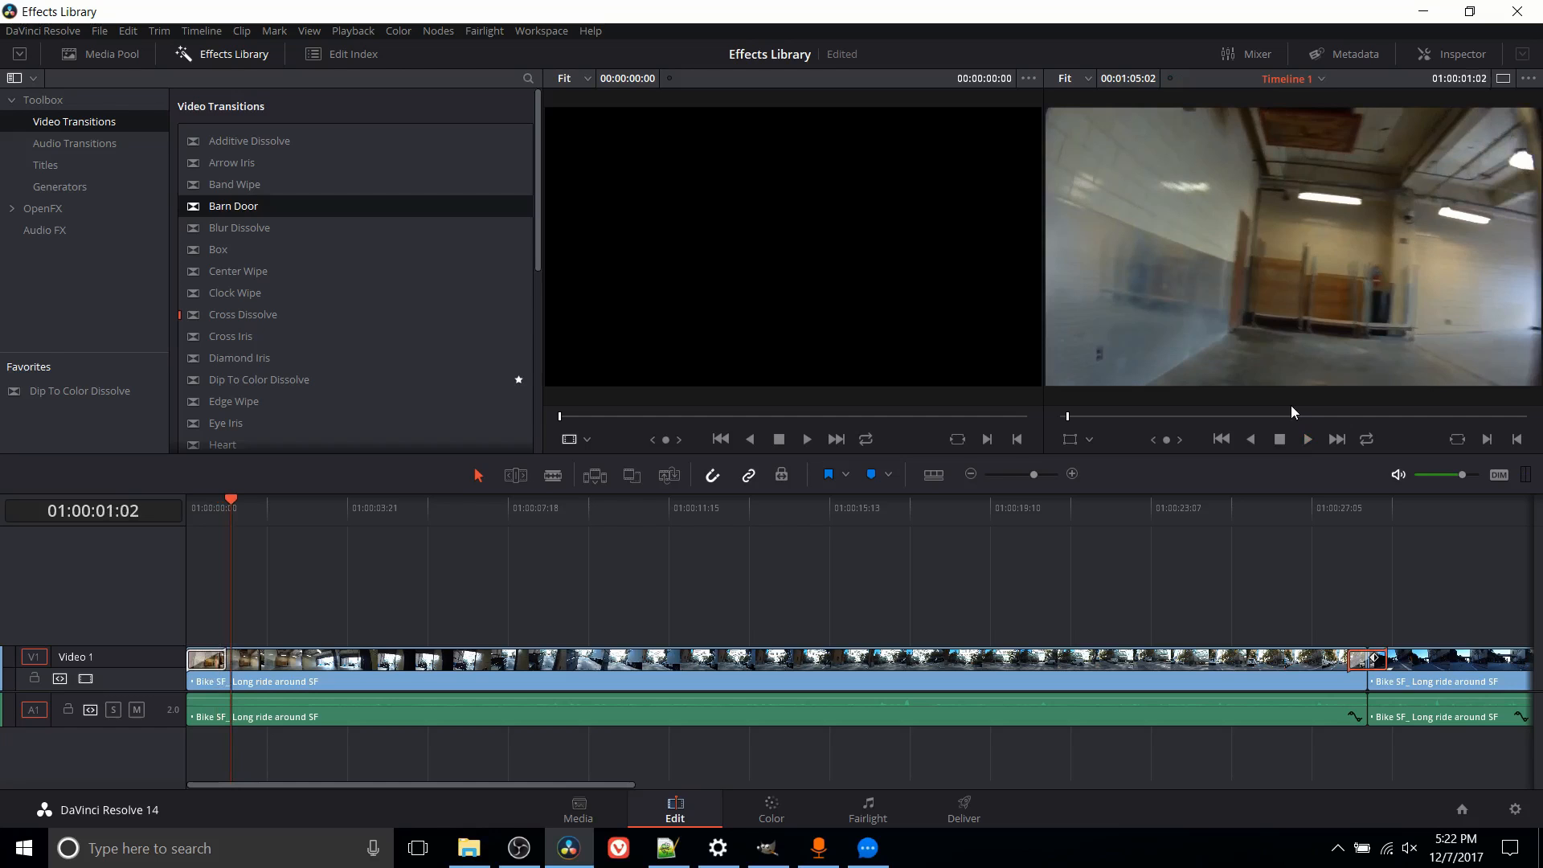
{"action": "mouse_move", "coordinate": [1320, 448]}
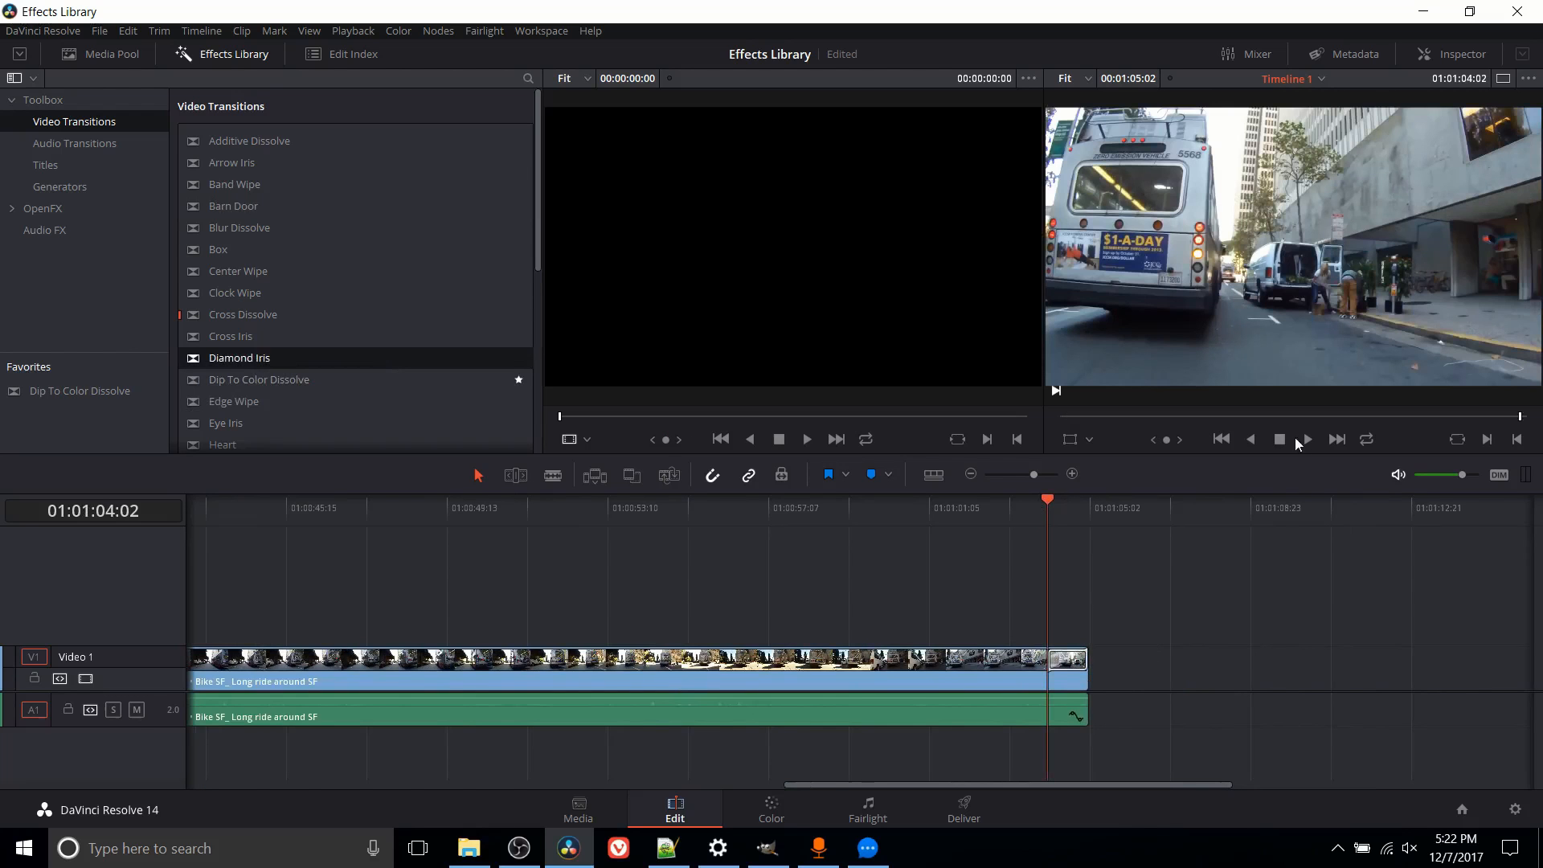
{"action": "left_click", "coordinate": [1305, 439]}
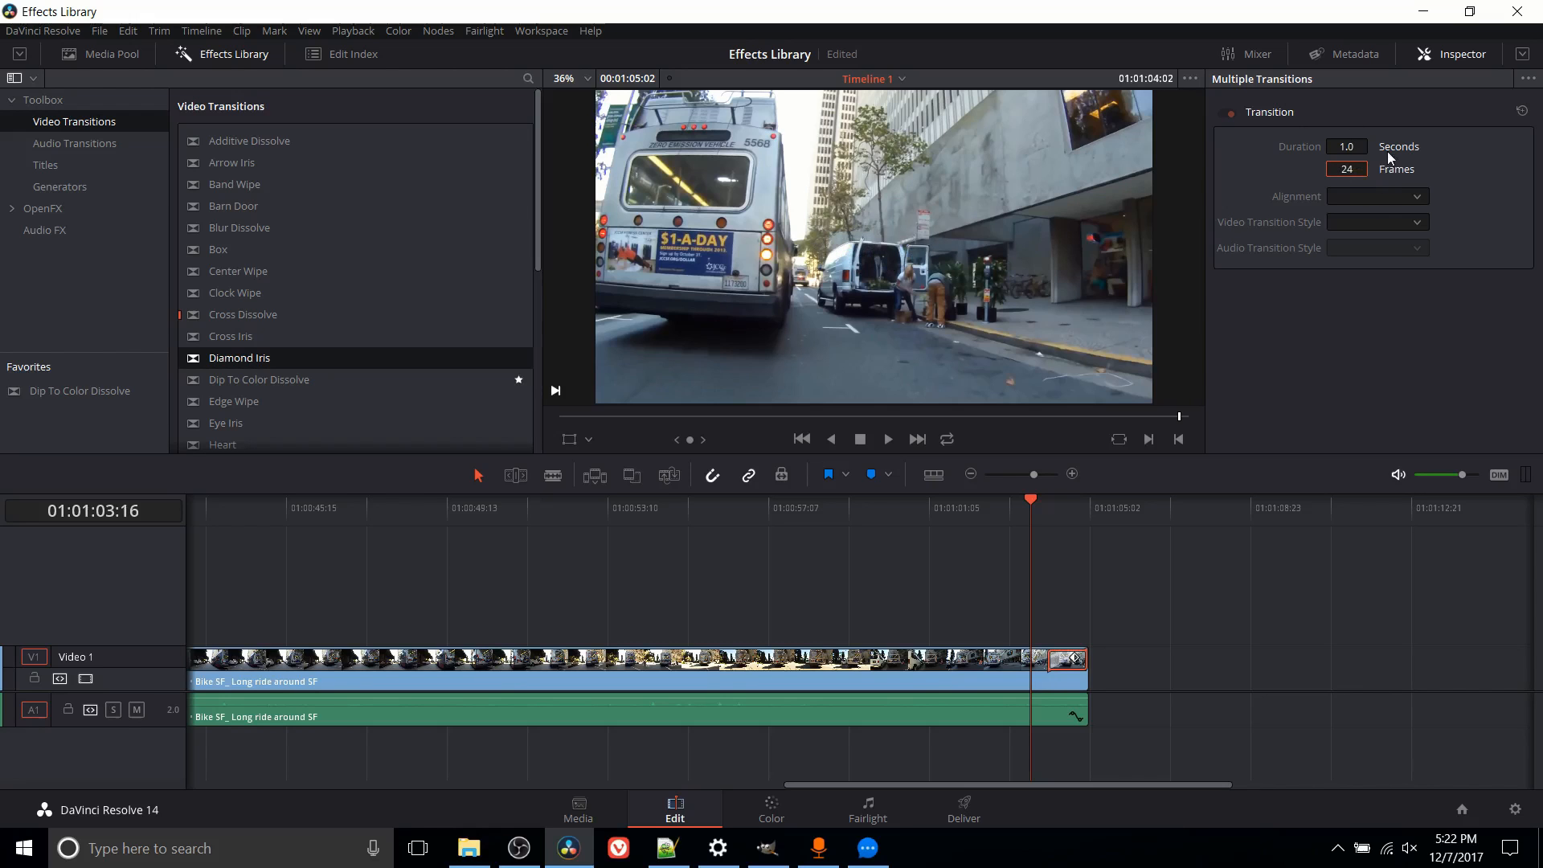
{"action": "mouse_move", "coordinate": [1340, 193]}
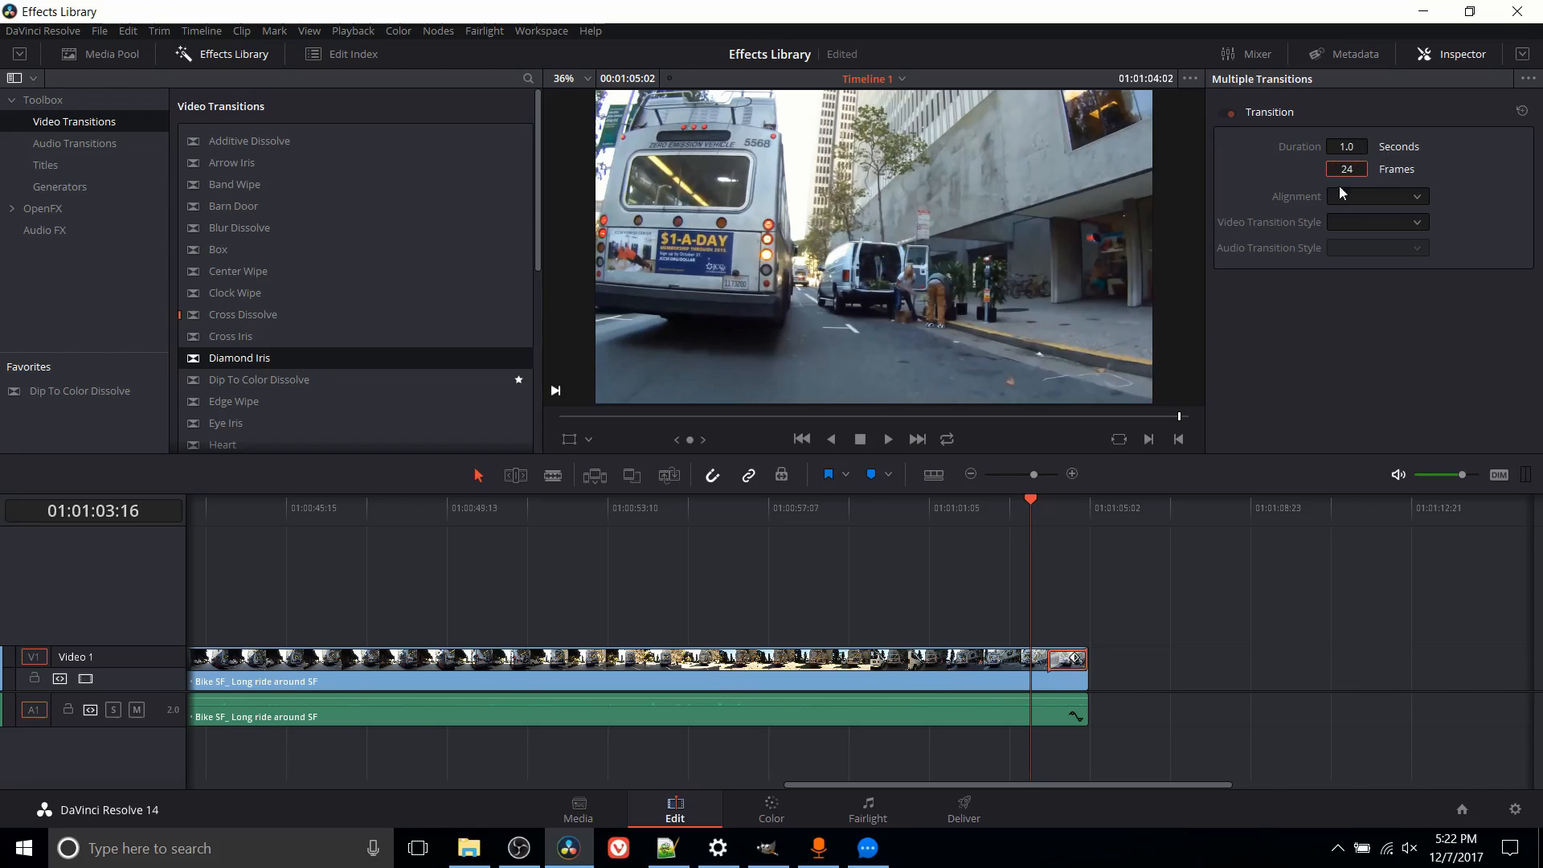
{"action": "mouse_move", "coordinate": [1392, 191]}
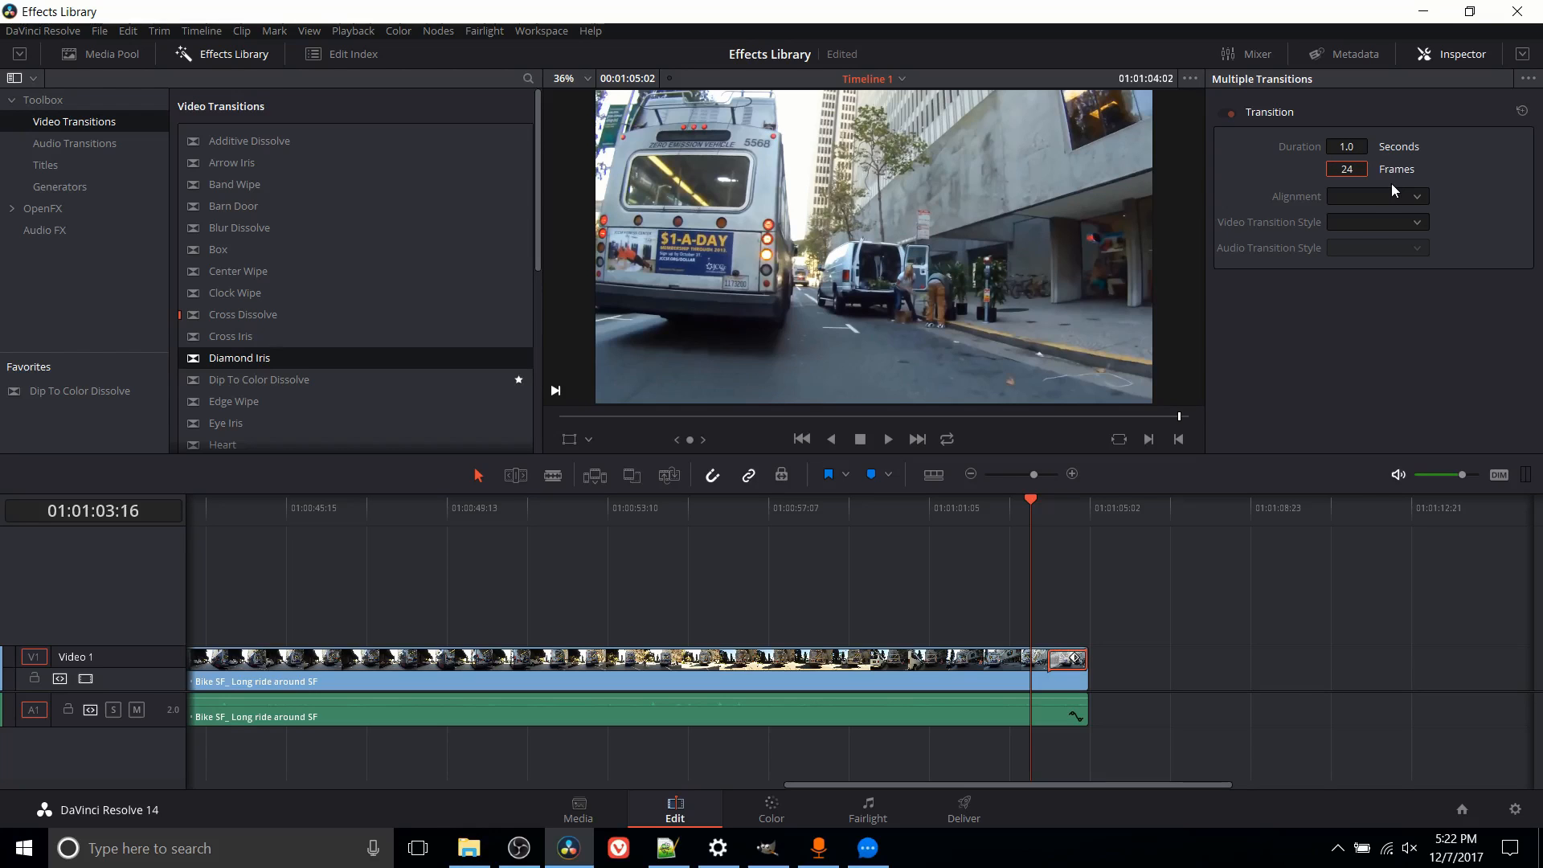
{"action": "mouse_move", "coordinate": [1379, 214]}
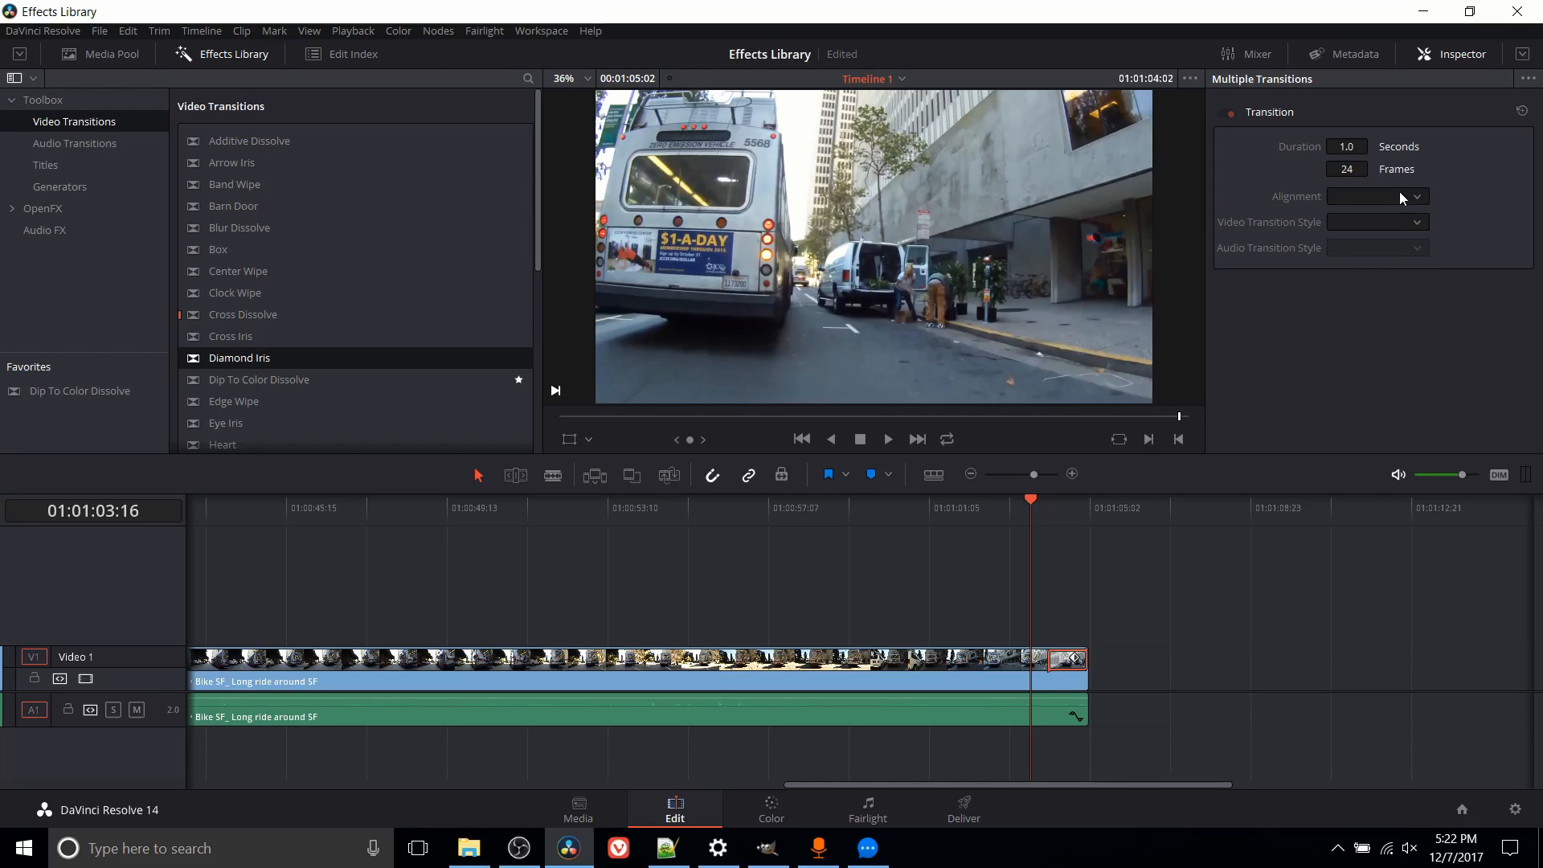
- Select the Barn Door transition at the cut and set its Alignment to Start On Edit
{"action": "left_click", "coordinate": [1375, 196]}
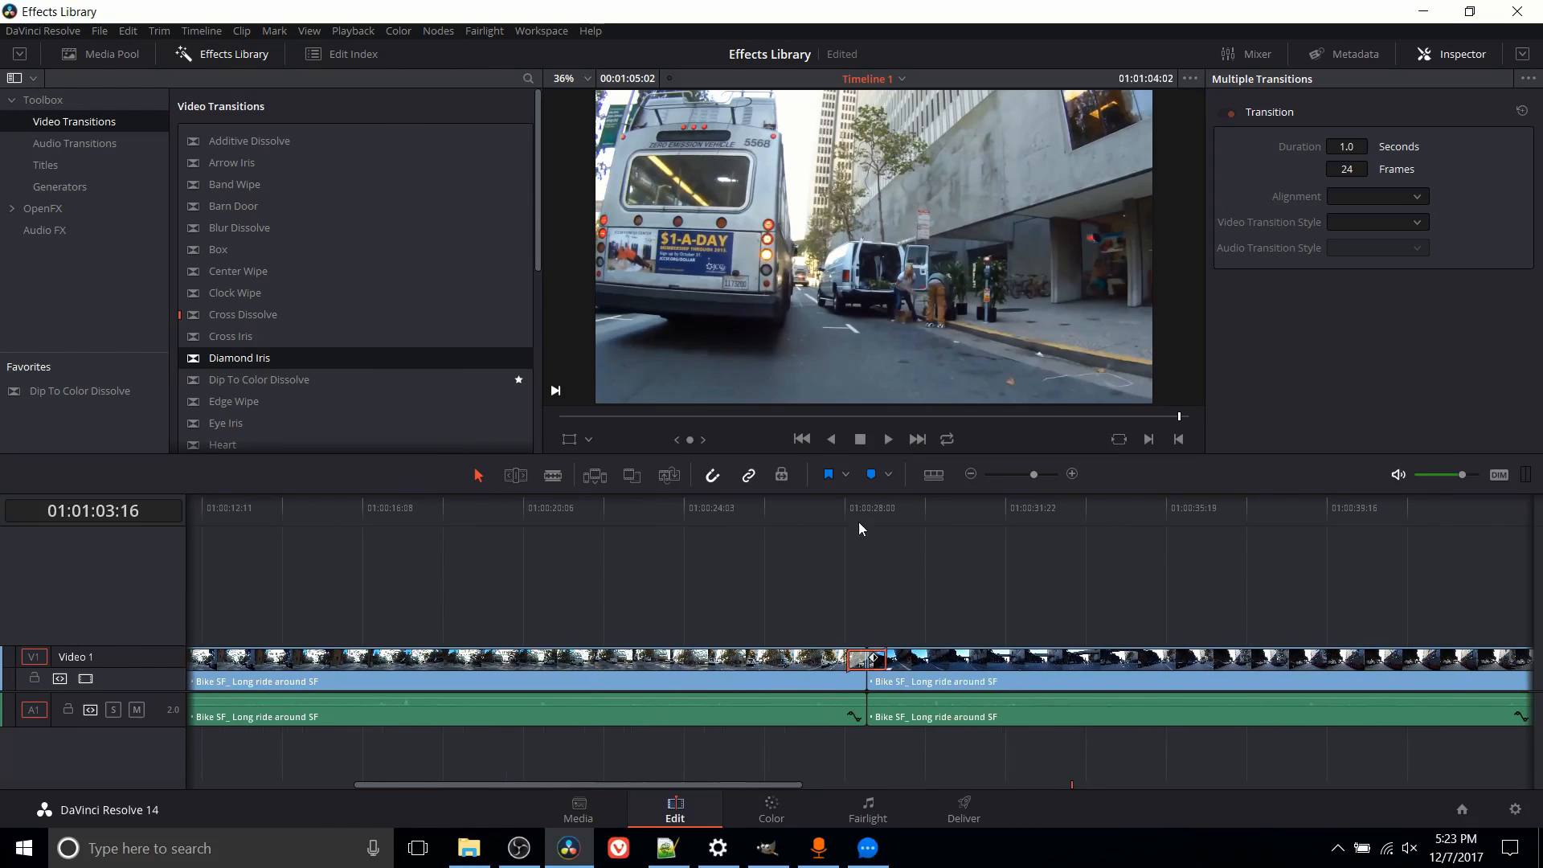
{"action": "left_click", "coordinate": [826, 506]}
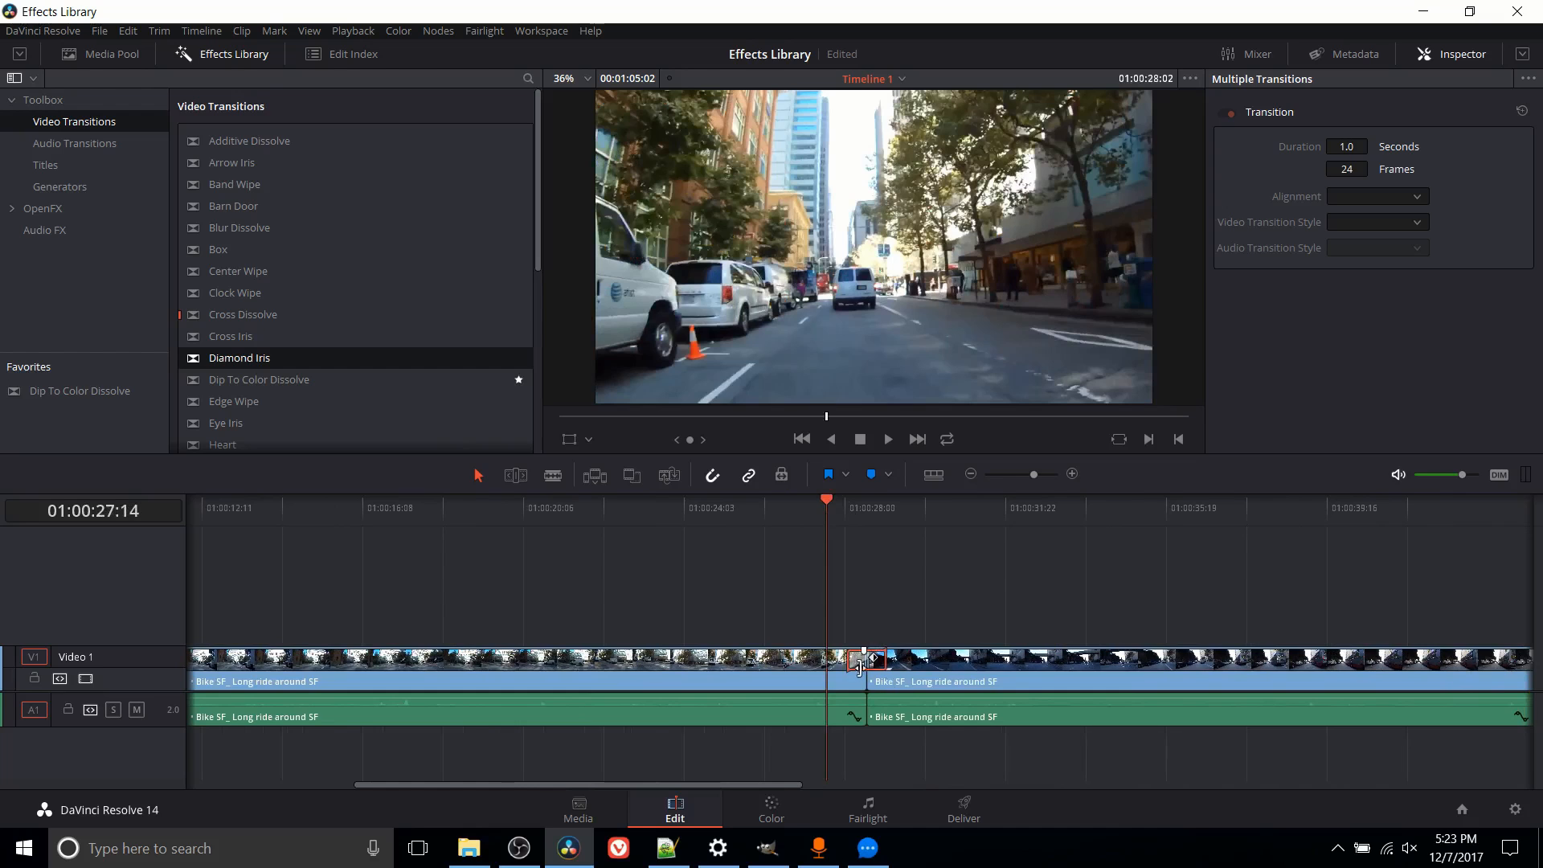
{"action": "left_click", "coordinate": [874, 659]}
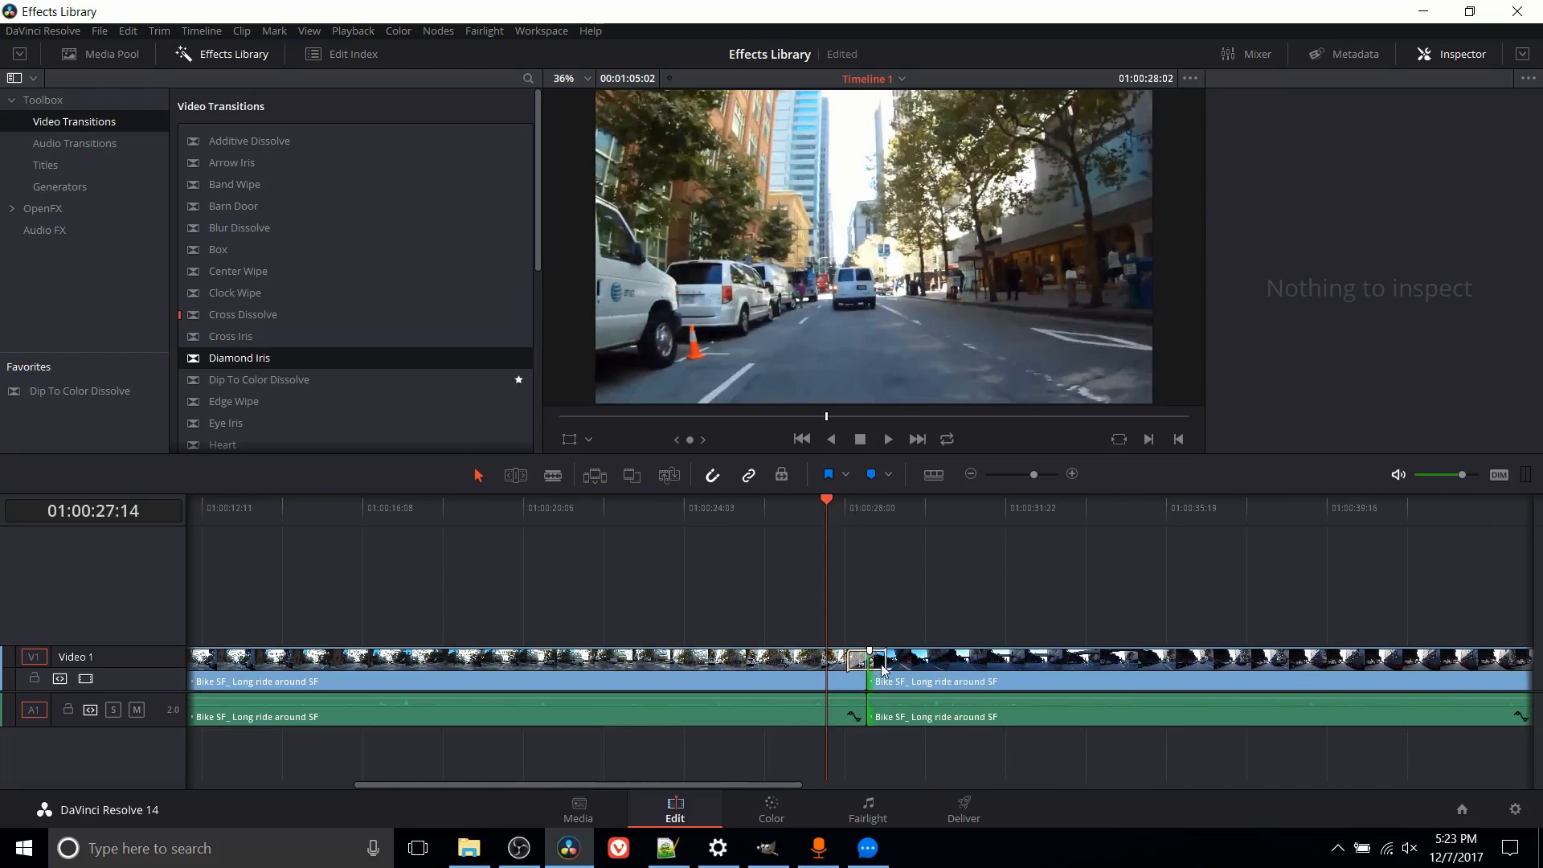
{"action": "left_click", "coordinate": [866, 659]}
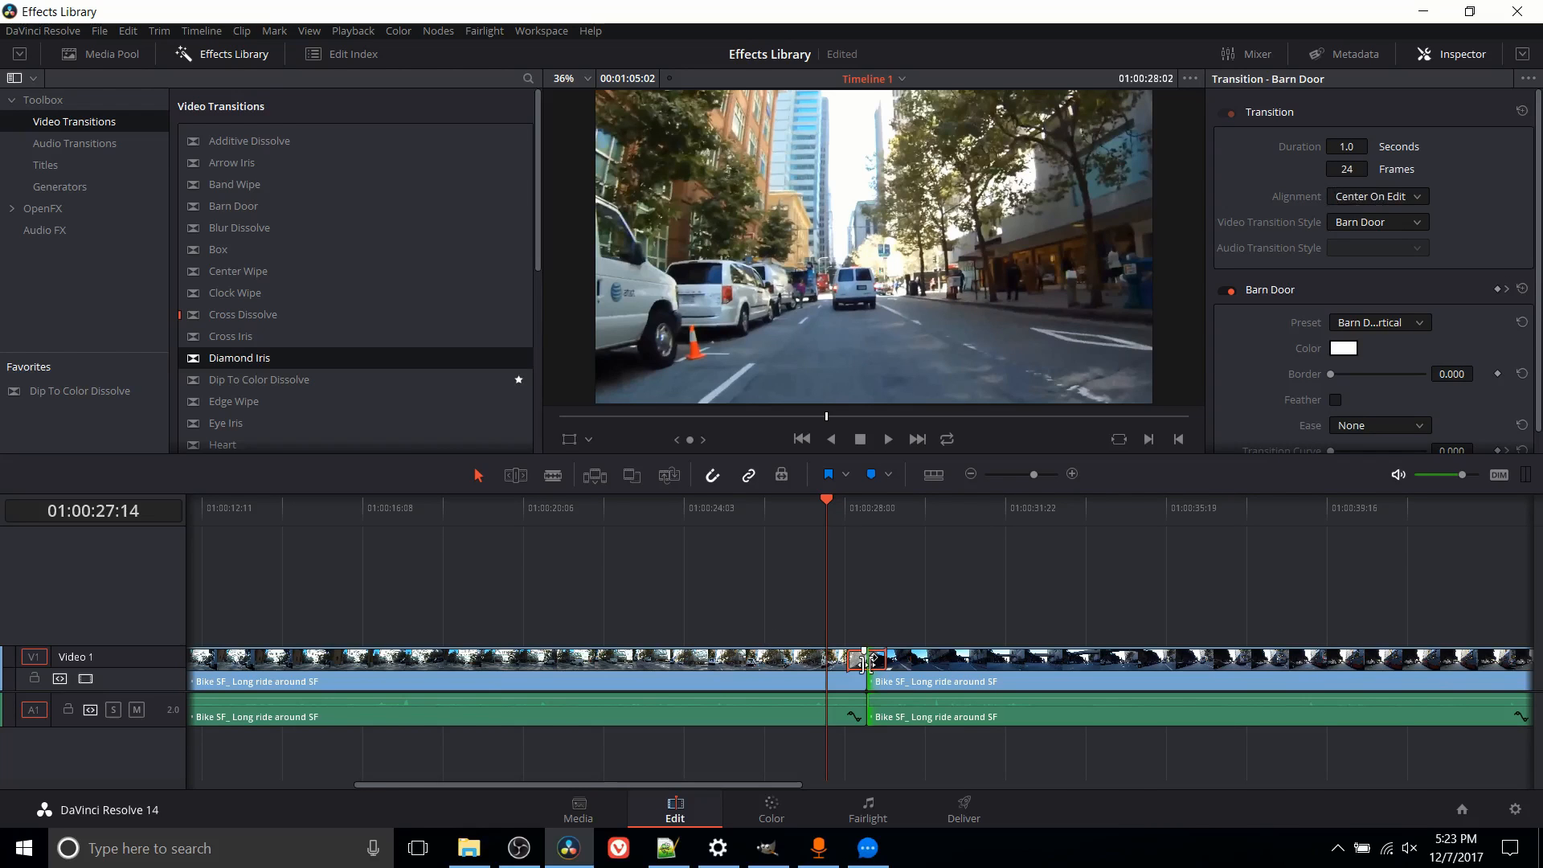
{"action": "mouse_move", "coordinate": [852, 633]}
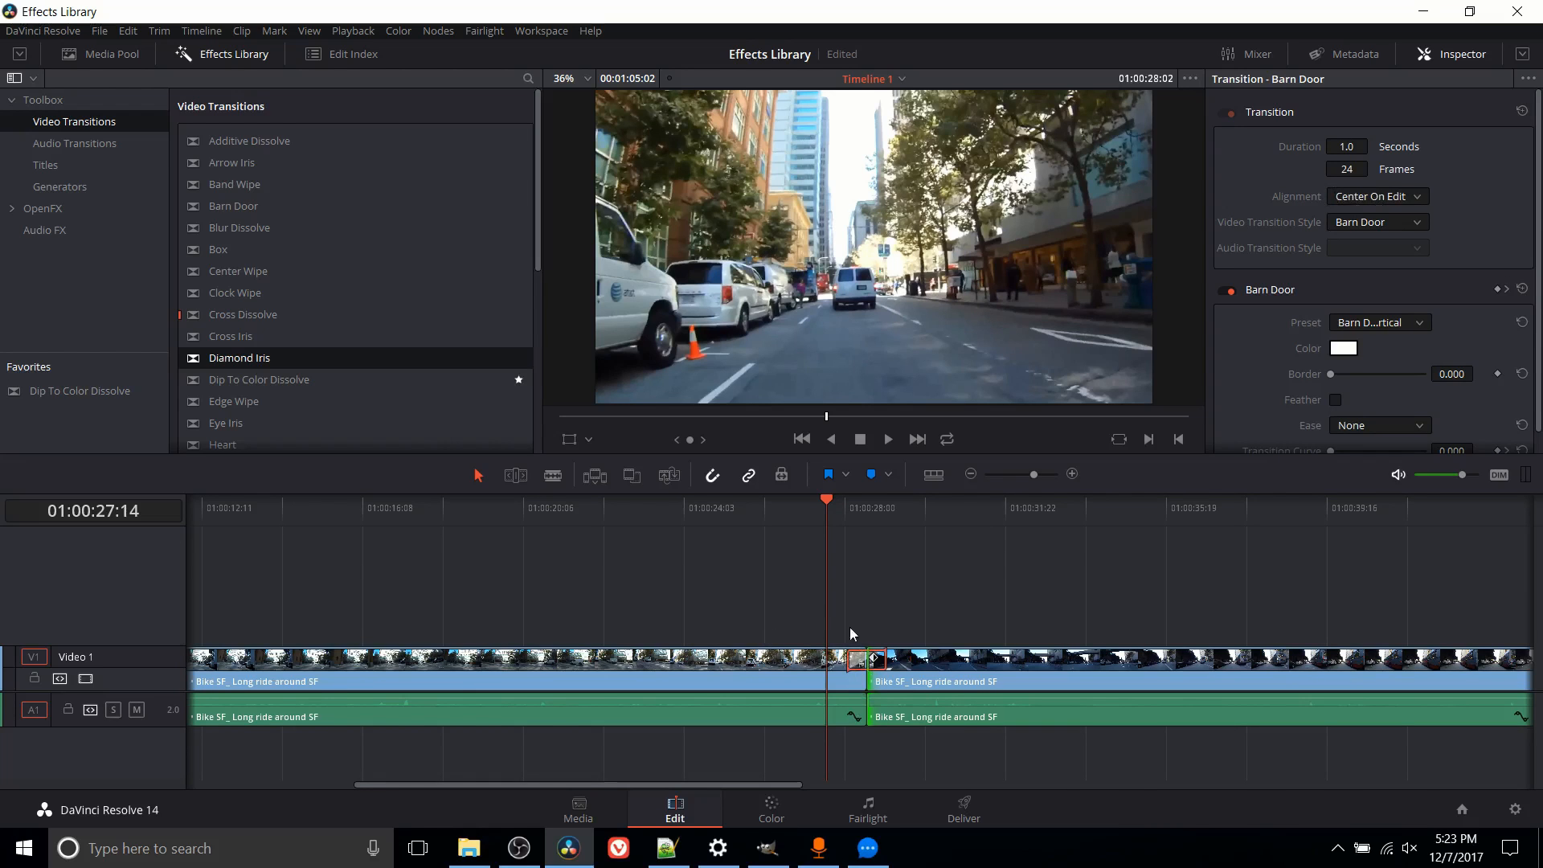
{"action": "mouse_move", "coordinate": [949, 638]}
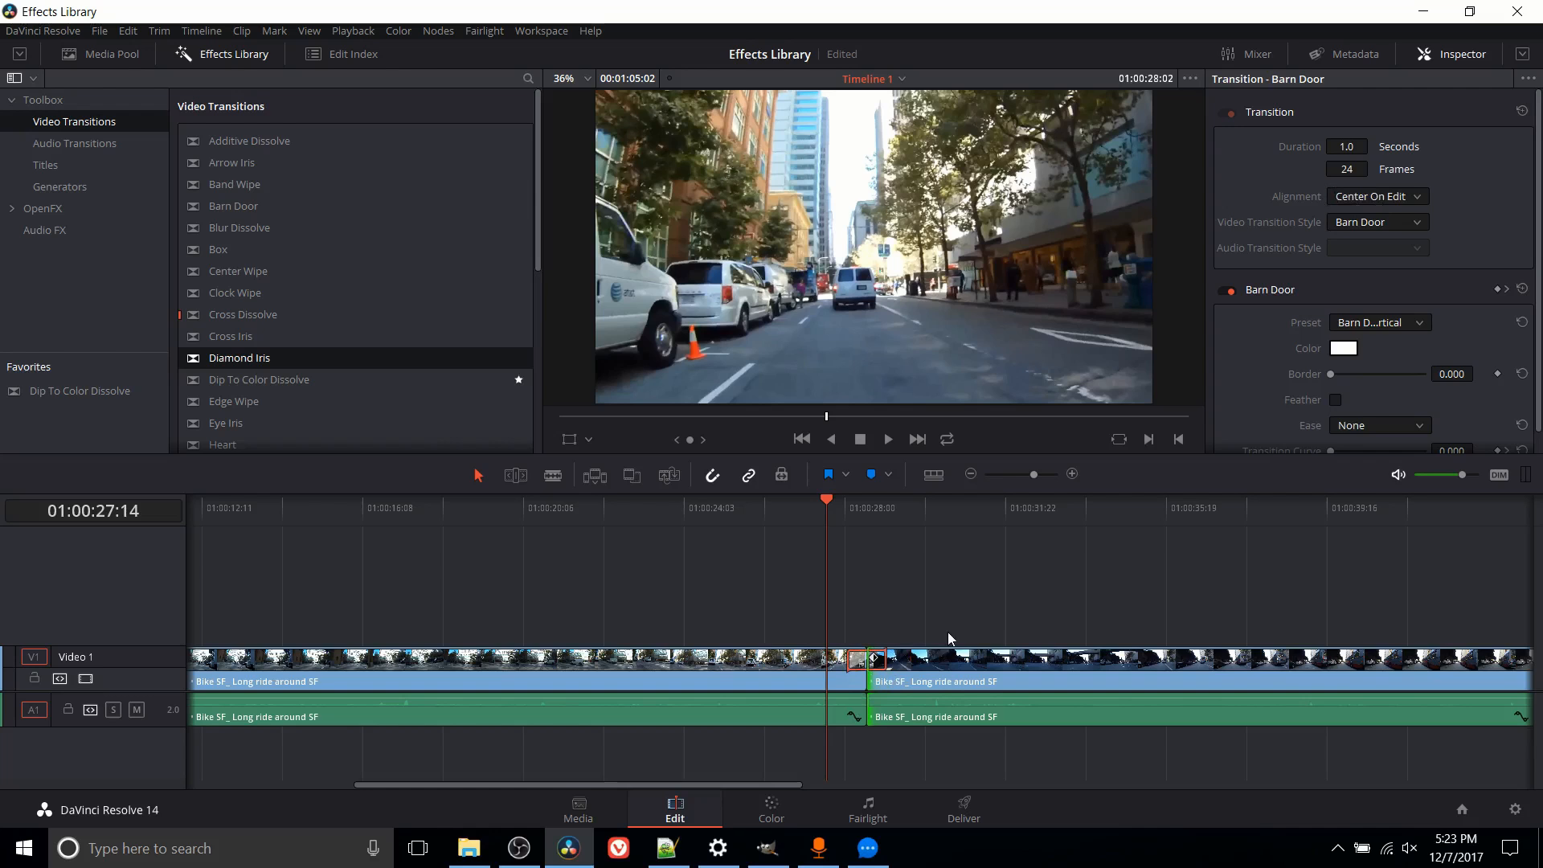
{"action": "left_click", "coordinate": [1376, 196]}
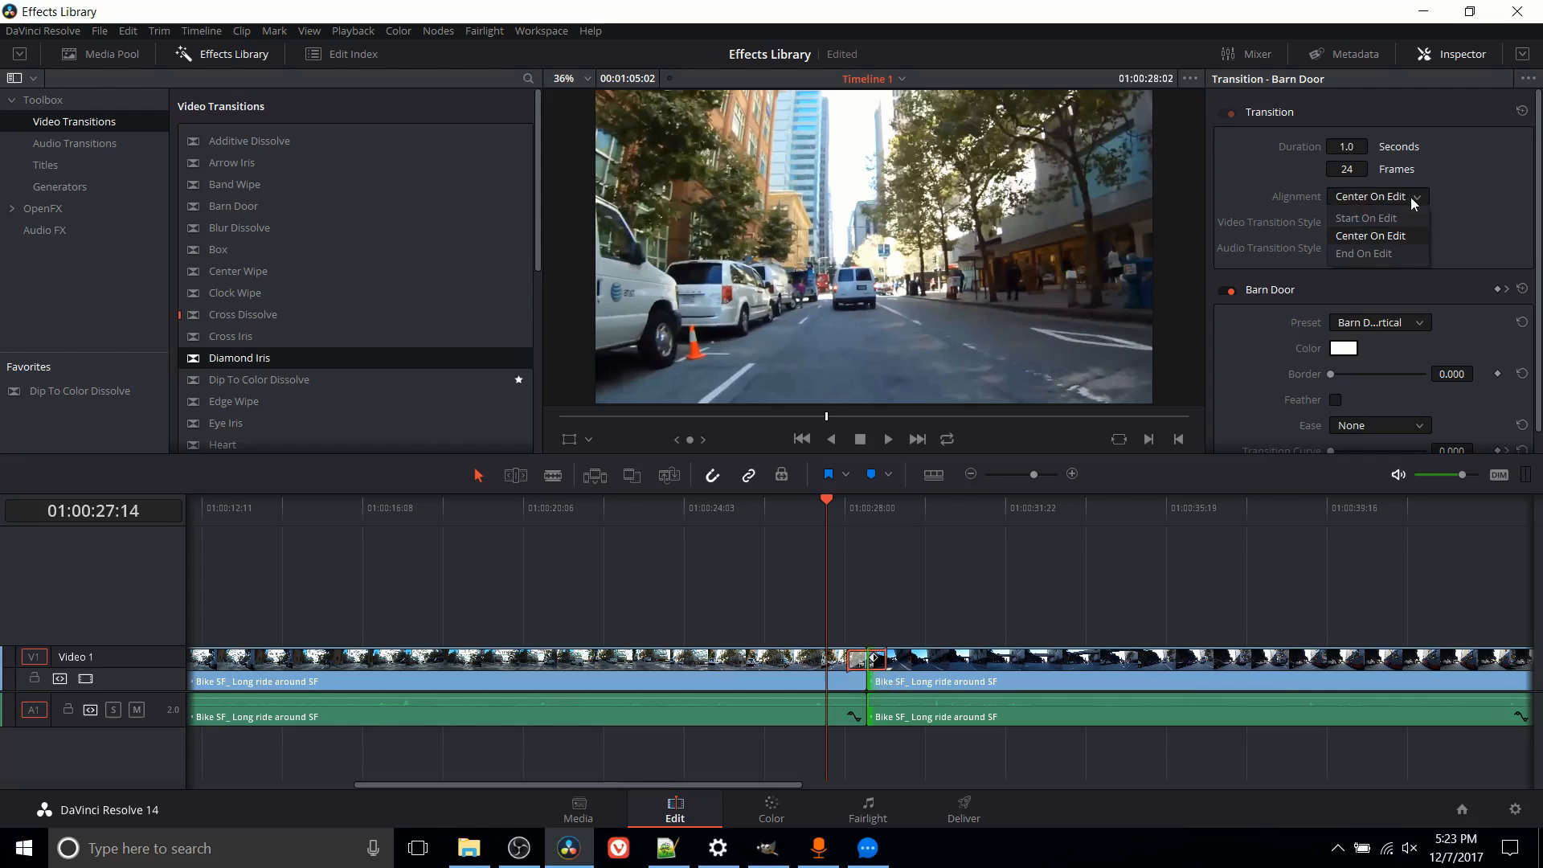
{"action": "mouse_move", "coordinate": [1364, 217]}
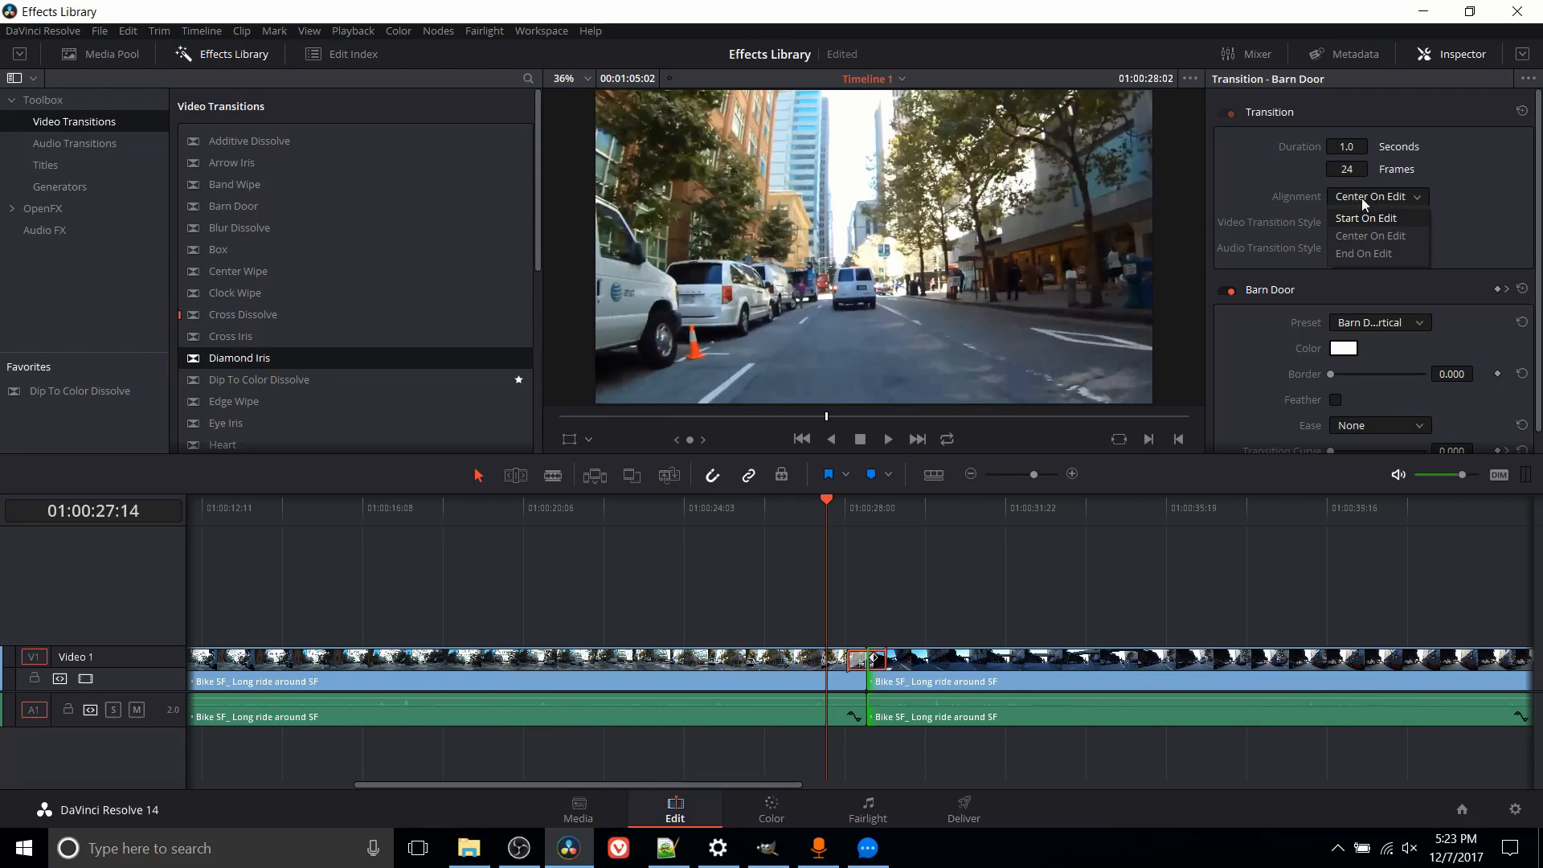
{"action": "left_click", "coordinate": [1364, 217]}
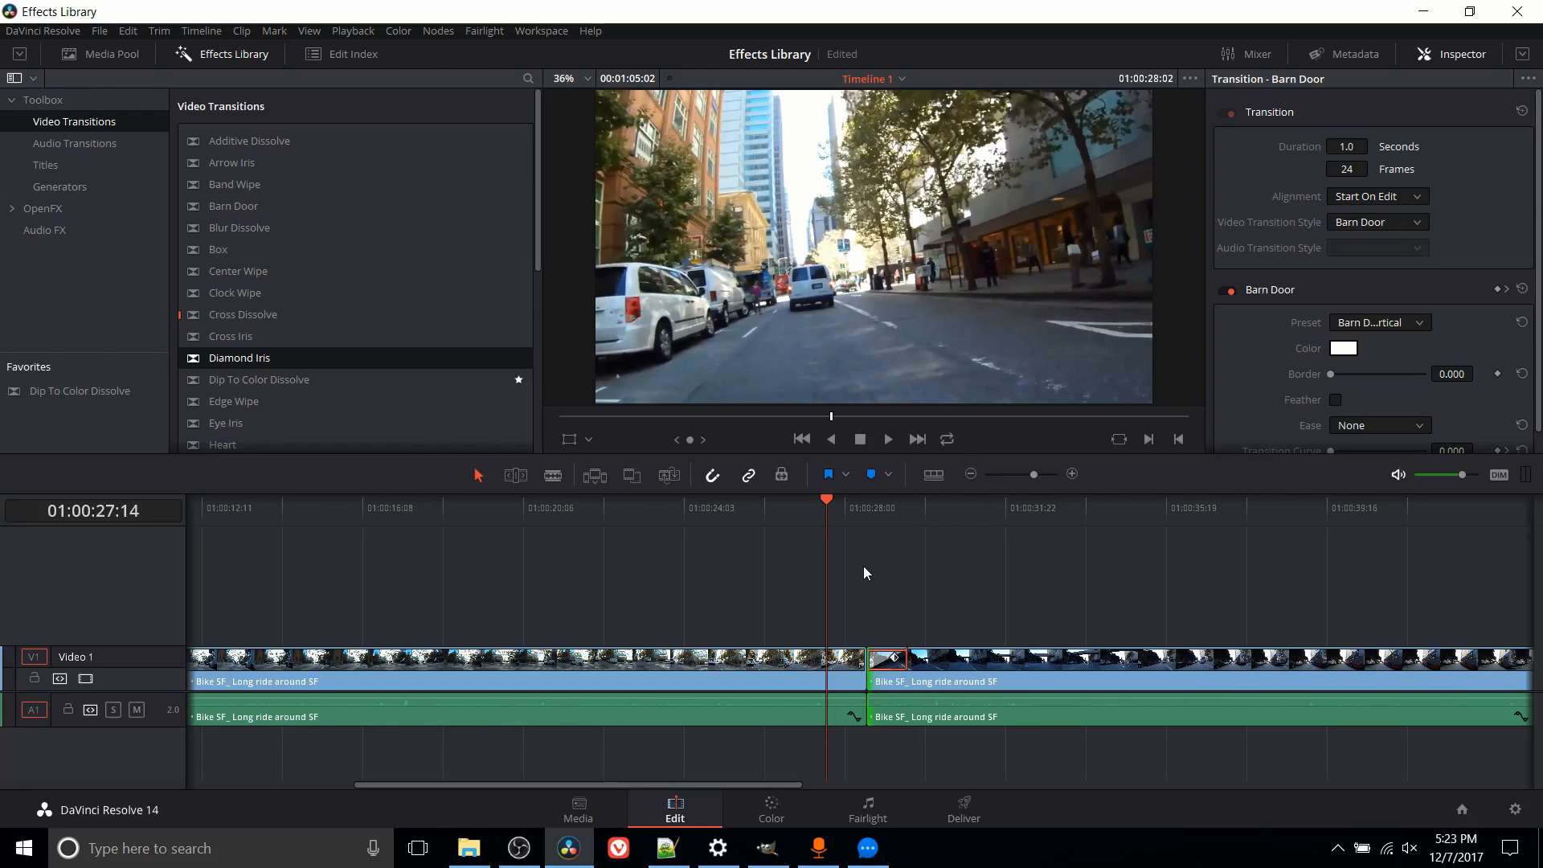
{"action": "mouse_move", "coordinate": [863, 521]}
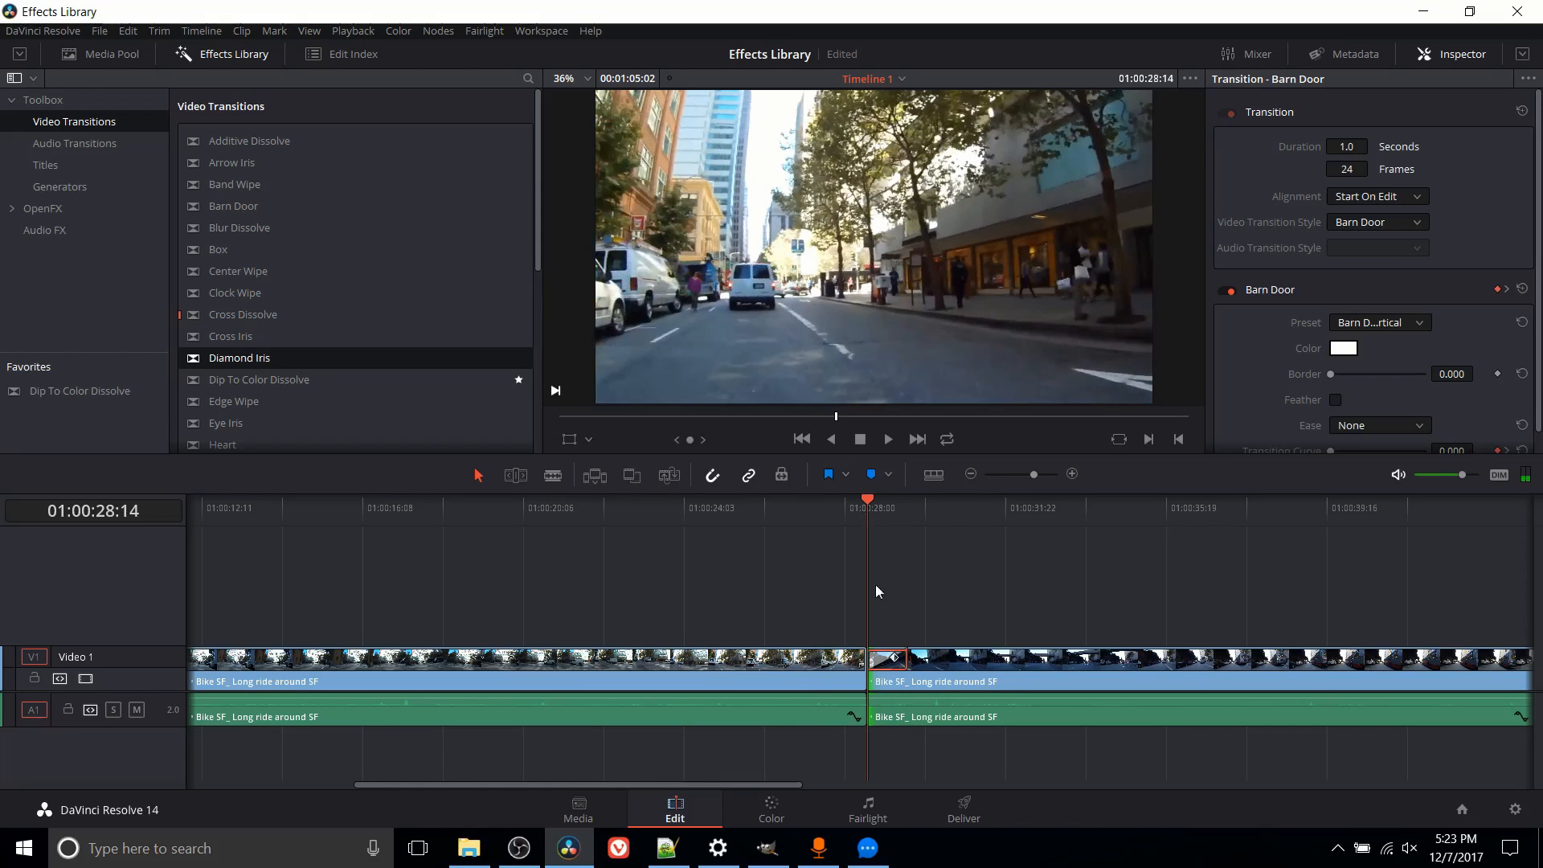
{"action": "mouse_move", "coordinate": [853, 678]}
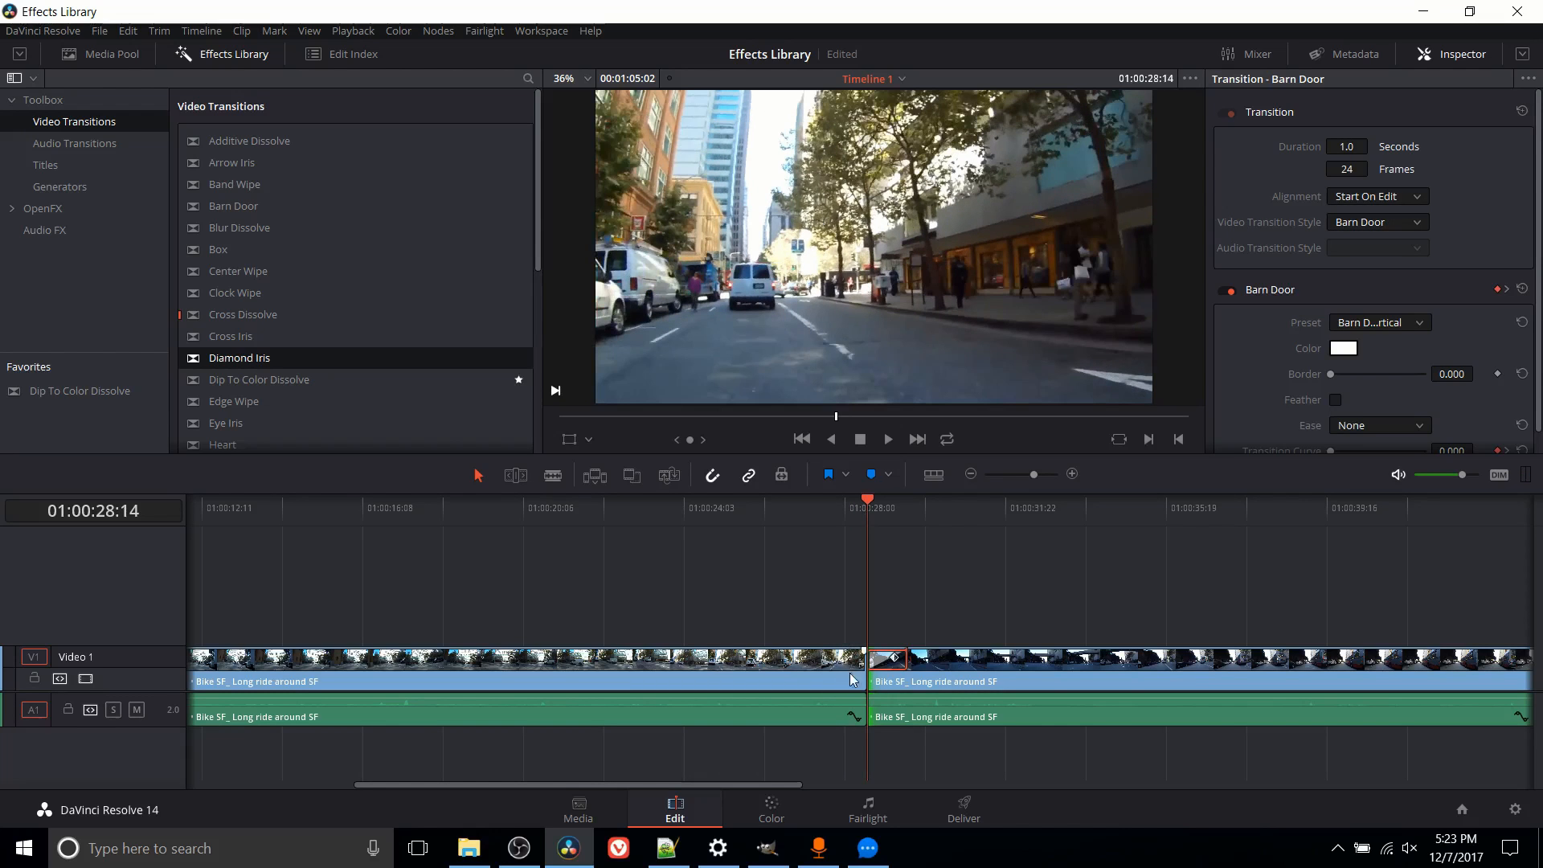
{"action": "mouse_move", "coordinate": [905, 587]}
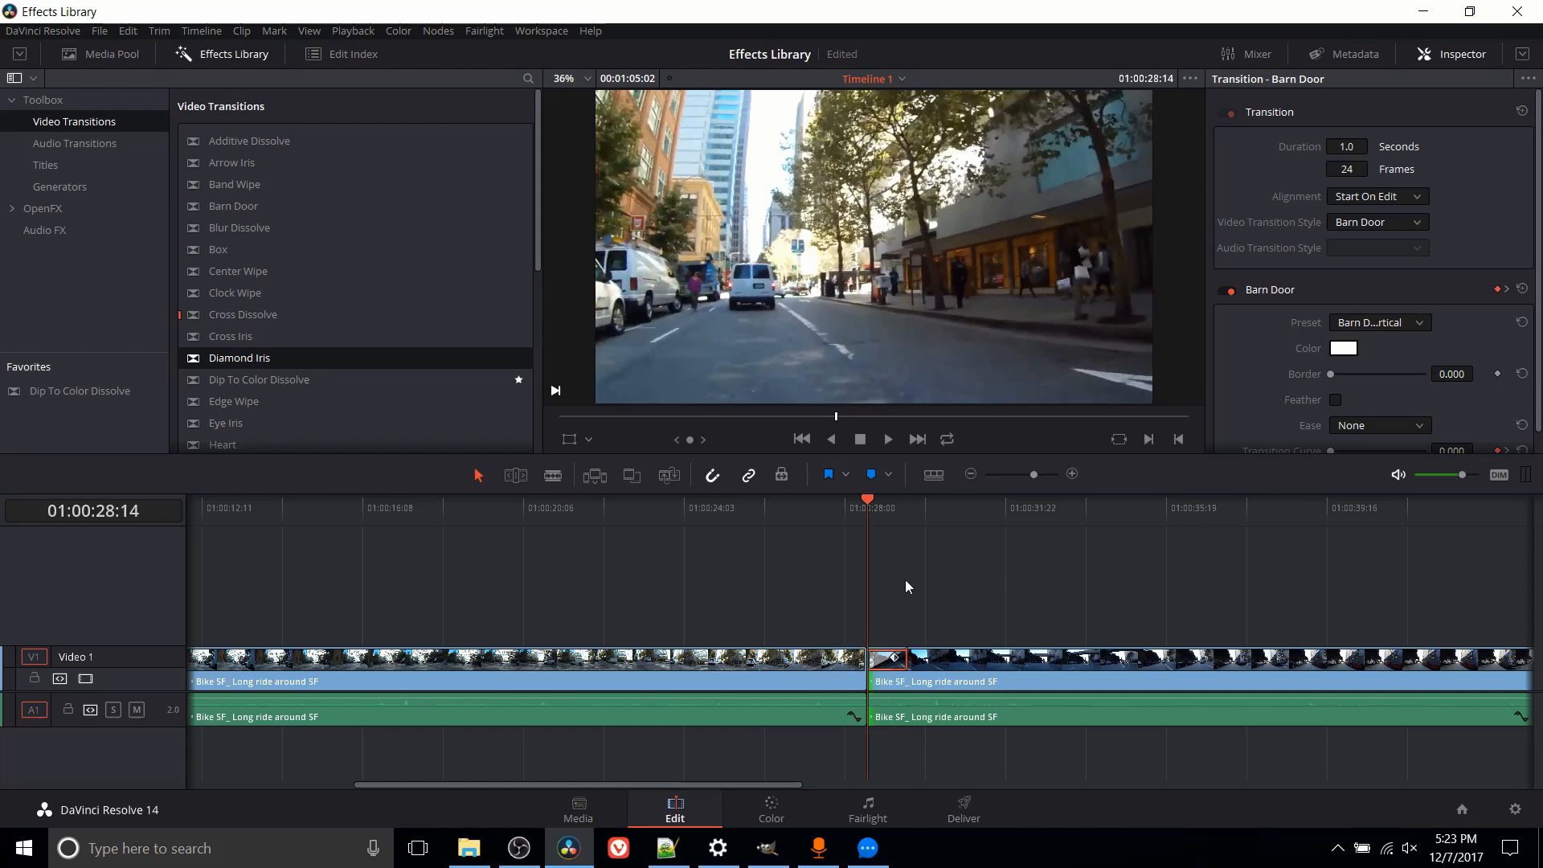
{"action": "mouse_move", "coordinate": [967, 665]}
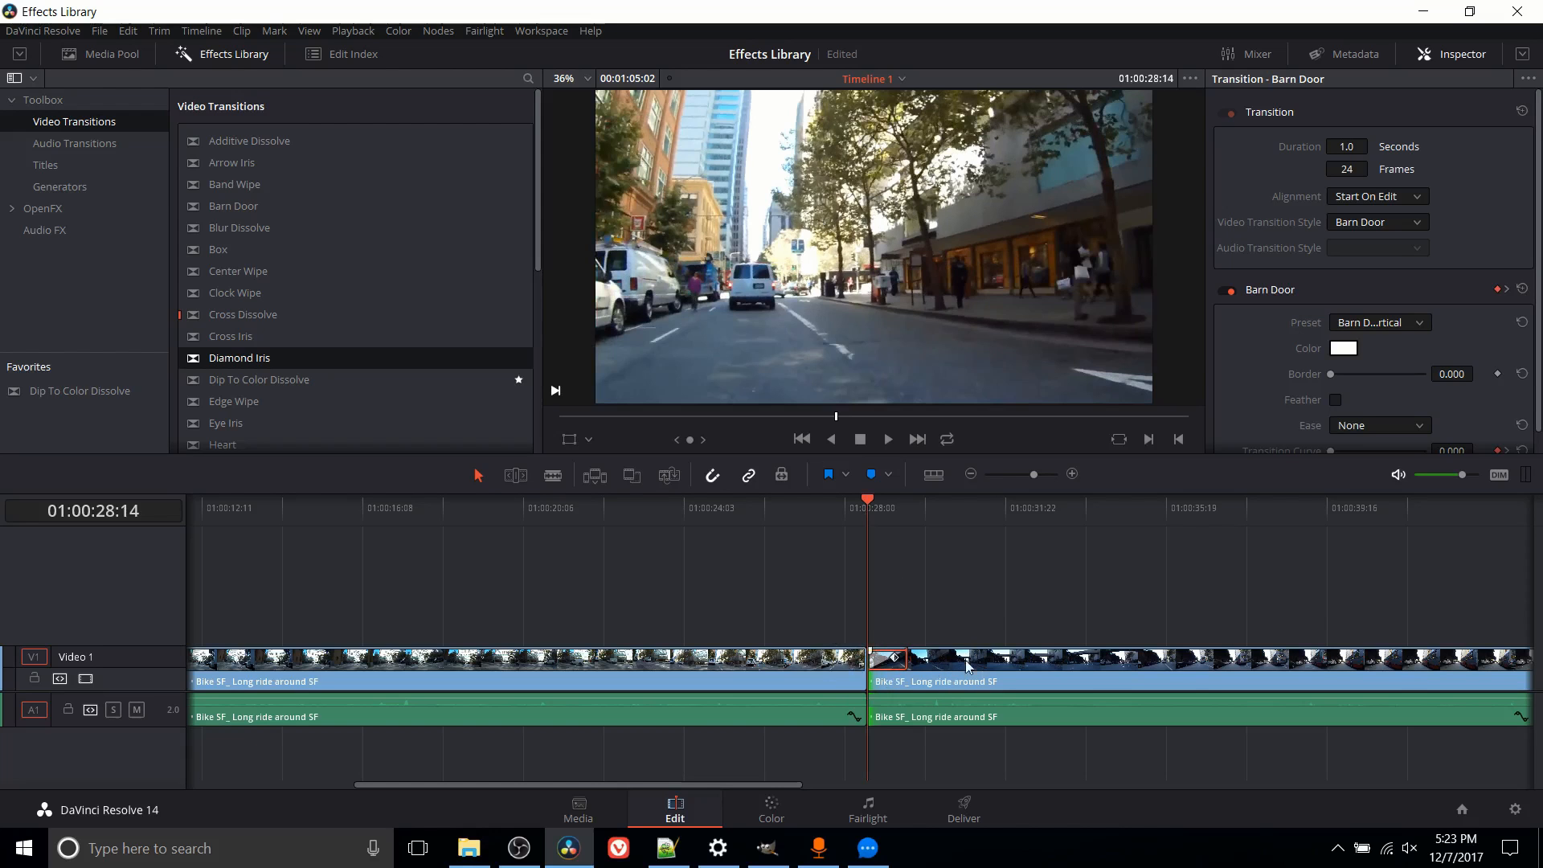
{"action": "mouse_move", "coordinate": [879, 528]}
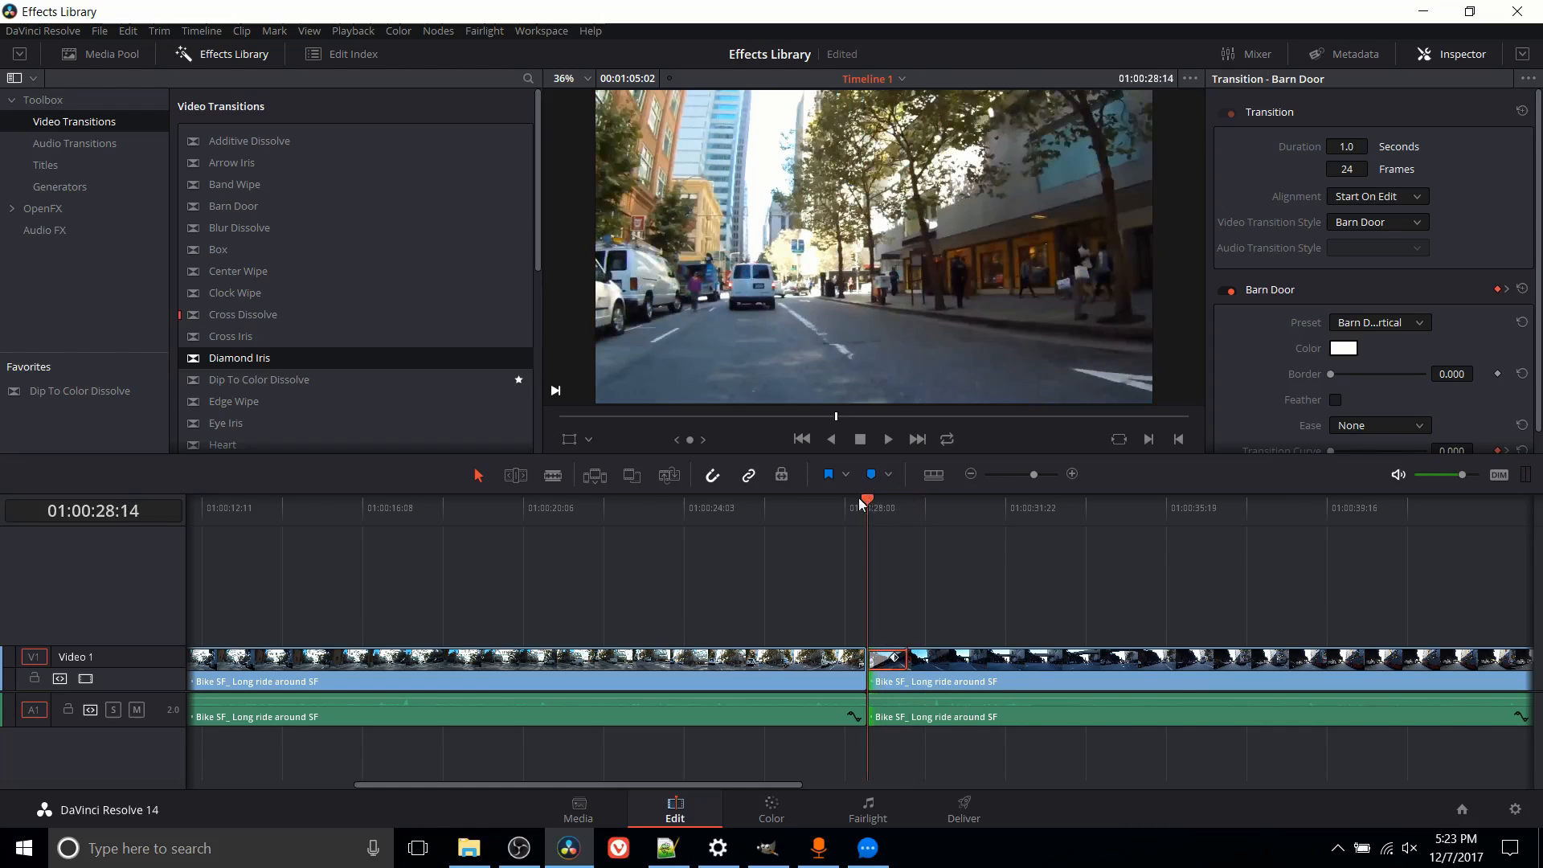
- Play and stop the timeline to preview the transition, then reshow its alignment choices
{"action": "left_click", "coordinate": [886, 439]}
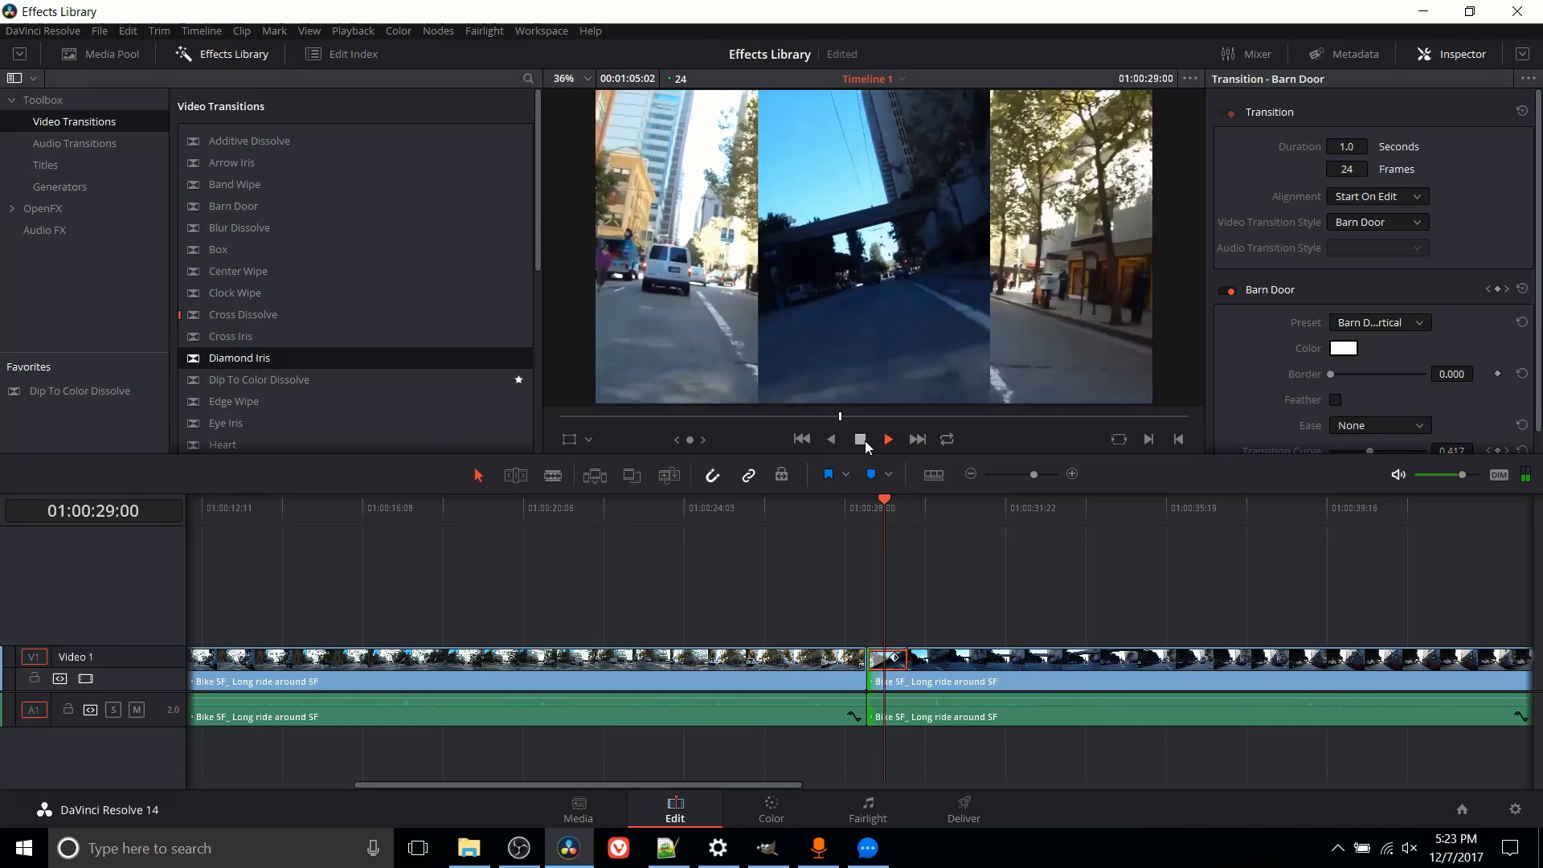
{"action": "left_click", "coordinate": [887, 439]}
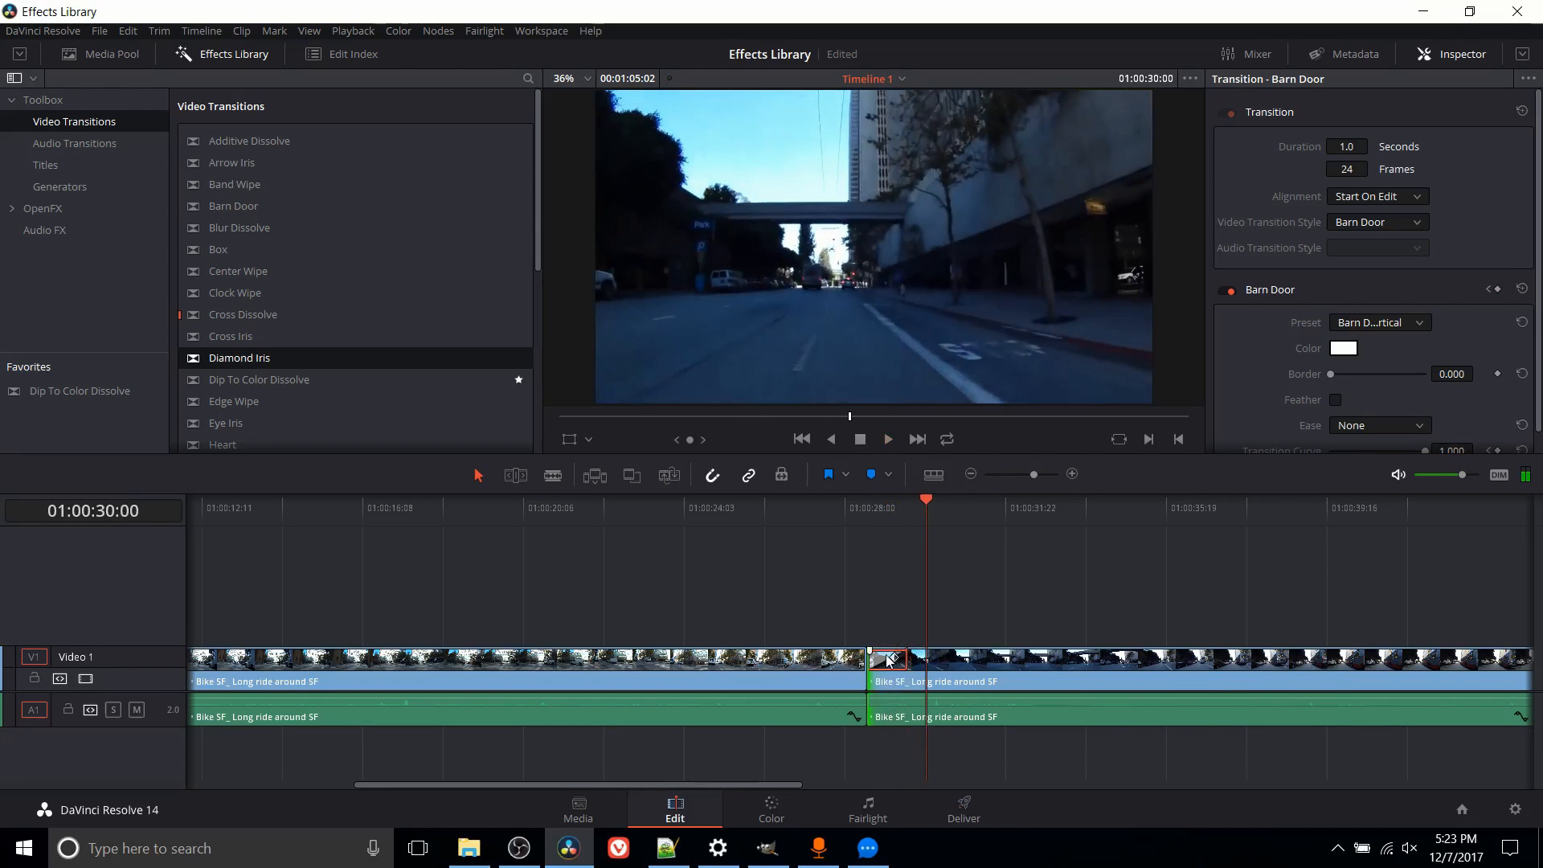
{"action": "mouse_move", "coordinate": [880, 509]}
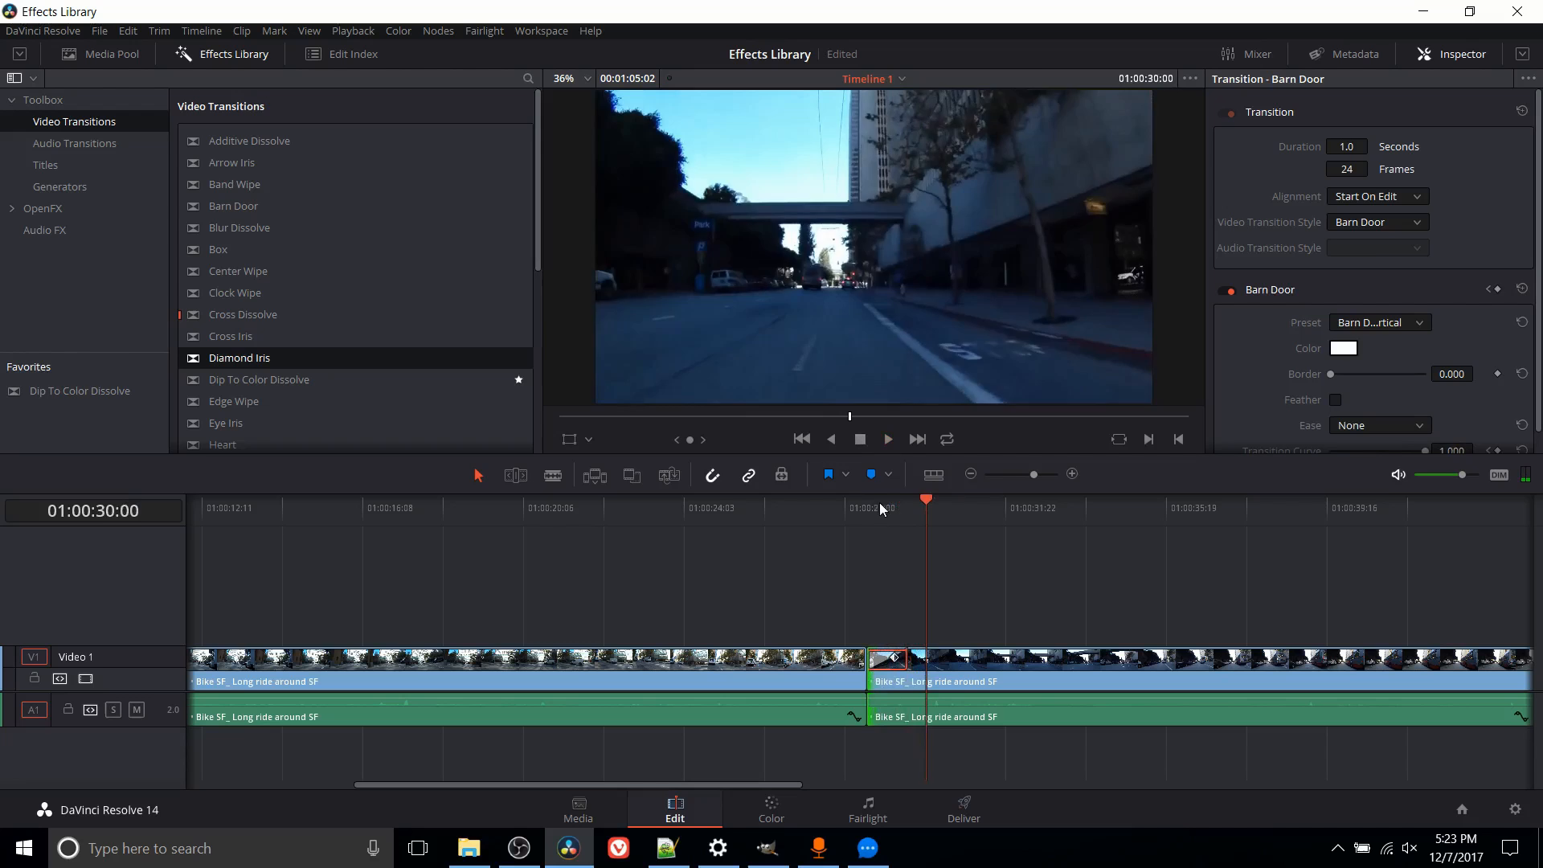
{"action": "left_click", "coordinate": [1375, 196]}
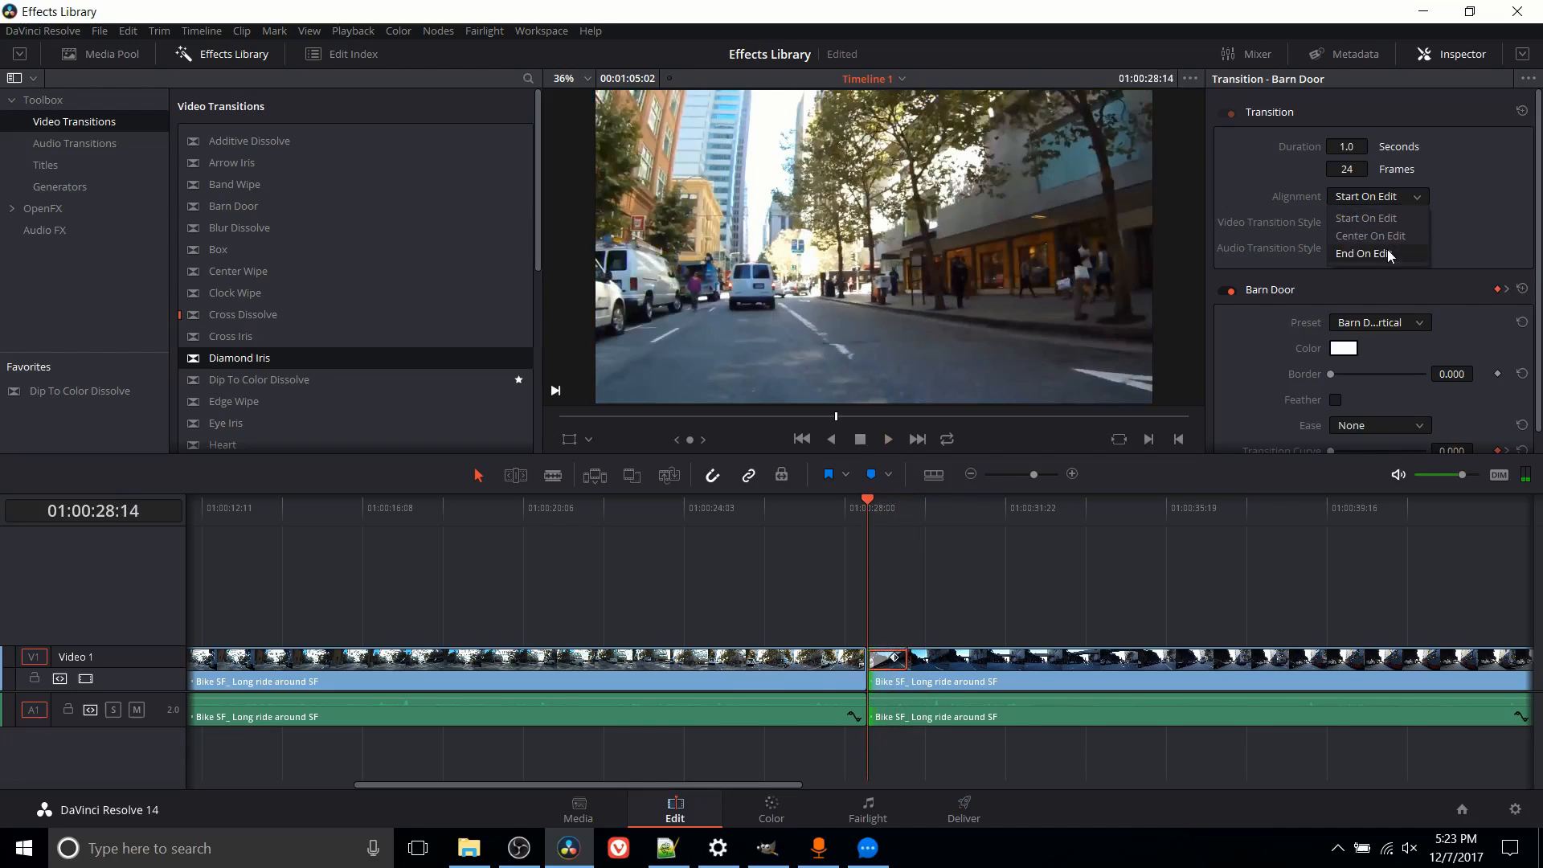
- Set the Barn Door transition's Alignment to End On Edit
{"action": "left_click", "coordinate": [1361, 252]}
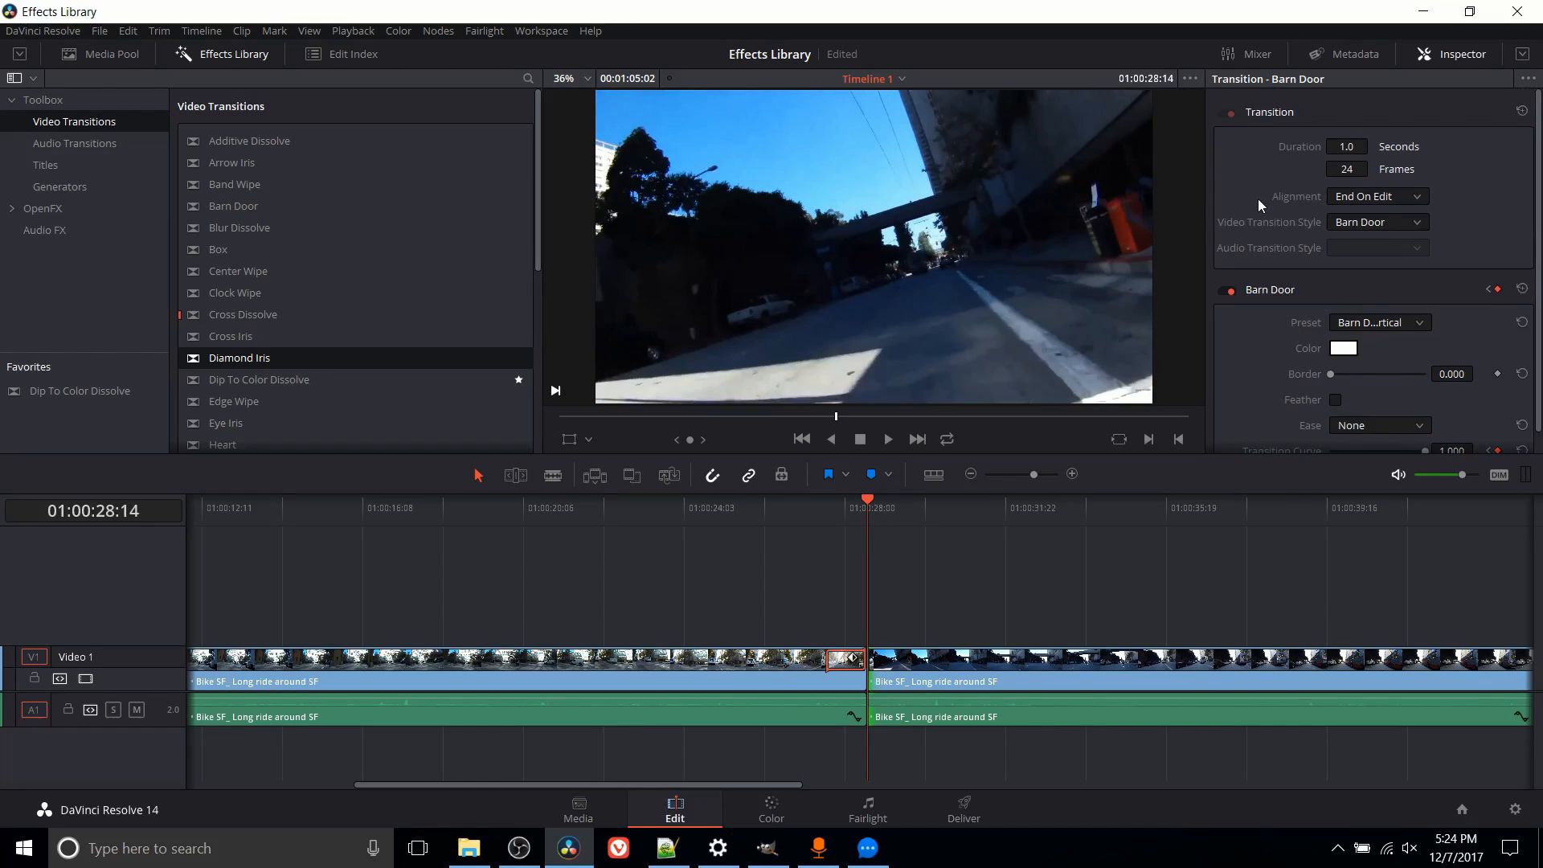
{"action": "mouse_move", "coordinate": [1295, 209]}
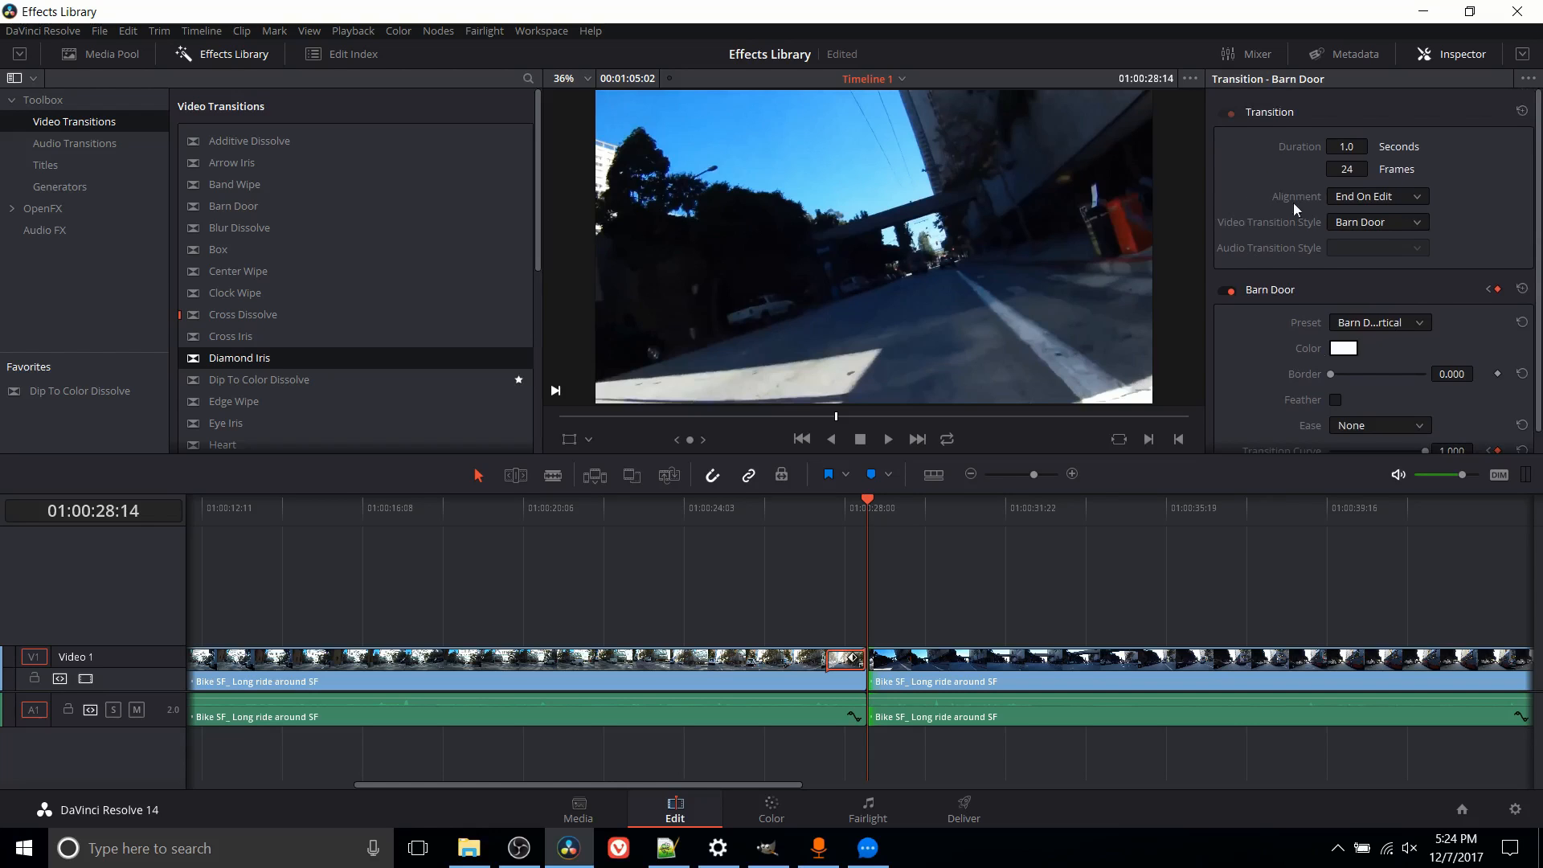
{"action": "scroll", "scroll_direction": "down", "scroll_amount": 3}
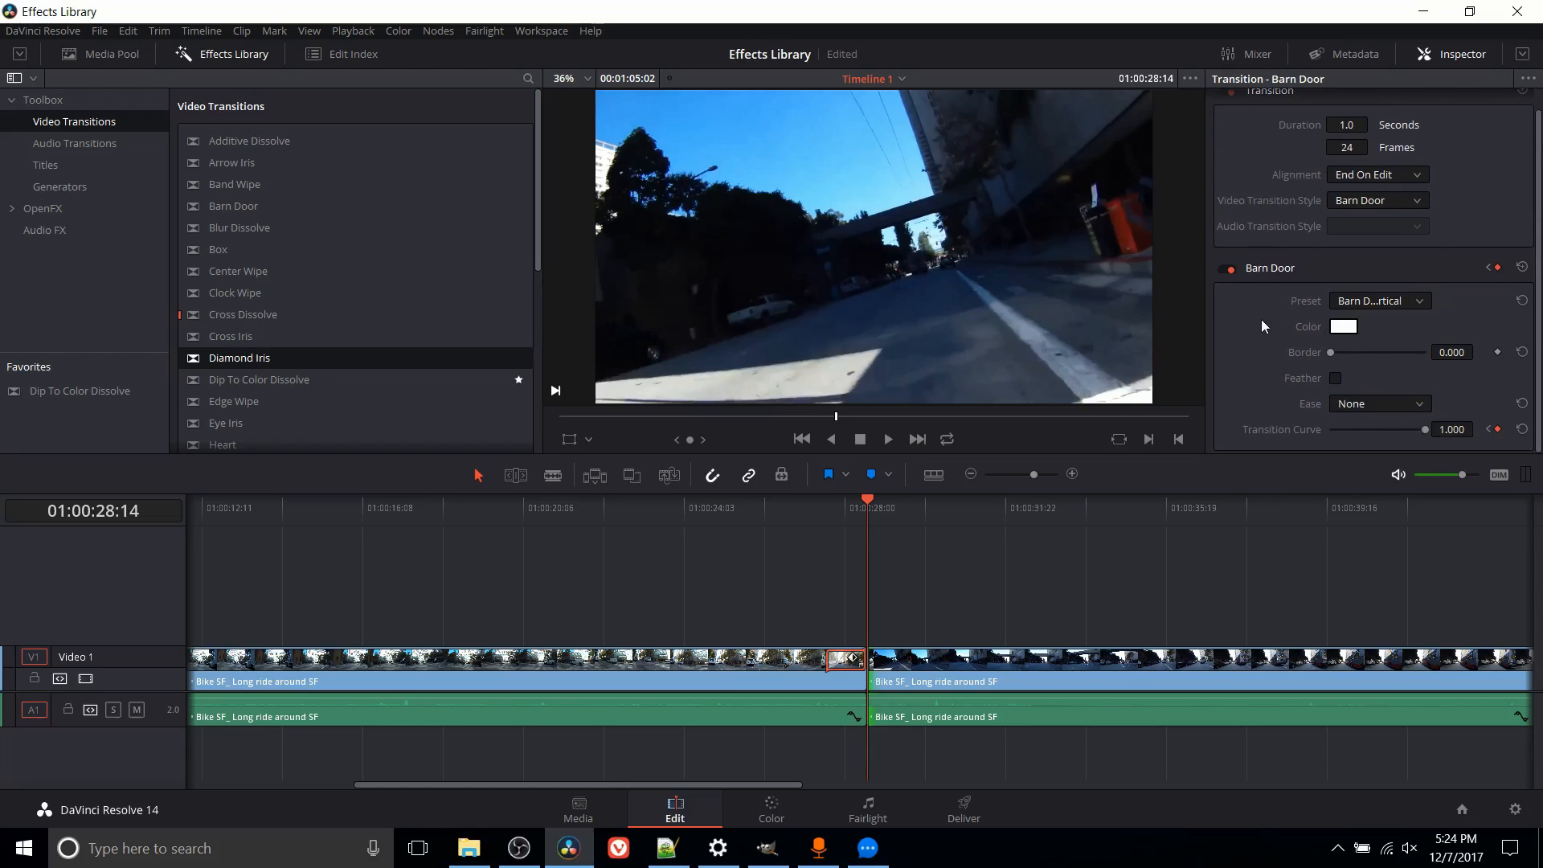
{"action": "mouse_move", "coordinate": [1414, 338]}
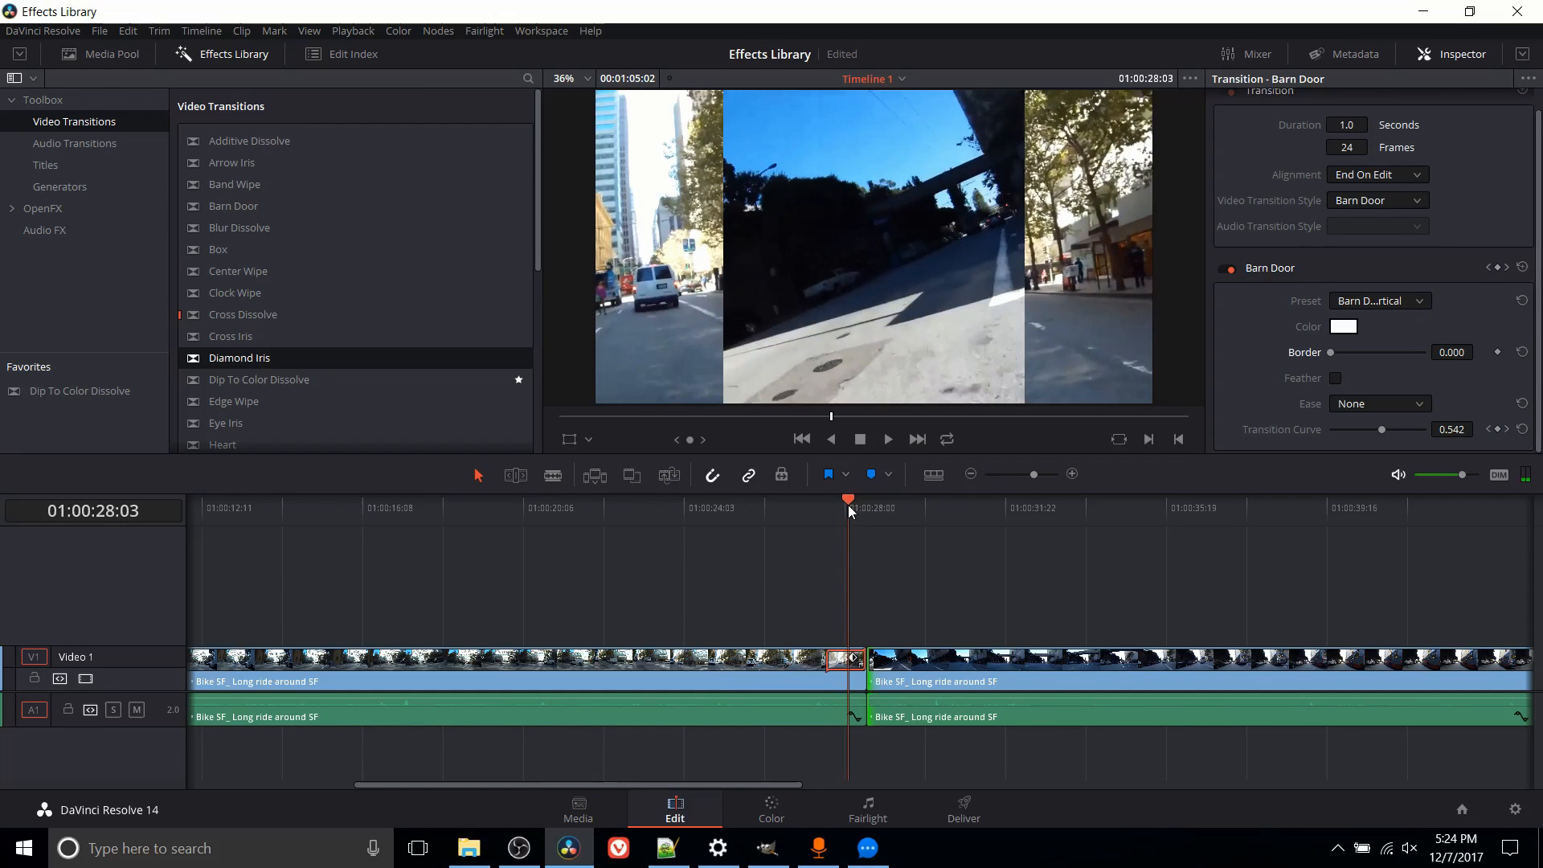
{"action": "mouse_move", "coordinate": [1356, 384]}
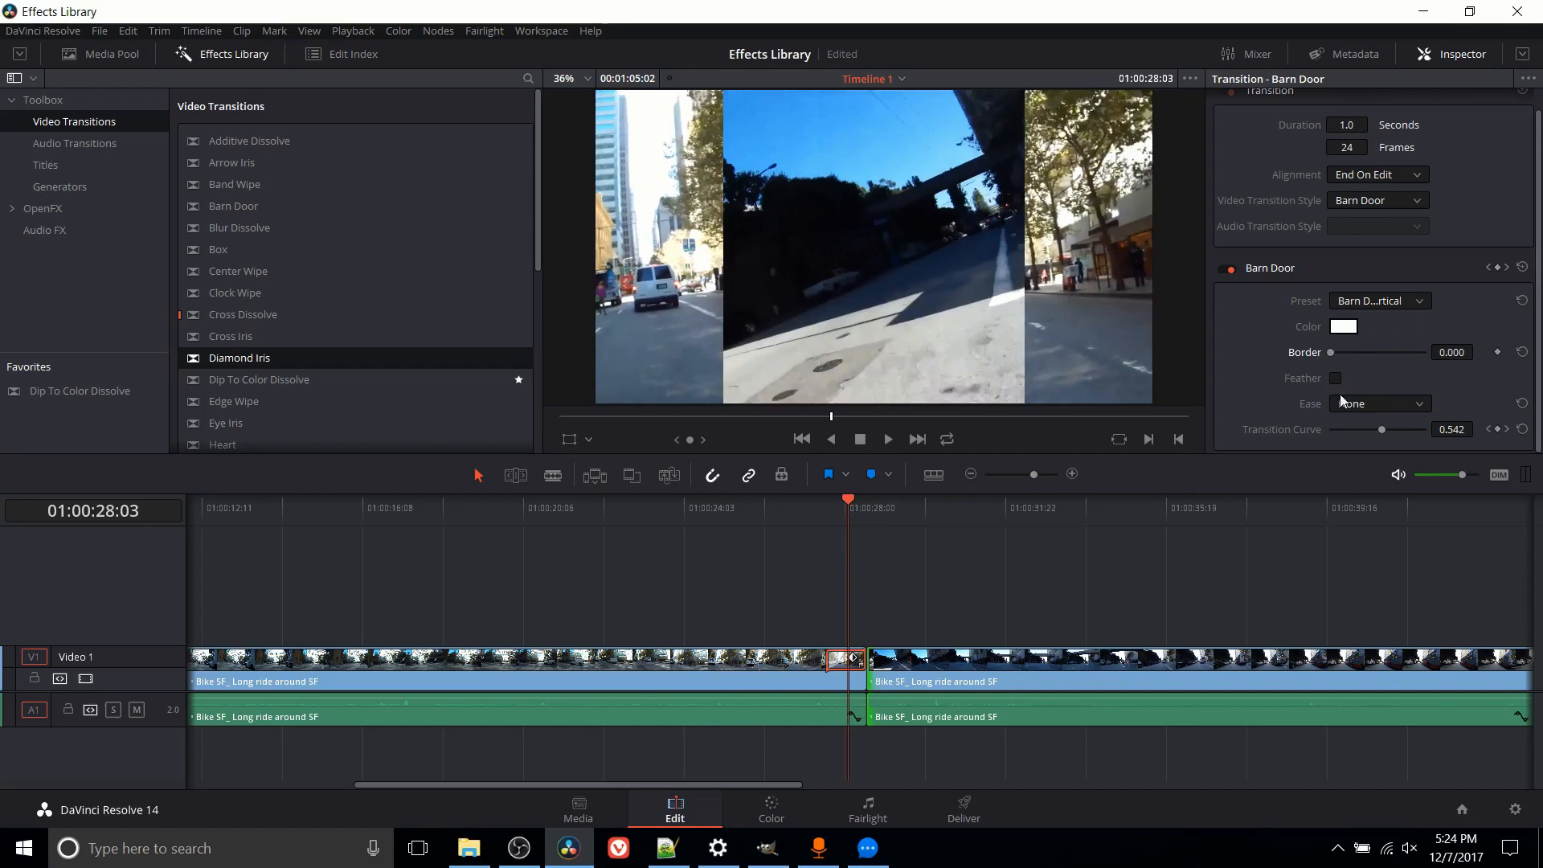
{"action": "mouse_move", "coordinate": [1343, 458]}
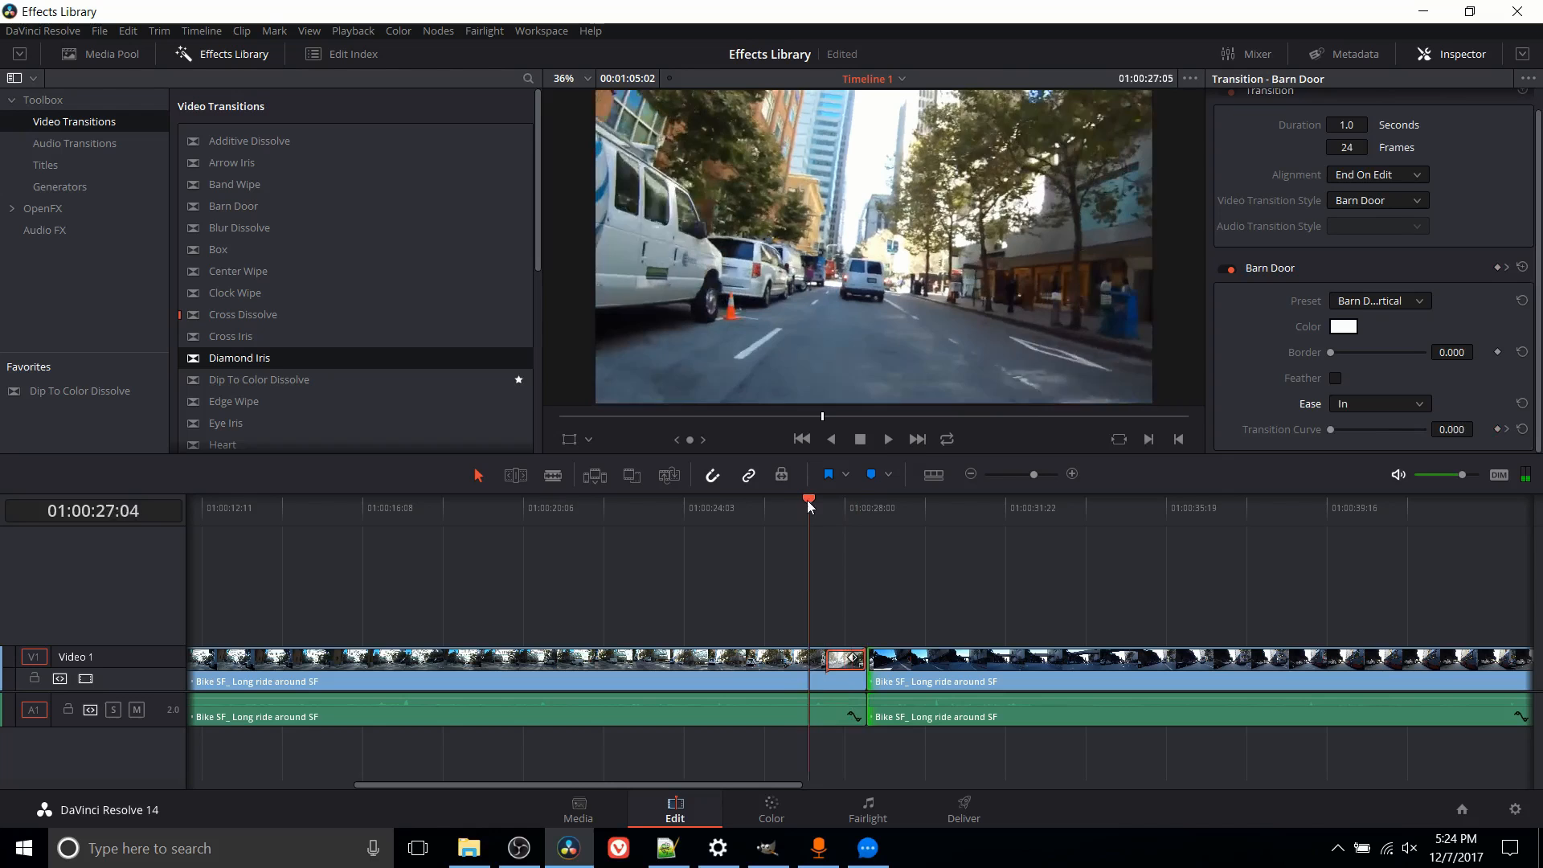
{"action": "left_click", "coordinate": [887, 438]}
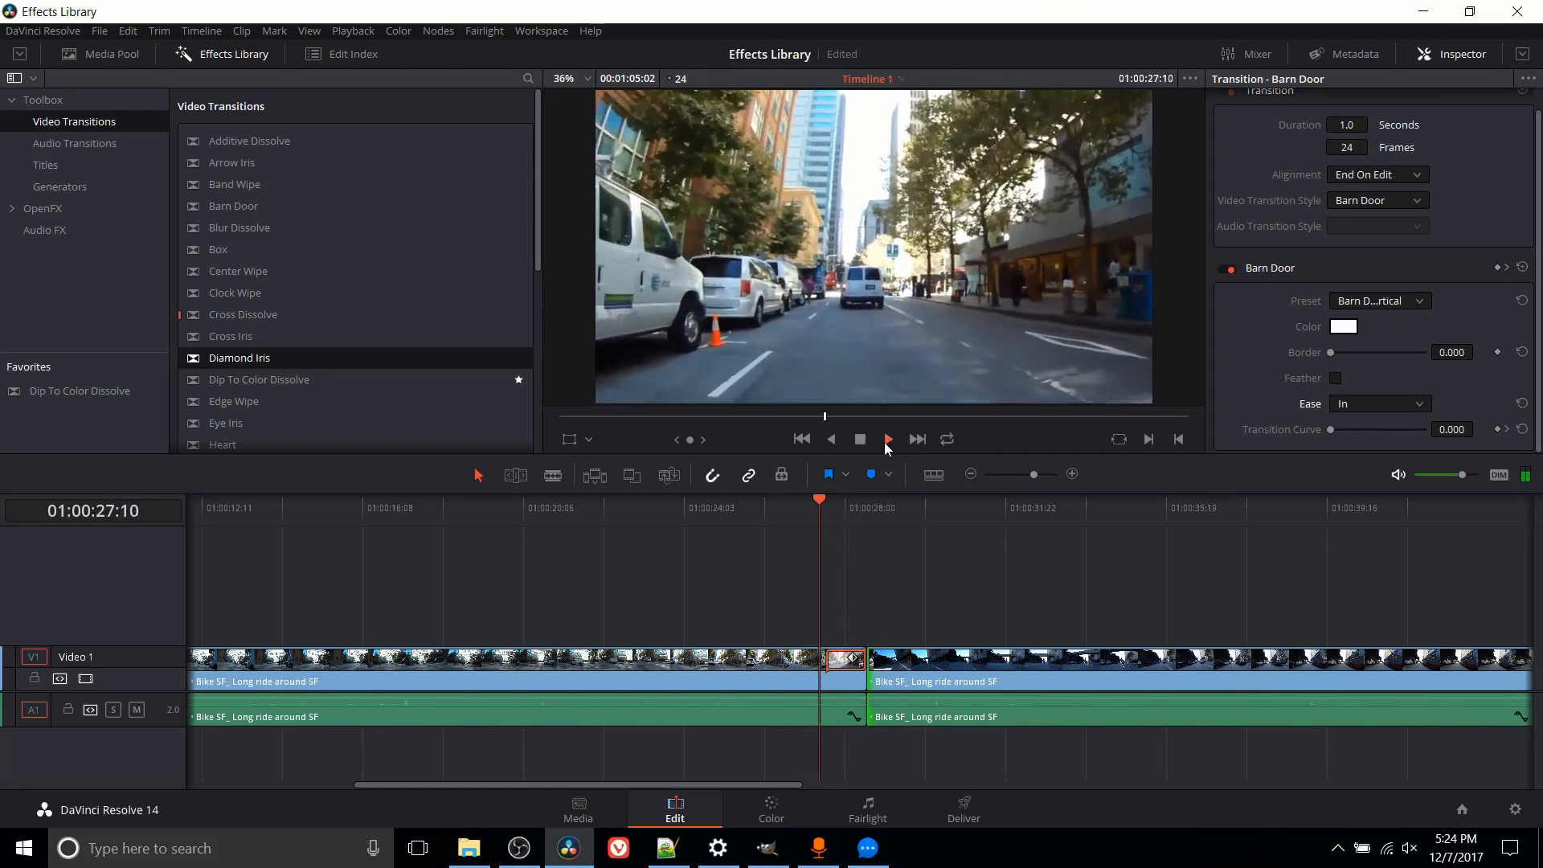
{"action": "left_click", "coordinate": [887, 439]}
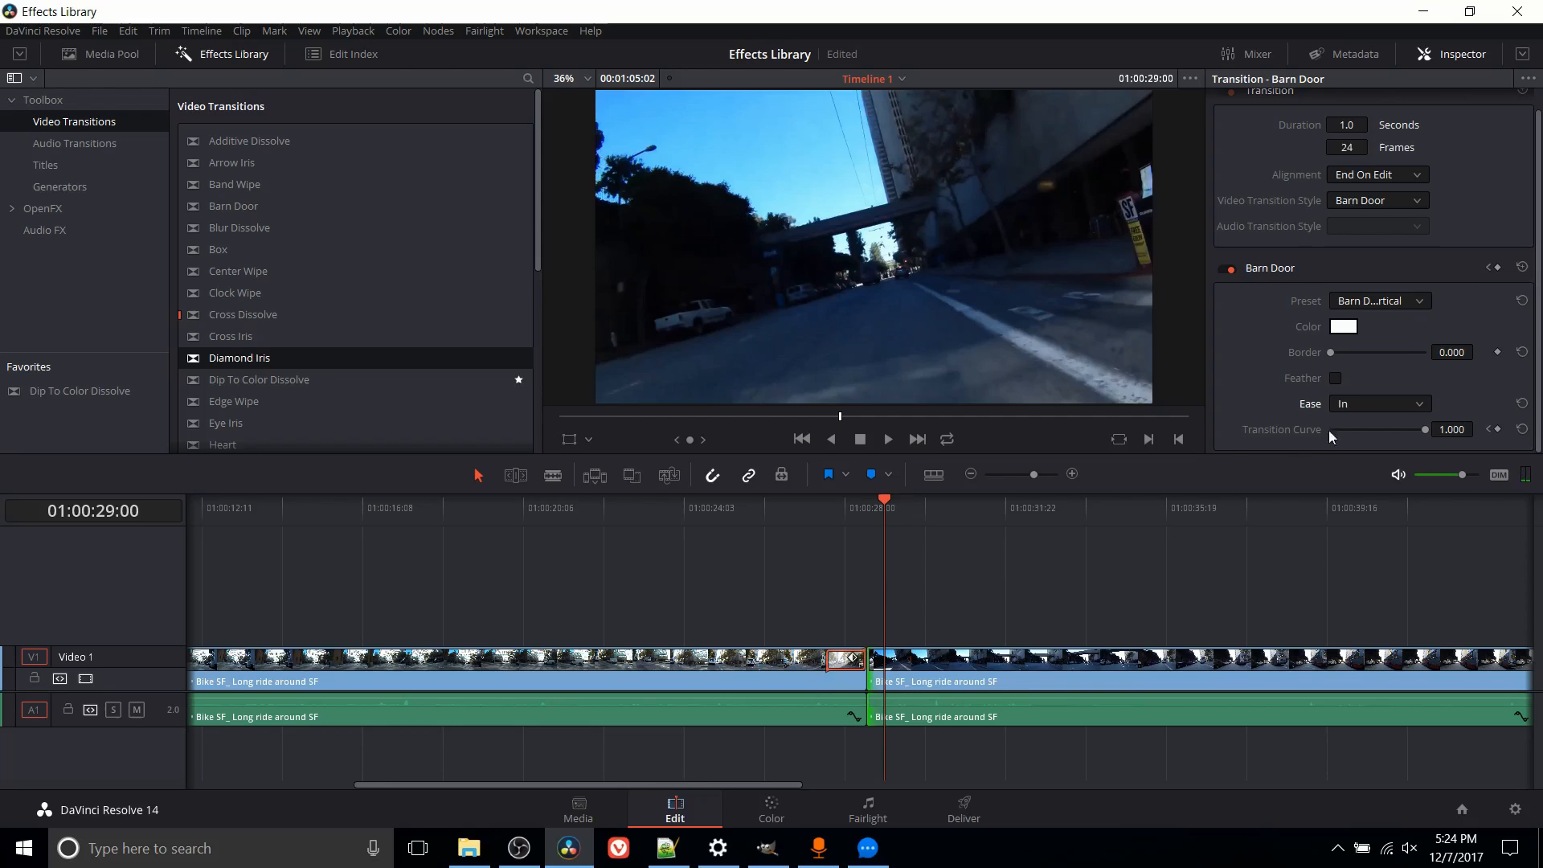
{"action": "left_click", "coordinate": [1377, 403]}
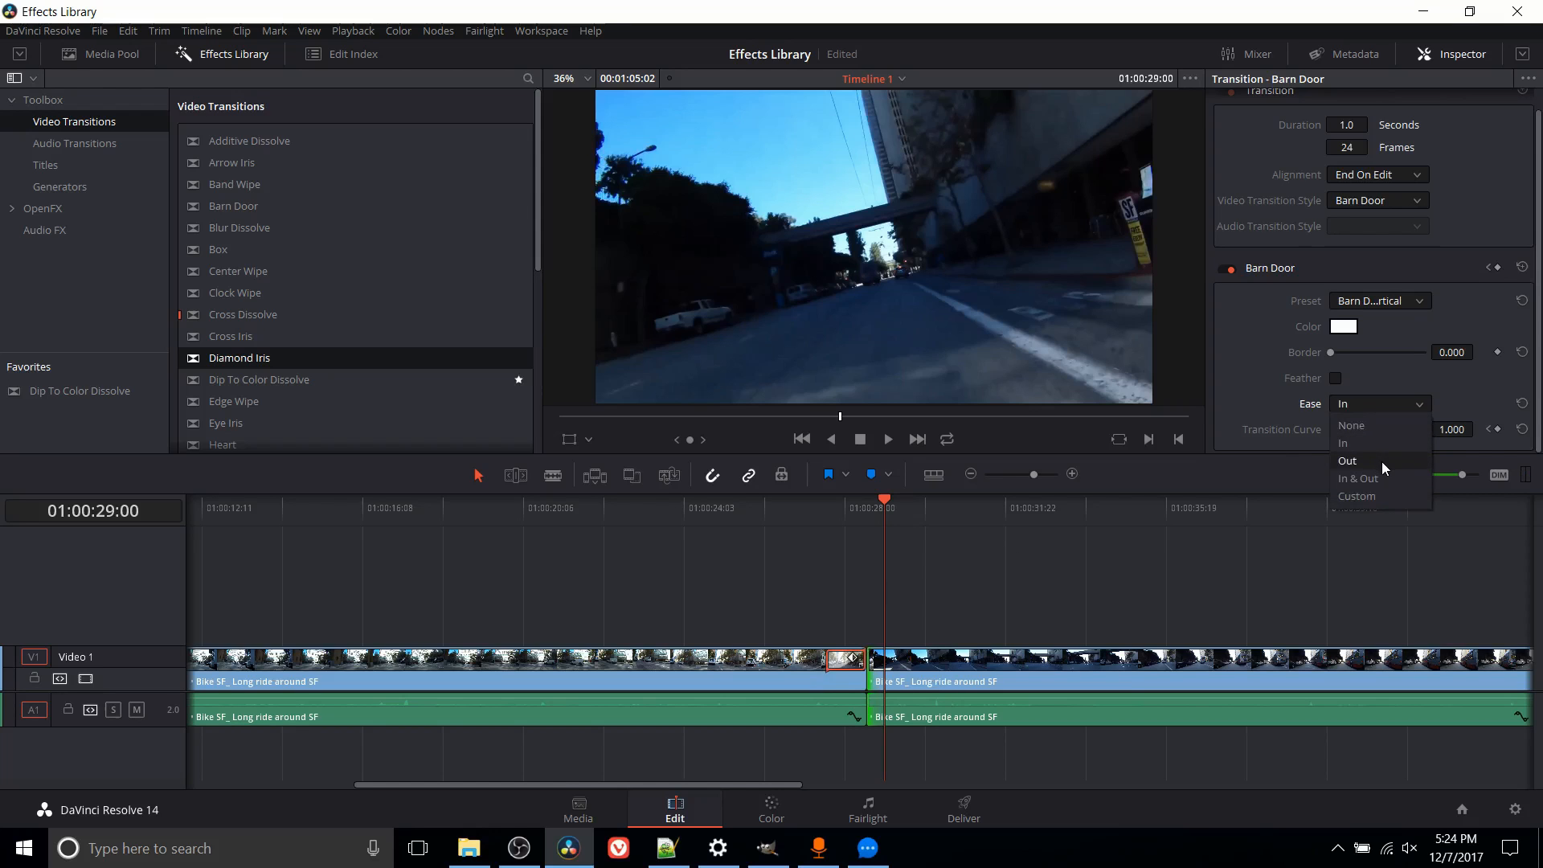
{"action": "left_click", "coordinate": [1347, 459]}
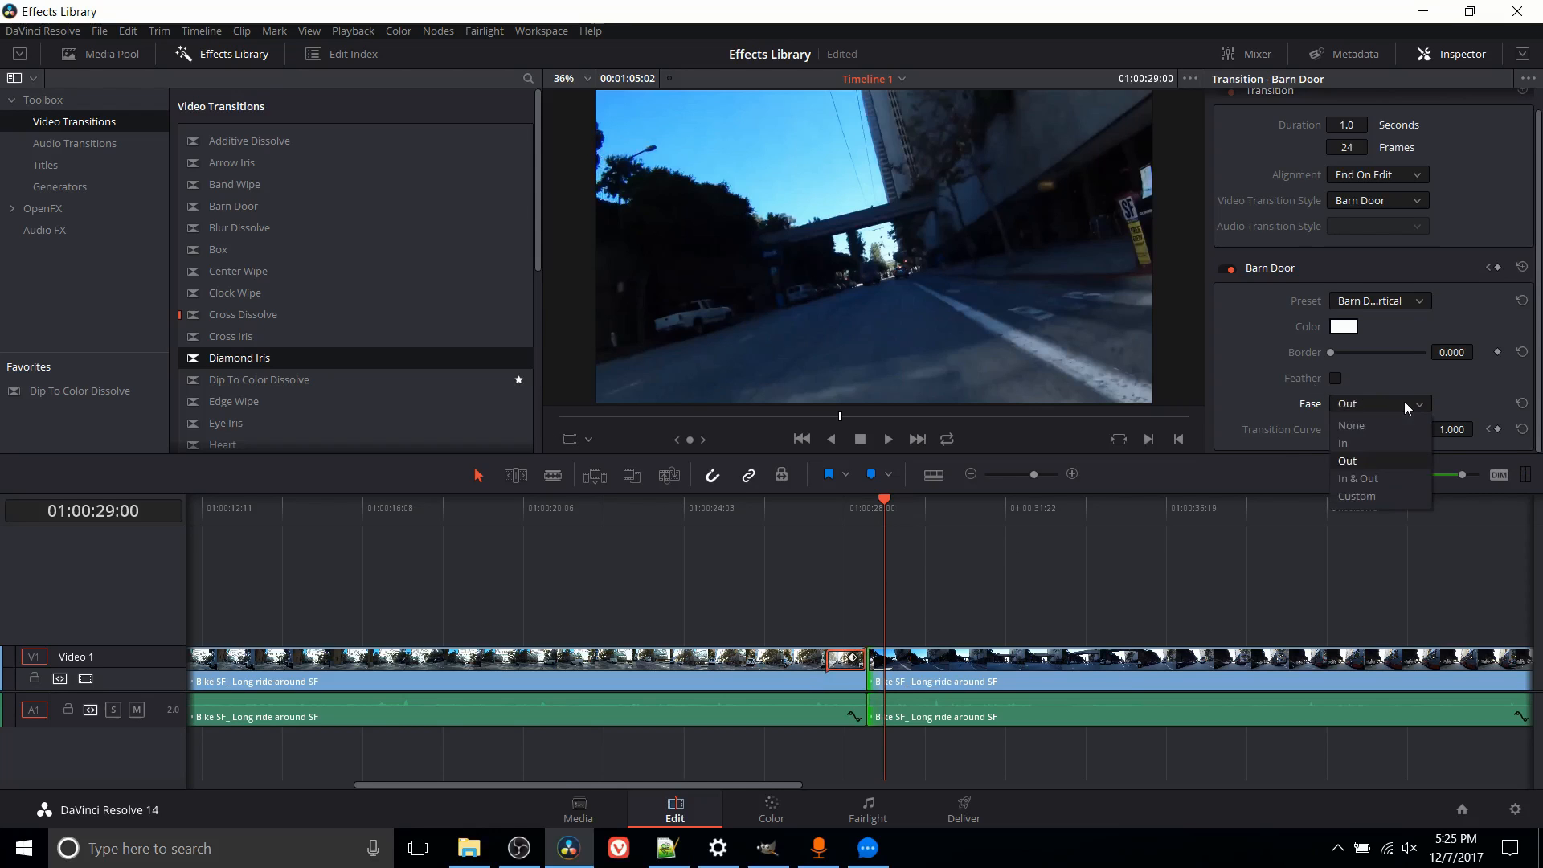
{"action": "left_click", "coordinate": [1340, 444]}
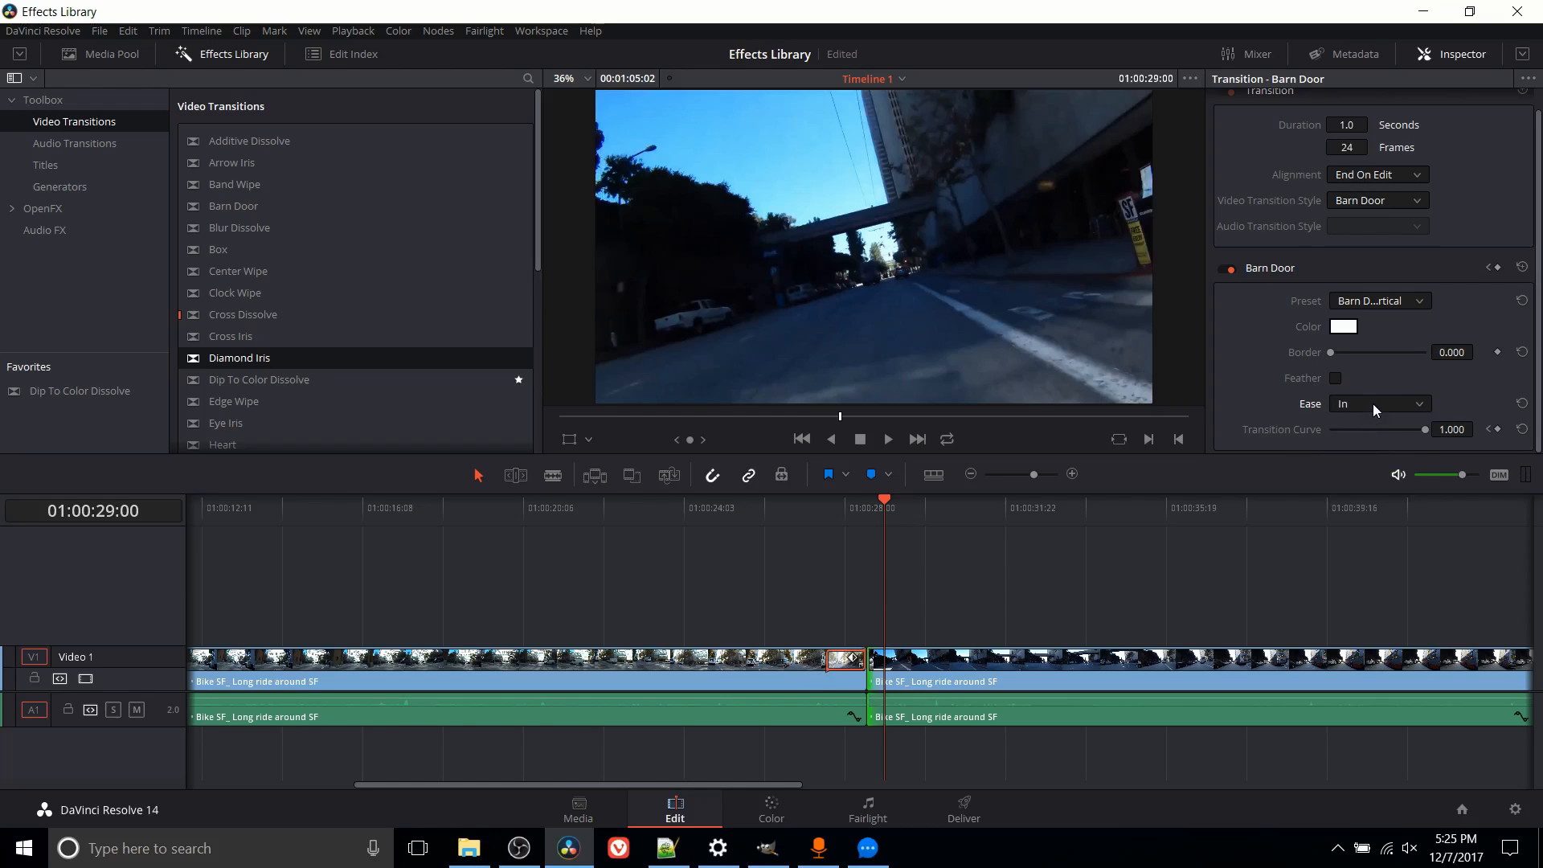
{"action": "left_click", "coordinate": [1375, 403]}
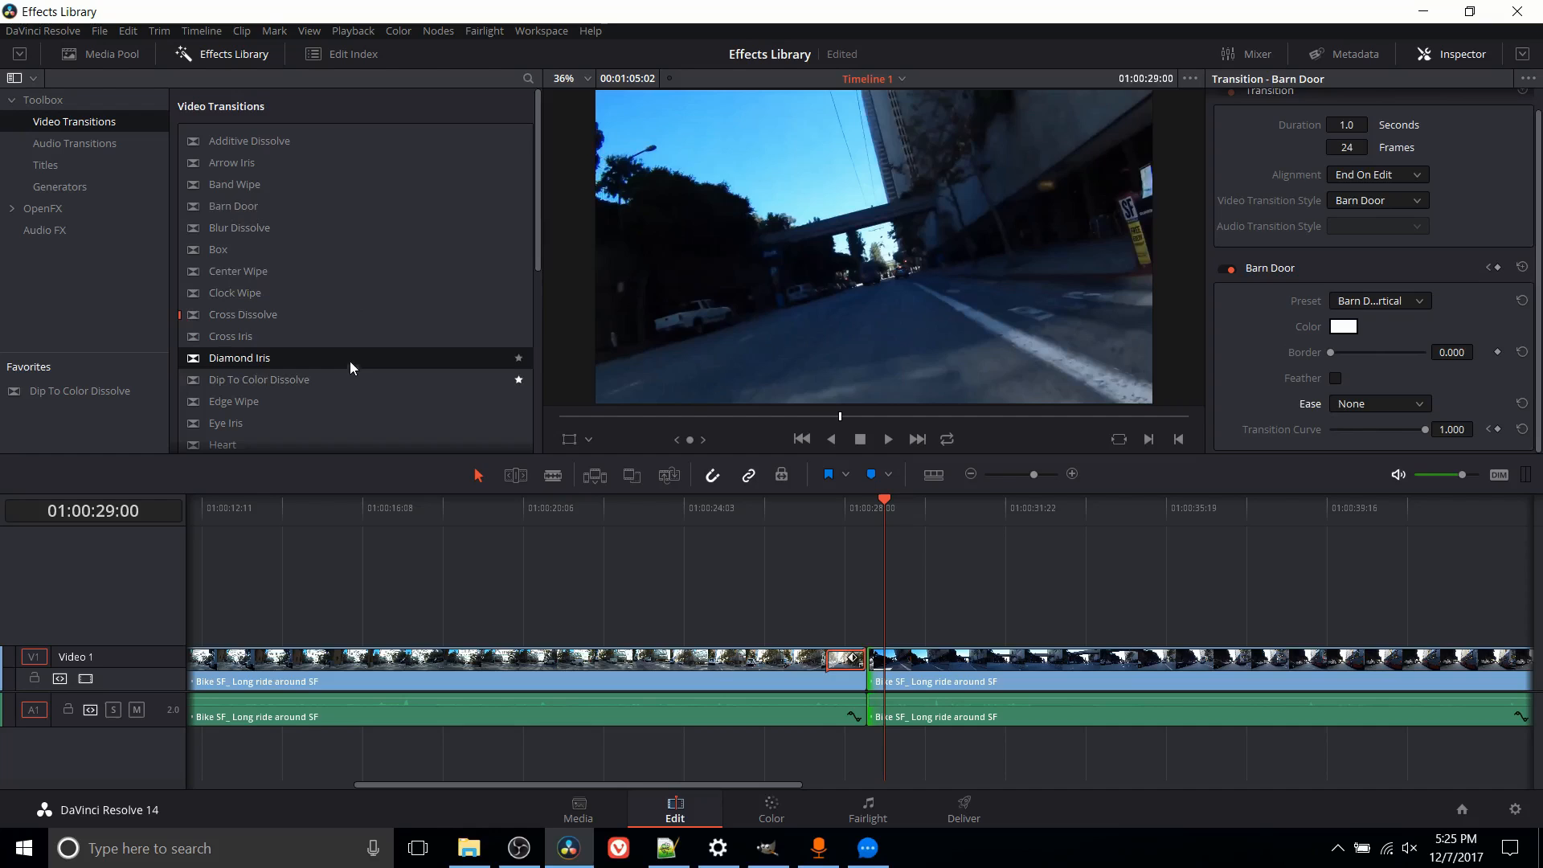
- Show Audio Transitions and play the join between Nouvelle Noel and the next song twice
{"action": "left_click", "coordinate": [74, 143]}
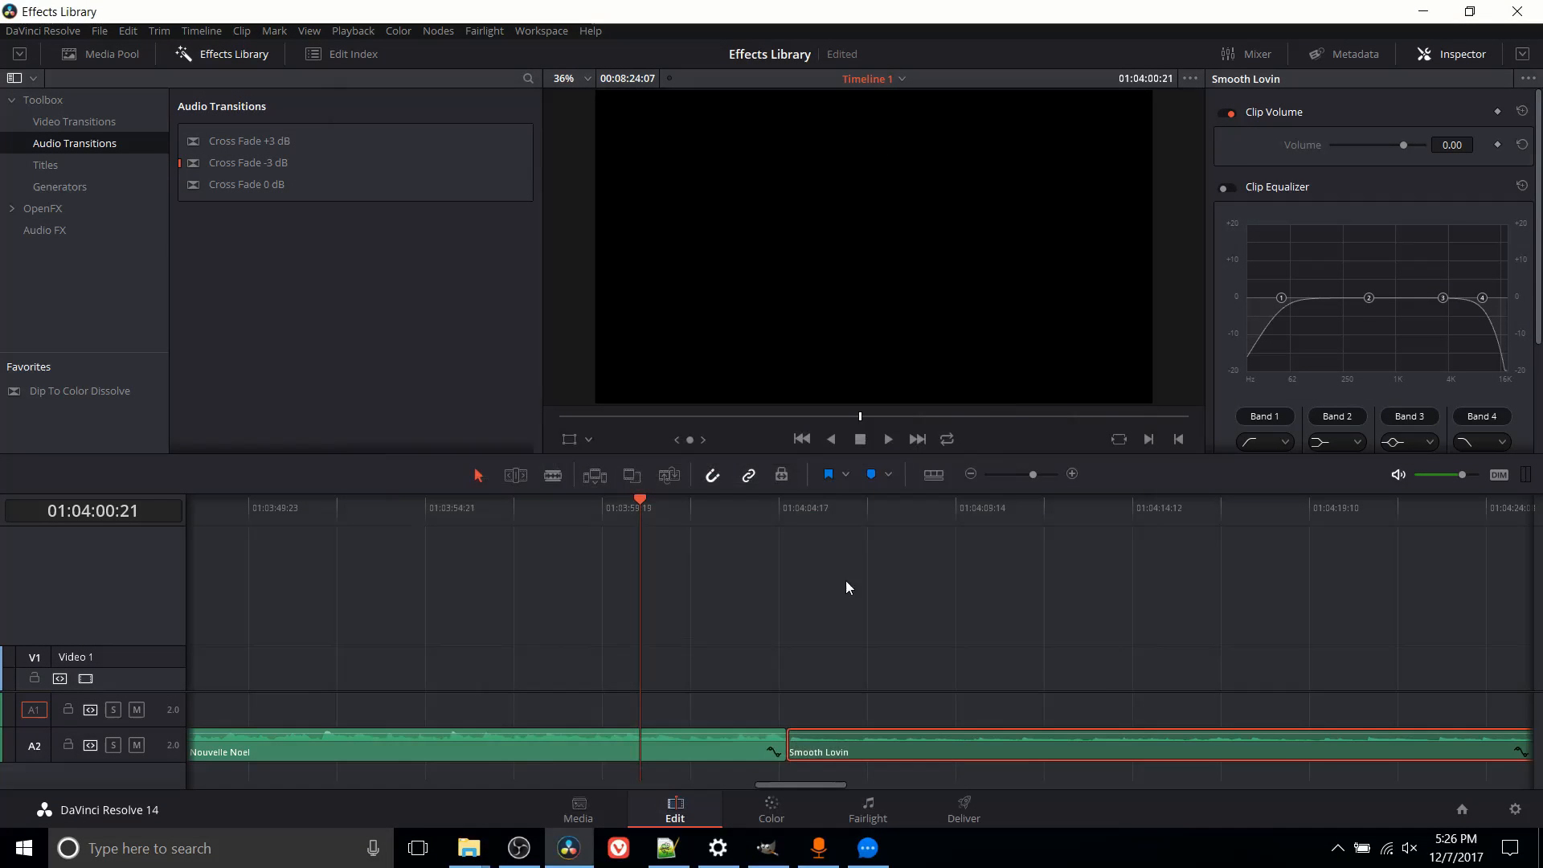
{"action": "mouse_move", "coordinate": [757, 711]}
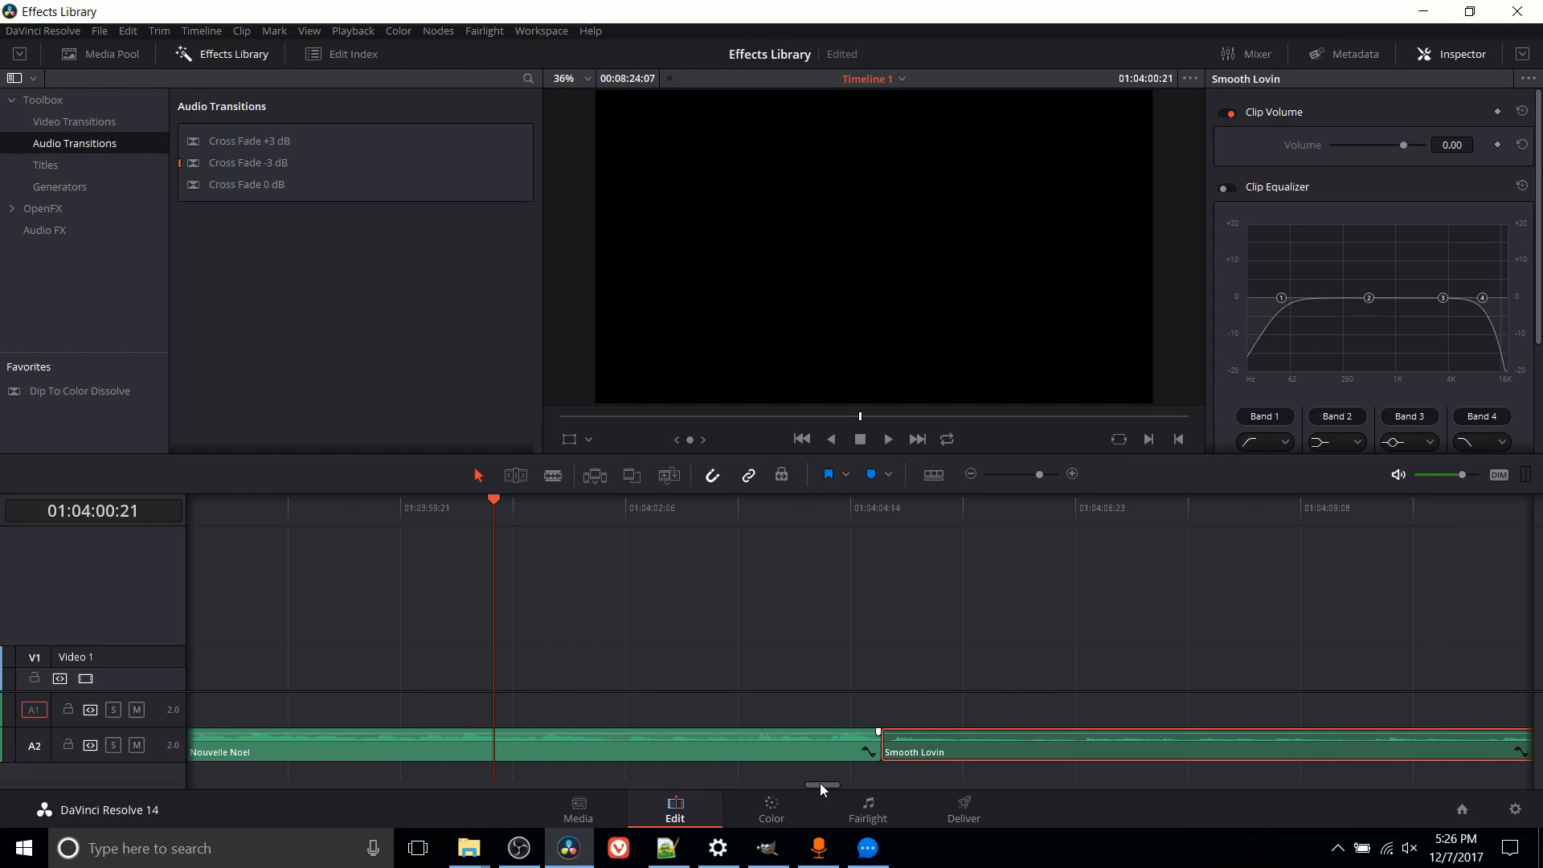
{"action": "mouse_move", "coordinate": [208, 766]}
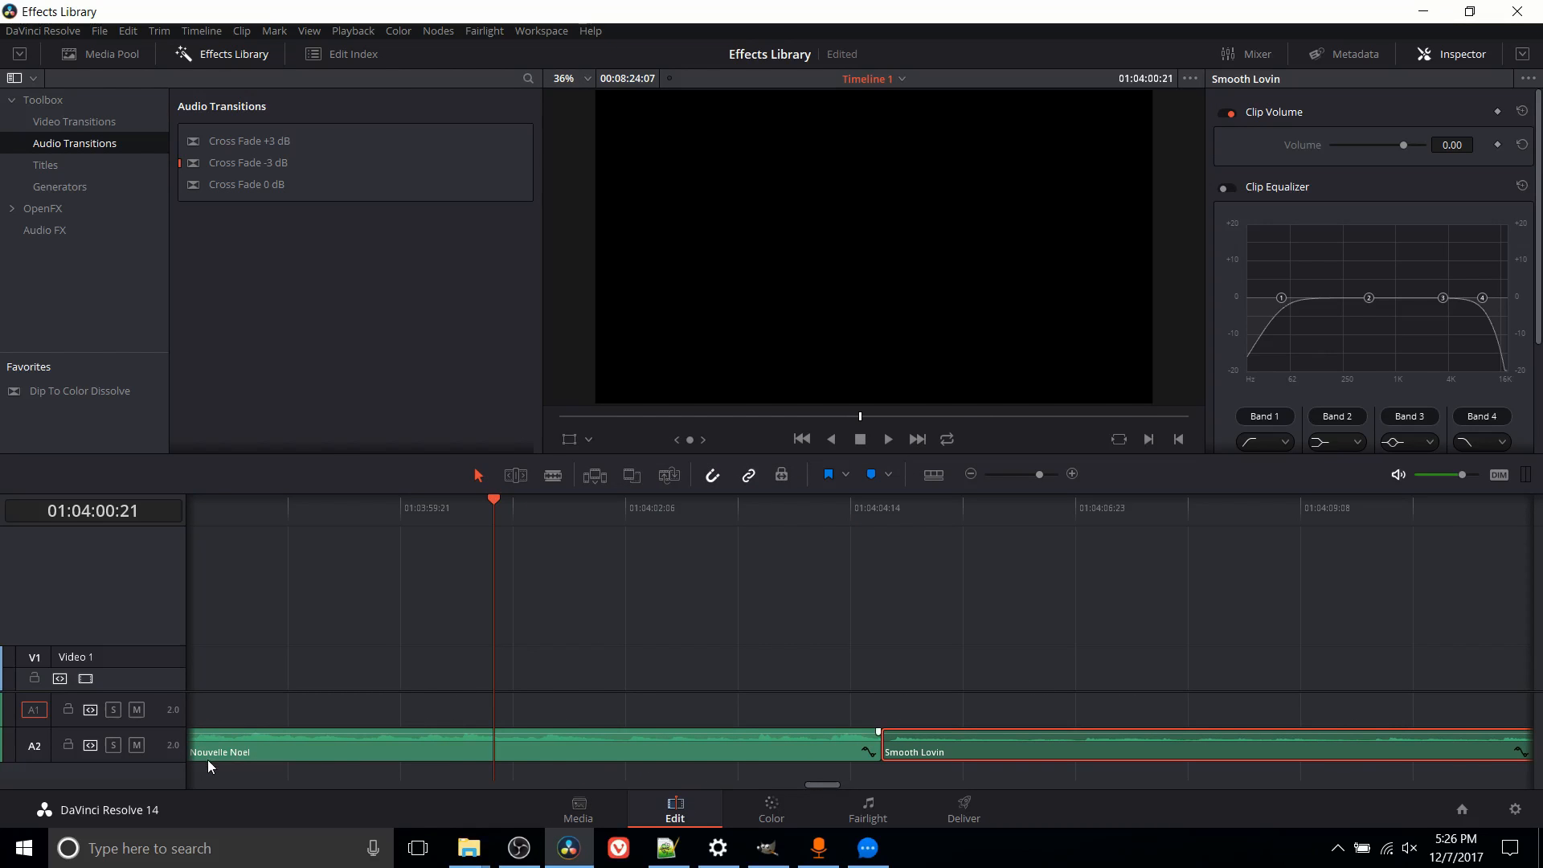
{"action": "mouse_move", "coordinate": [714, 513]}
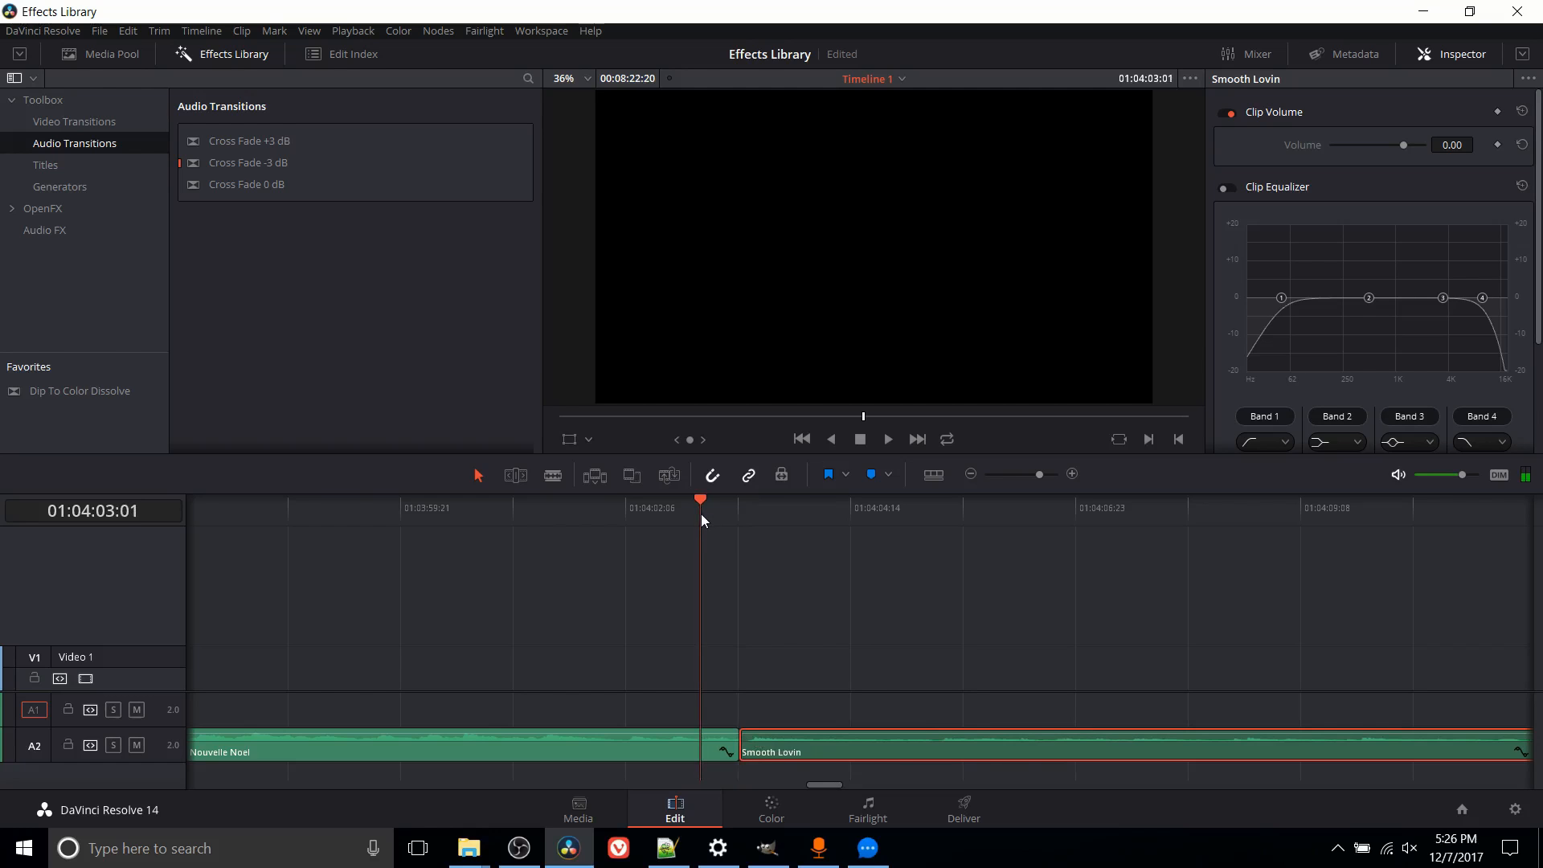
{"action": "mouse_move", "coordinate": [742, 641]}
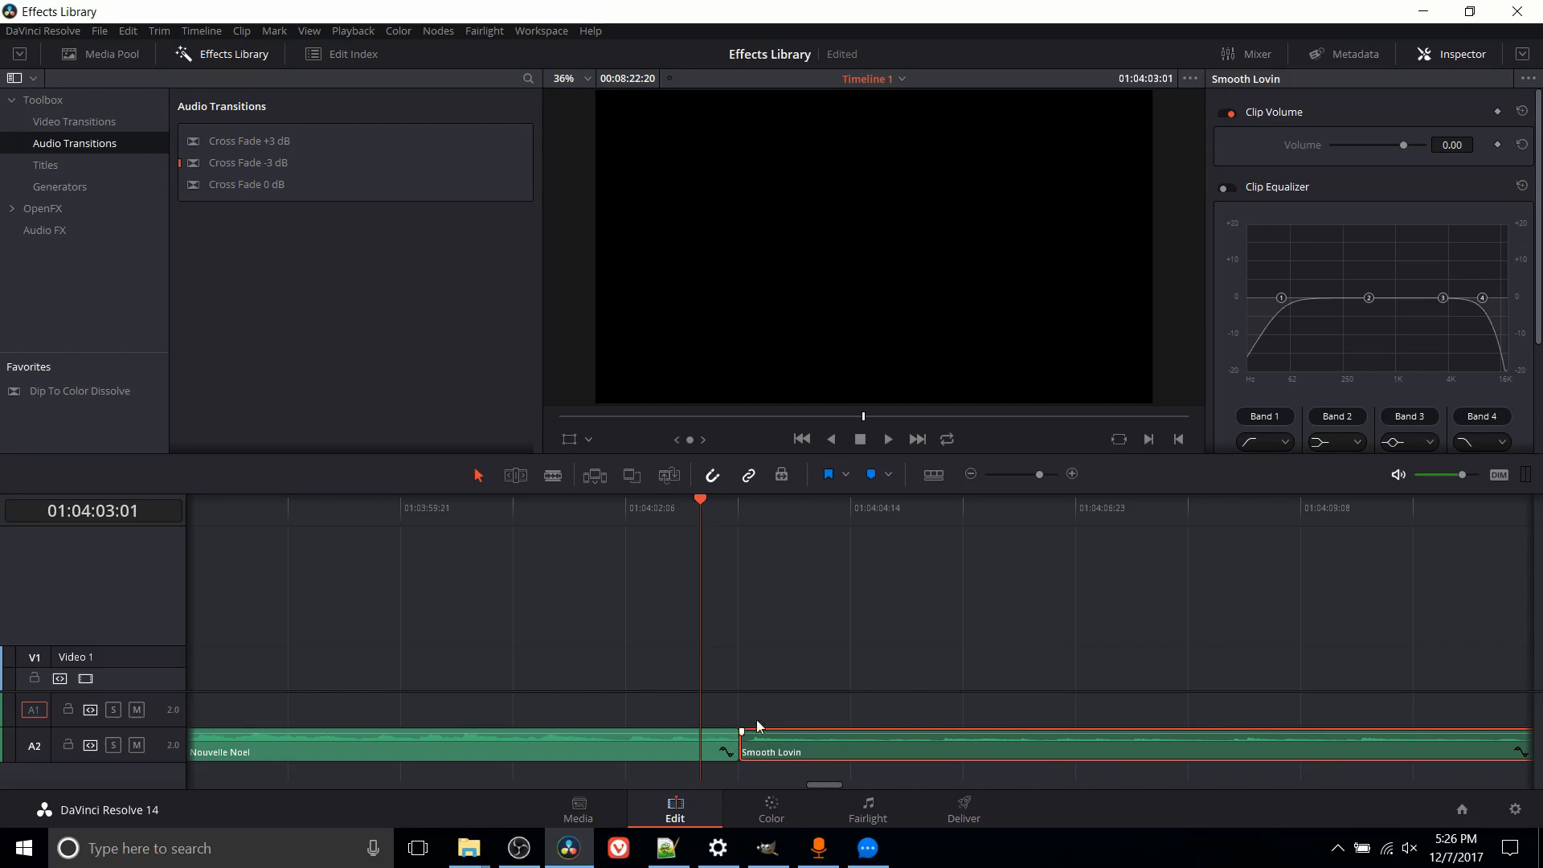
{"action": "mouse_move", "coordinate": [888, 449]}
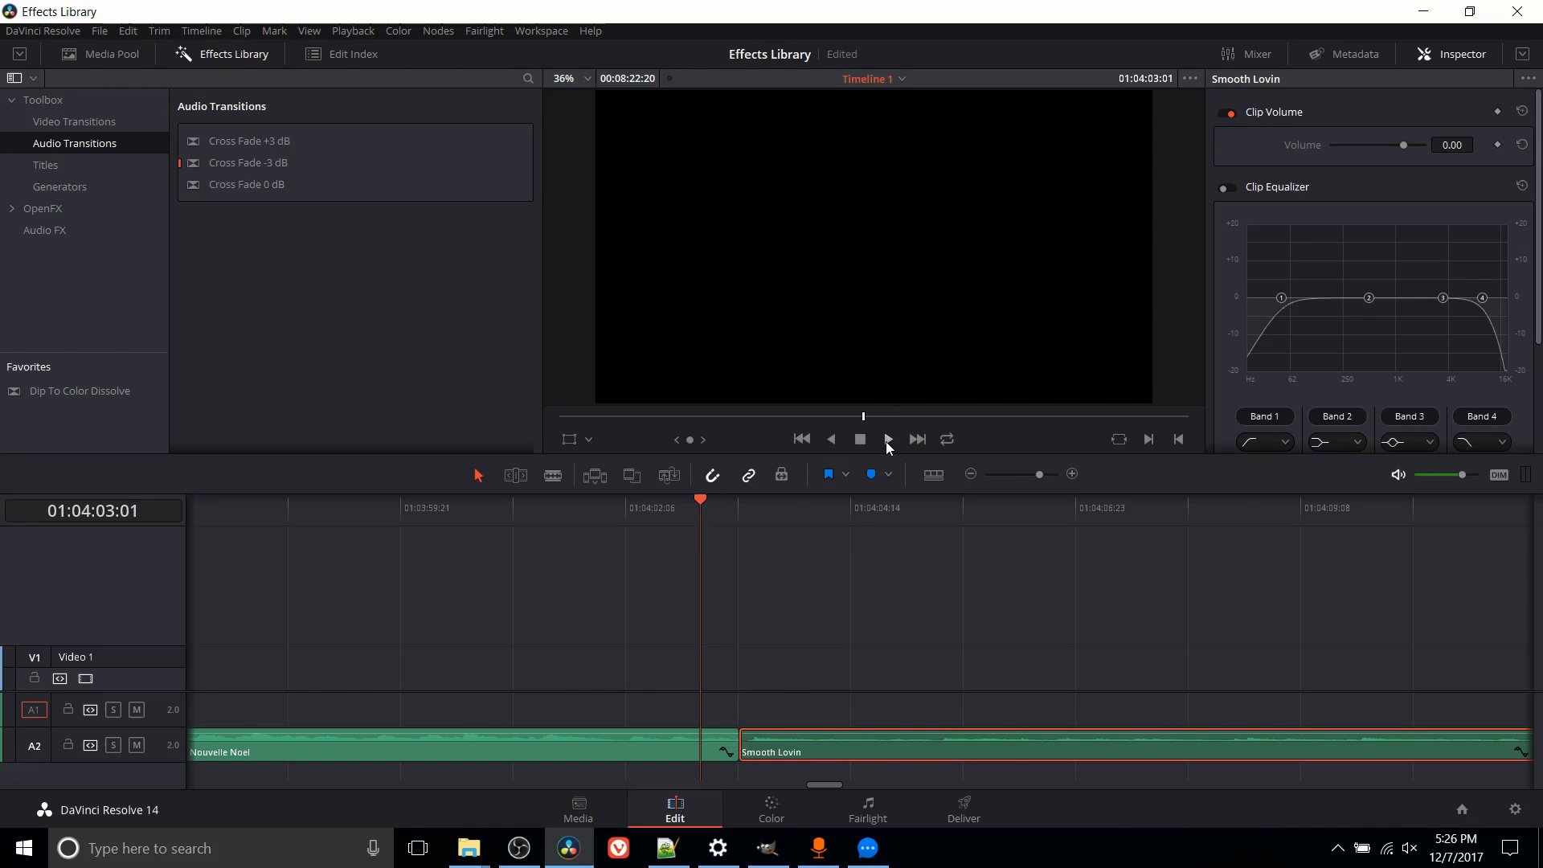
{"action": "left_click", "coordinate": [886, 439]}
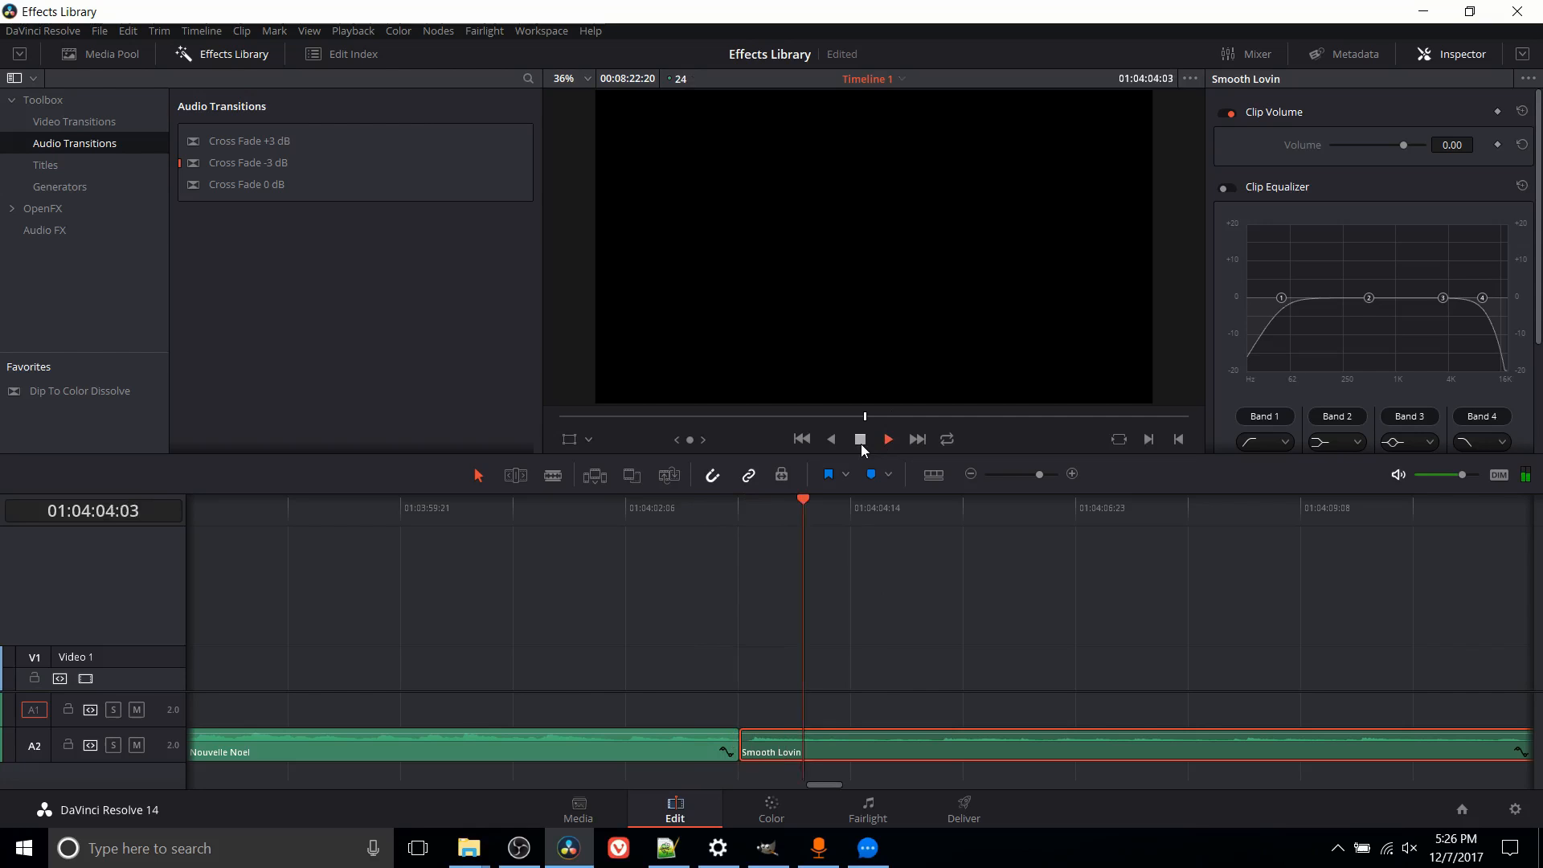
{"action": "left_click", "coordinate": [883, 439]}
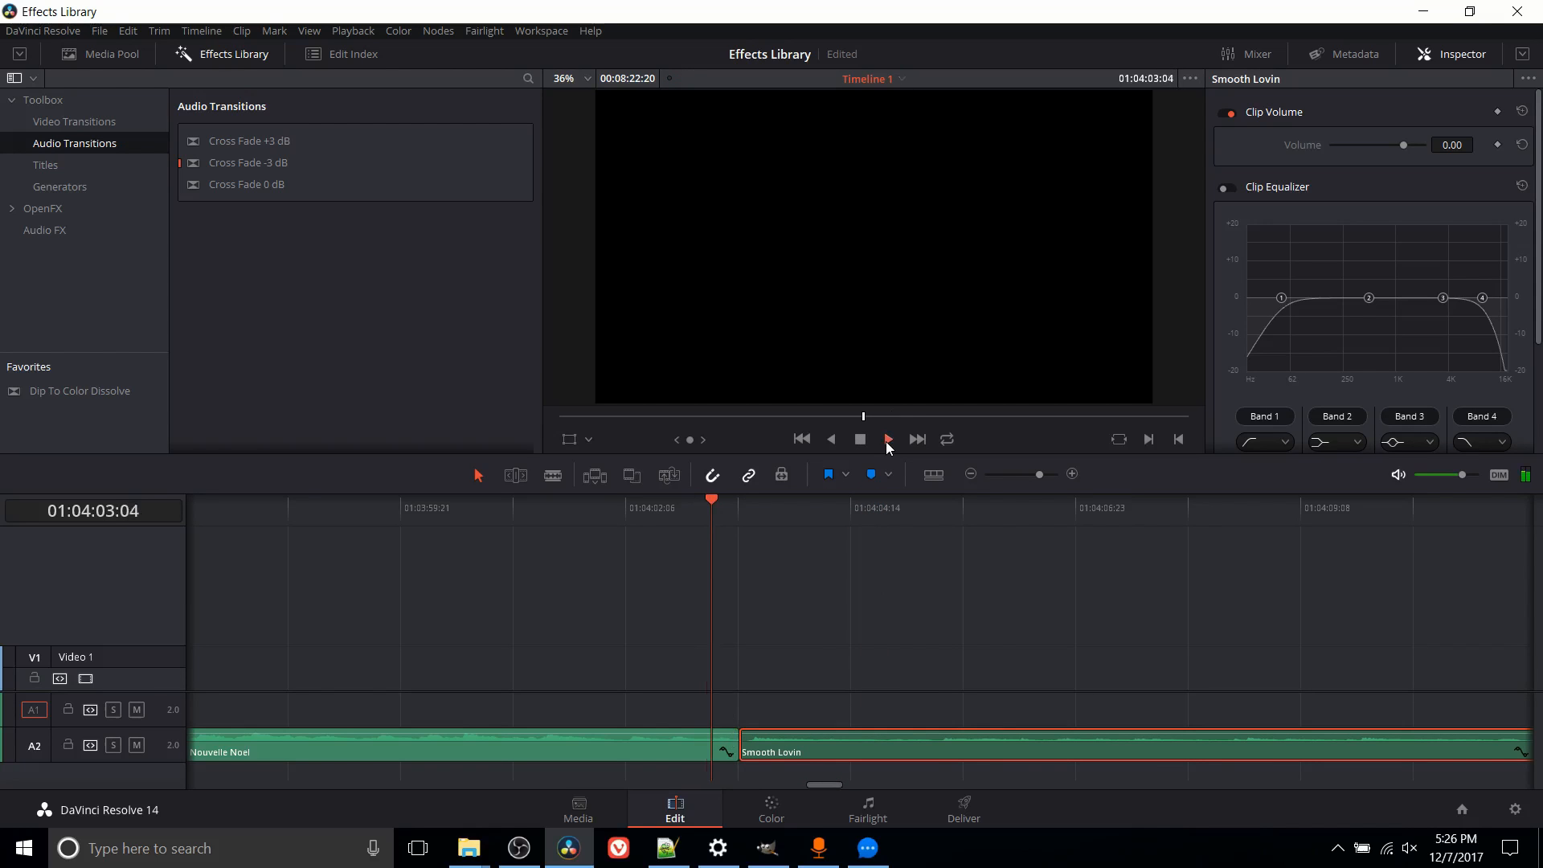
{"action": "left_click", "coordinate": [885, 438]}
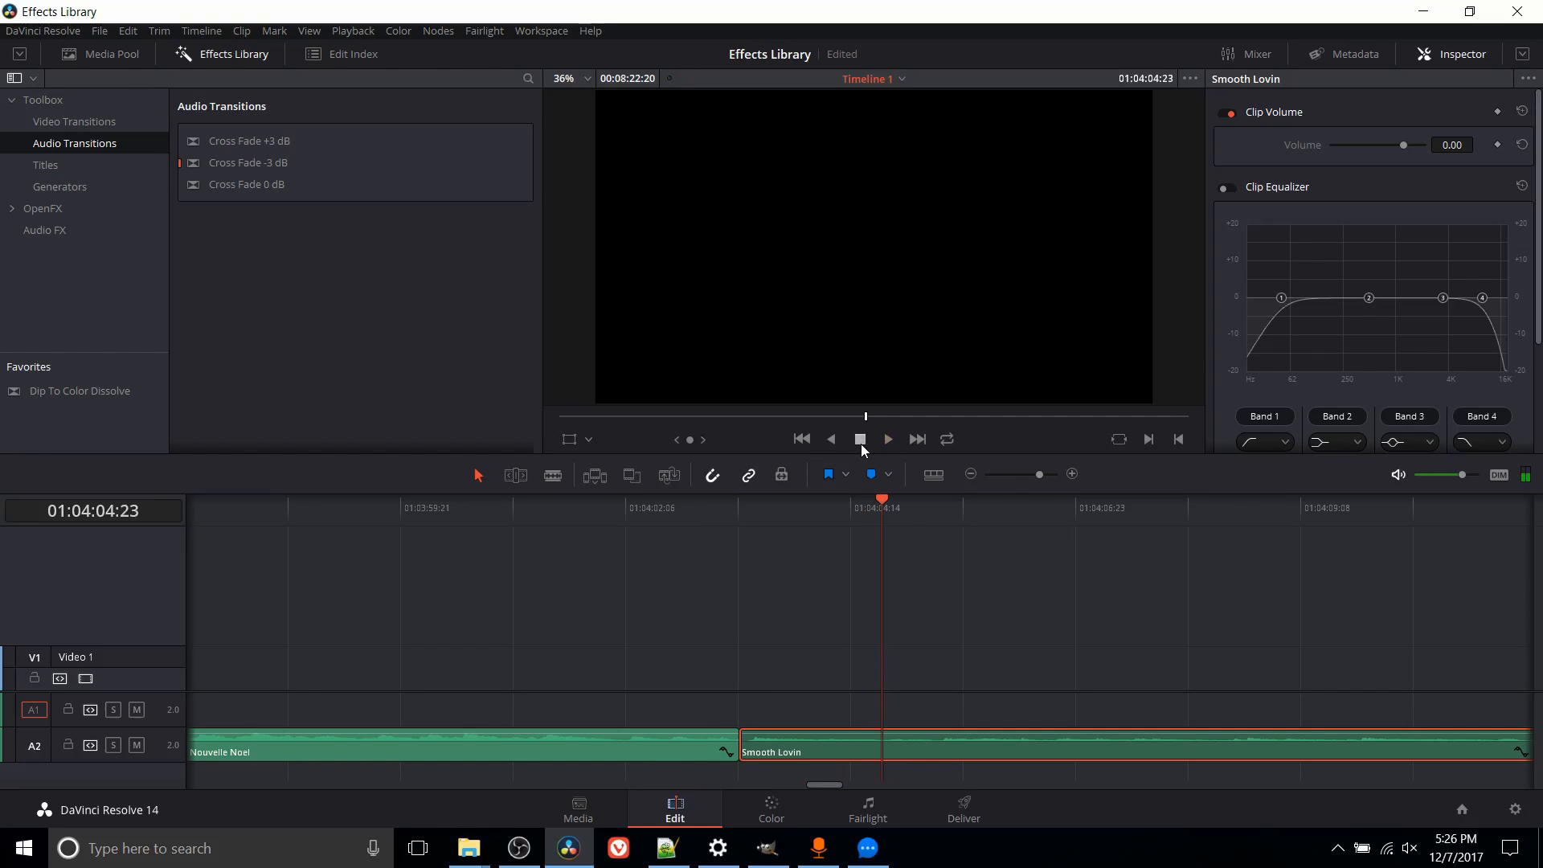
{"action": "left_click", "coordinate": [651, 507]}
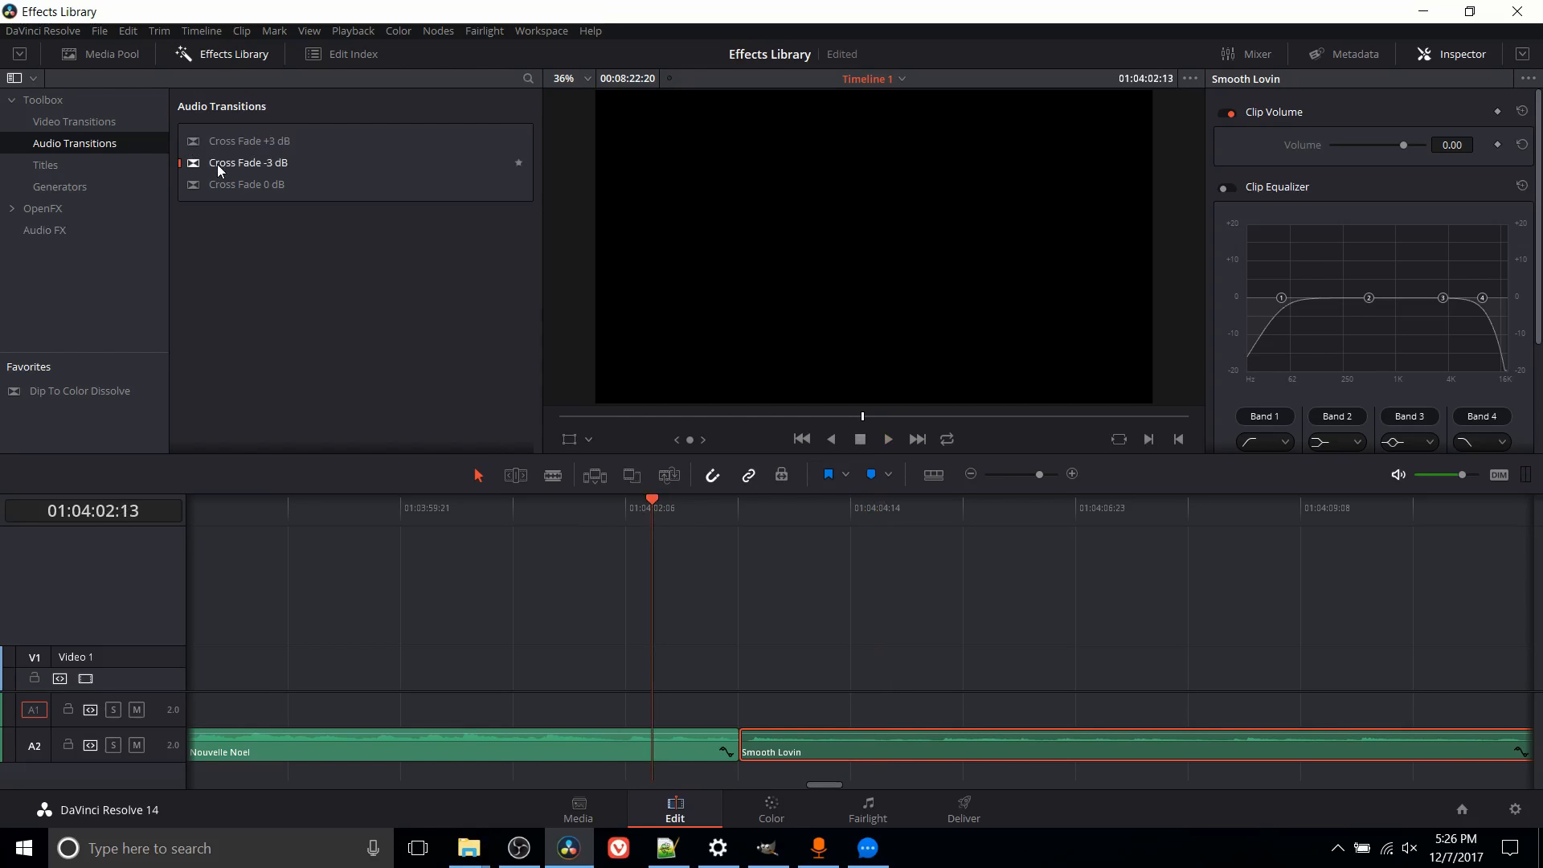
{"action": "mouse_move", "coordinate": [316, 183]}
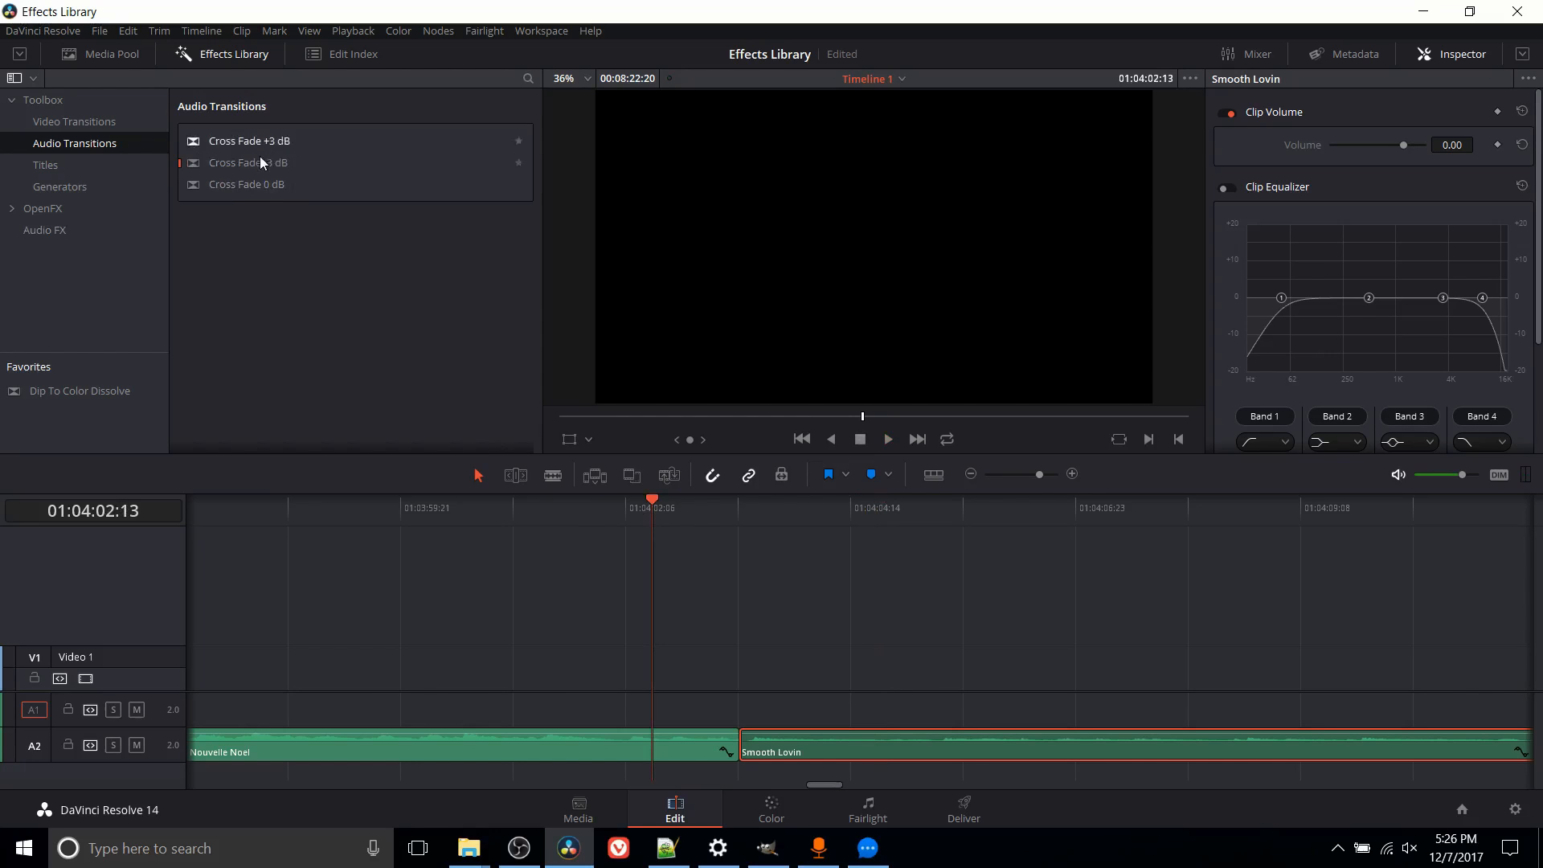
{"action": "mouse_move", "coordinate": [282, 187]}
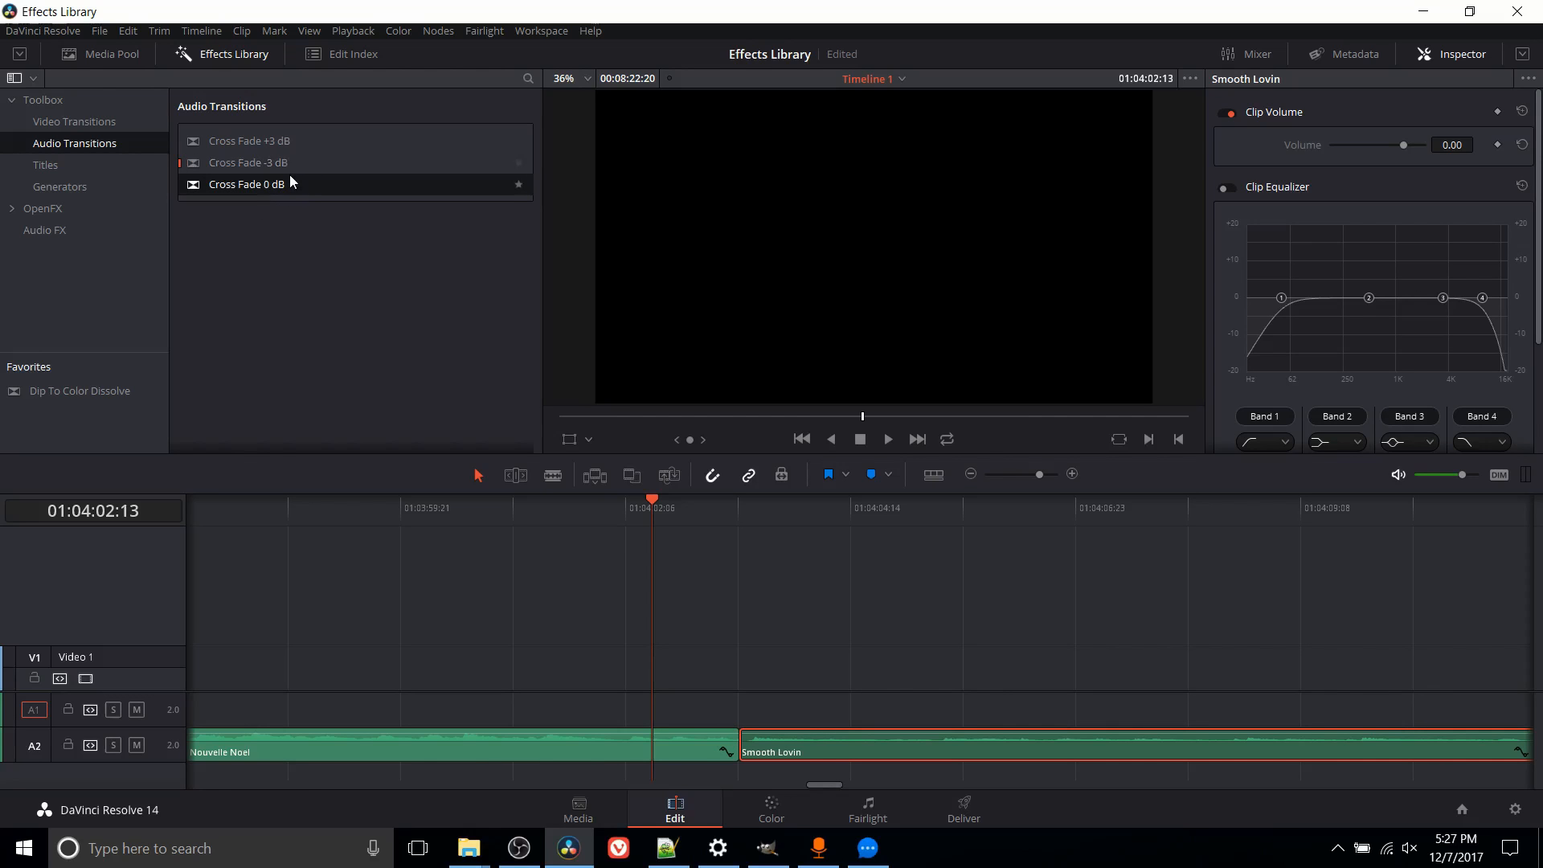
{"action": "mouse_move", "coordinate": [713, 736]}
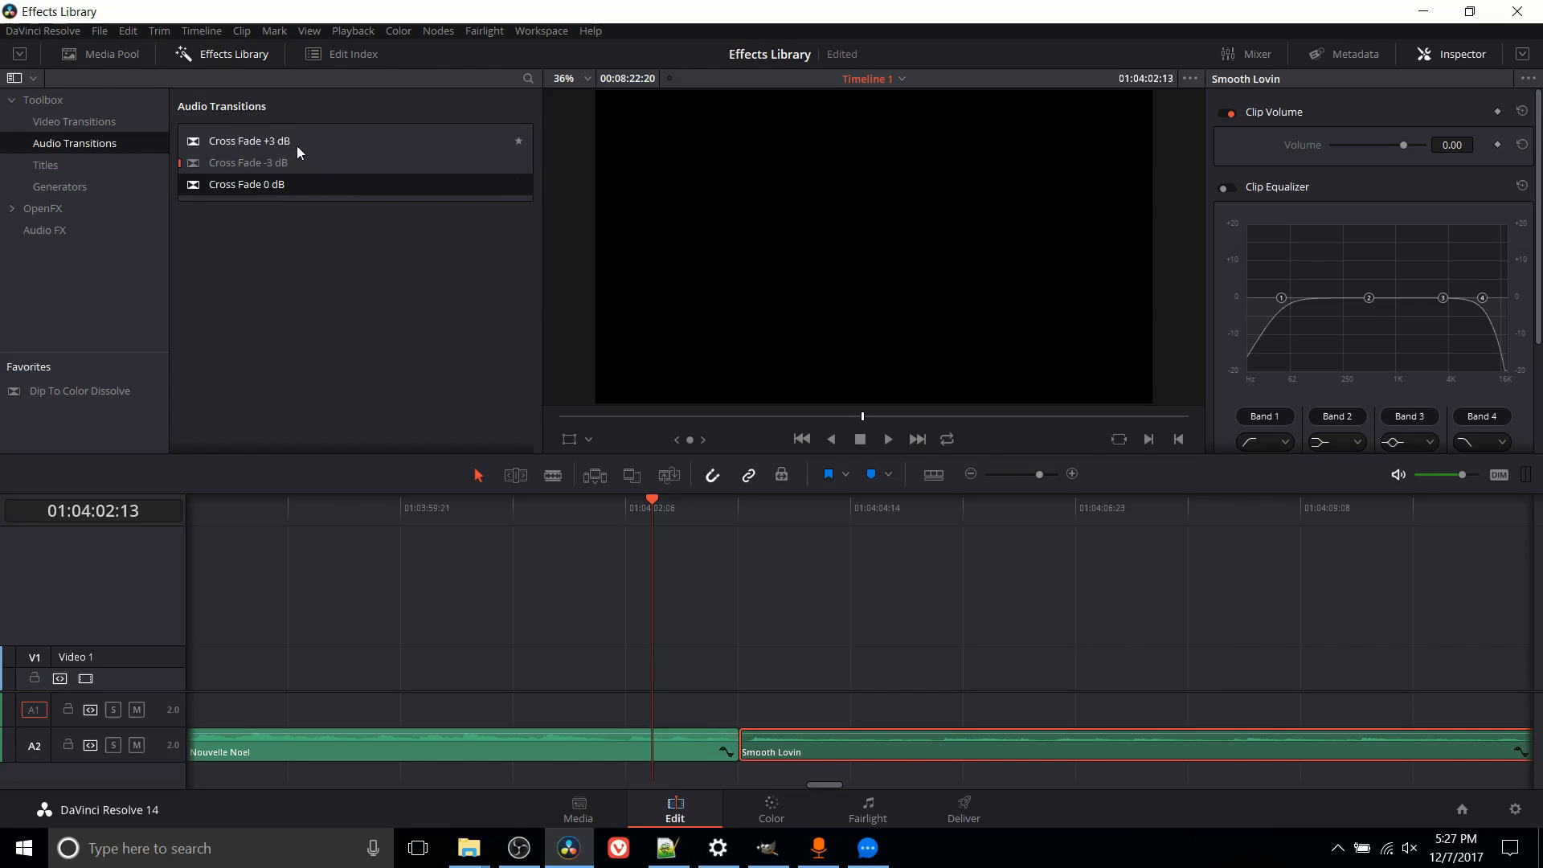
{"action": "mouse_move", "coordinate": [291, 143]}
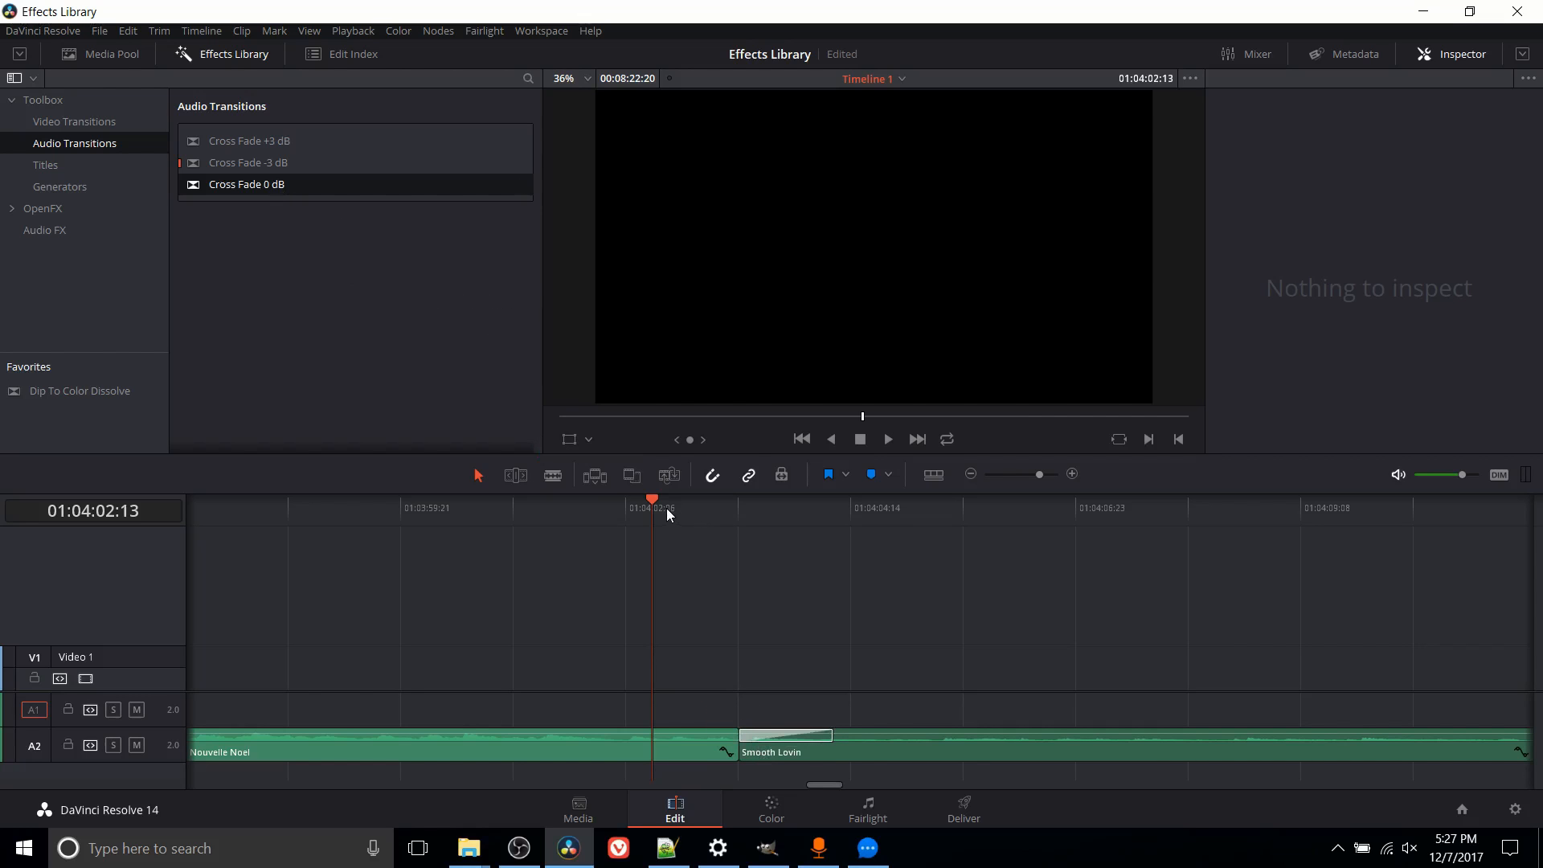
- Replay the cross fade into Smooth Lovin several times, then park the playhead before it
{"action": "left_click", "coordinate": [884, 439]}
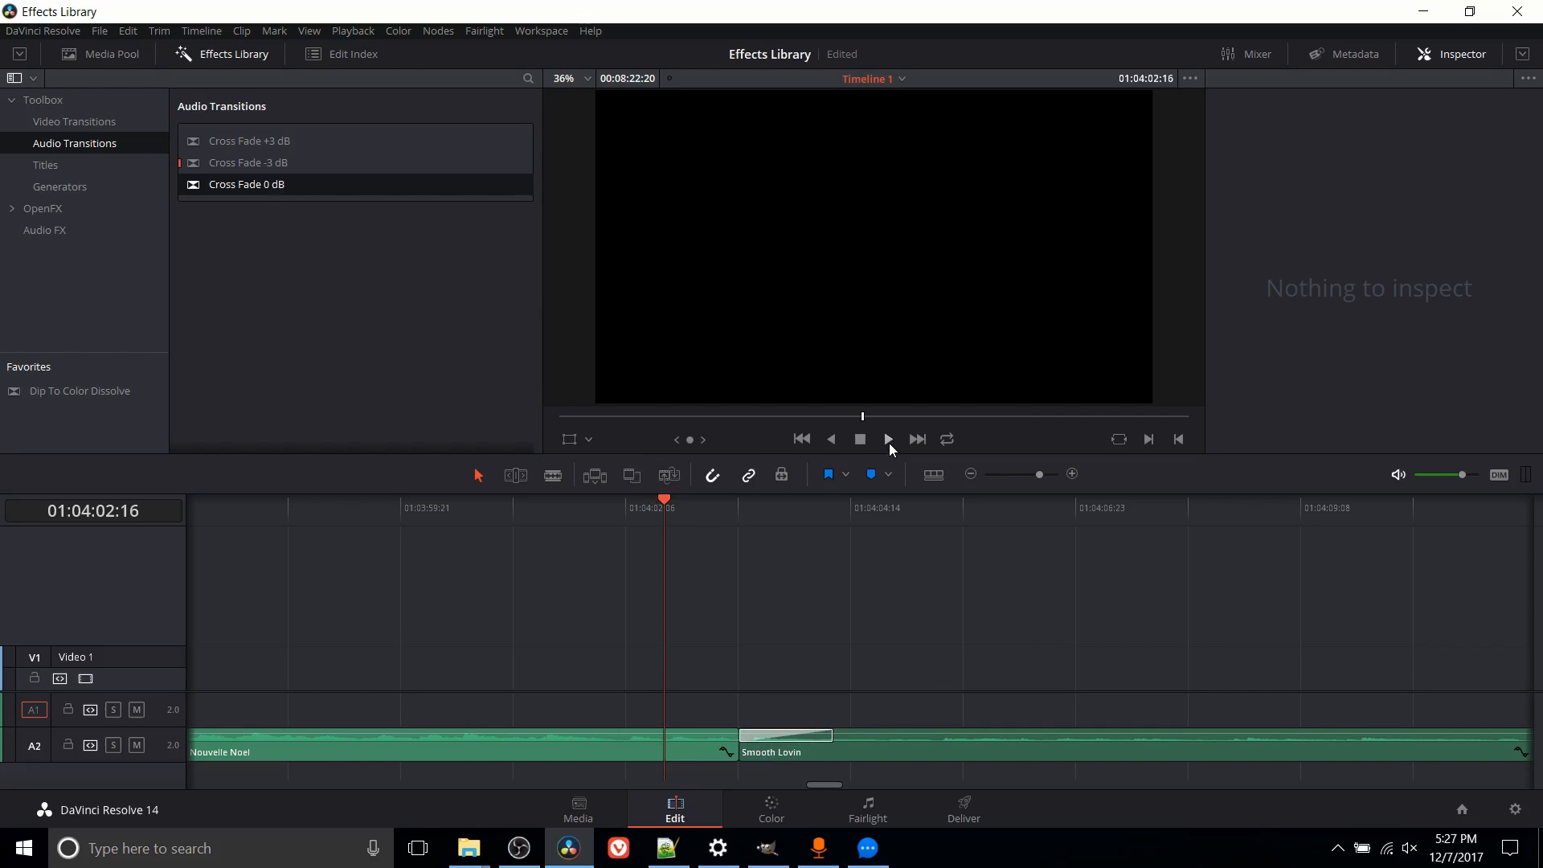
{"action": "left_click", "coordinate": [887, 438]}
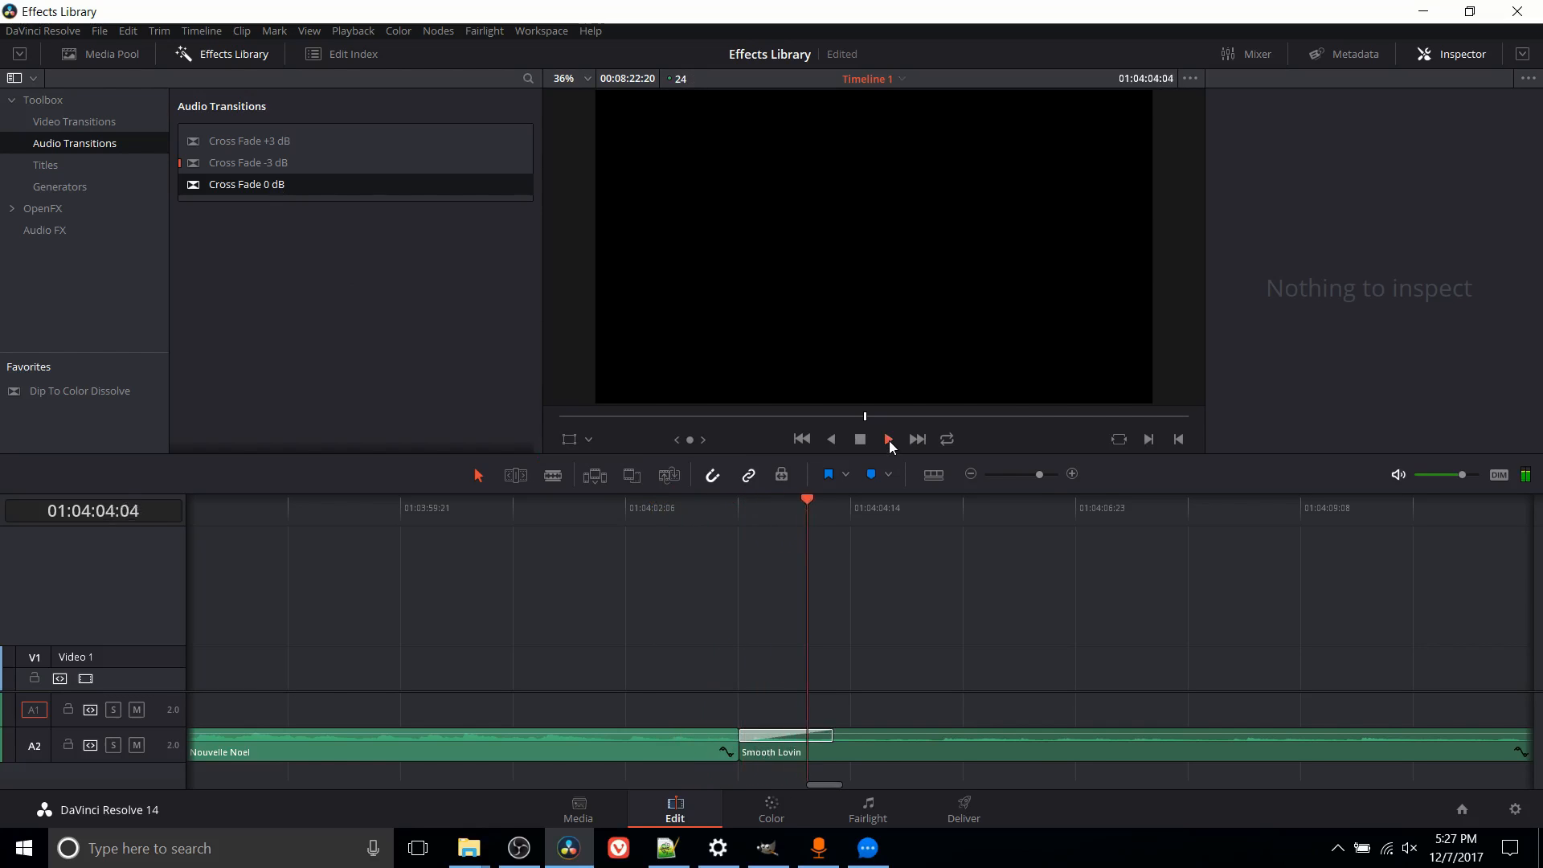
{"action": "left_click", "coordinate": [886, 438]}
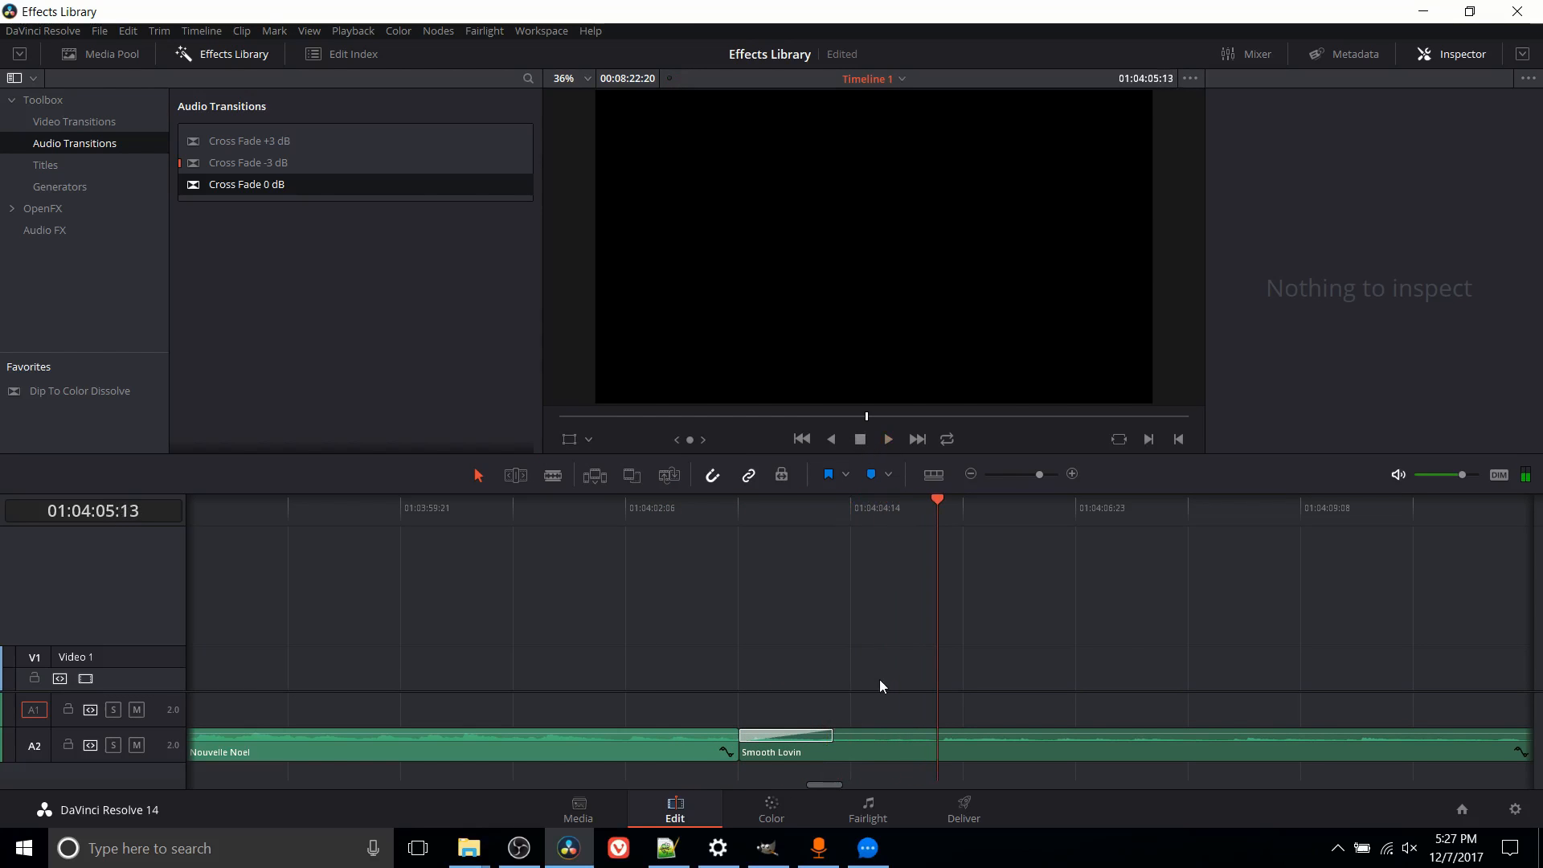
{"action": "left_click", "coordinate": [883, 439]}
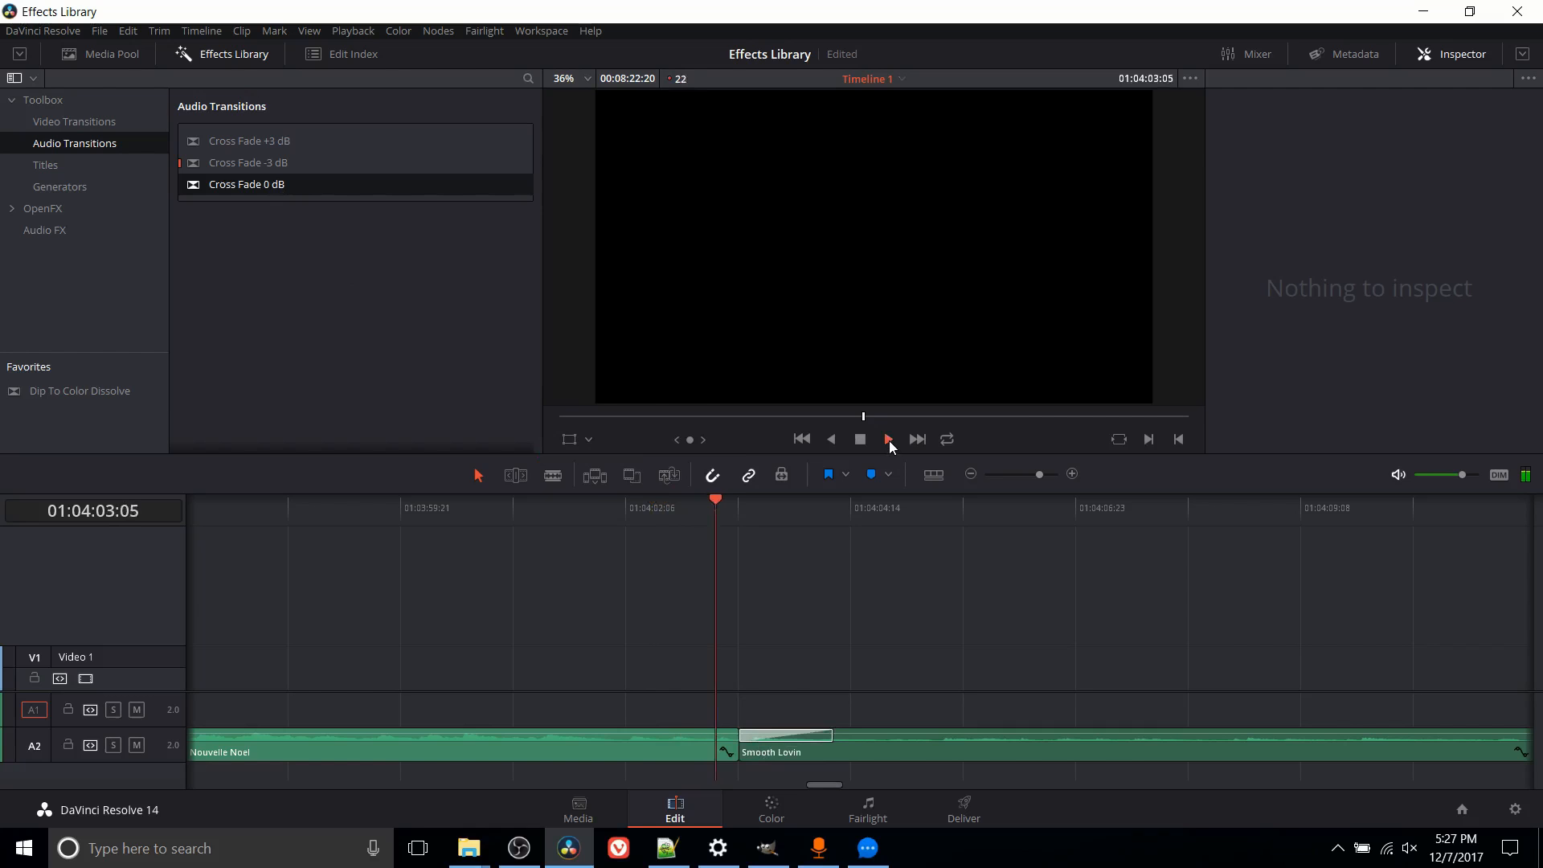
{"action": "left_click", "coordinate": [884, 439]}
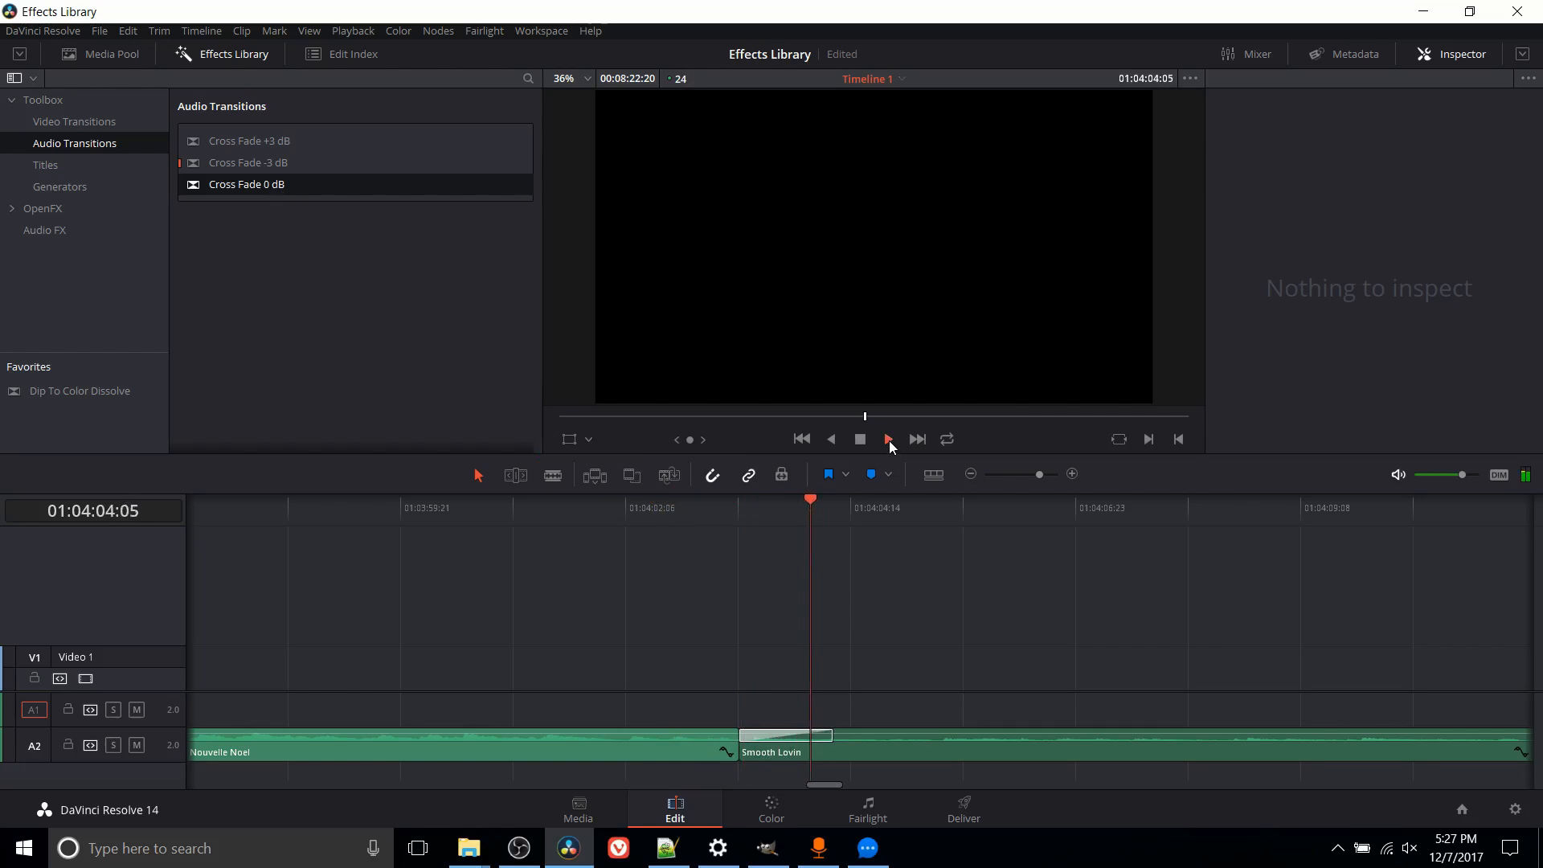
{"action": "left_click", "coordinate": [883, 439]}
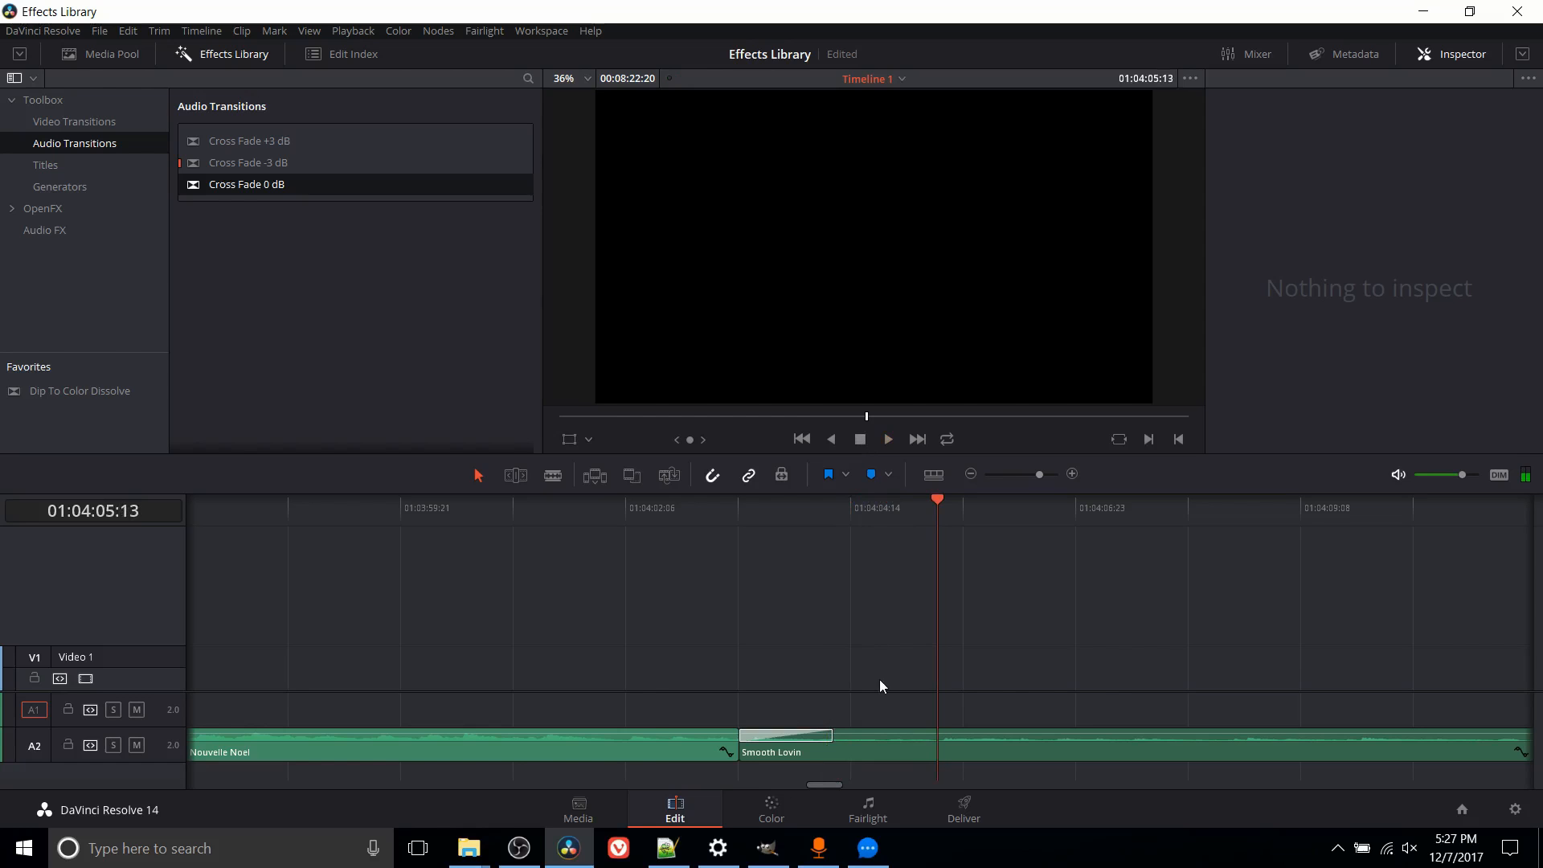
{"action": "left_click", "coordinate": [657, 507]}
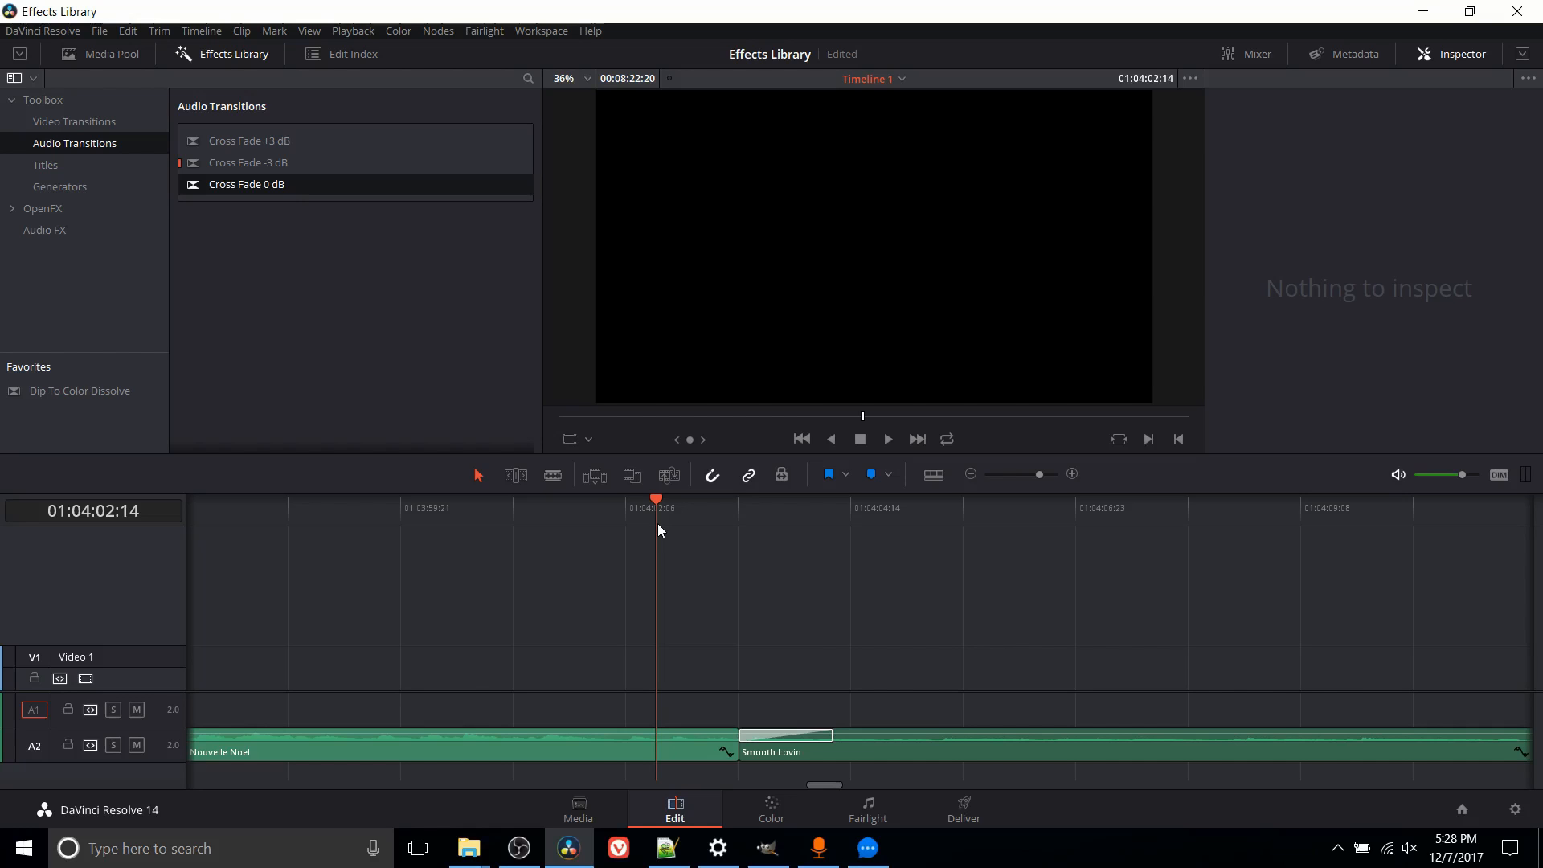
{"action": "mouse_move", "coordinate": [665, 540]}
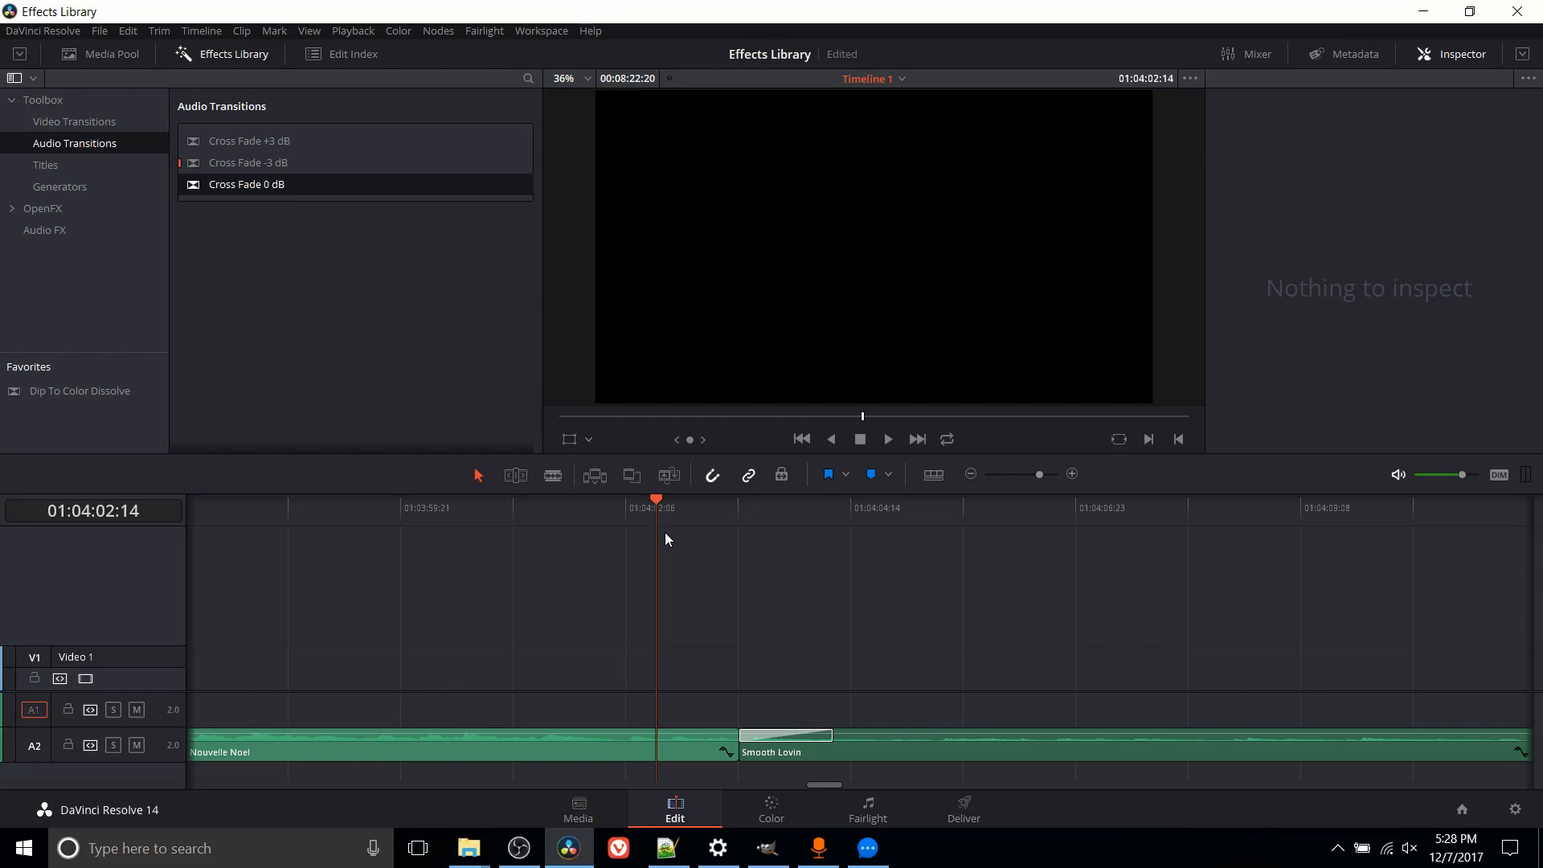
- Park on the stacked lower thirds and select the L, R and M title clips to show their text settings
{"action": "left_click", "coordinate": [45, 164]}
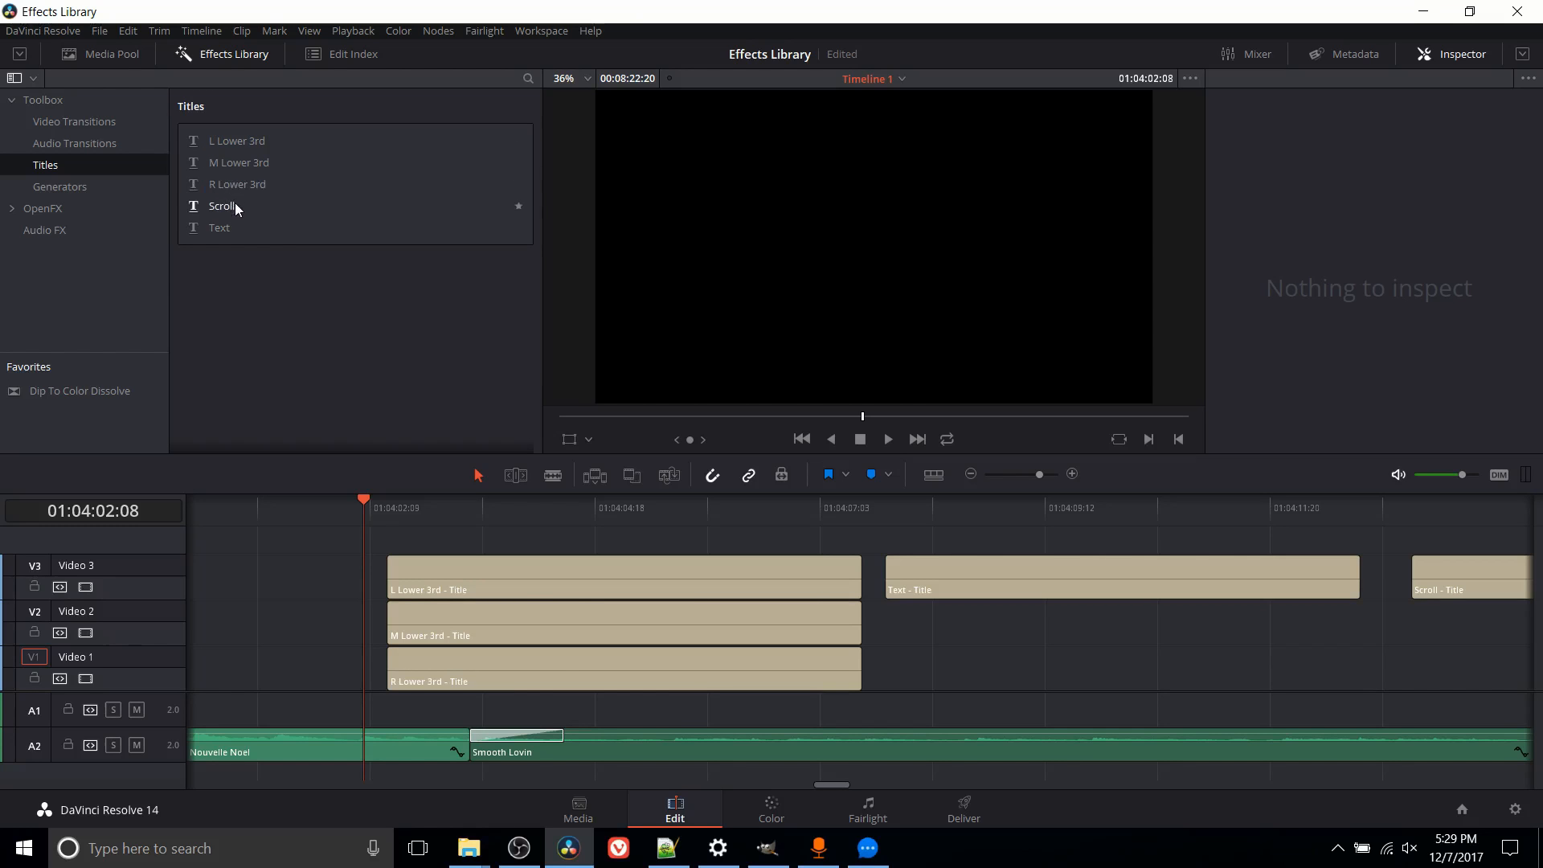
{"action": "mouse_move", "coordinate": [241, 231]}
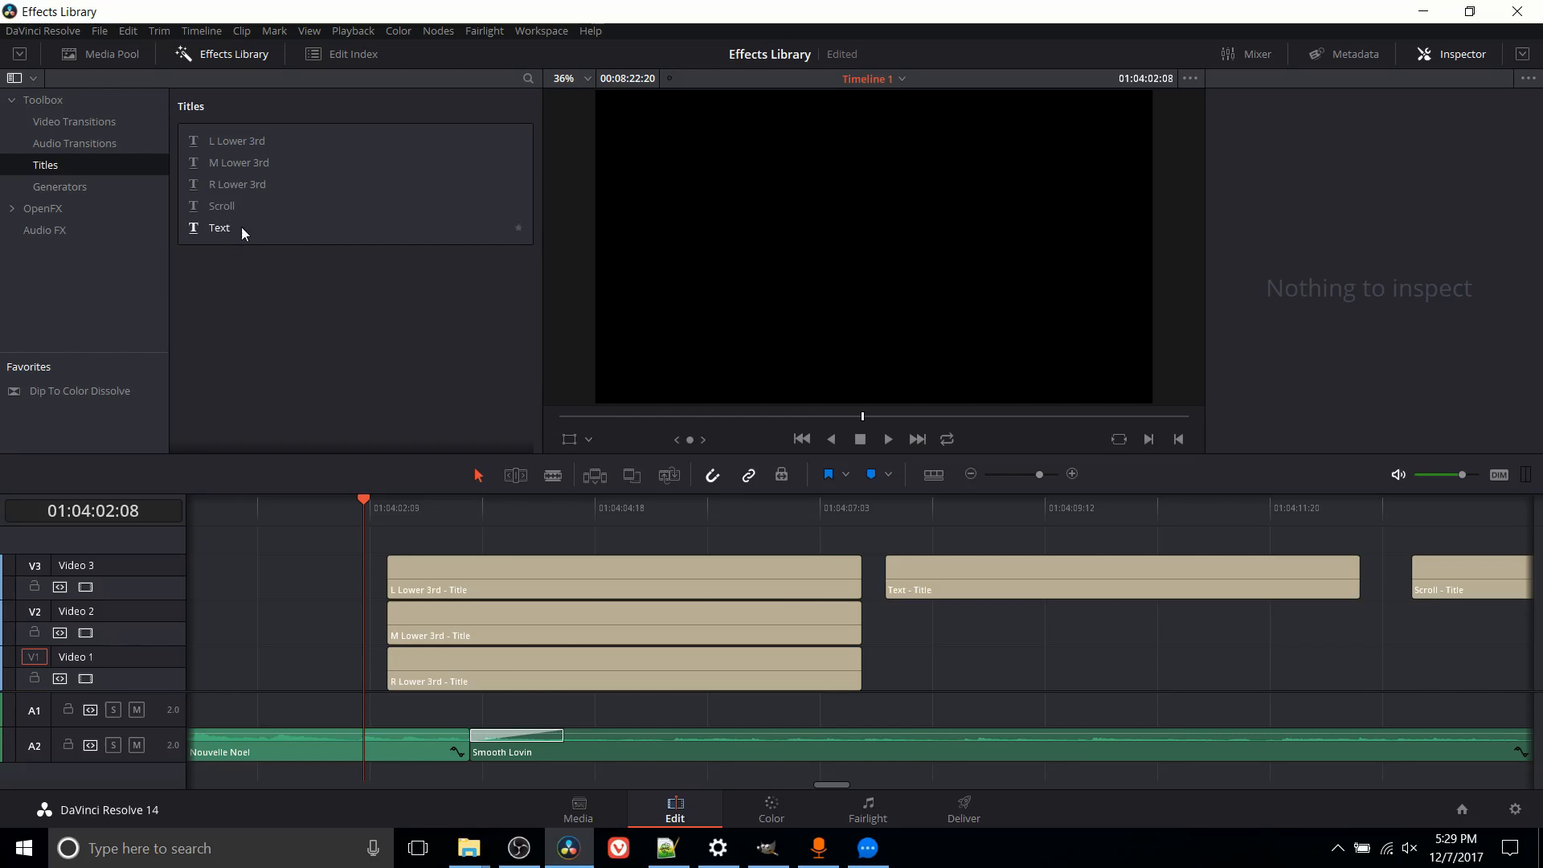
{"action": "left_click", "coordinate": [413, 508]}
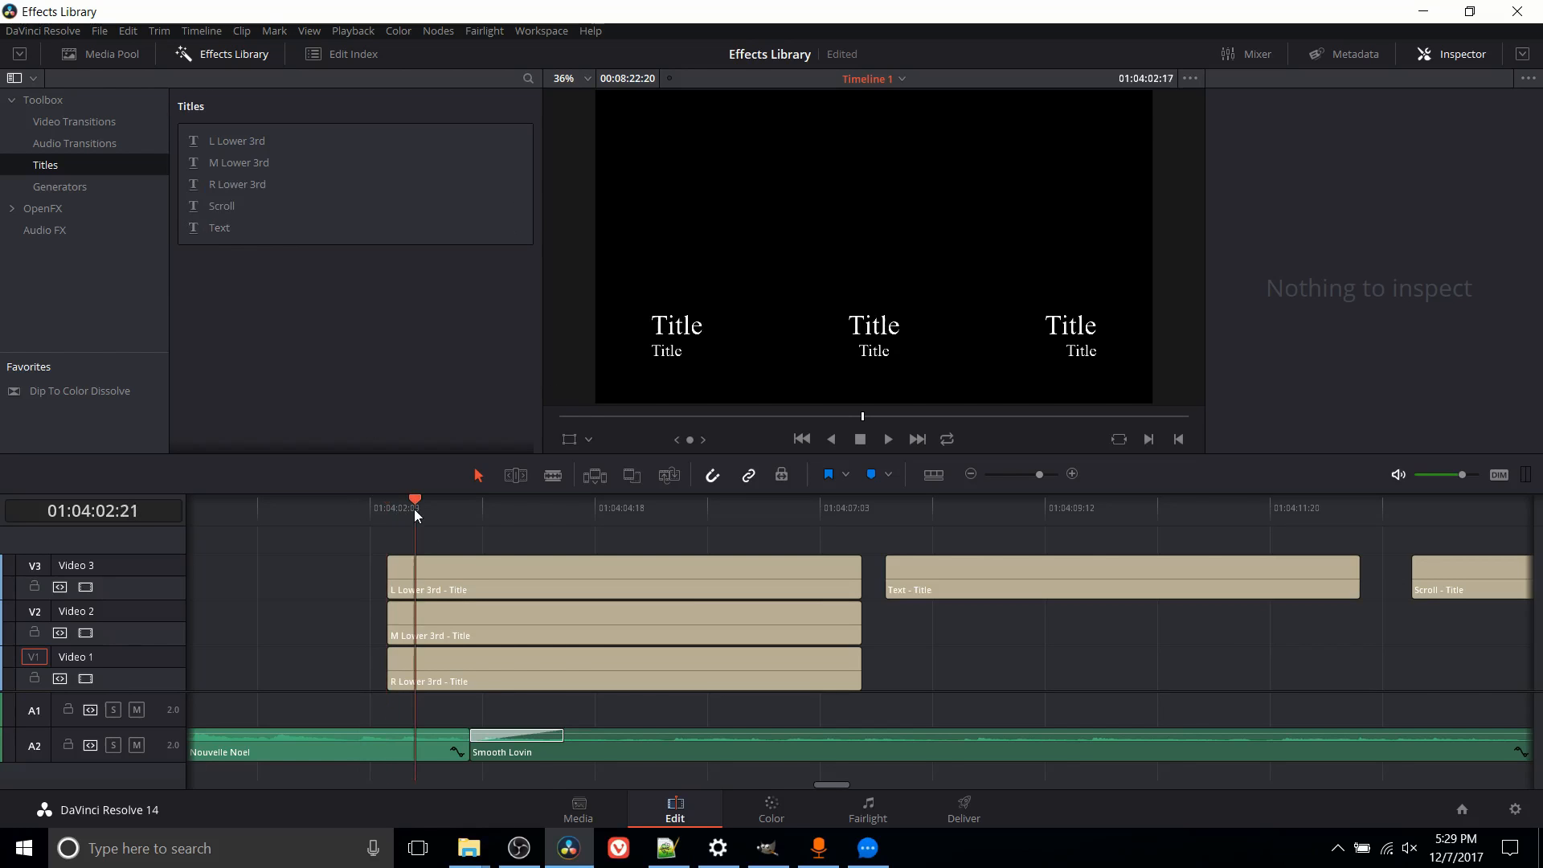
{"action": "left_click", "coordinate": [453, 589]}
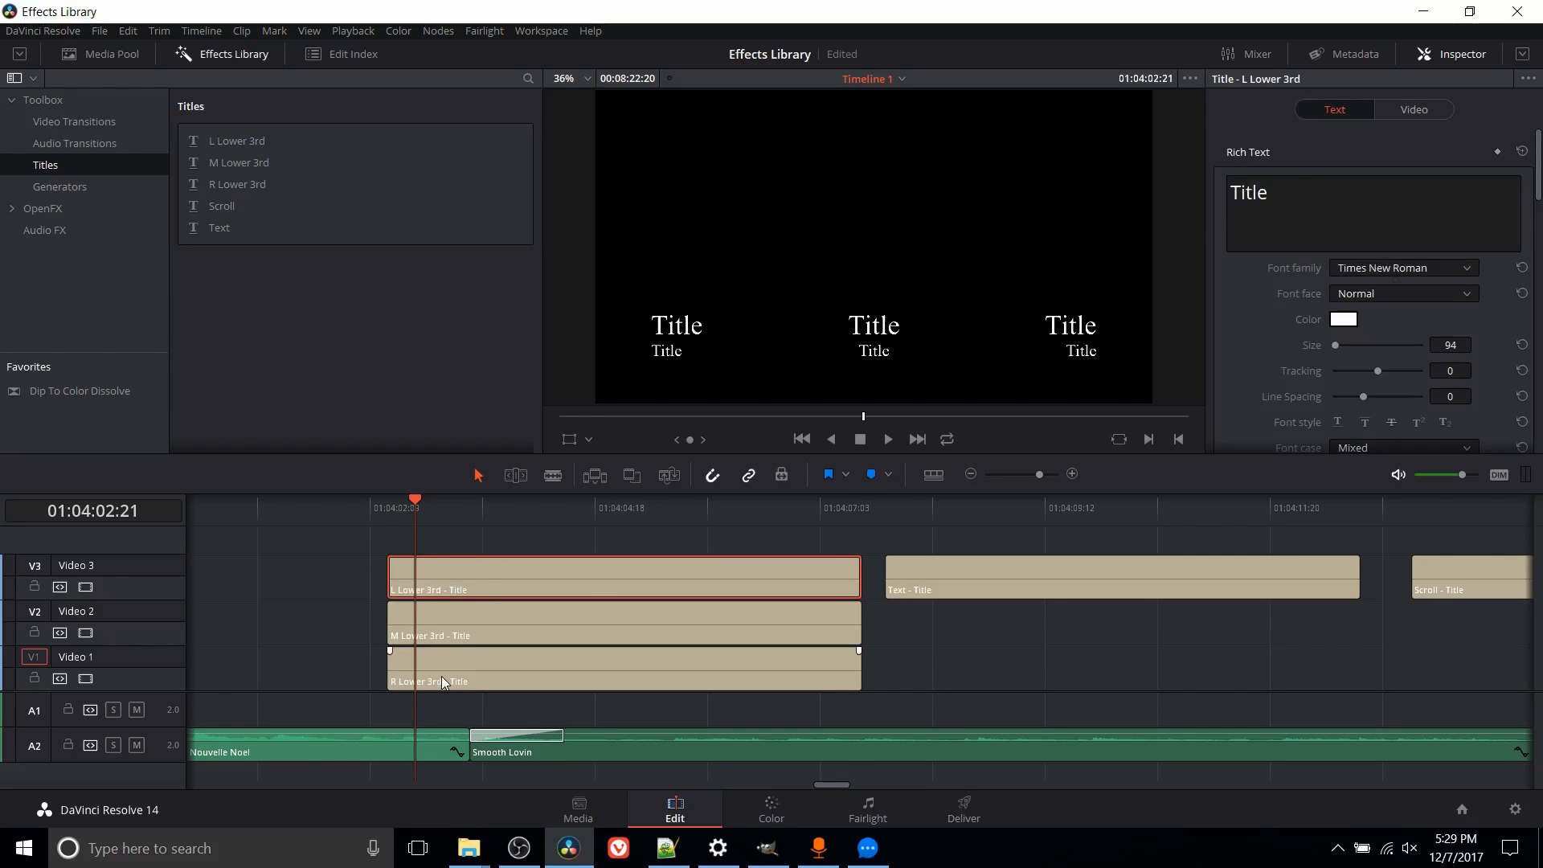
{"action": "left_click", "coordinate": [623, 668]}
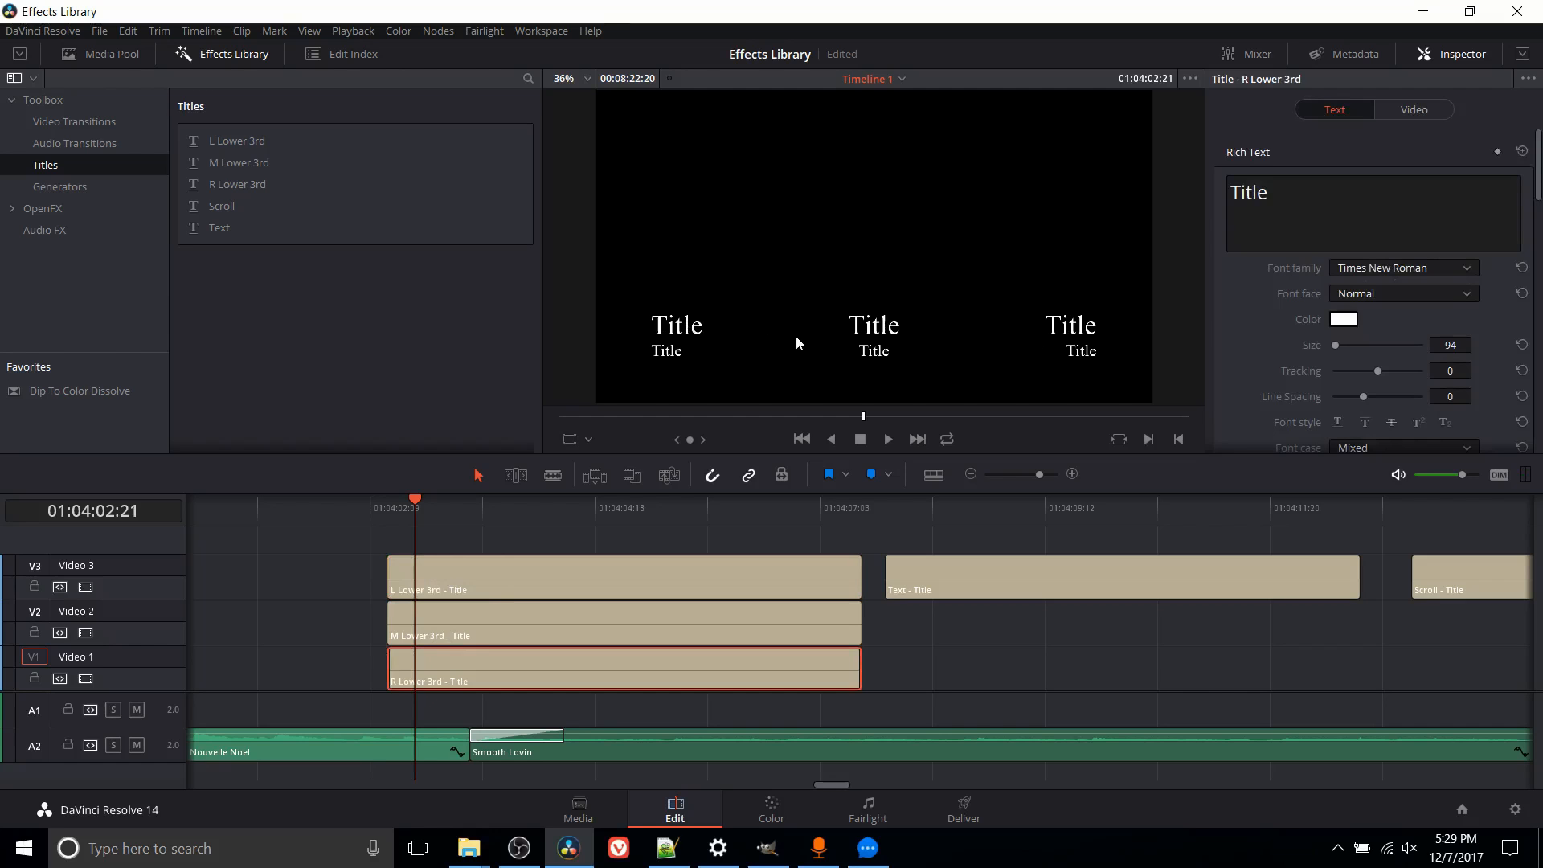
{"action": "mouse_move", "coordinate": [1067, 347]}
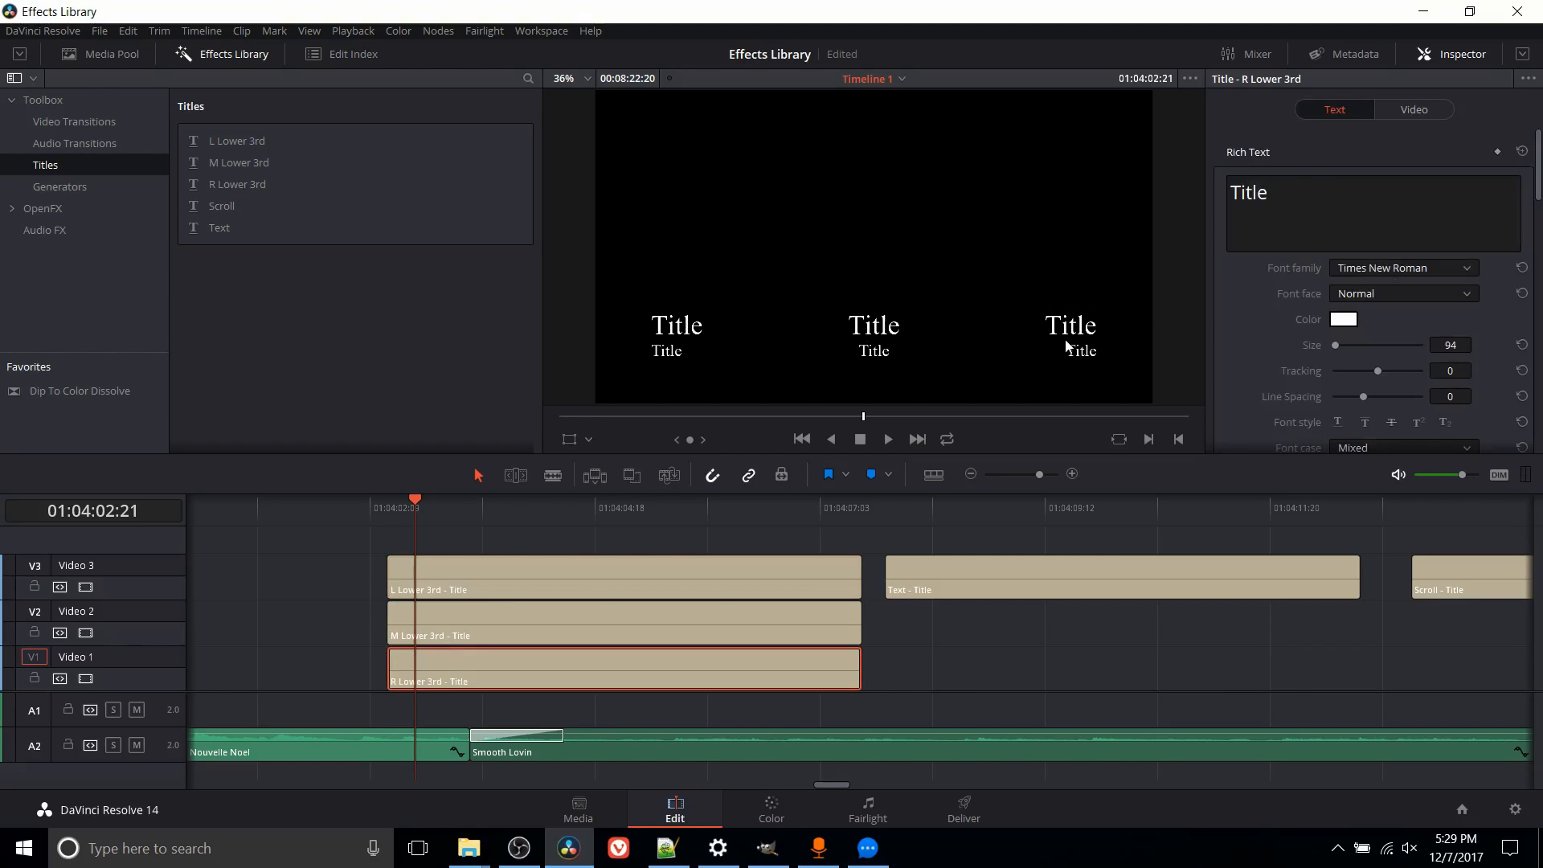
{"action": "left_click", "coordinate": [1070, 325]}
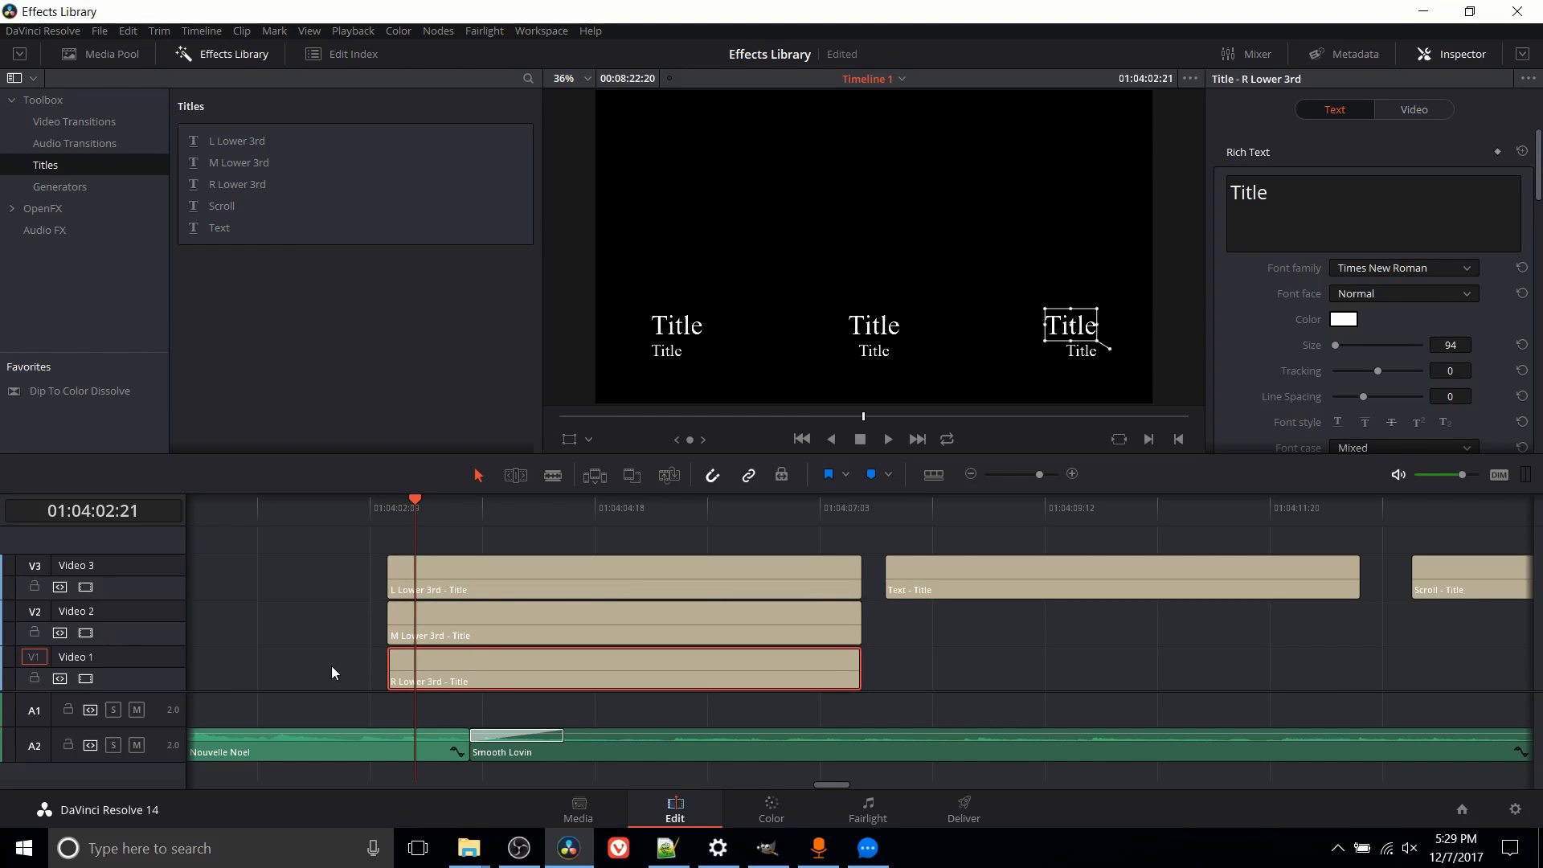
{"action": "mouse_move", "coordinate": [1084, 349]}
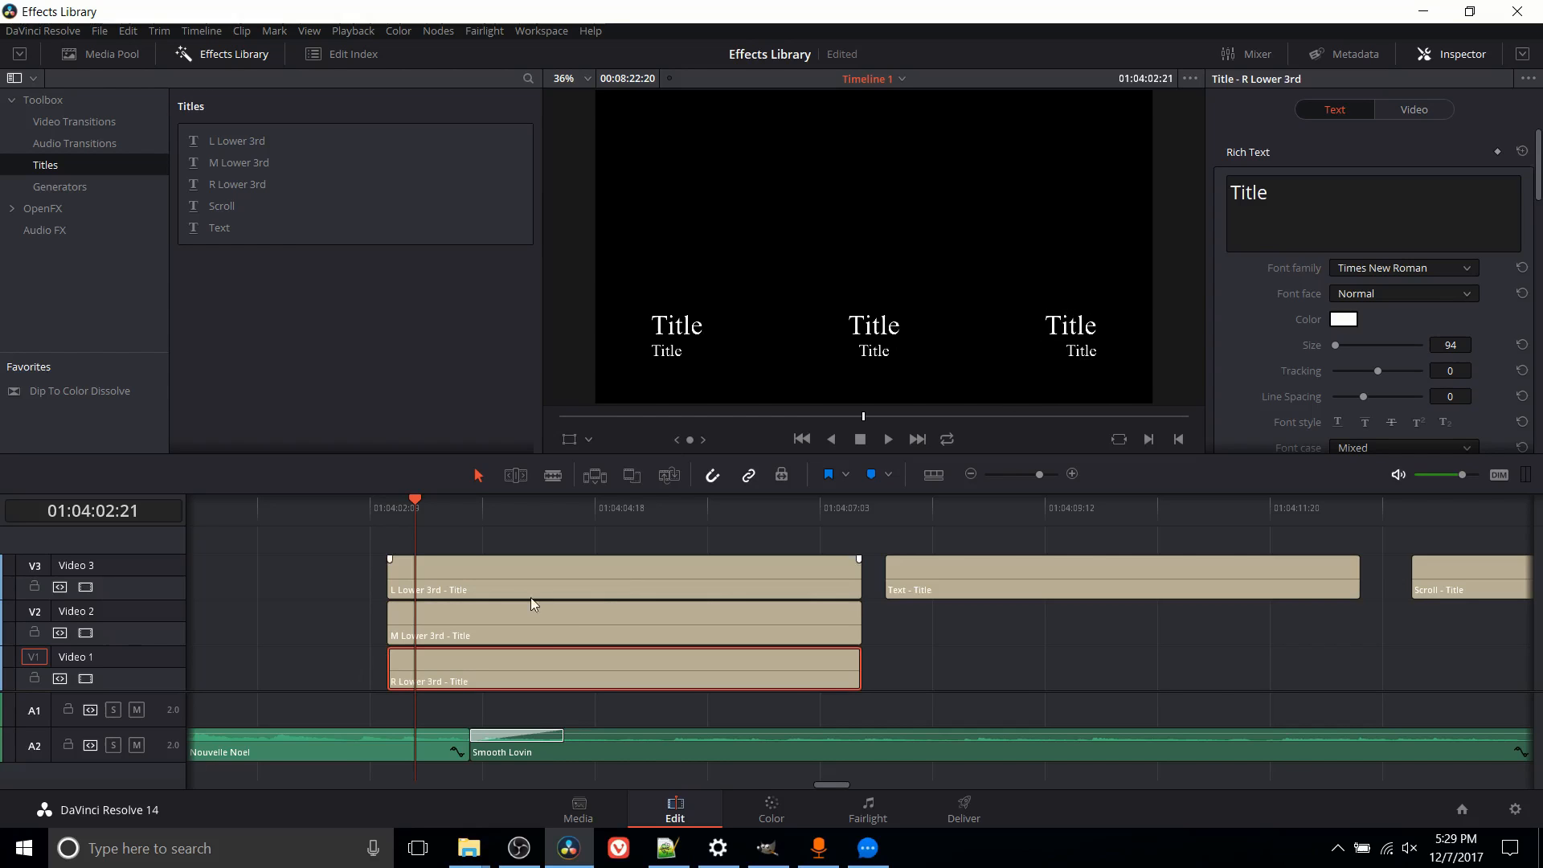
{"action": "mouse_move", "coordinate": [874, 379]}
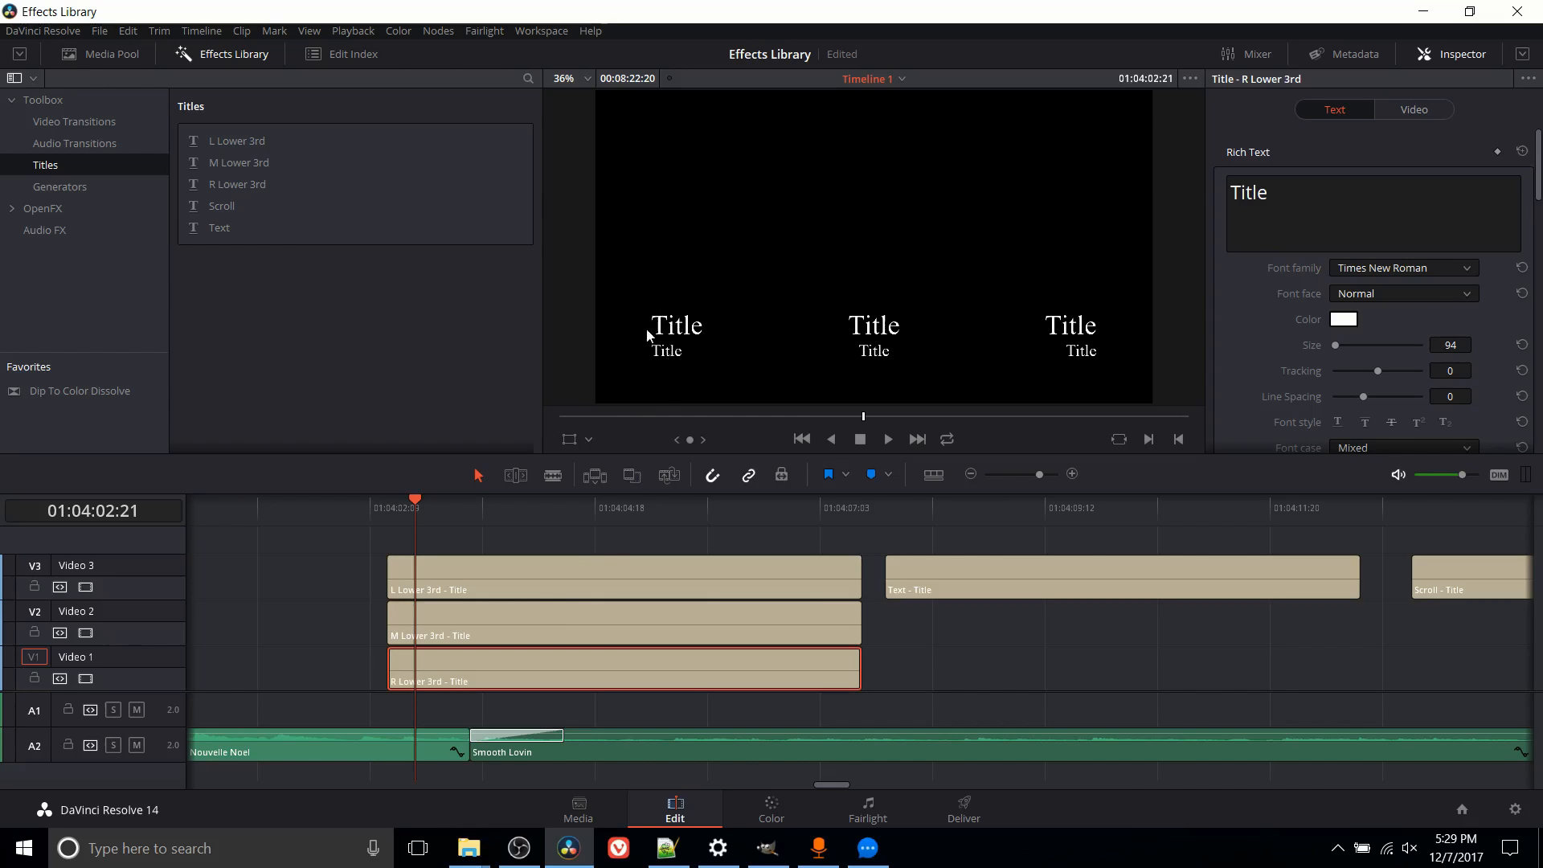
{"action": "left_click", "coordinate": [622, 622]}
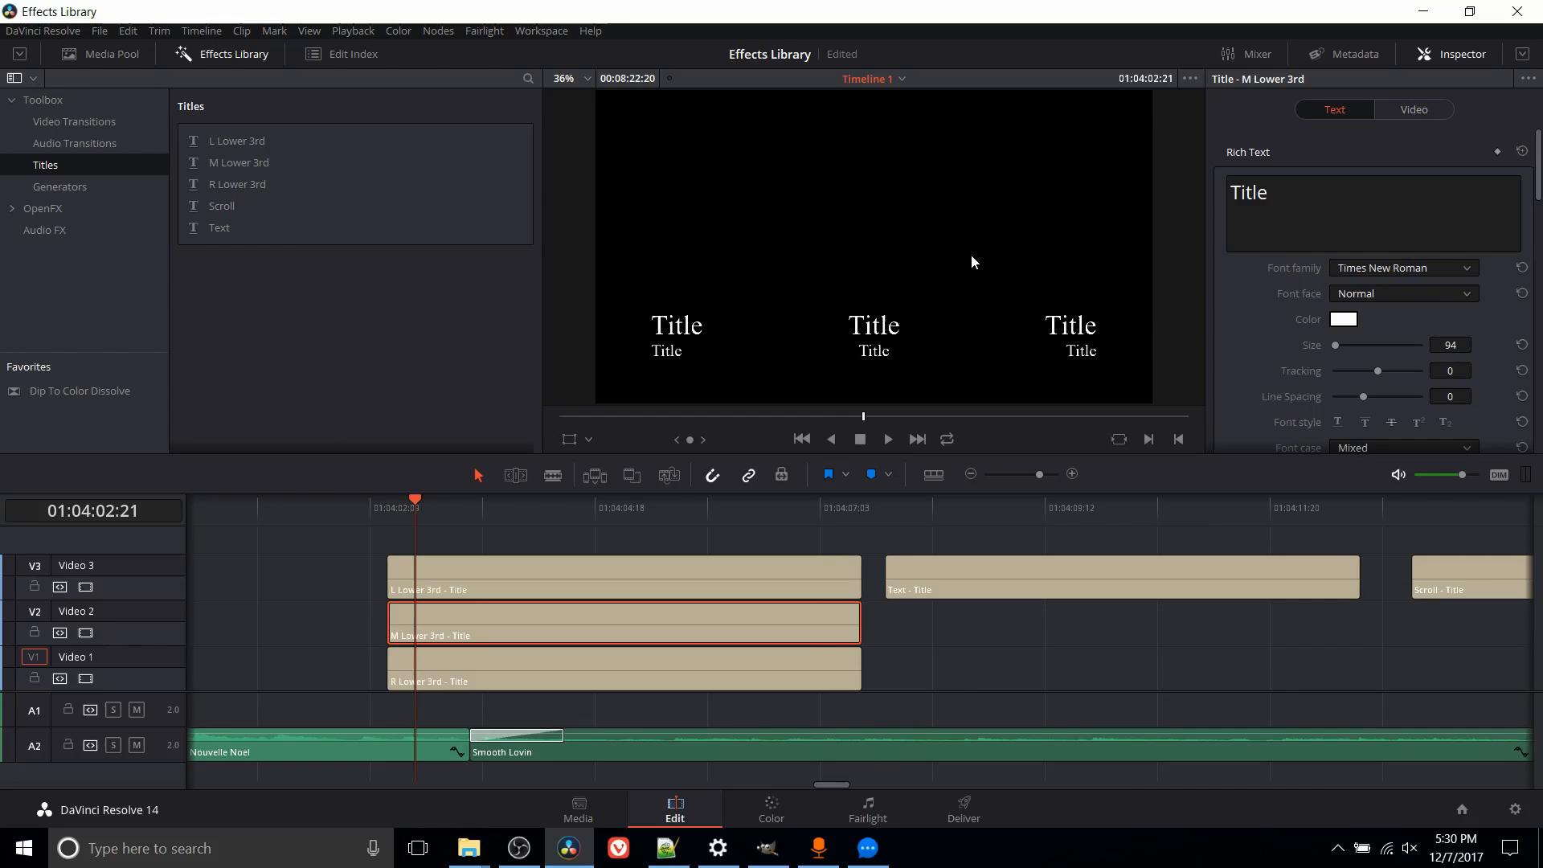
{"action": "mouse_move", "coordinate": [925, 353]}
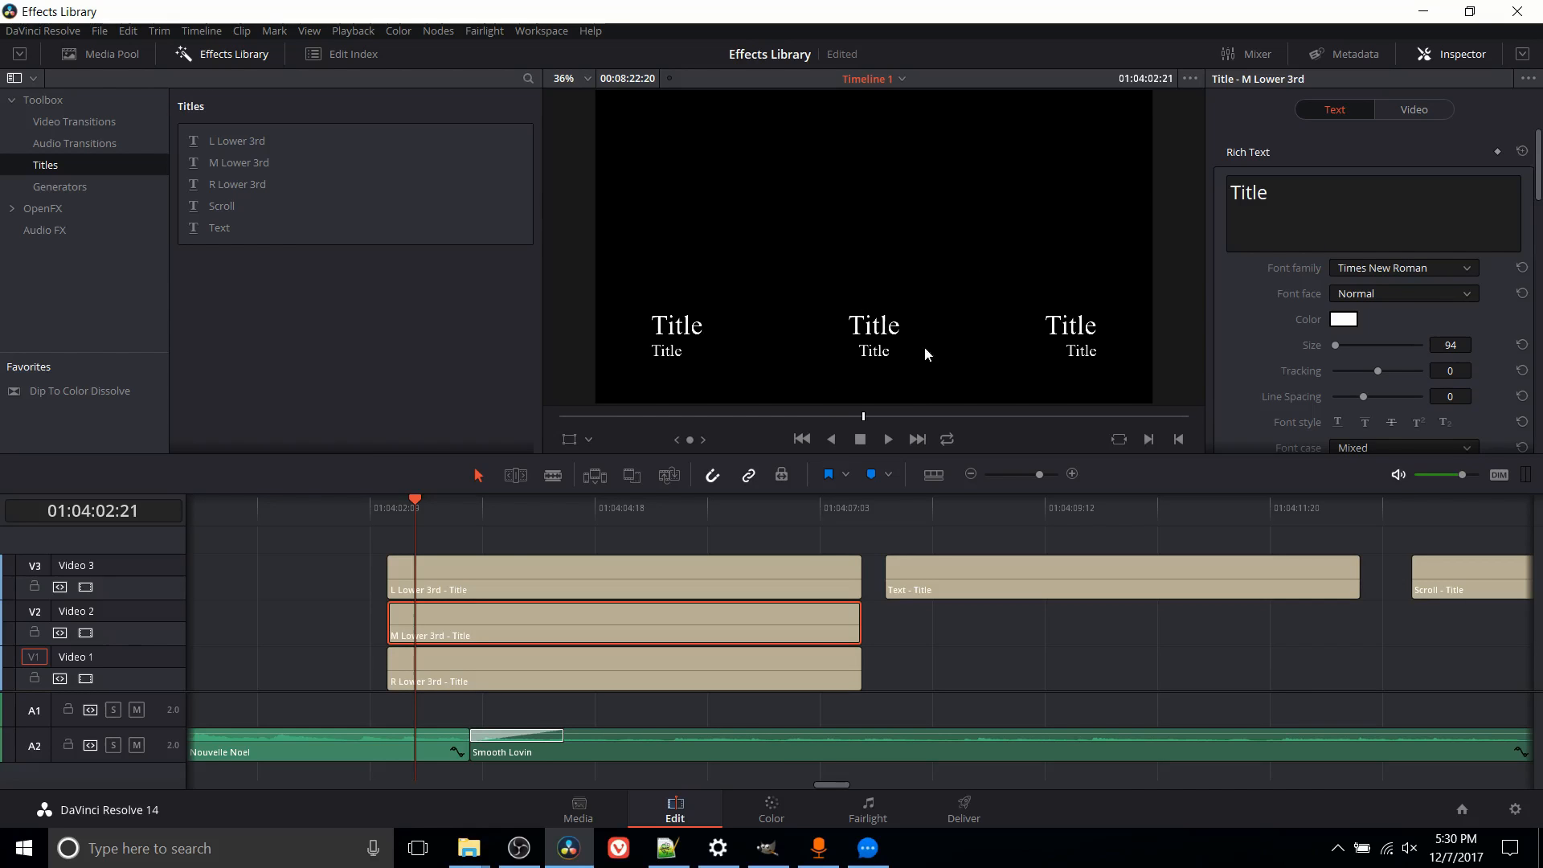
{"action": "mouse_move", "coordinate": [910, 361]}
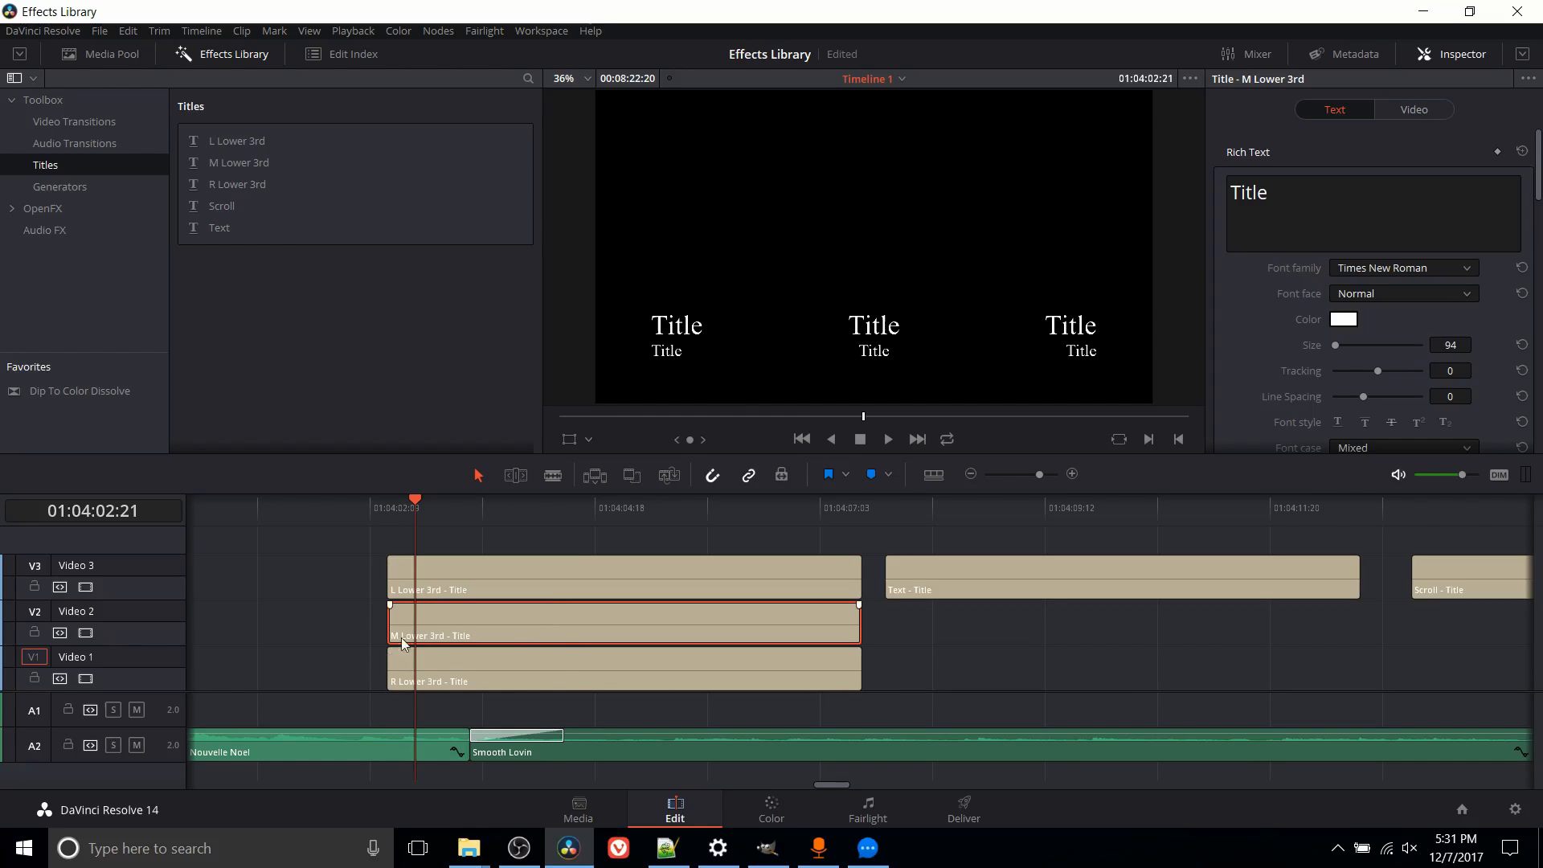
{"action": "mouse_move", "coordinate": [877, 391]}
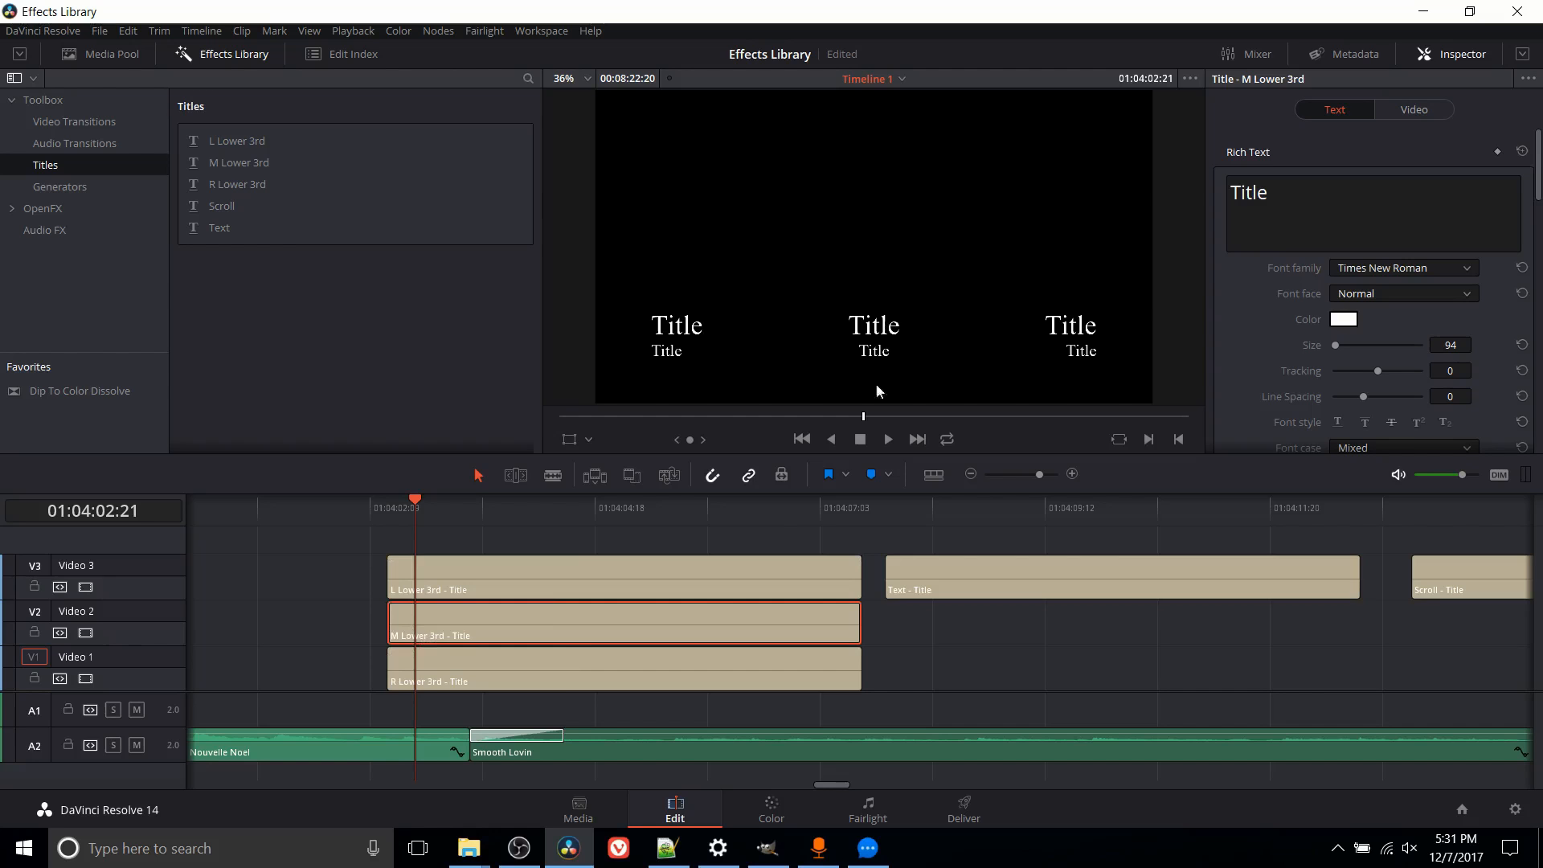
- Move the middle title's main line and smaller subtitle line to the top centre of the frame
{"action": "left_click", "coordinate": [871, 325]}
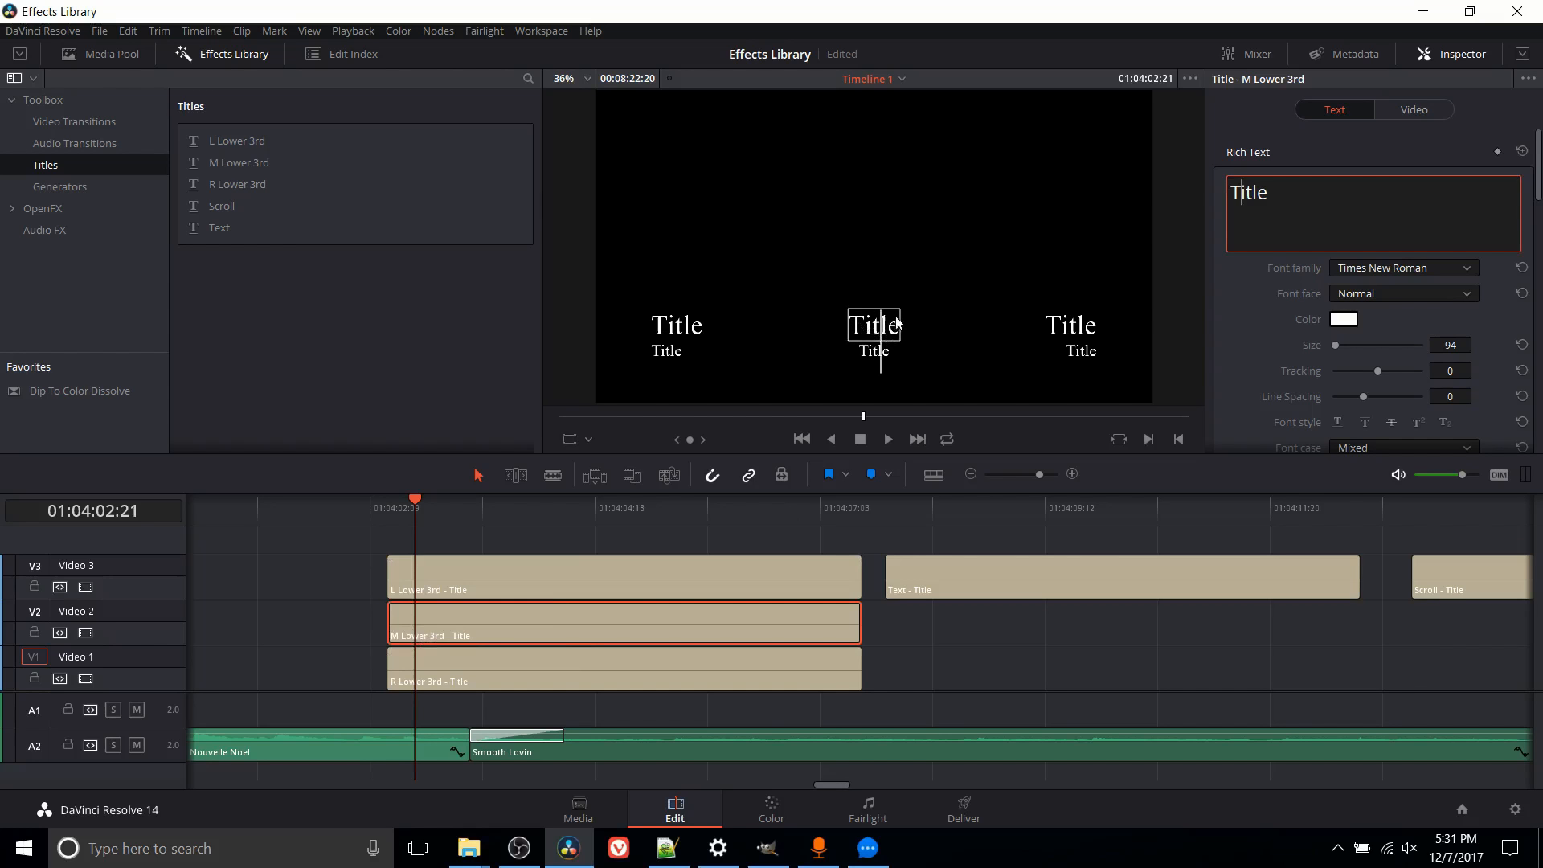
{"action": "scroll", "scroll_direction": "down", "scroll_amount": 3}
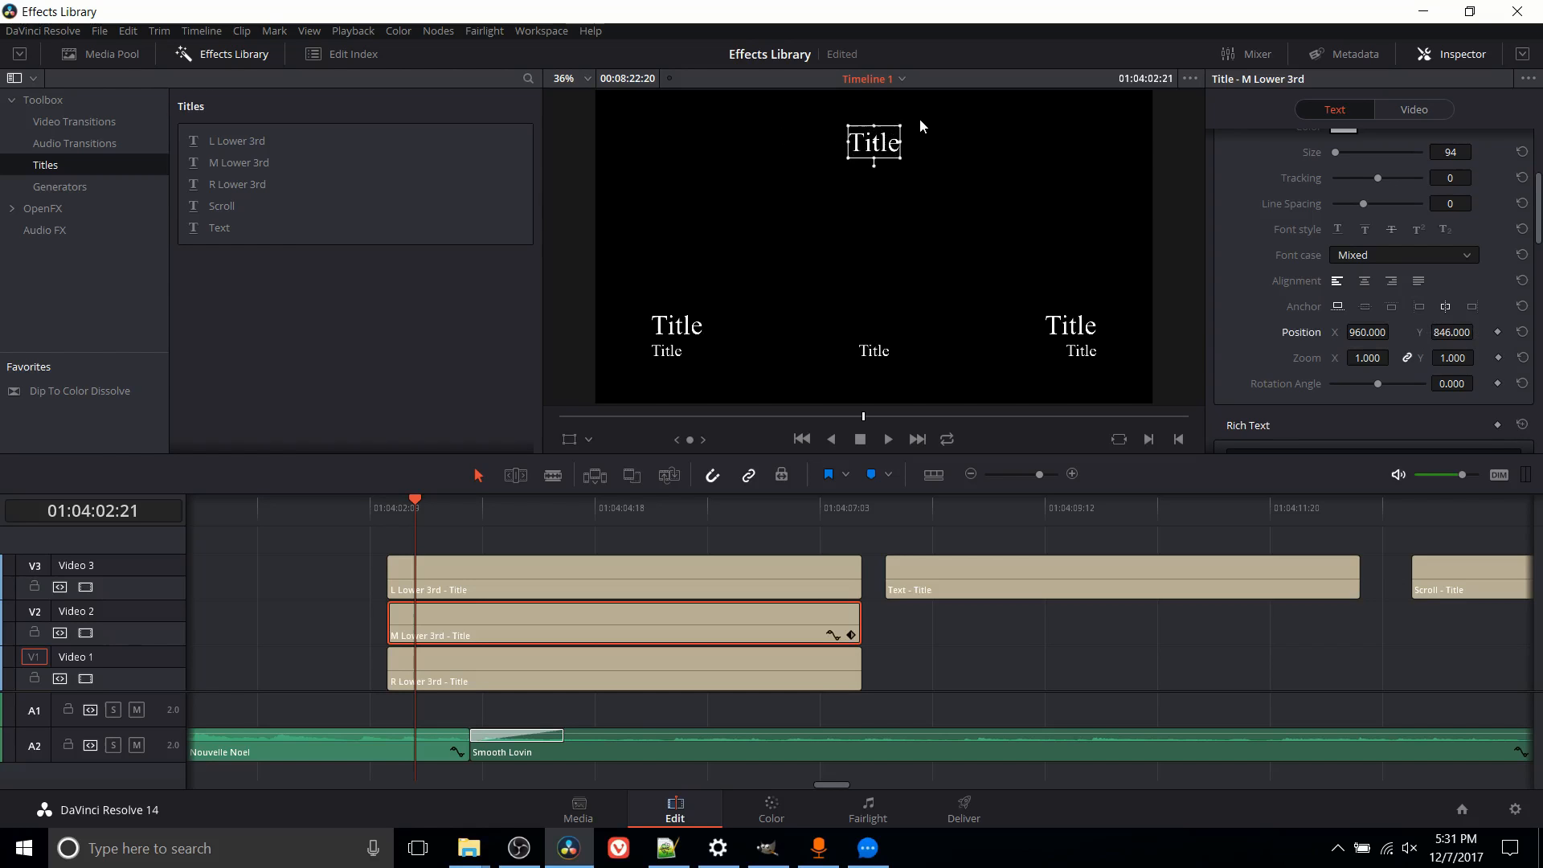
{"action": "left_click", "coordinate": [873, 351]}
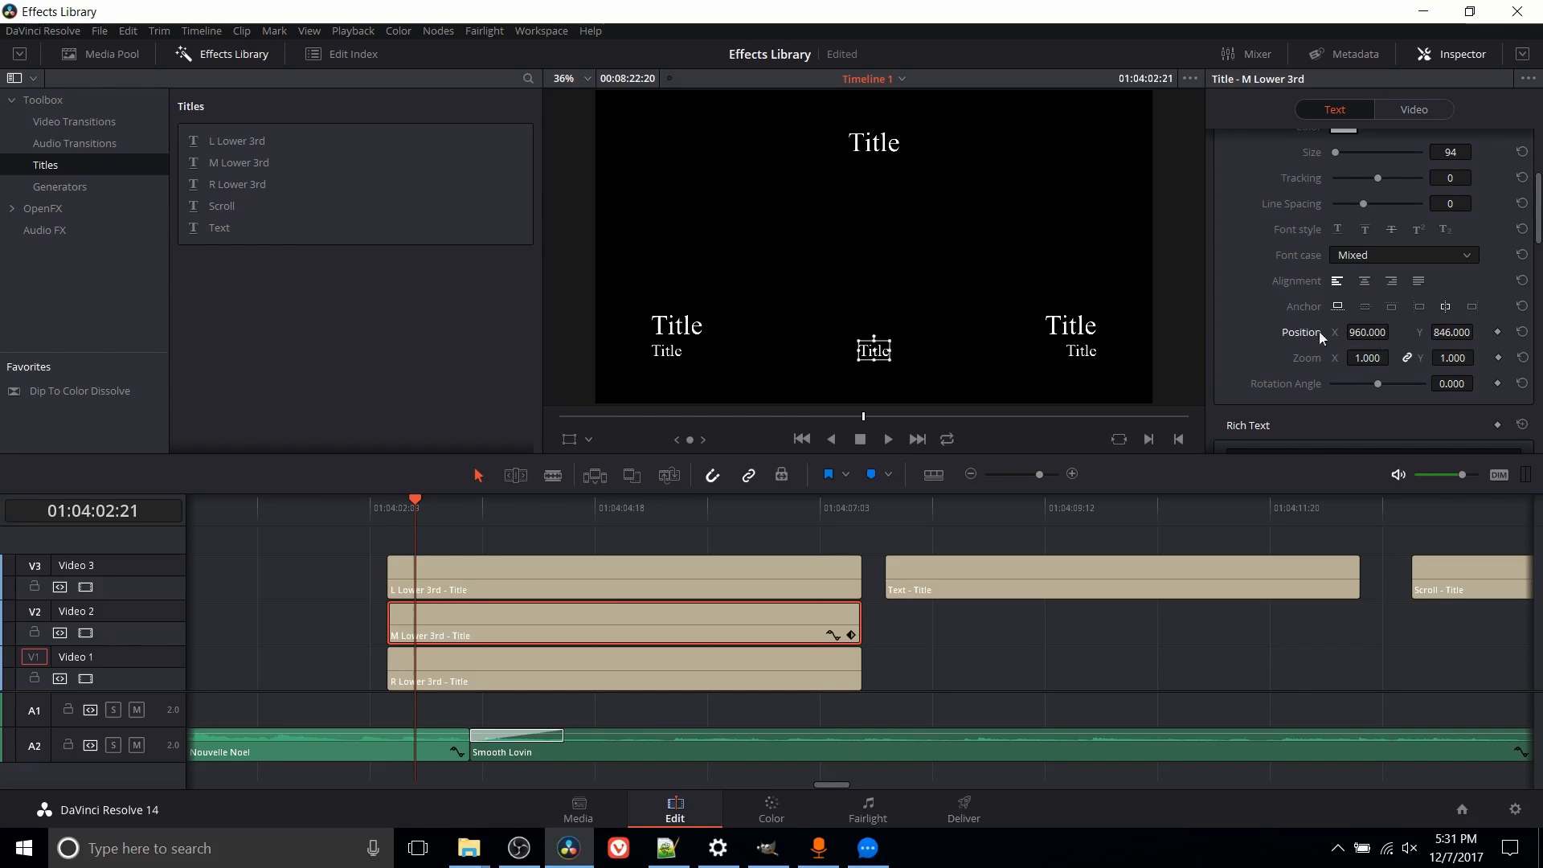
{"action": "scroll", "scroll_direction": "down", "scroll_amount": 3}
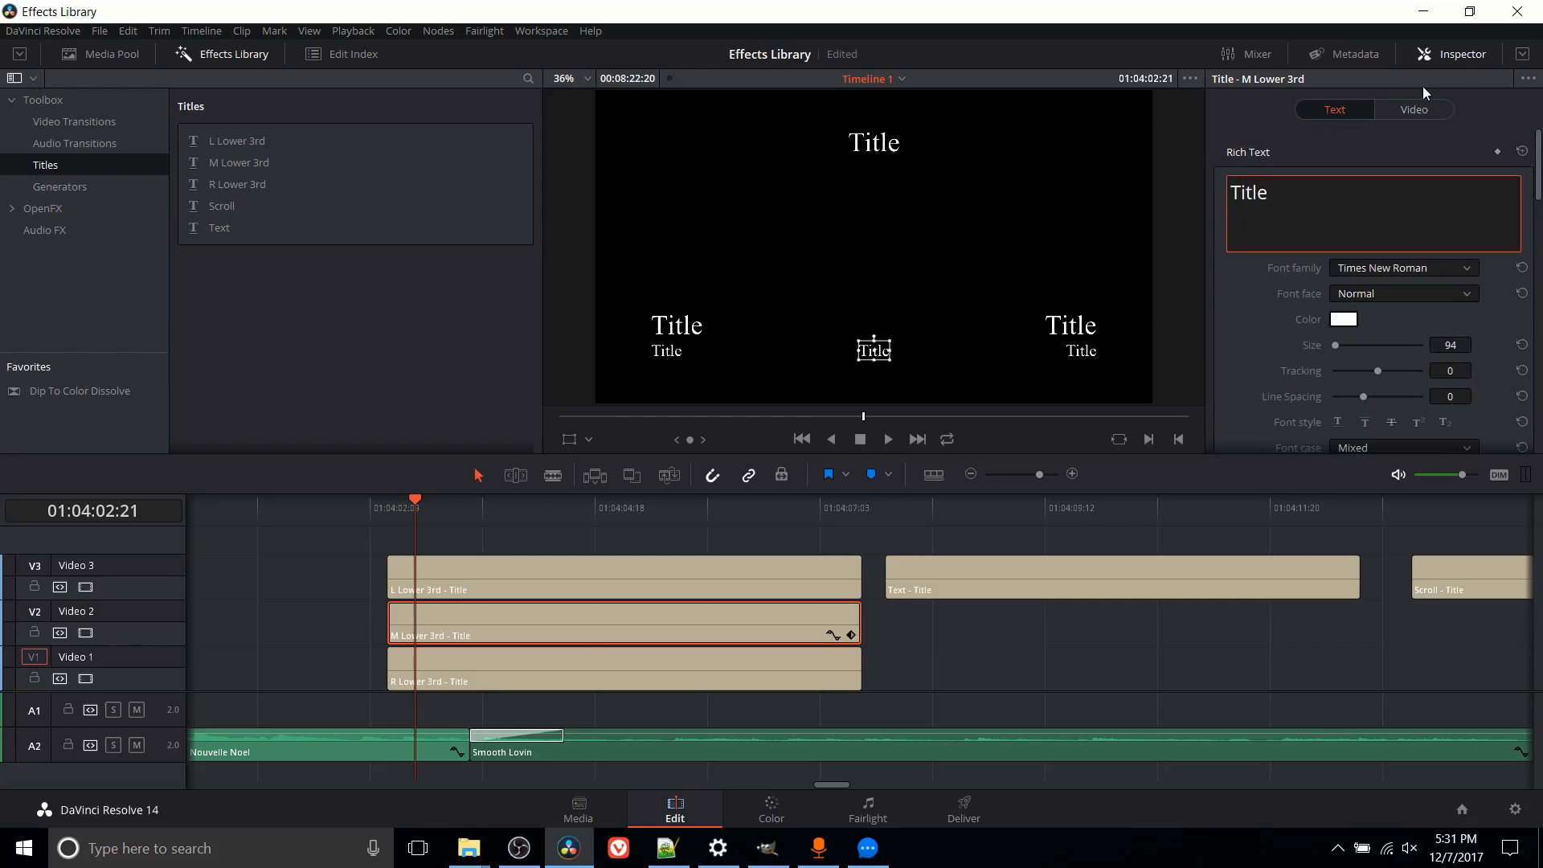
{"action": "scroll", "scroll_direction": "down", "scroll_amount": 3}
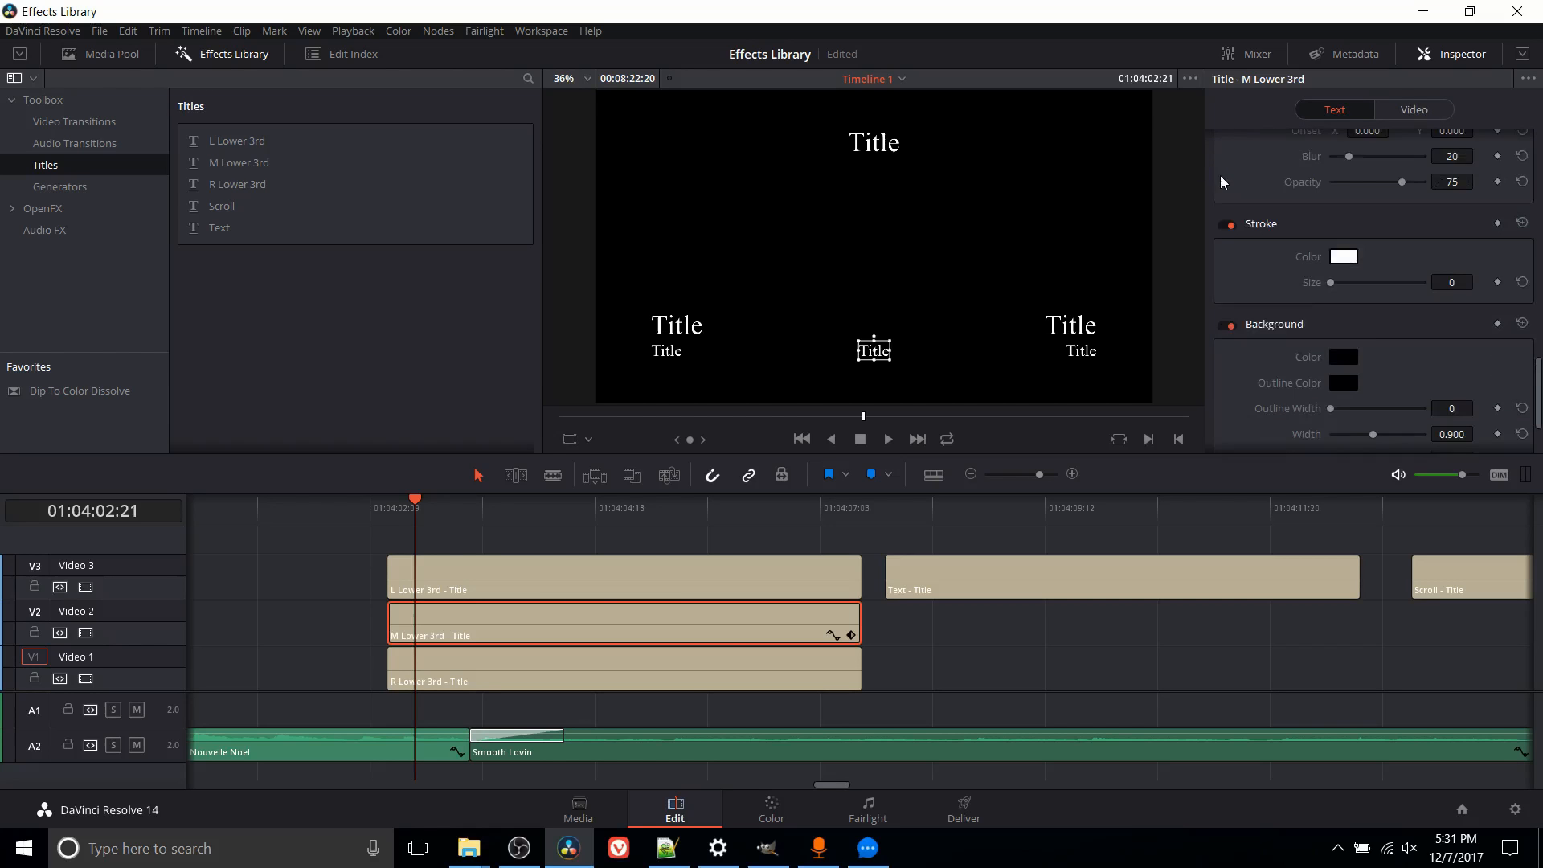
{"action": "scroll", "scroll_direction": "down", "scroll_amount": 3}
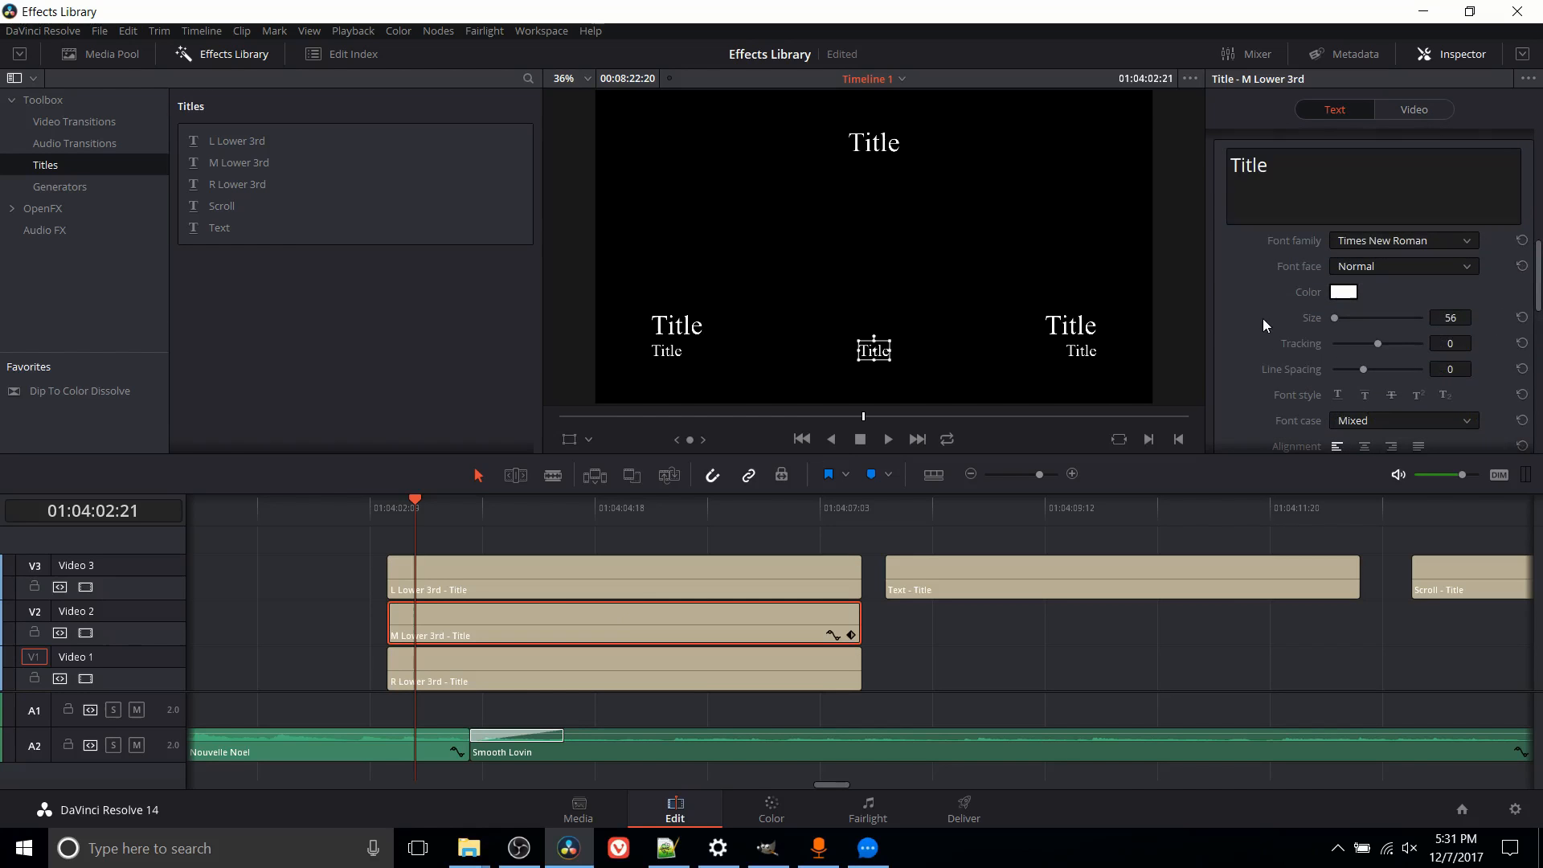
{"action": "scroll", "scroll_direction": "down", "scroll_amount": 3}
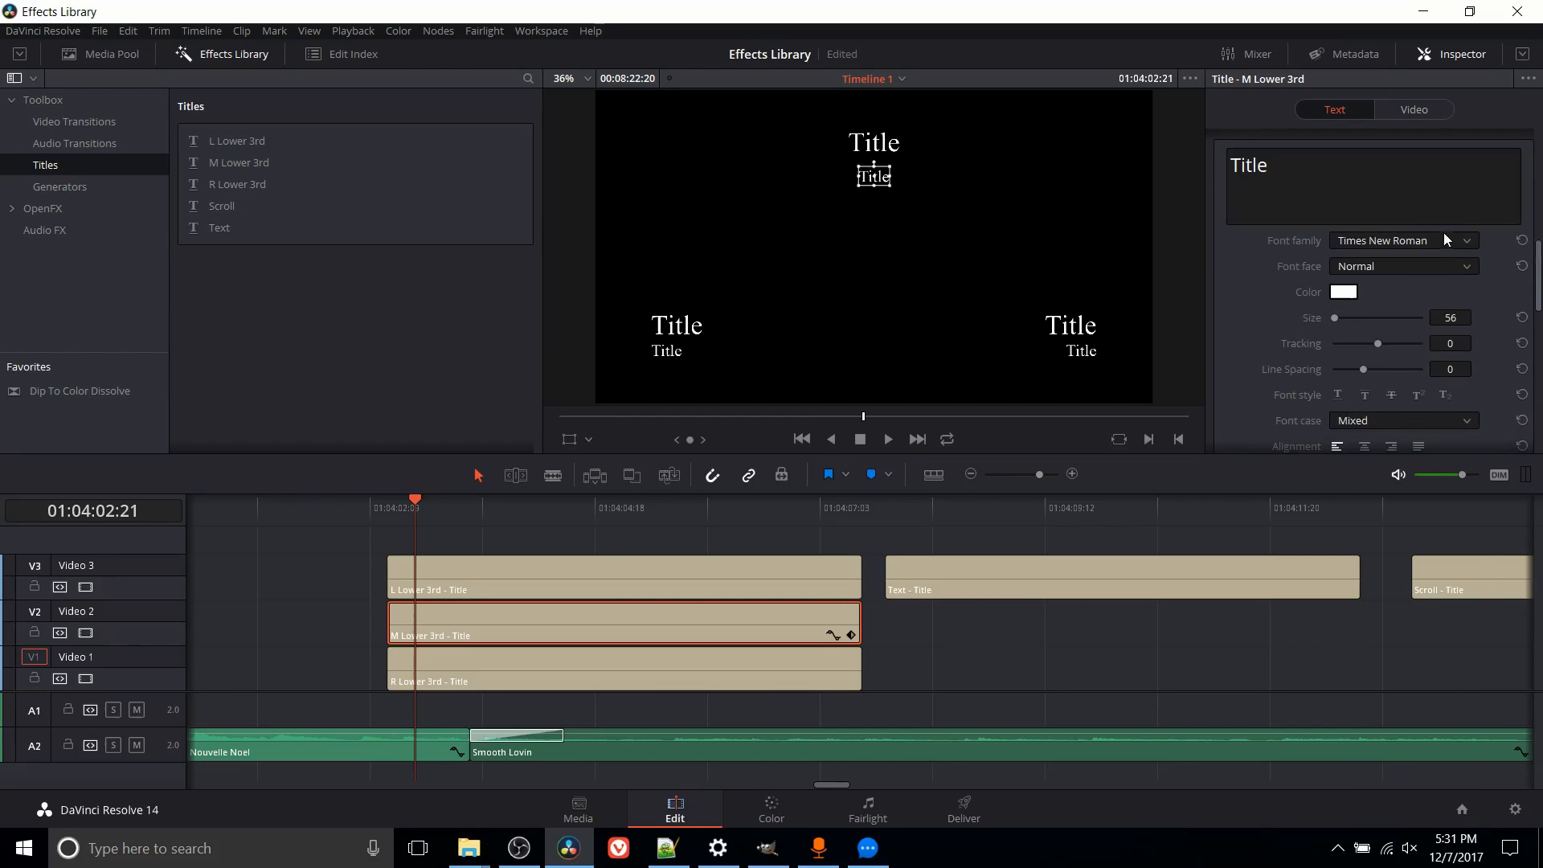
- Set the subtitle line's font family to Oxygen and review the main line's font choices
{"action": "left_click", "coordinate": [1465, 240]}
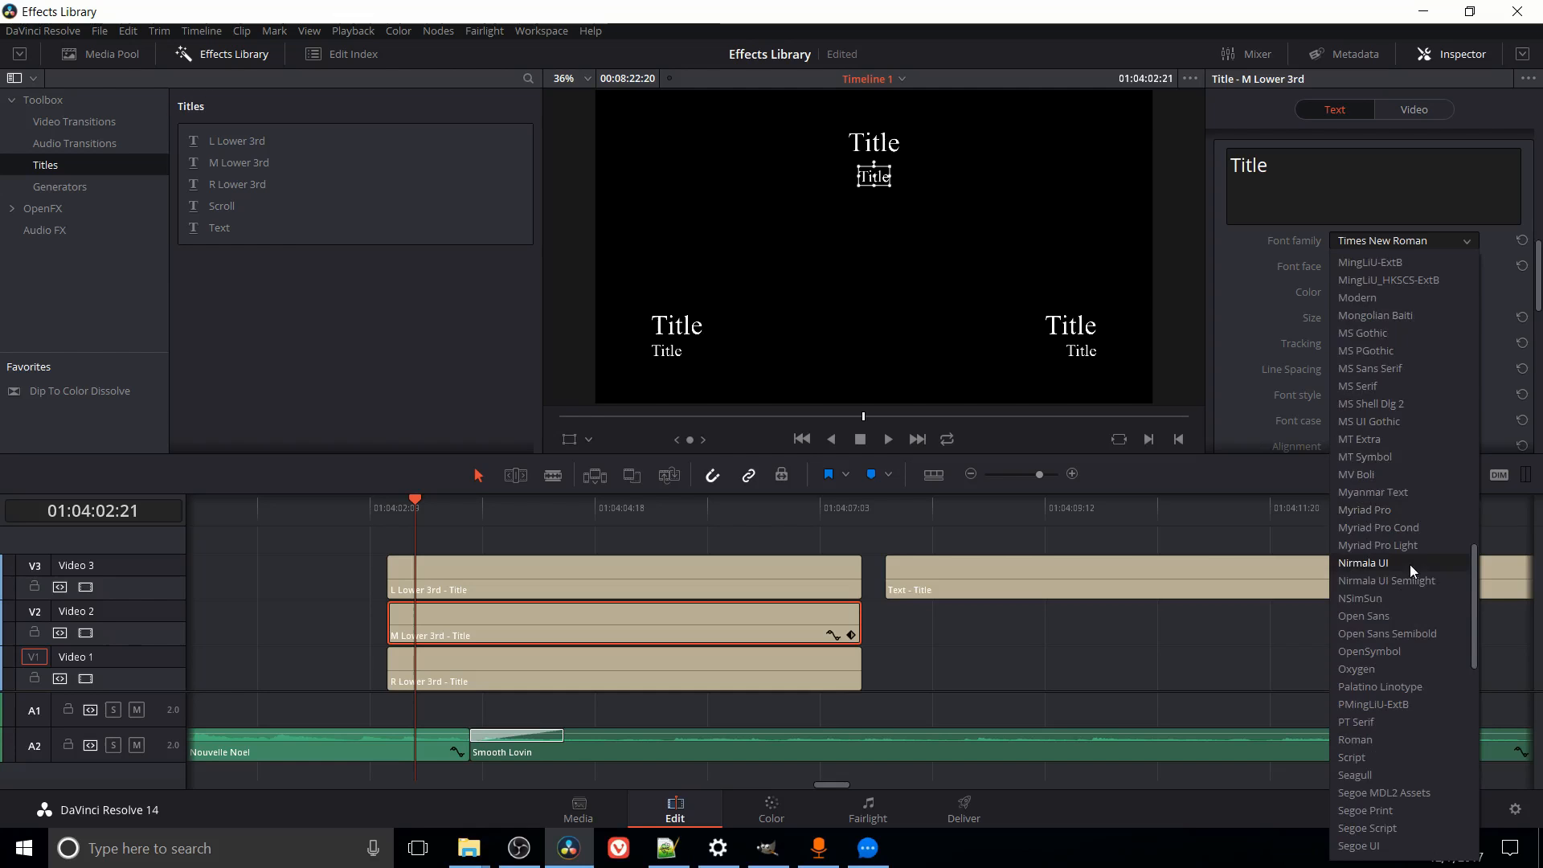
{"action": "left_click", "coordinate": [1356, 668]}
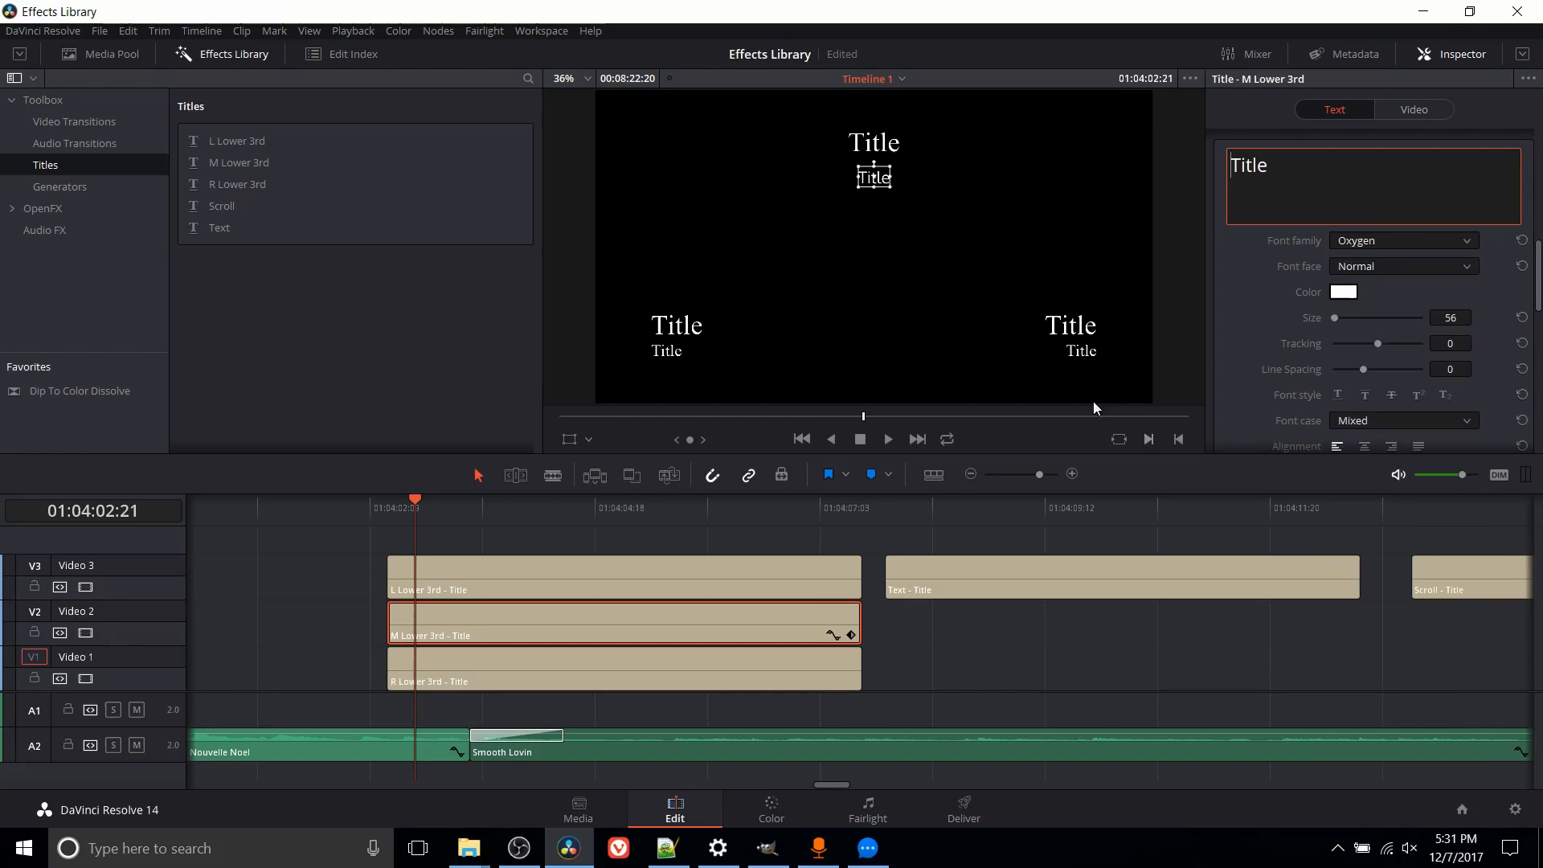
{"action": "scroll", "scroll_direction": "down", "scroll_amount": 3}
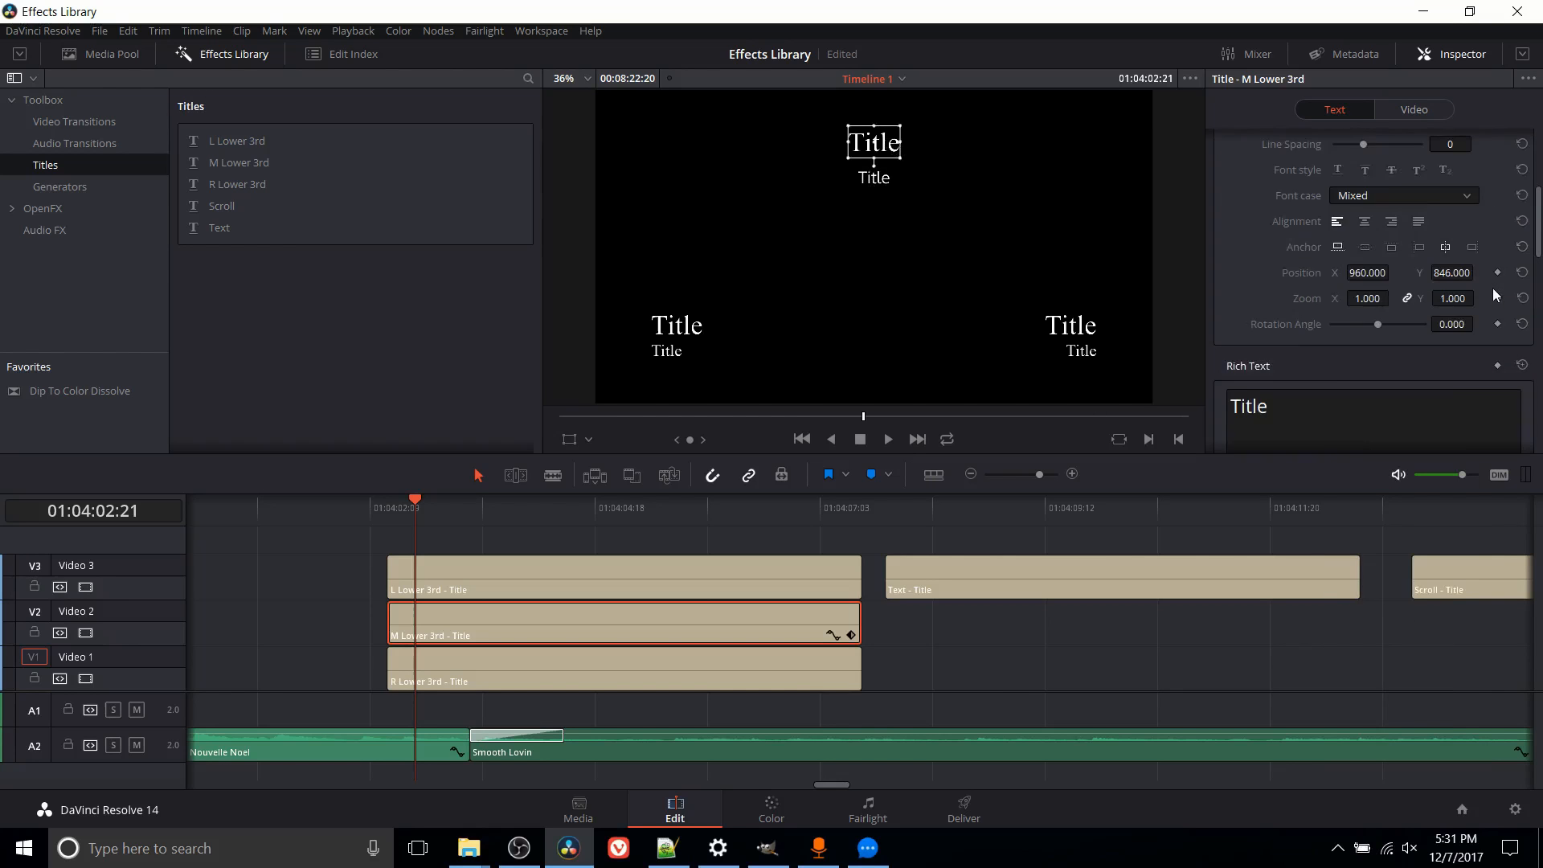
{"action": "left_click", "coordinate": [1401, 268]}
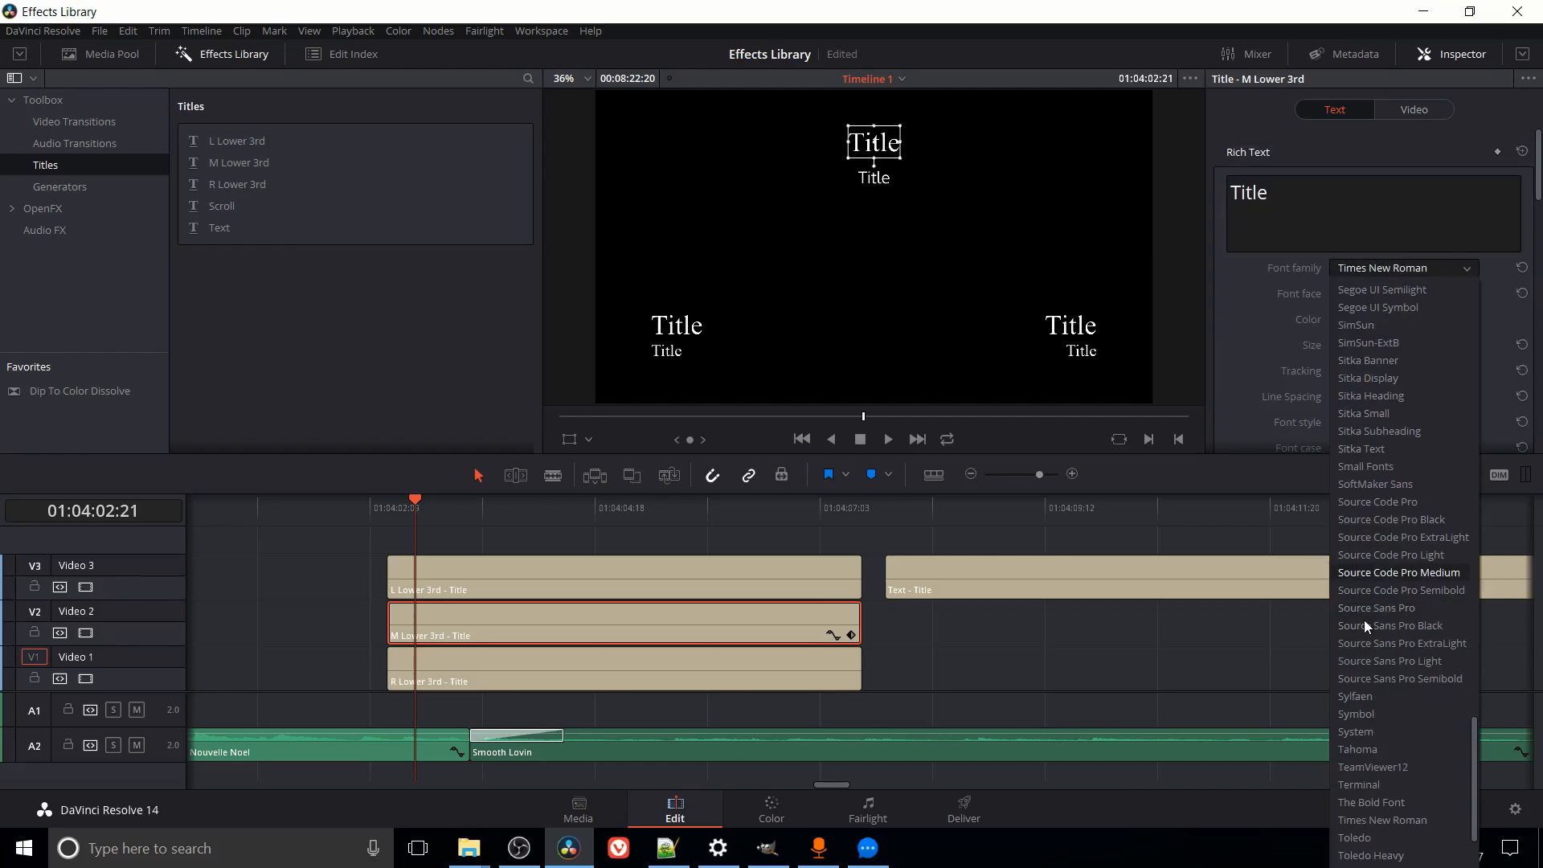
{"action": "scroll", "scroll_direction": "up", "scroll_amount": 3}
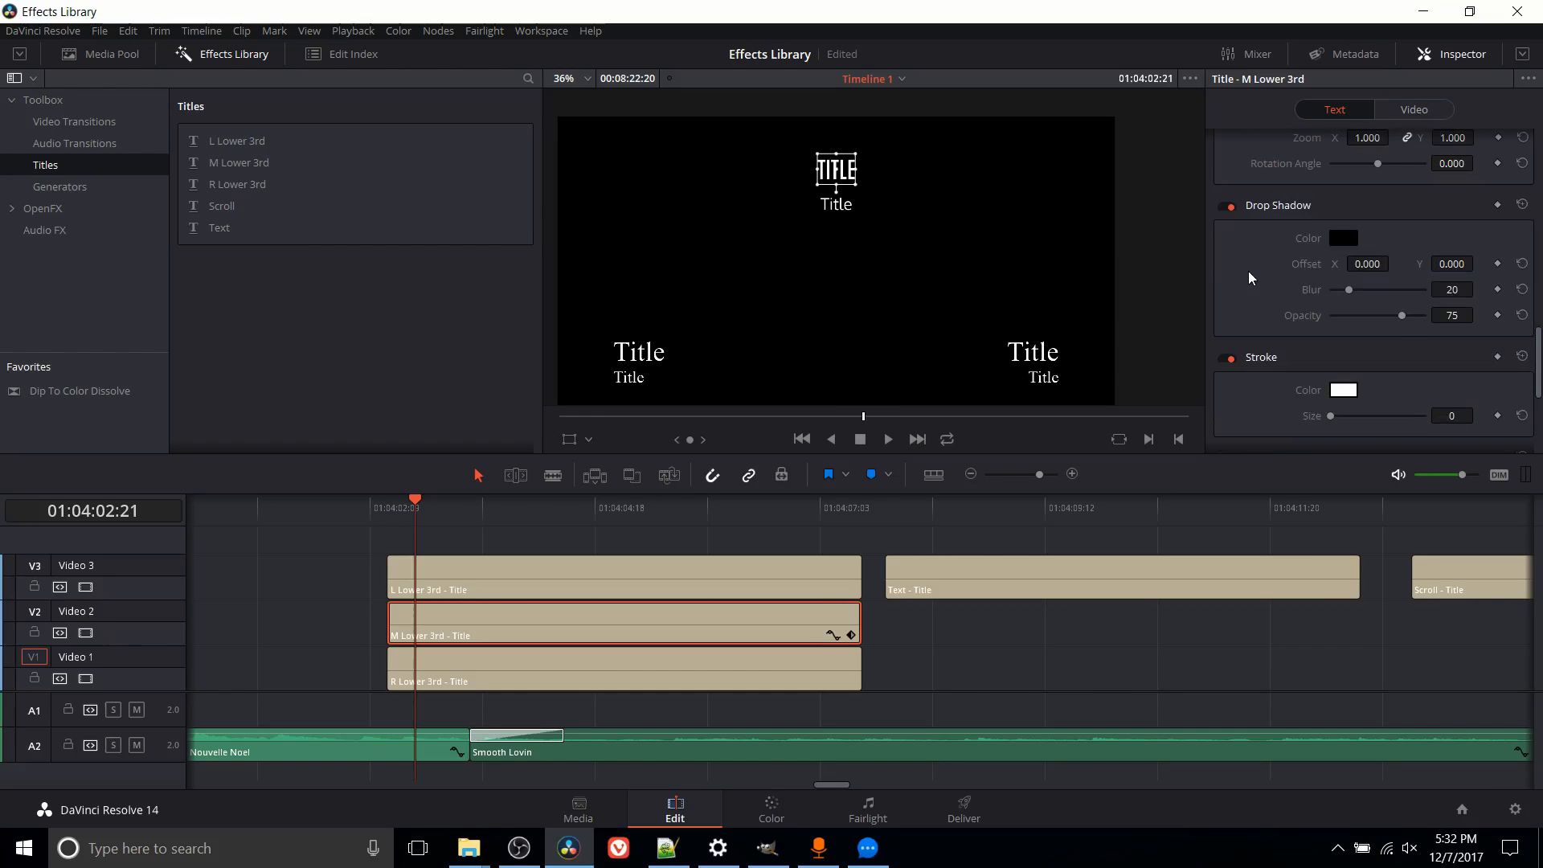
{"action": "mouse_move", "coordinate": [1283, 252]}
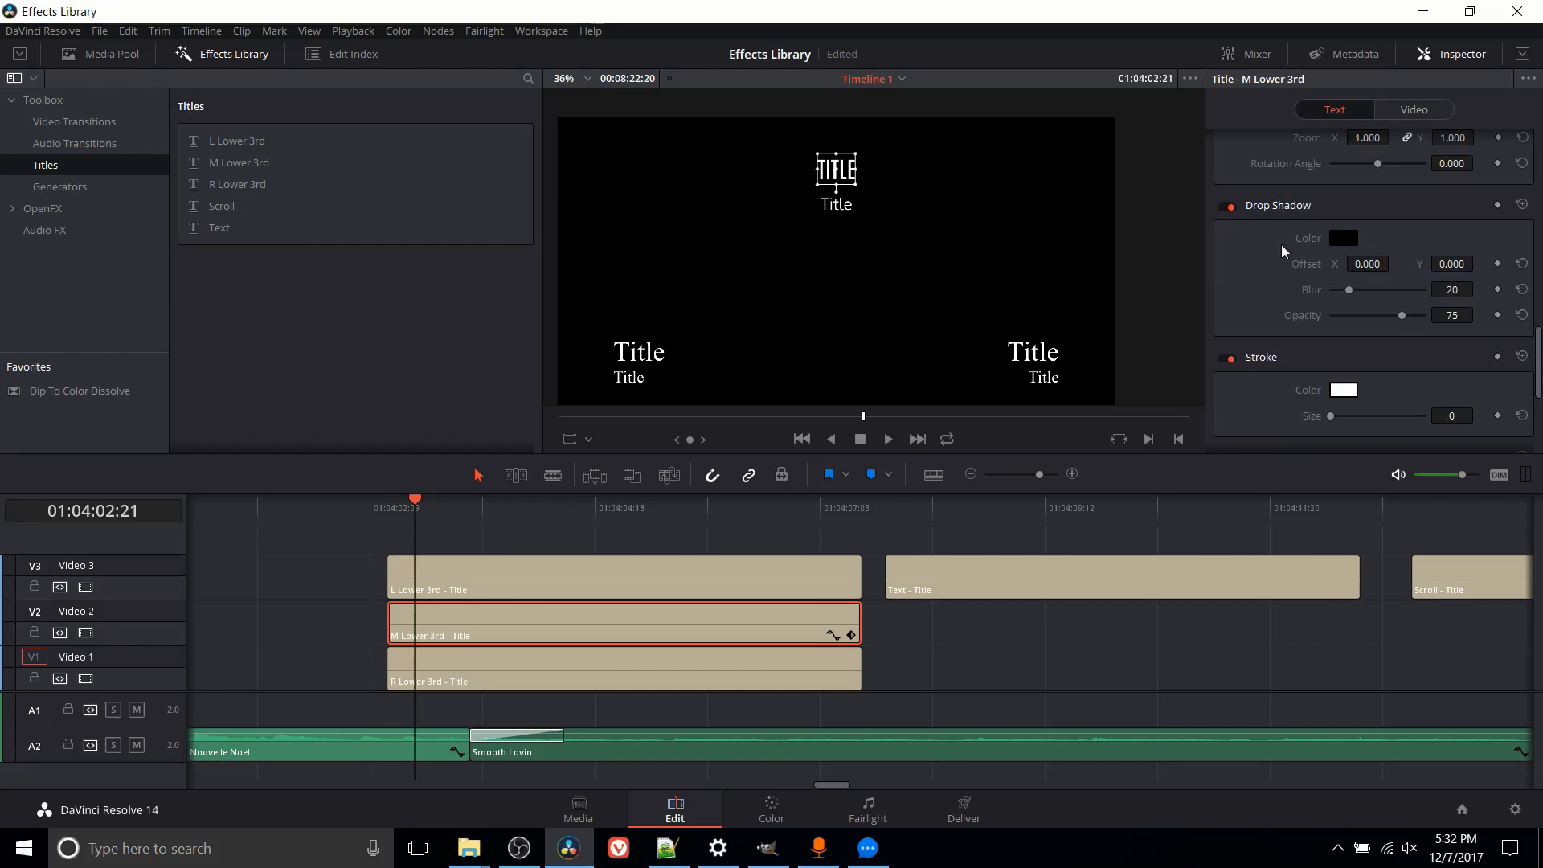
{"action": "mouse_move", "coordinate": [1336, 265]}
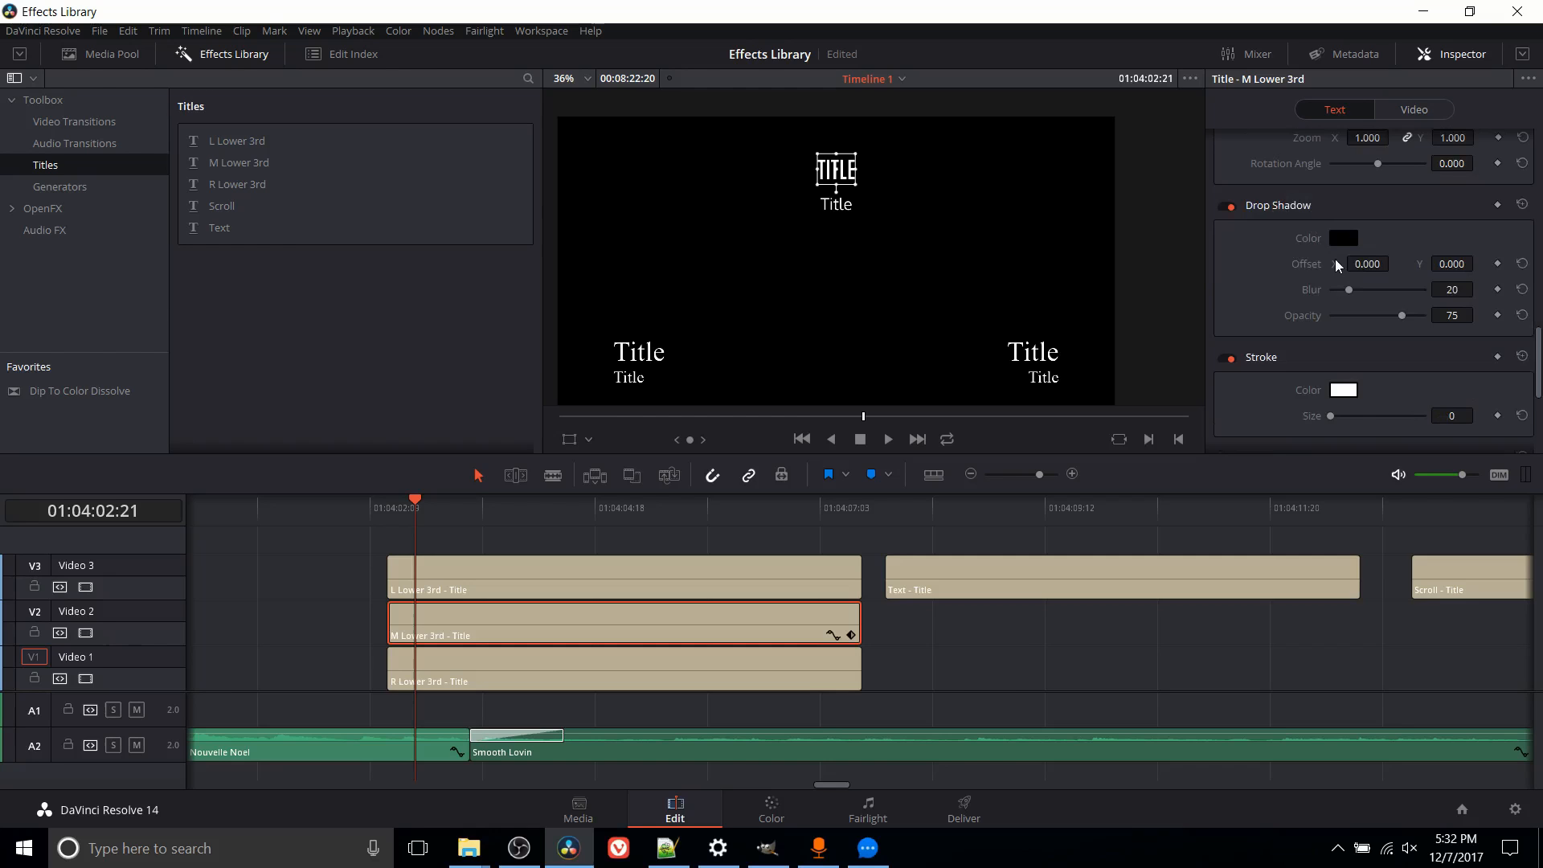
{"action": "mouse_move", "coordinate": [1283, 278]}
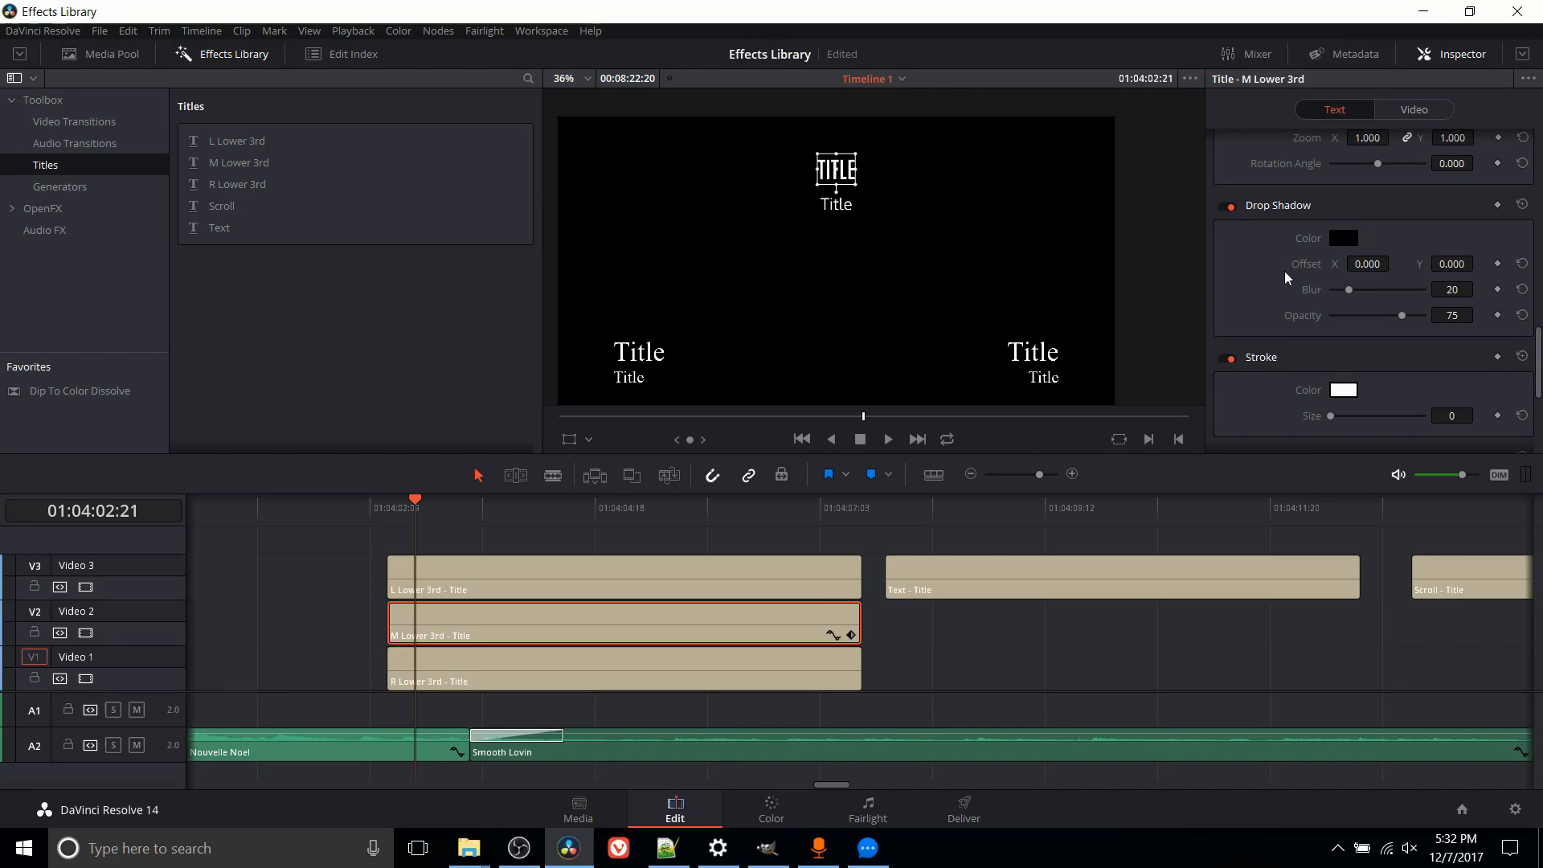
- Give the title a dark red stroke of size 2 and enlarge its text to size 224
{"action": "scroll", "scroll_direction": "down", "scroll_amount": 3}
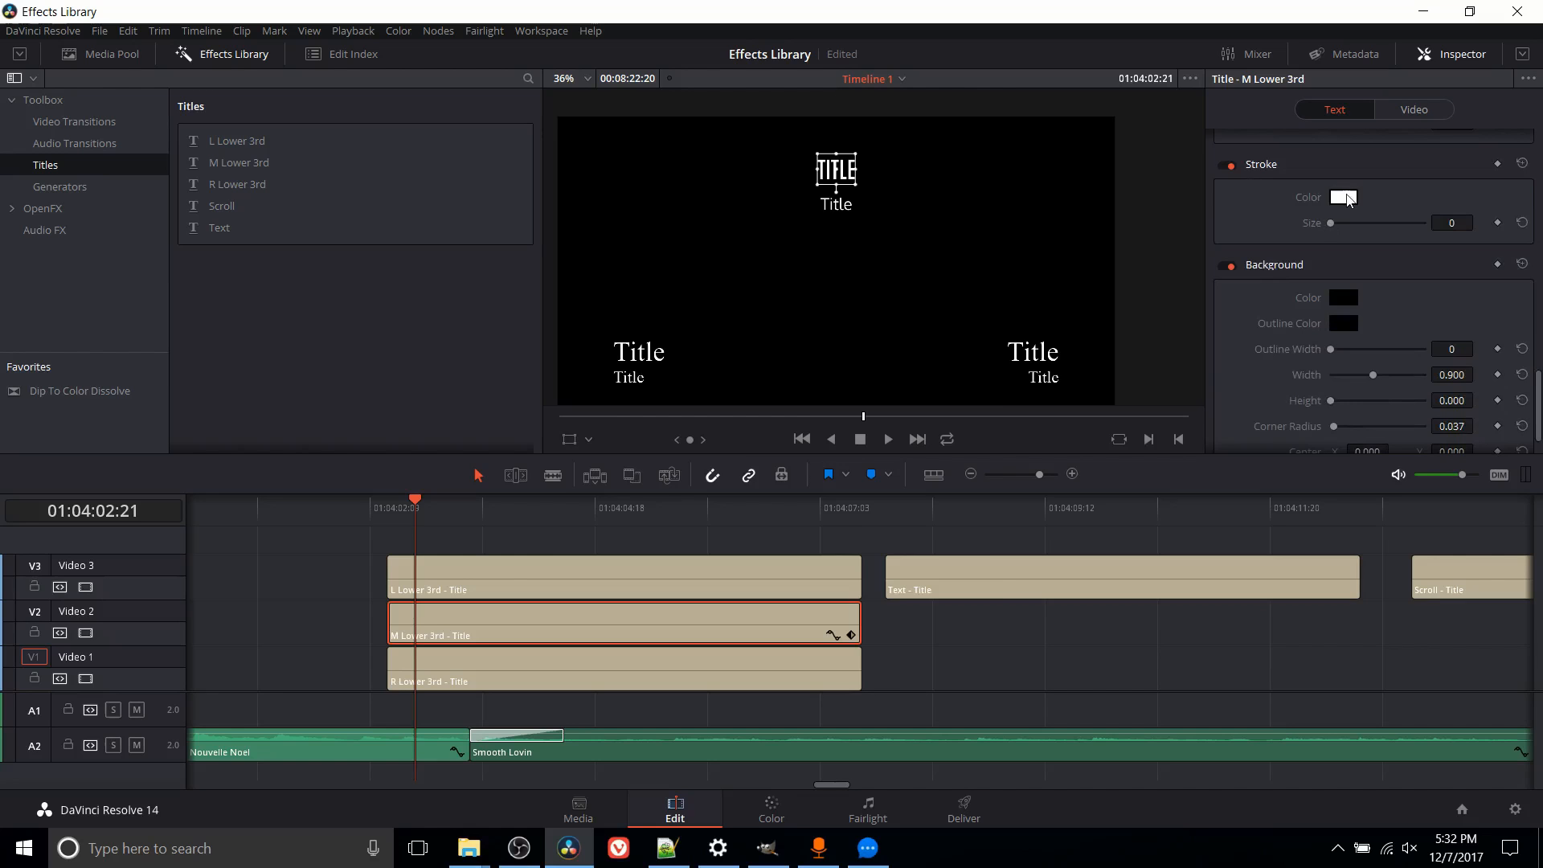
{"action": "left_click", "coordinate": [1343, 196]}
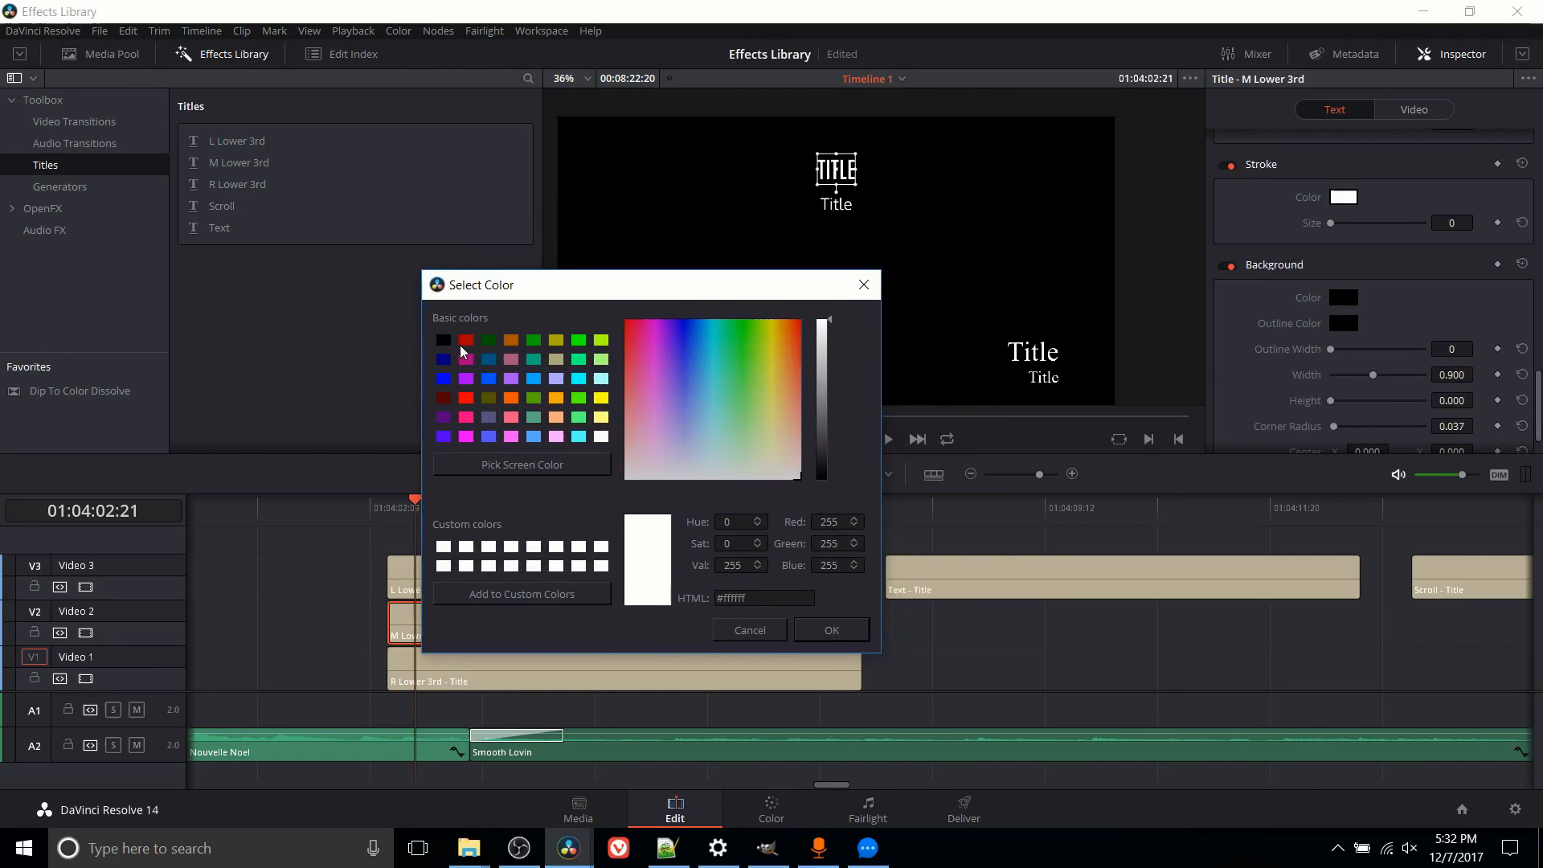
{"action": "left_click", "coordinate": [467, 339]}
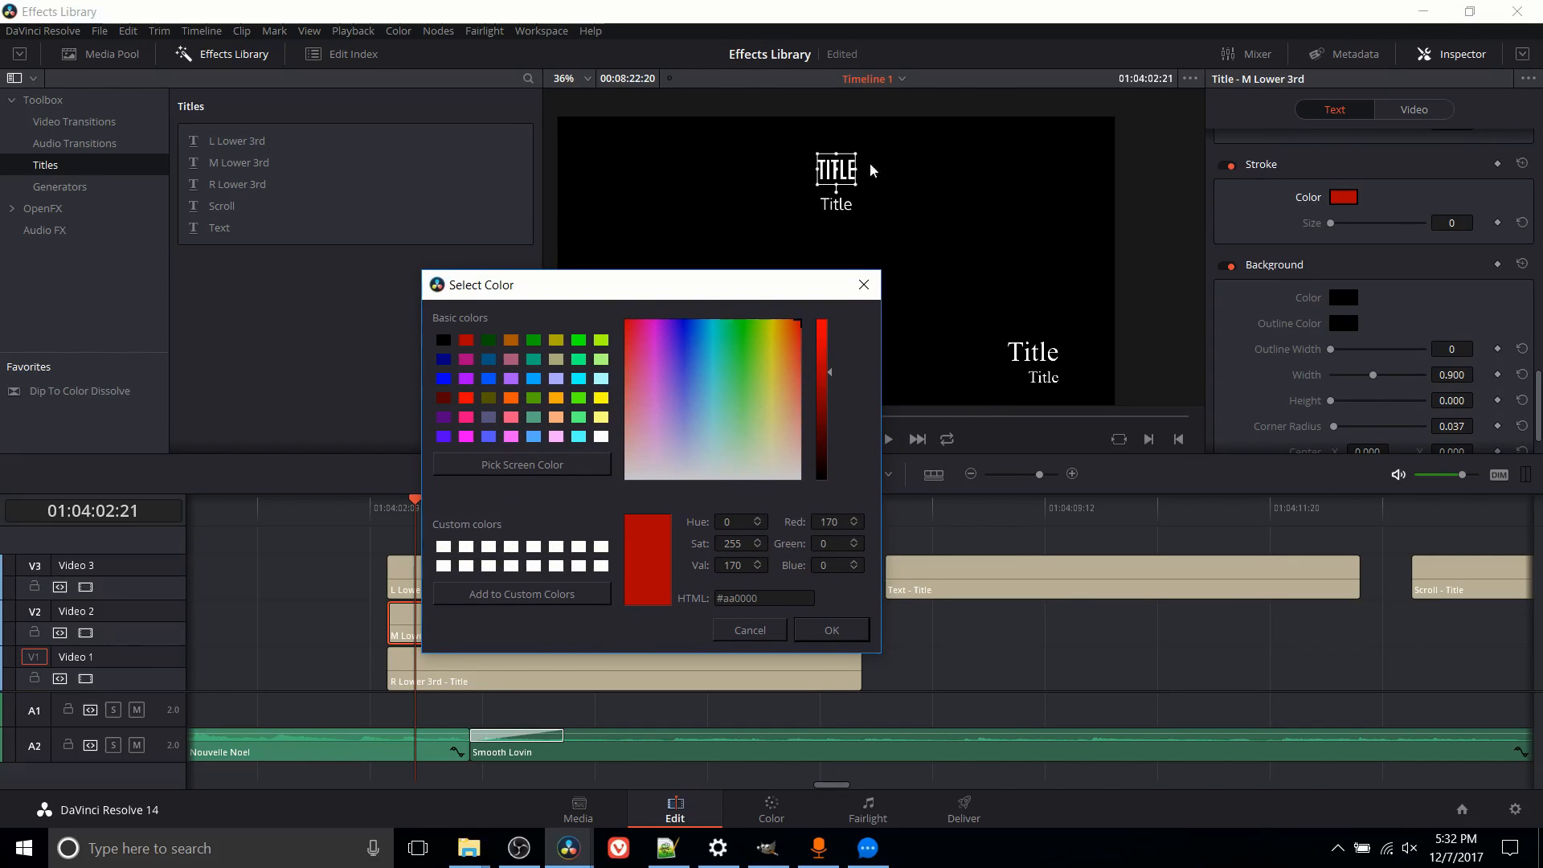
{"action": "mouse_move", "coordinate": [852, 185]}
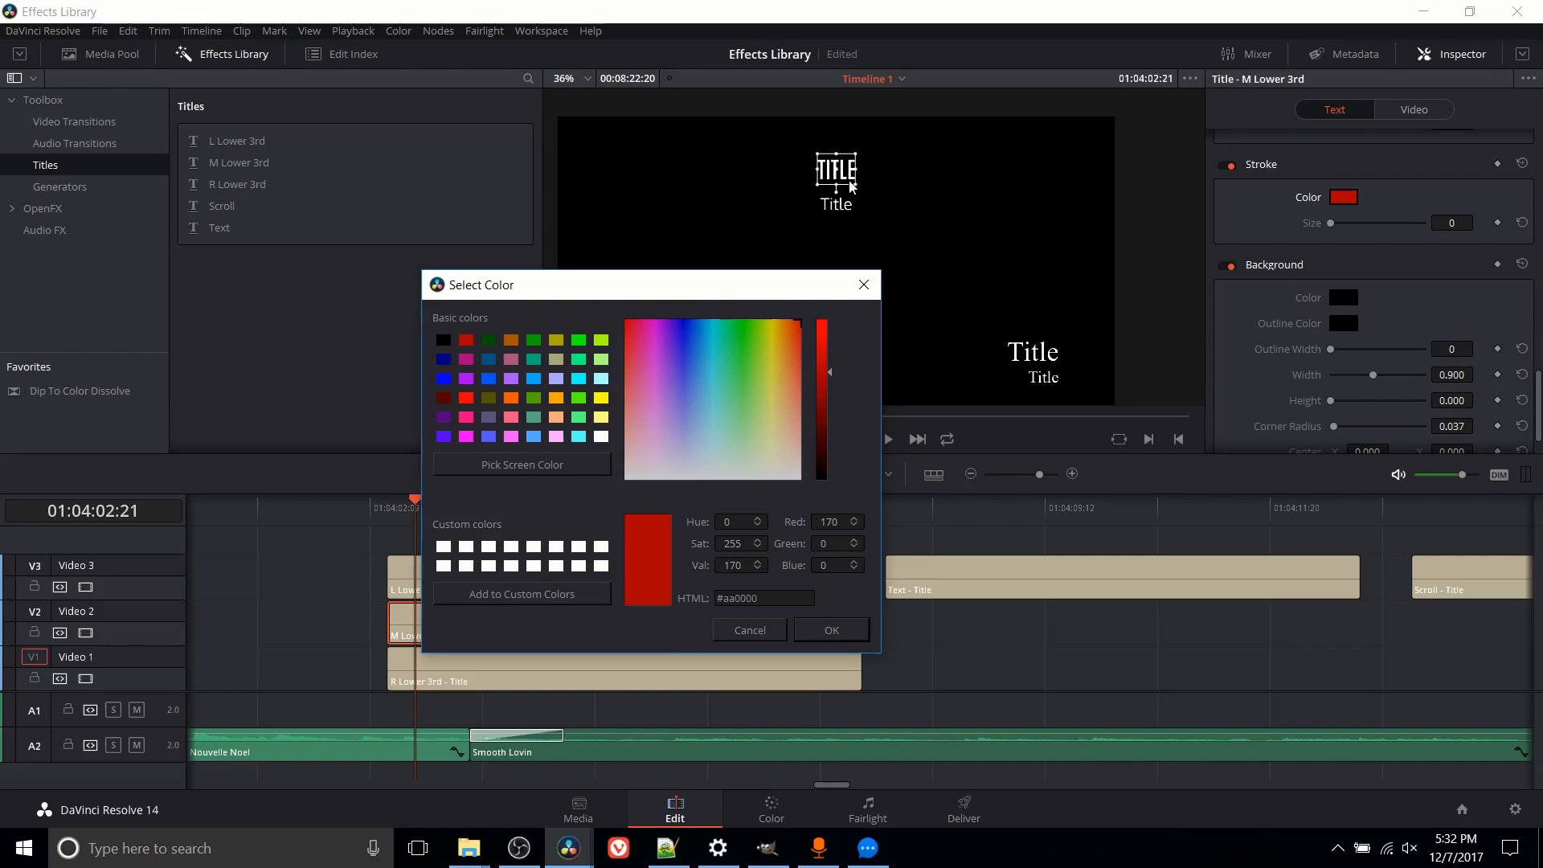
{"action": "left_click", "coordinate": [747, 630]}
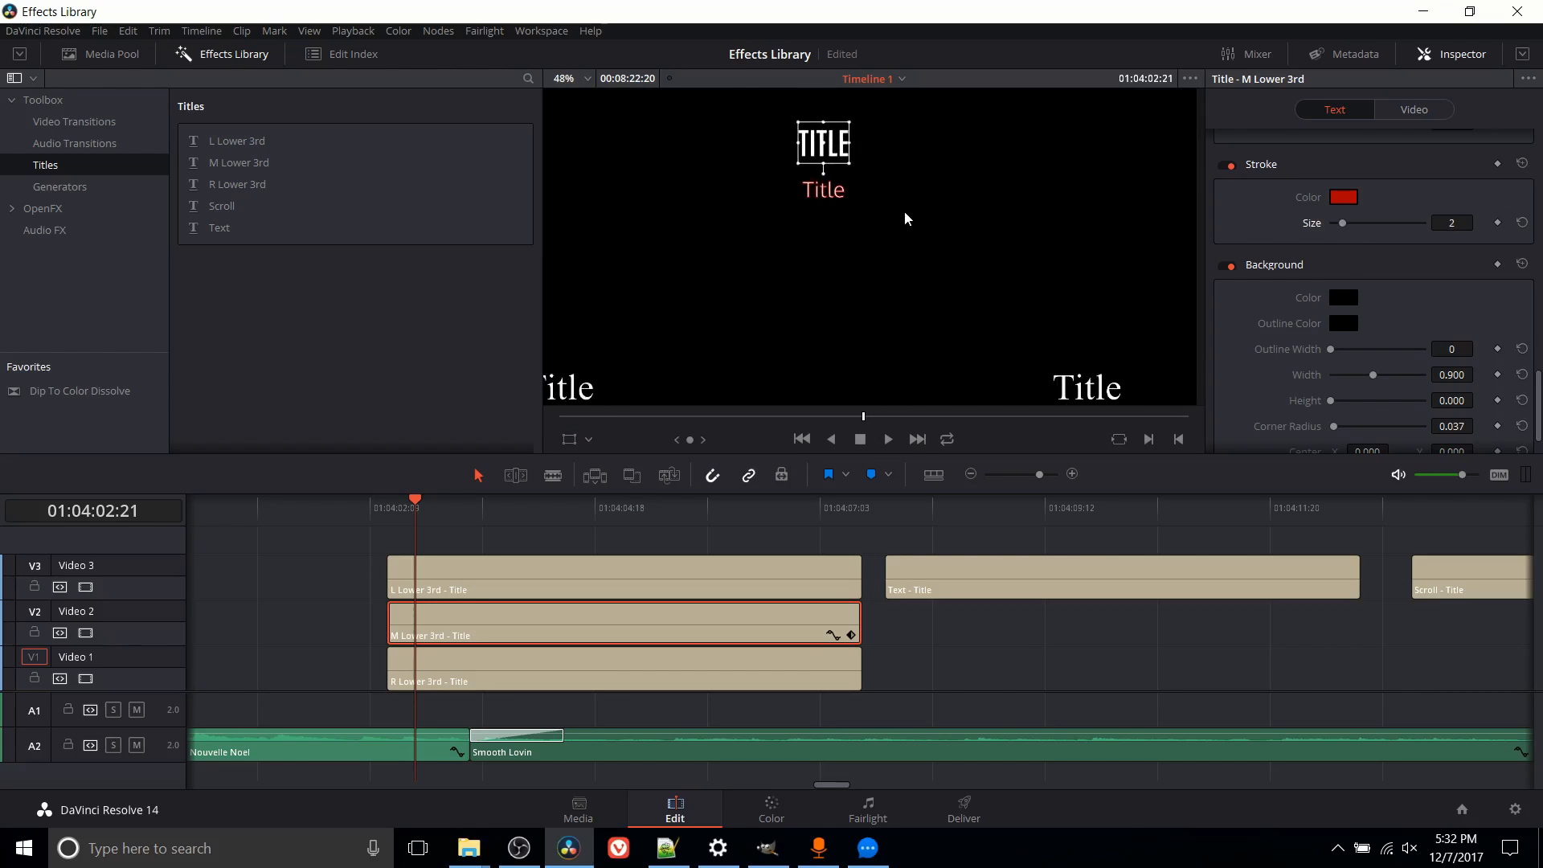
{"action": "left_click", "coordinate": [567, 79]}
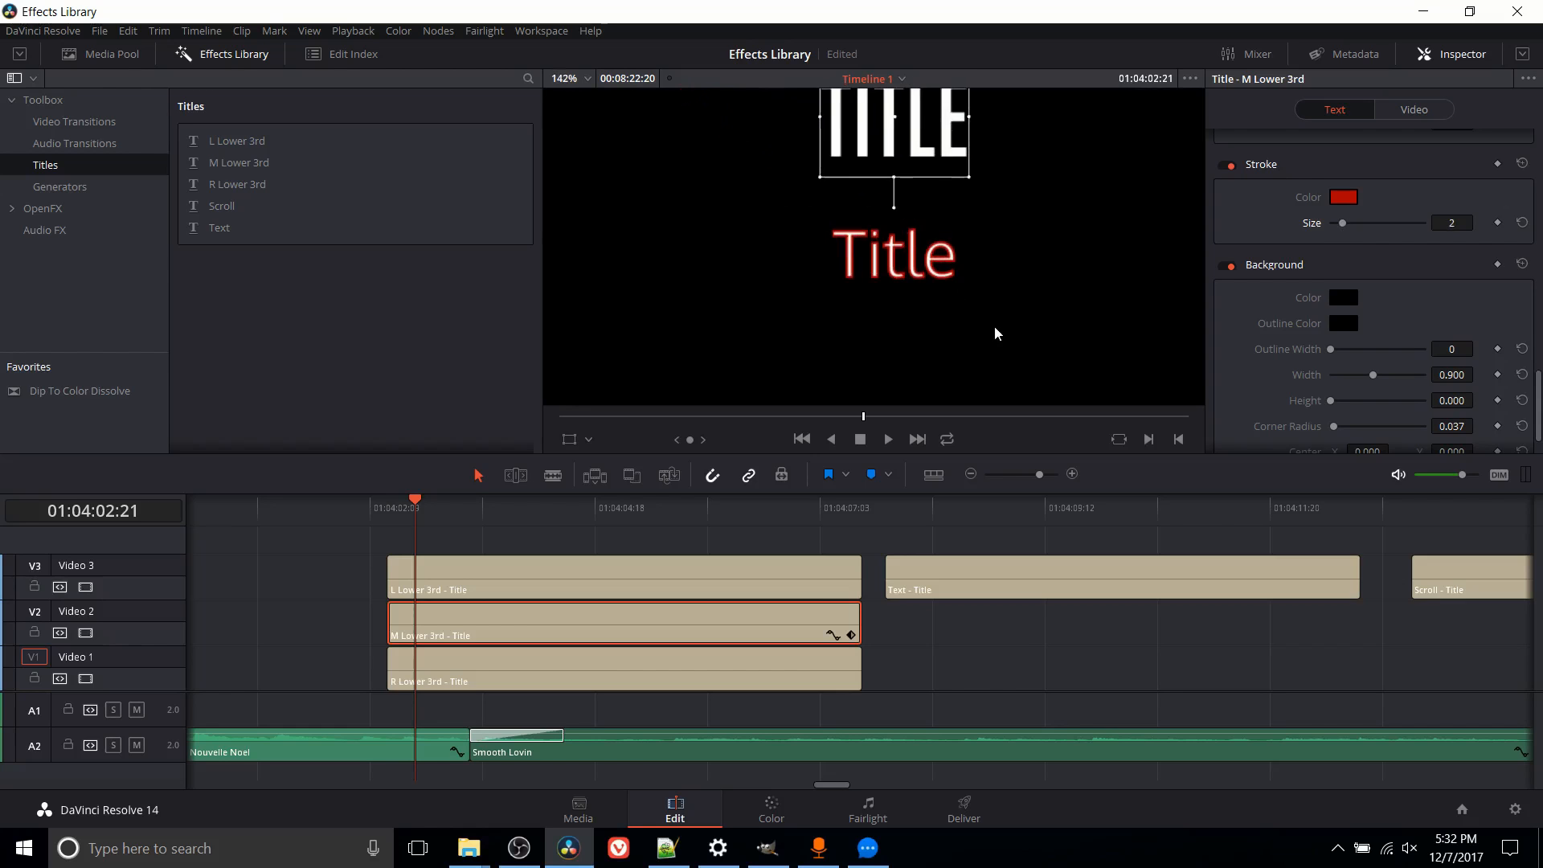
{"action": "scroll", "scroll_direction": "up", "scroll_amount": 3}
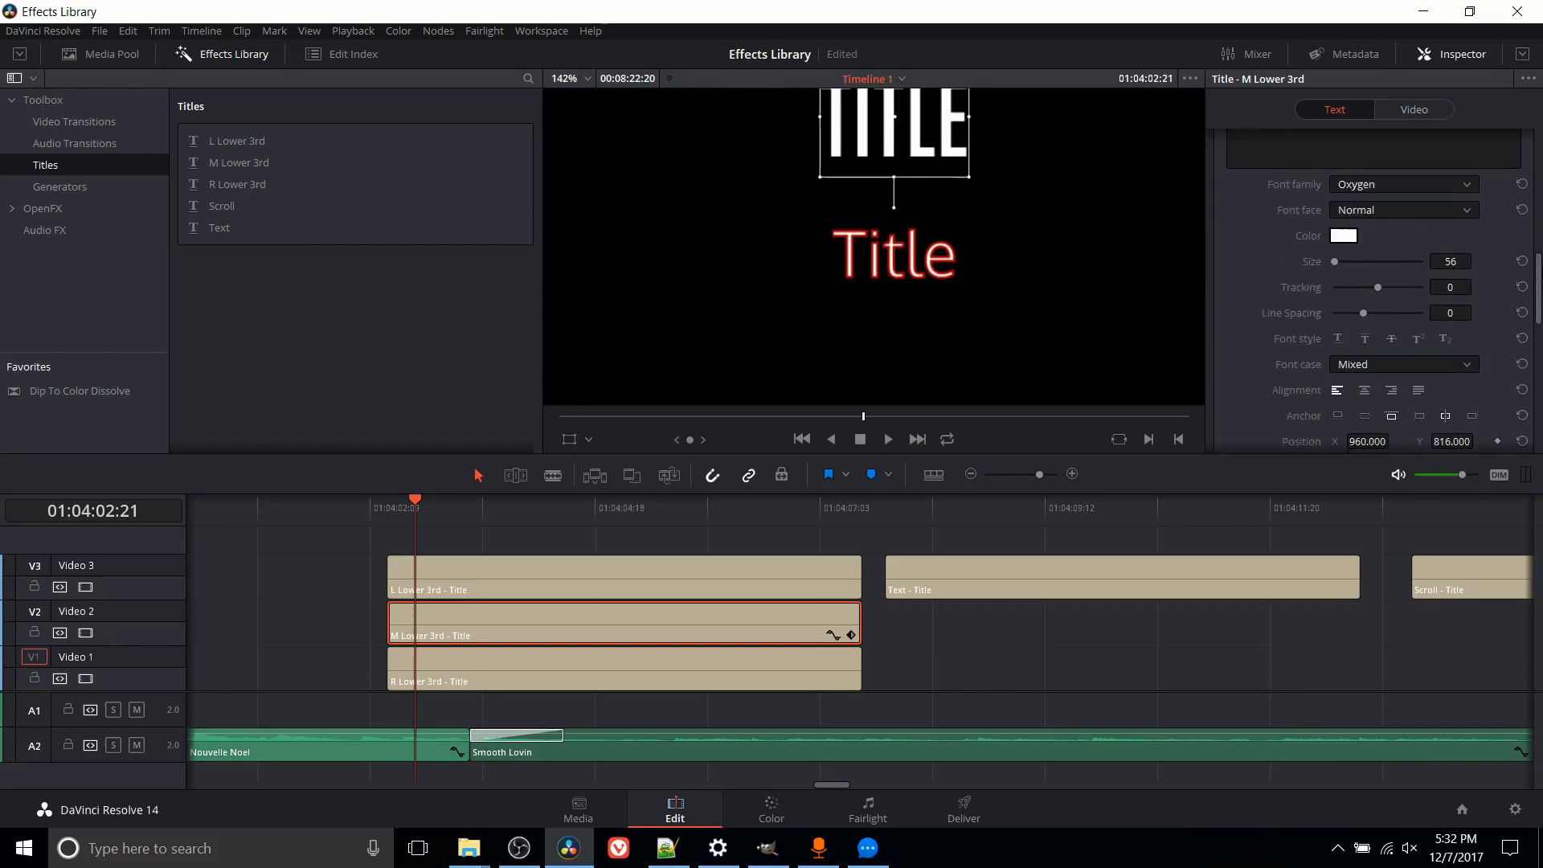
{"action": "scroll", "scroll_direction": "up", "scroll_amount": 3}
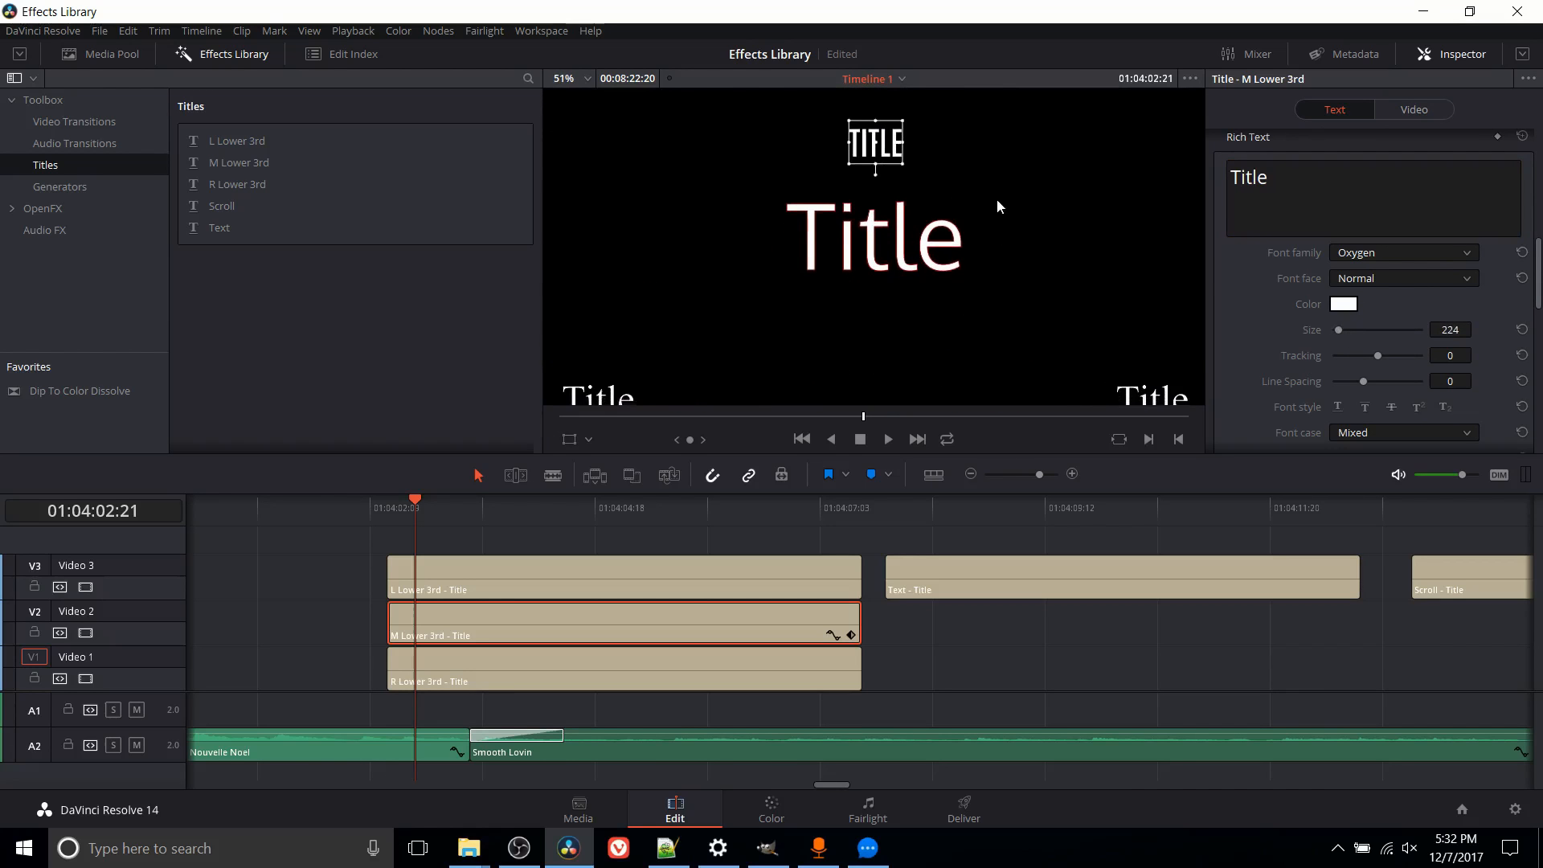
{"action": "scroll", "scroll_direction": "down", "scroll_amount": 3}
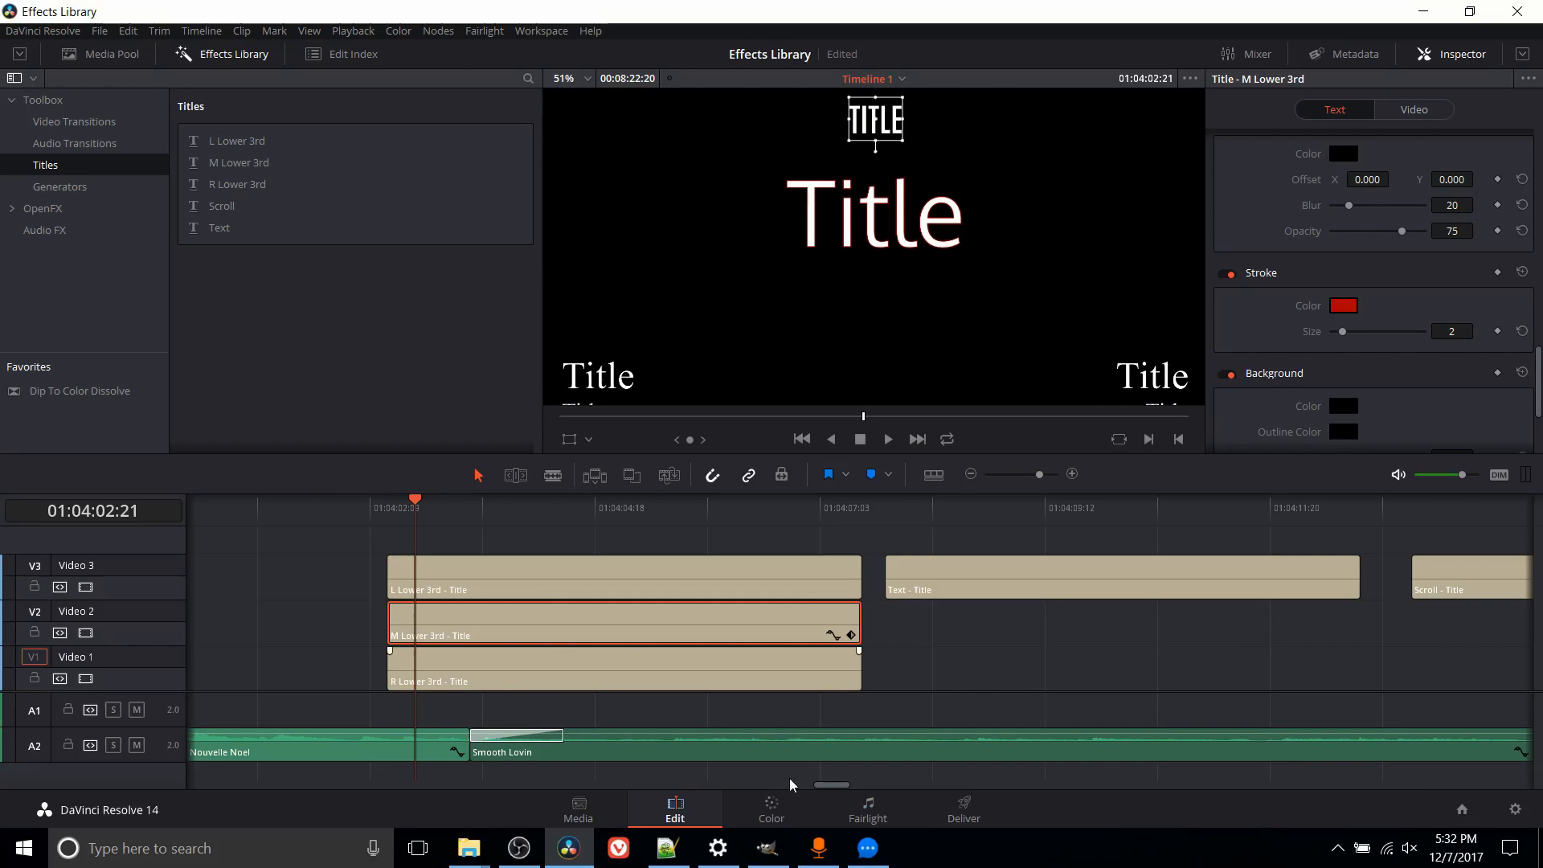
- Place the Bike SF ride clip from the Media Pool onto Video 1 beneath the titles
{"action": "left_click", "coordinate": [99, 55]}
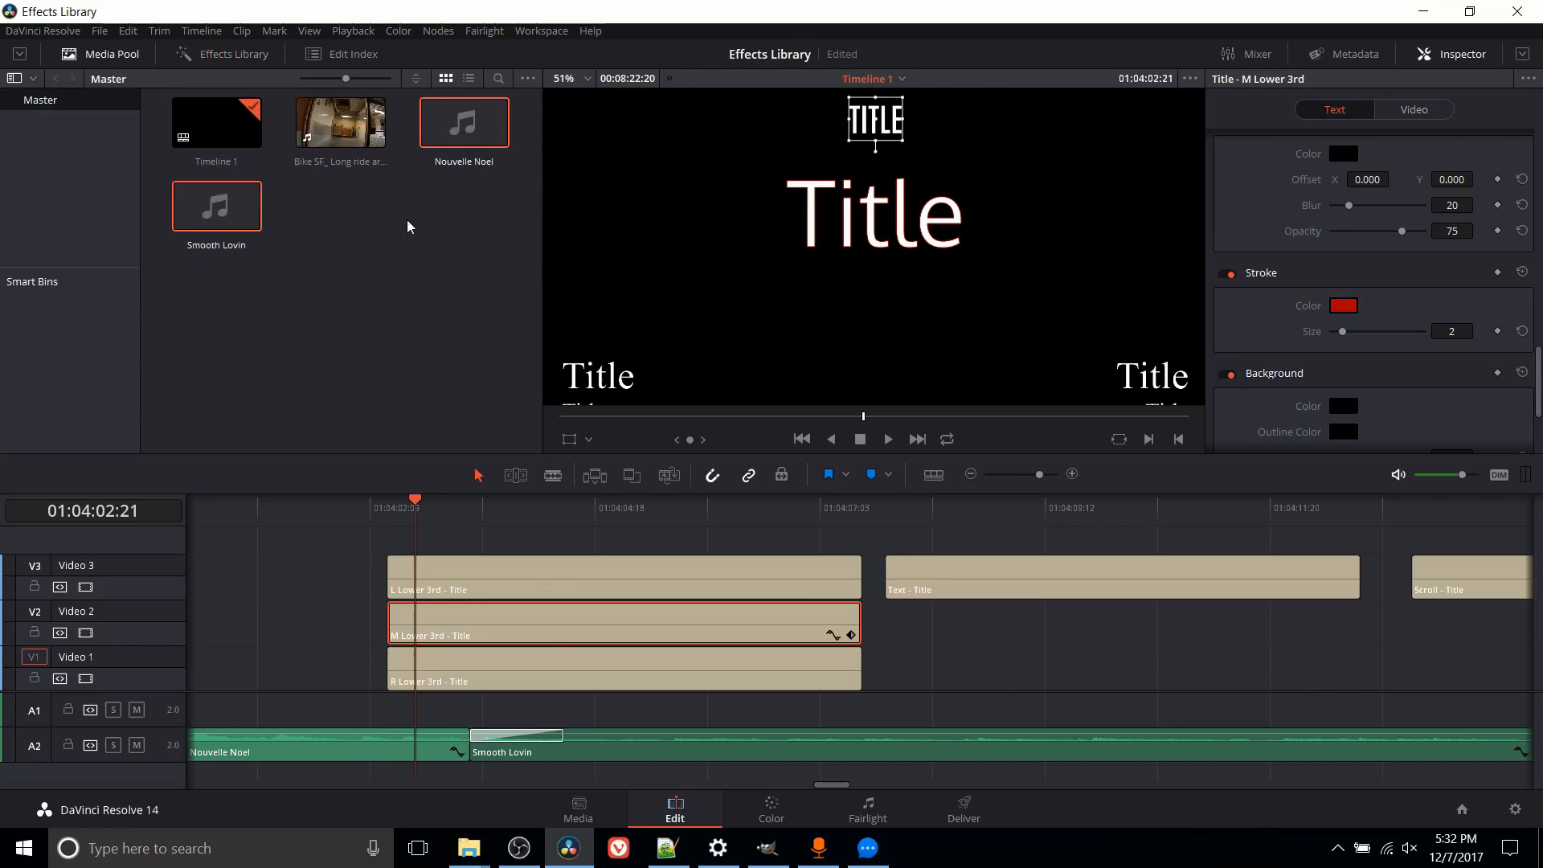
{"action": "left_click", "coordinate": [339, 121]}
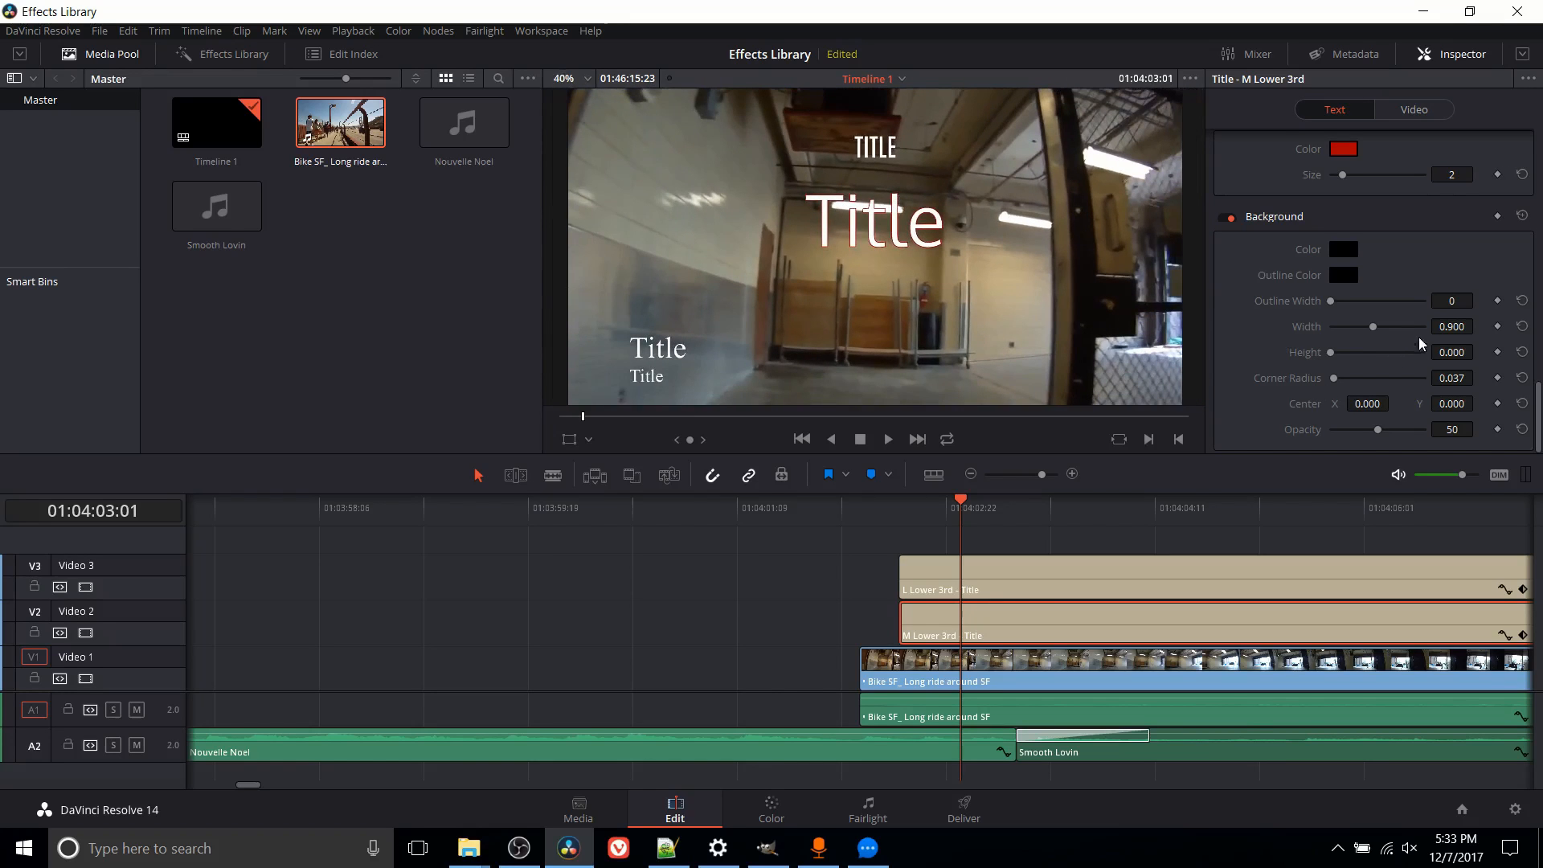
{"action": "mouse_move", "coordinate": [1300, 371]}
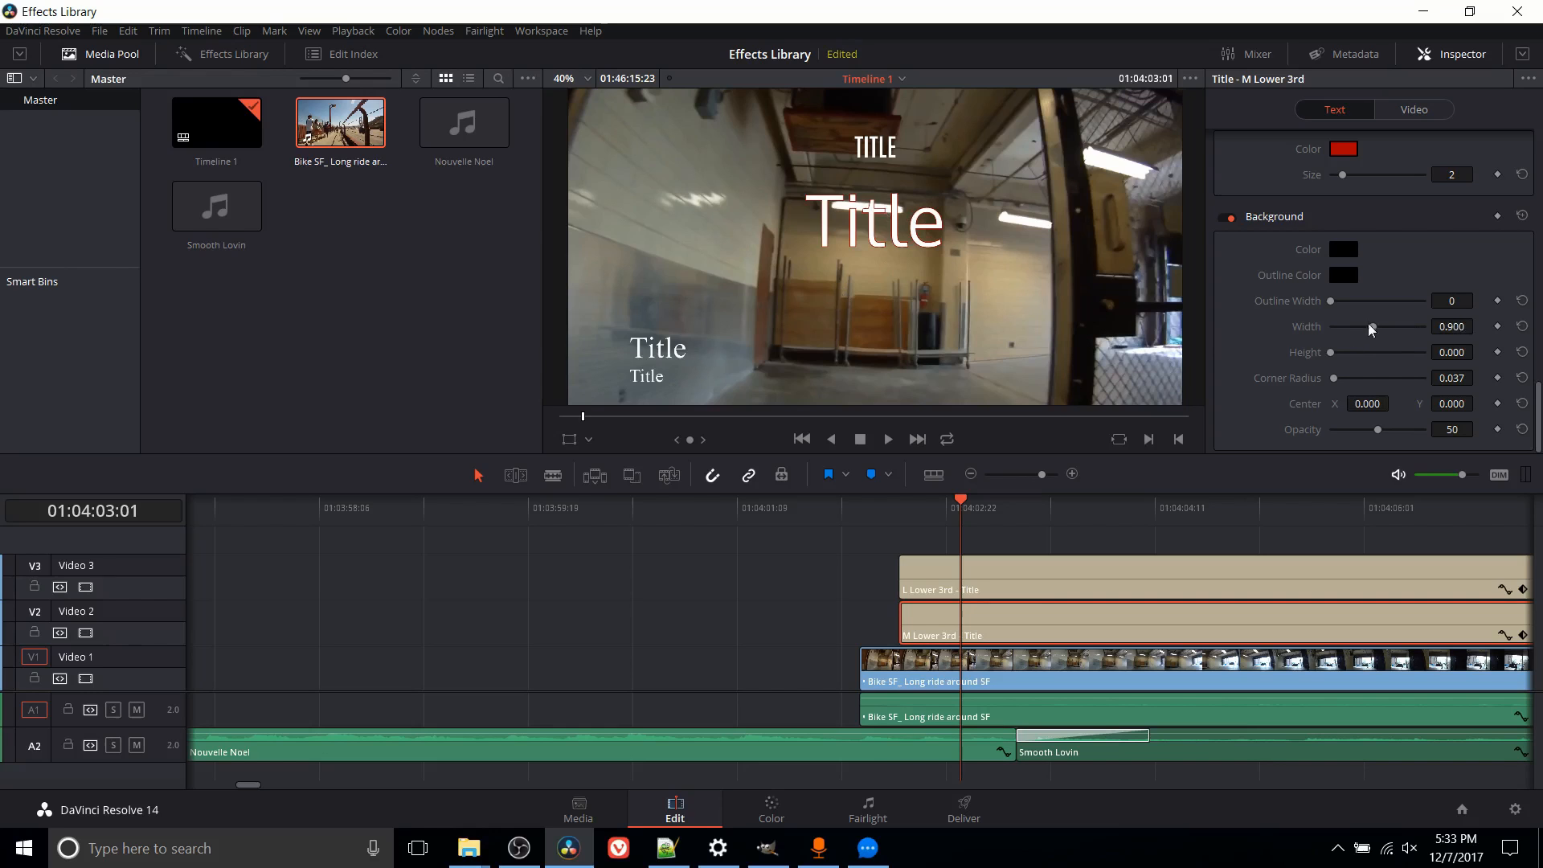
{"action": "mouse_move", "coordinate": [1403, 338]}
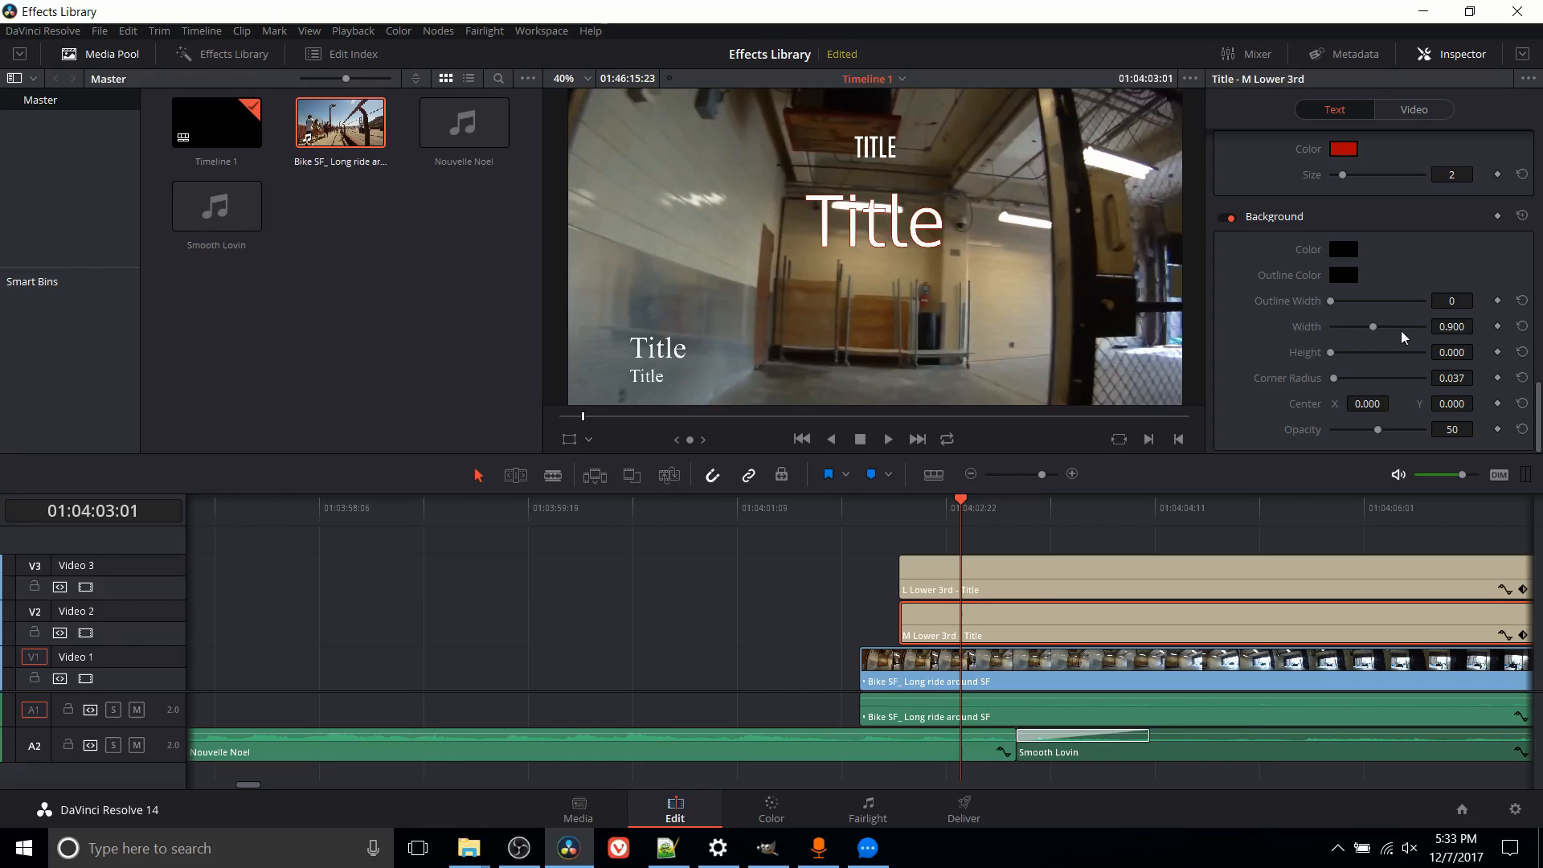
{"action": "mouse_move", "coordinate": [1374, 331]}
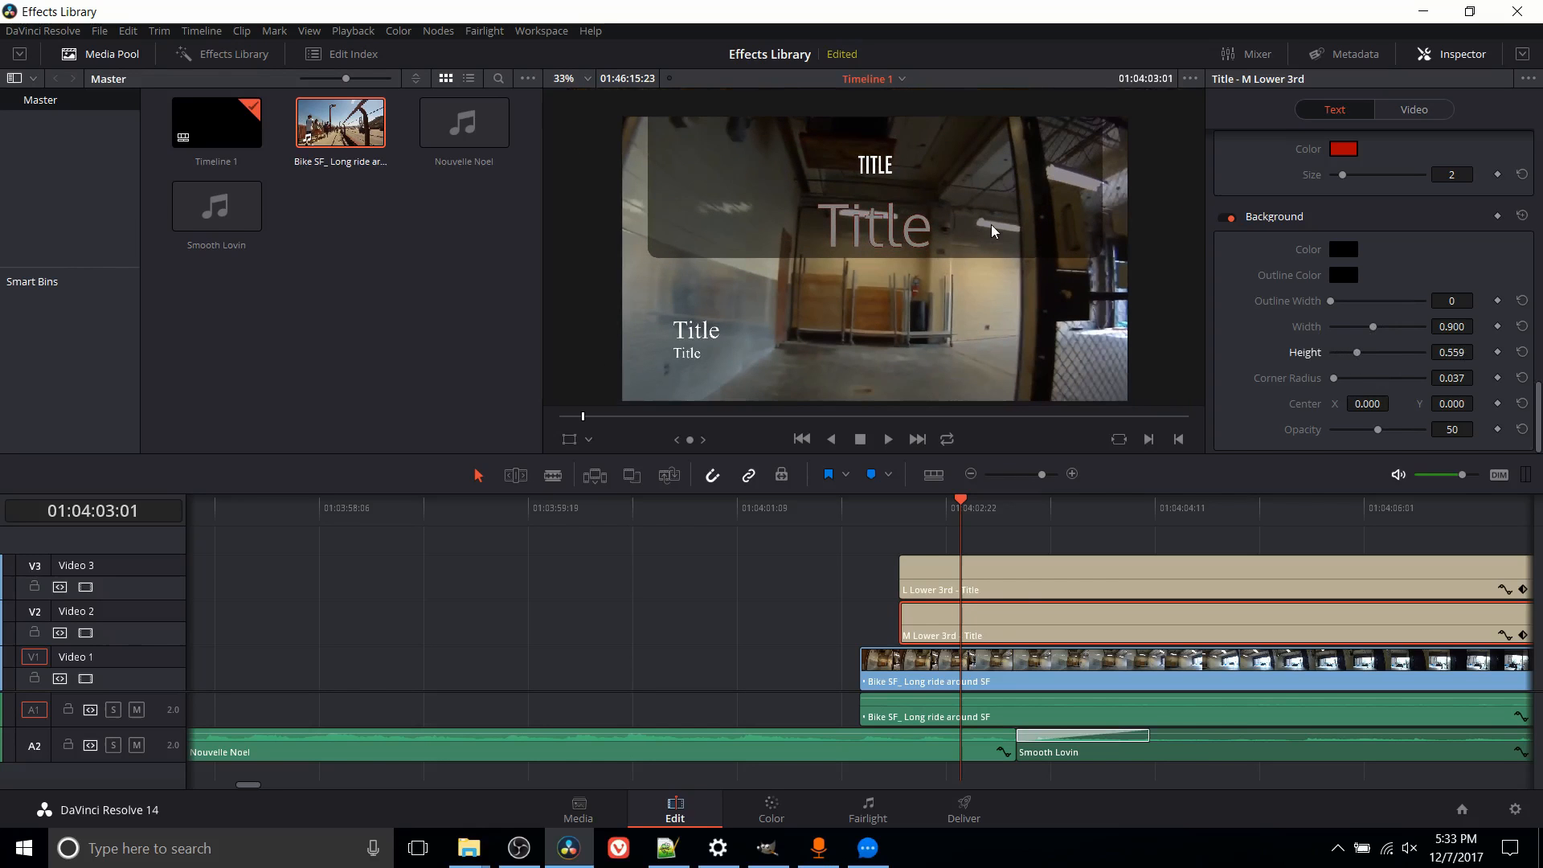
{"action": "mouse_move", "coordinate": [640, 165]}
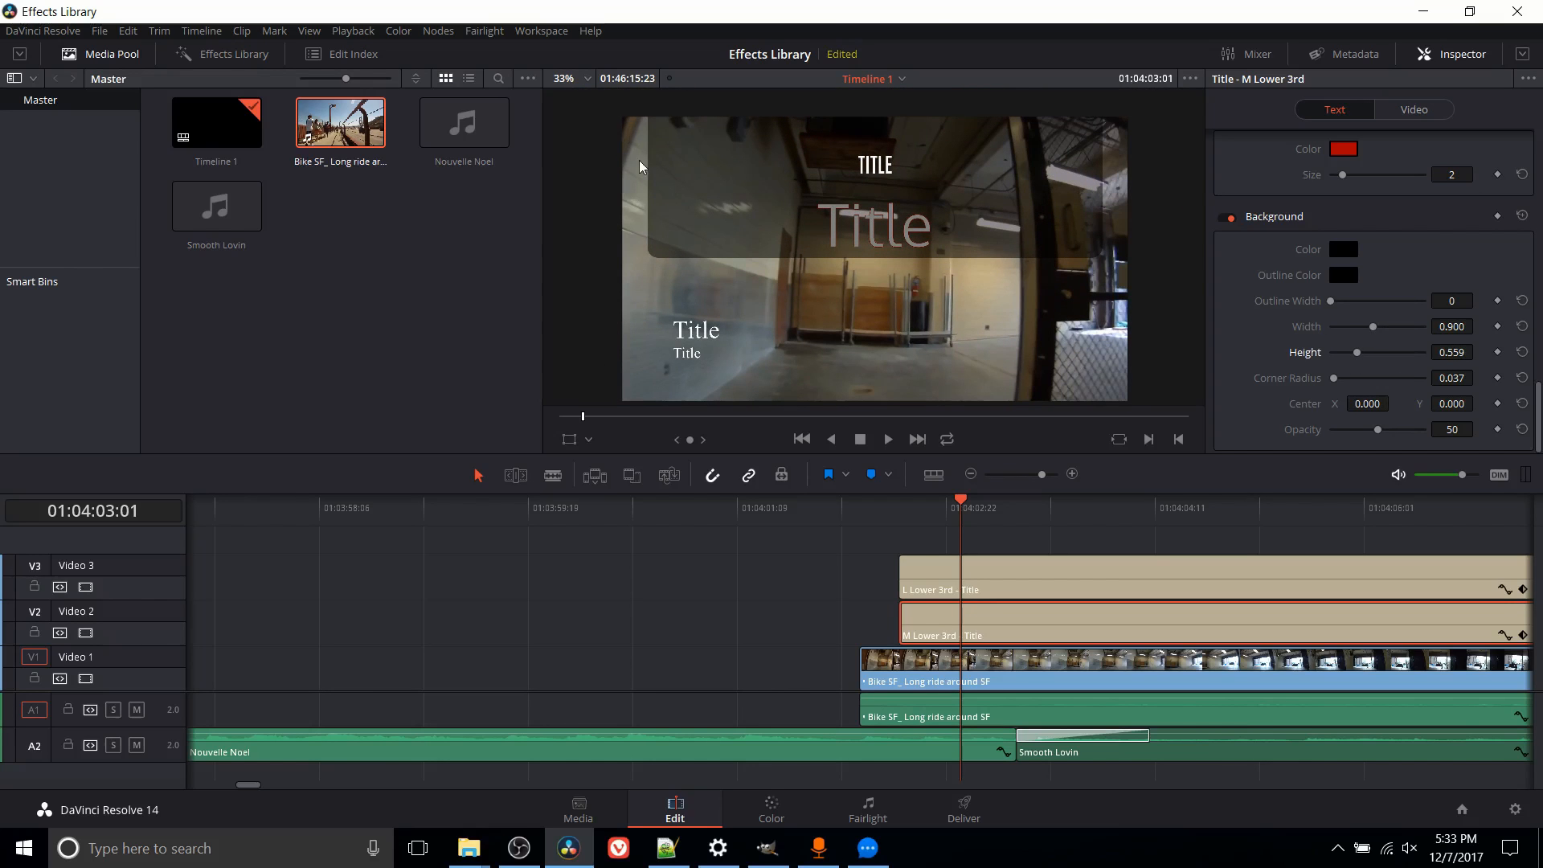
{"action": "mouse_move", "coordinate": [623, 204]}
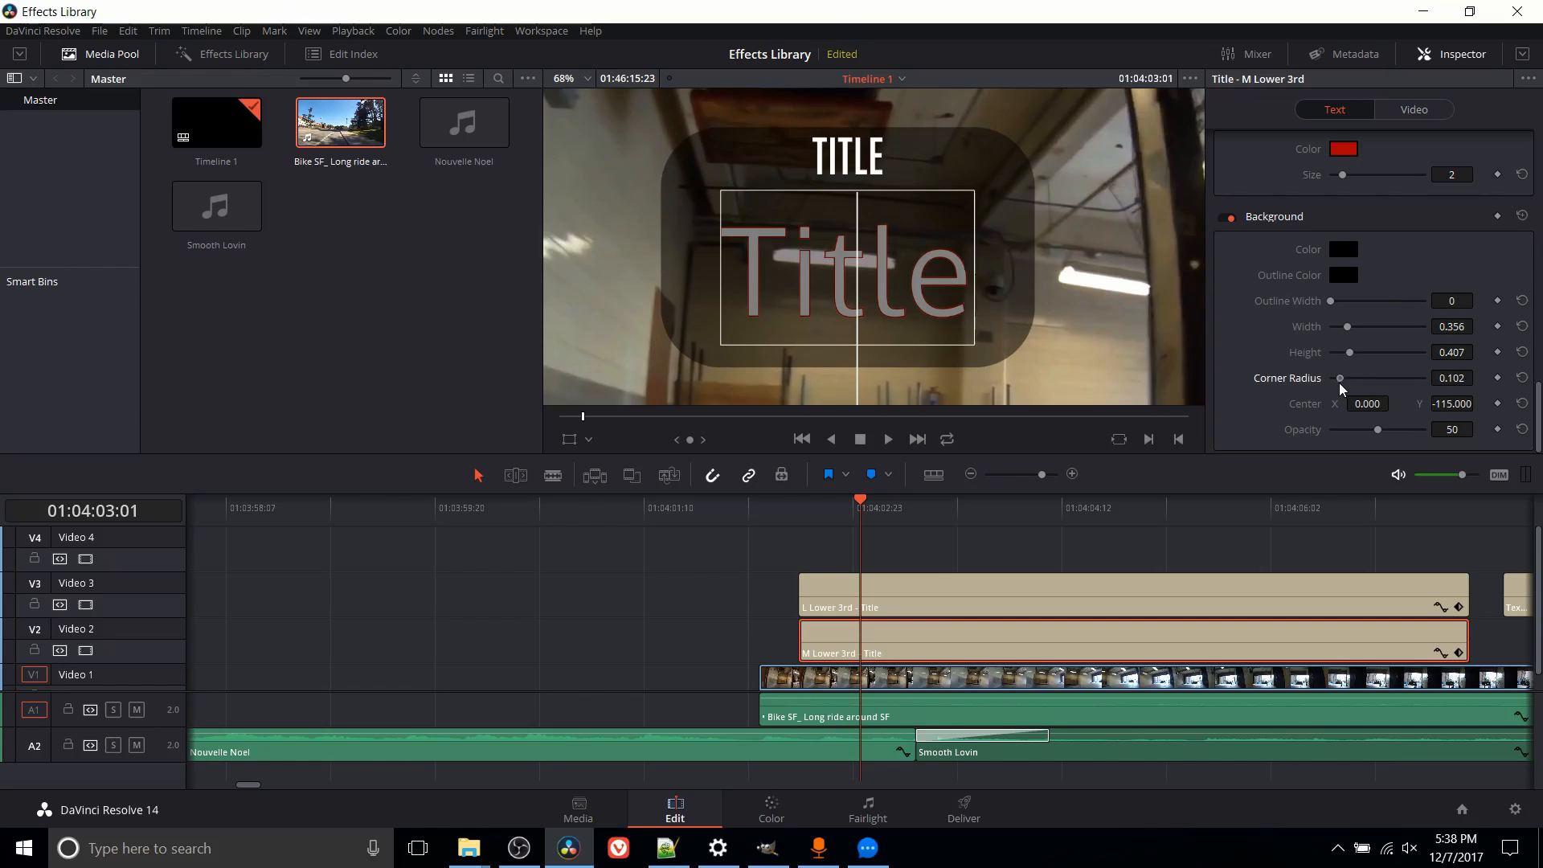
- Return to the Effects Library and show the available title presets
{"action": "left_click", "coordinate": [233, 53]}
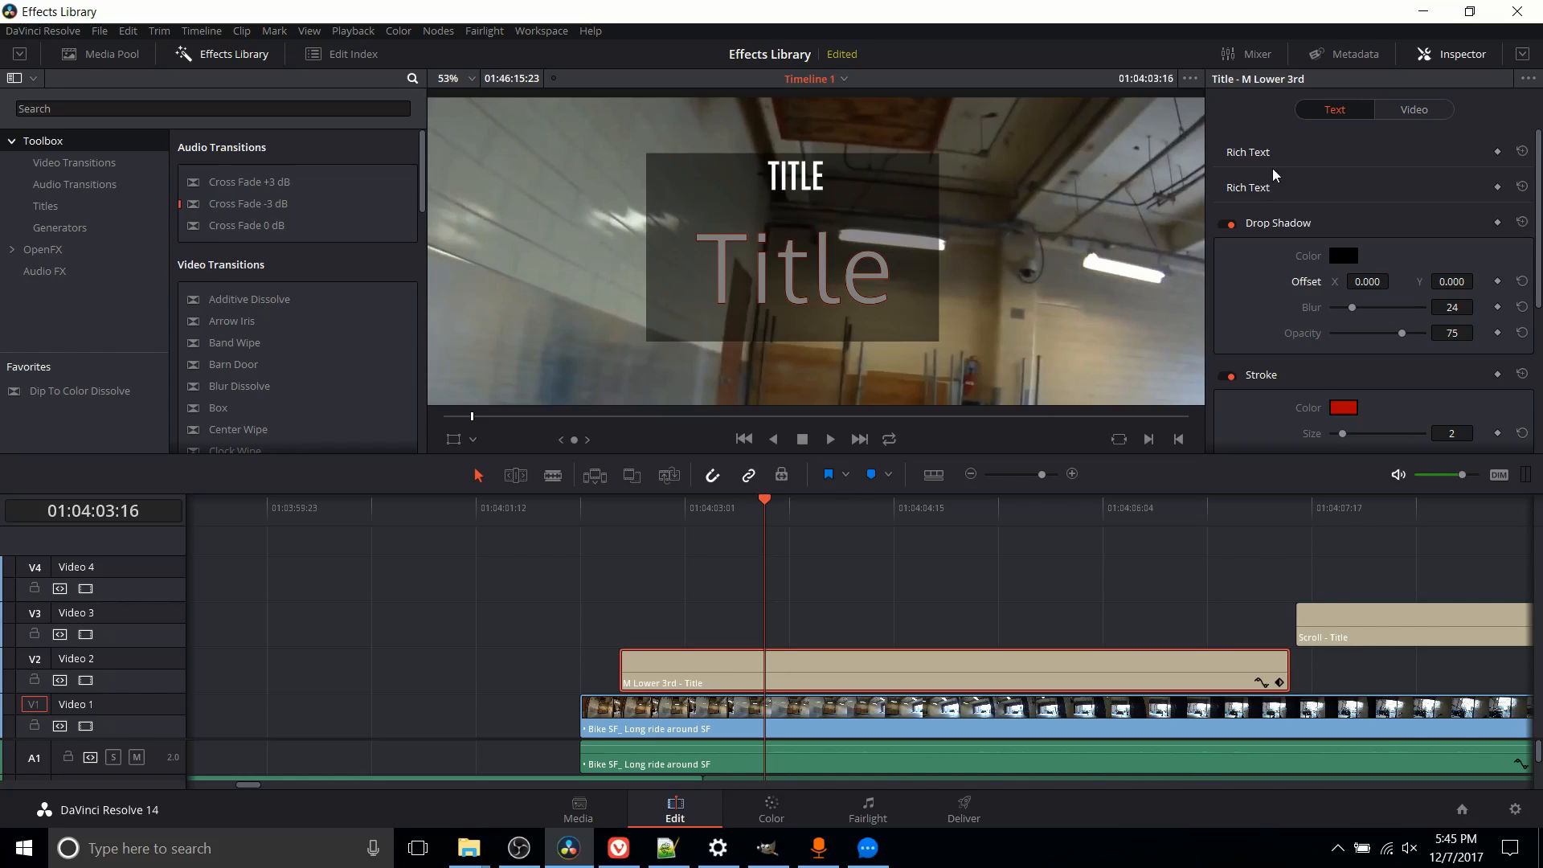
{"action": "scroll", "scroll_direction": "down", "scroll_amount": 3}
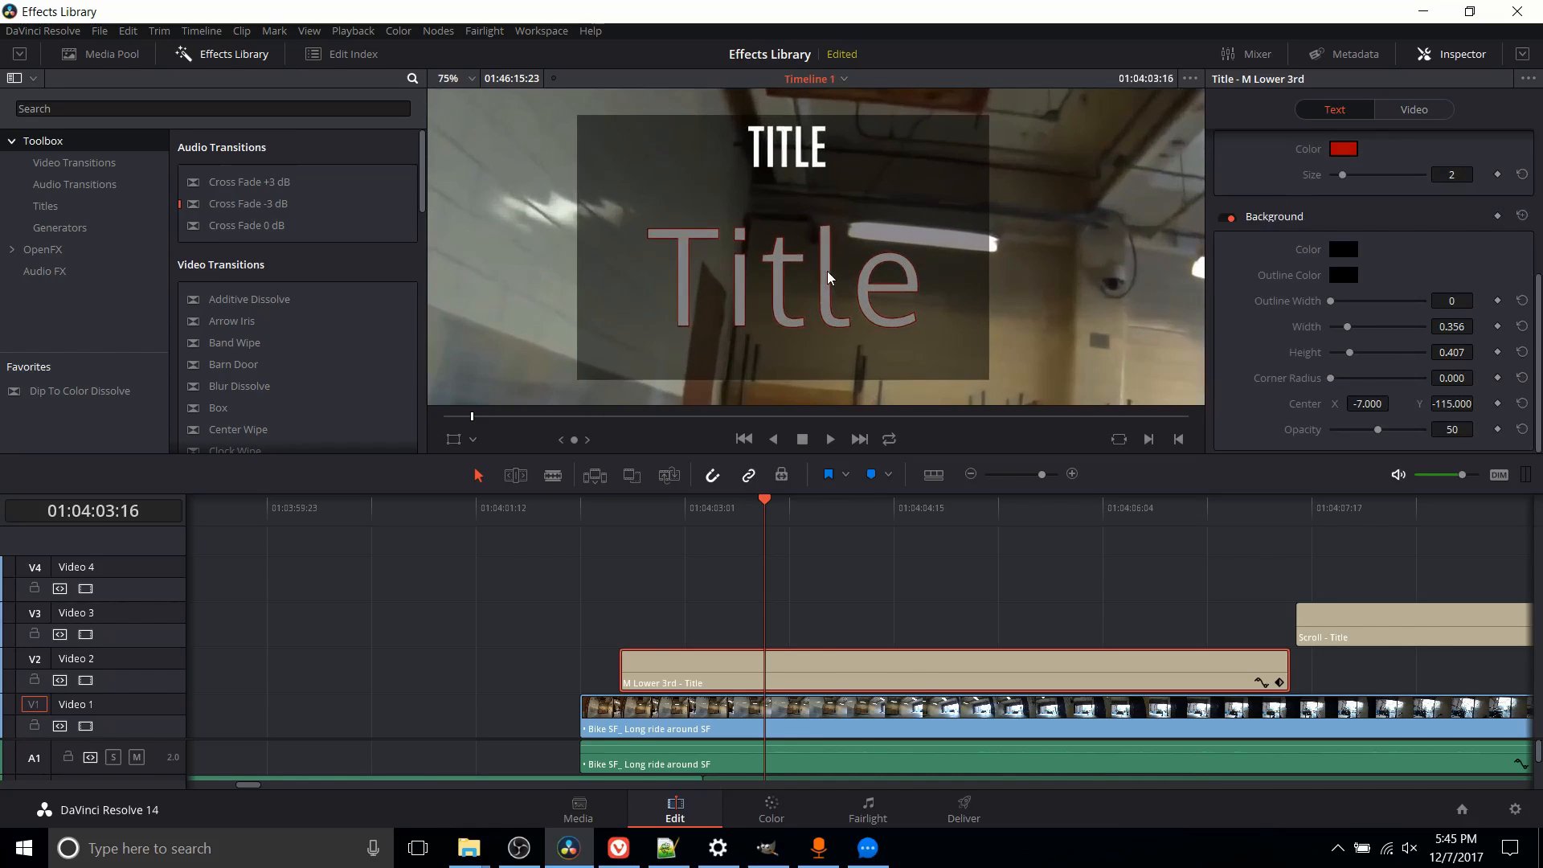
{"action": "left_click", "coordinate": [45, 206]}
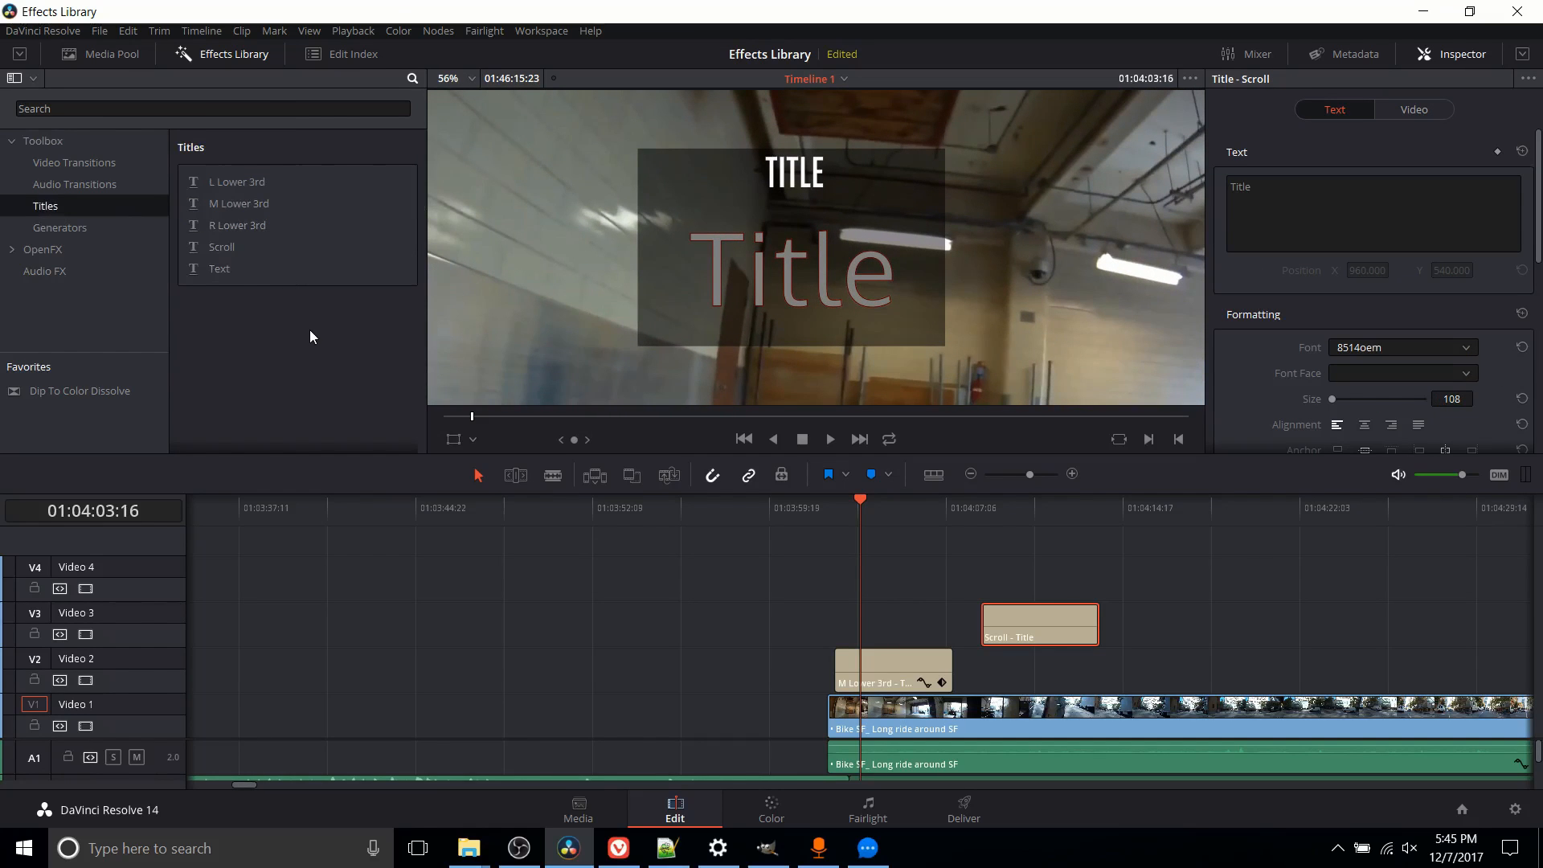
{"action": "mouse_move", "coordinate": [1070, 203]}
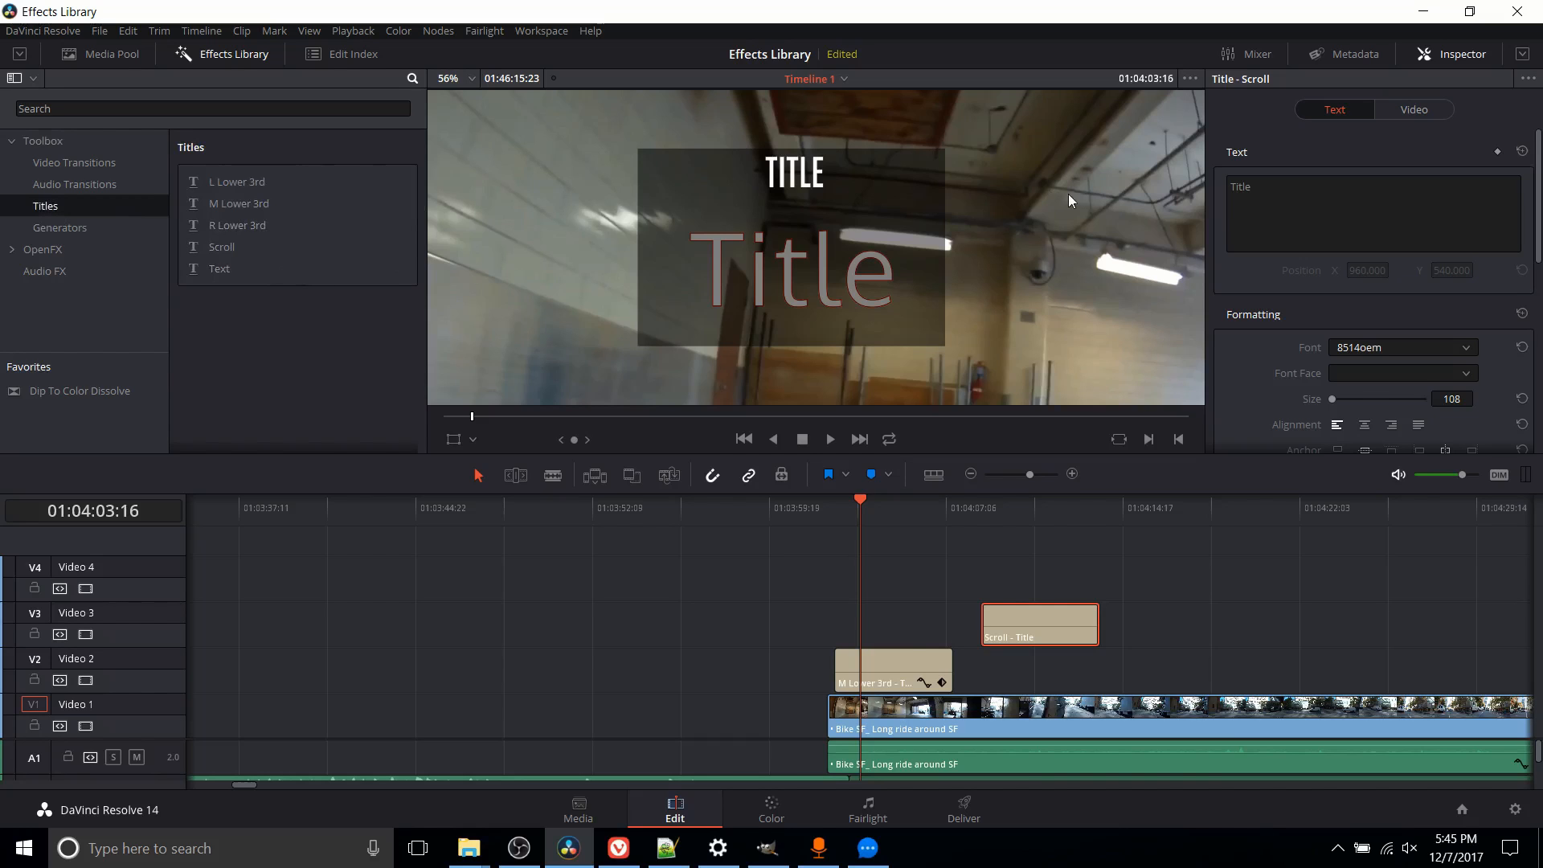
- Edit the middle lower-third title's Rich Text, entering 'asdfoj'
{"action": "left_click", "coordinate": [892, 668]}
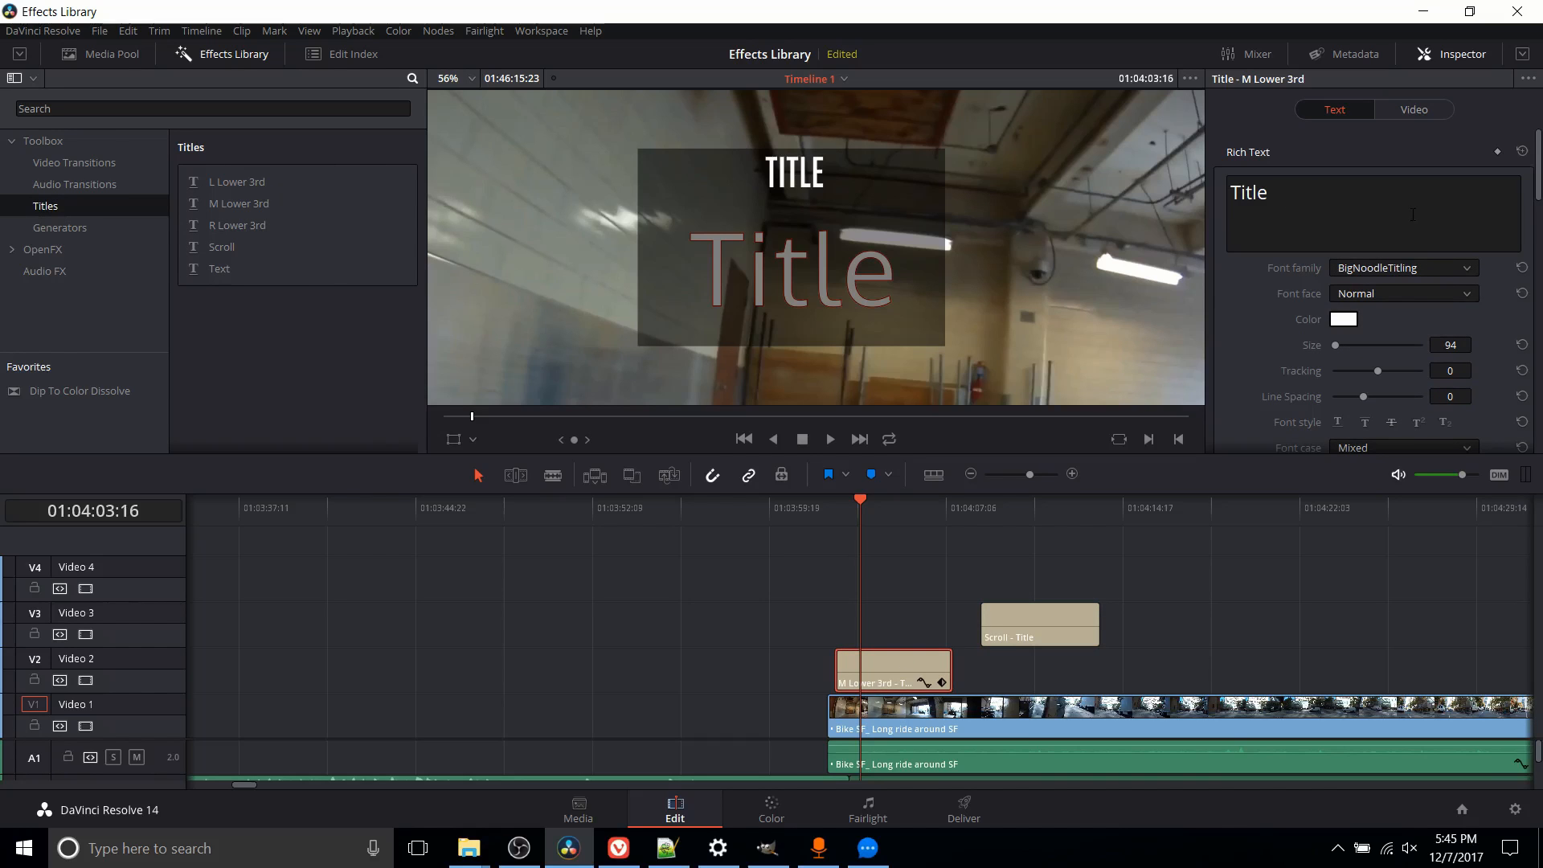
{"action": "left_click", "coordinate": [1329, 214]}
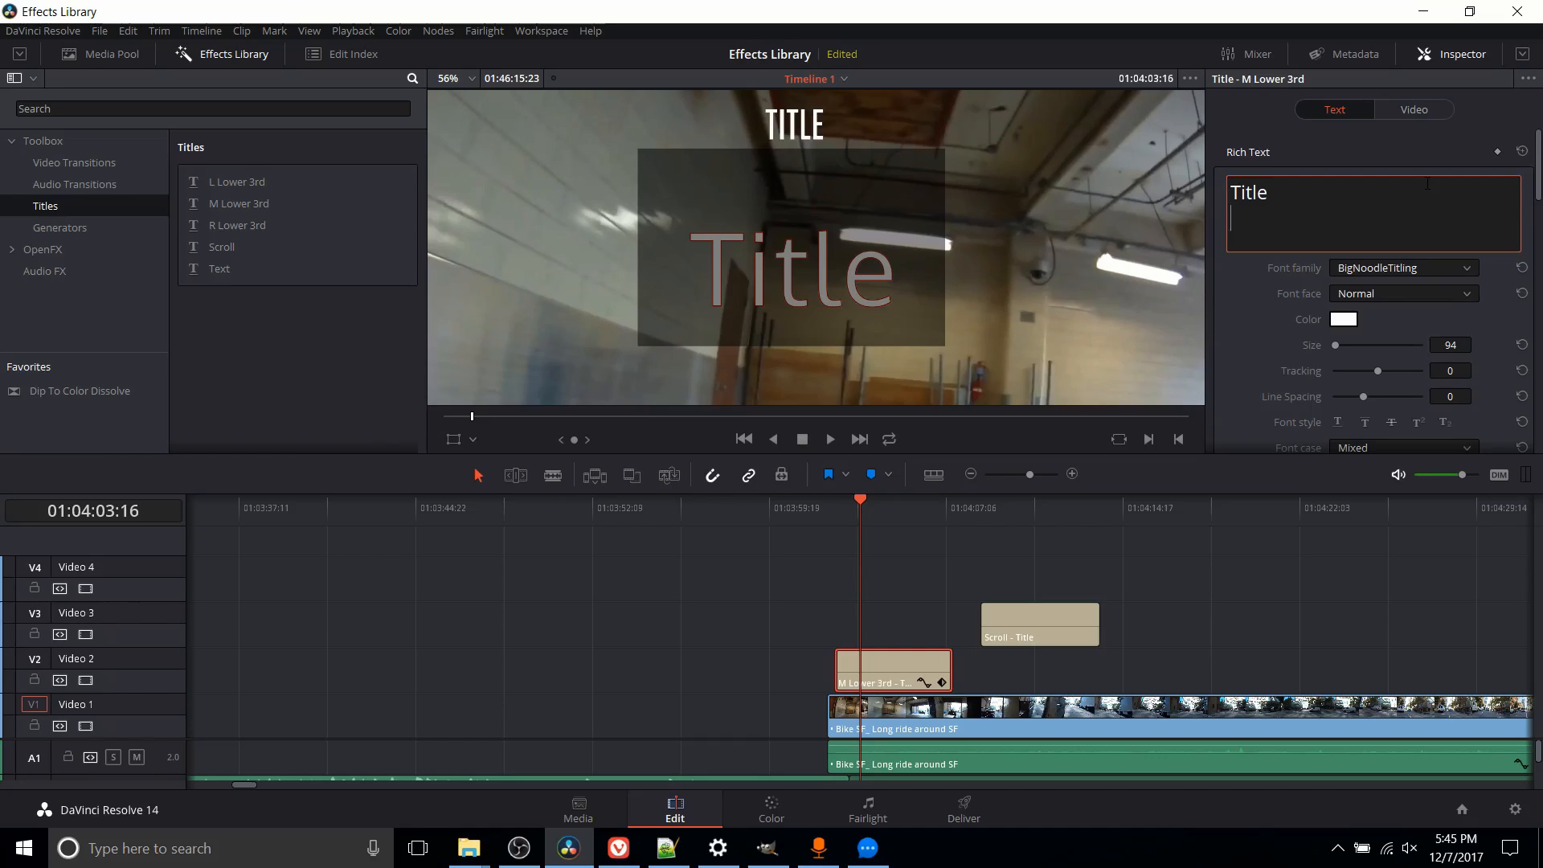
{"action": "type", "text": "asdfoj"}
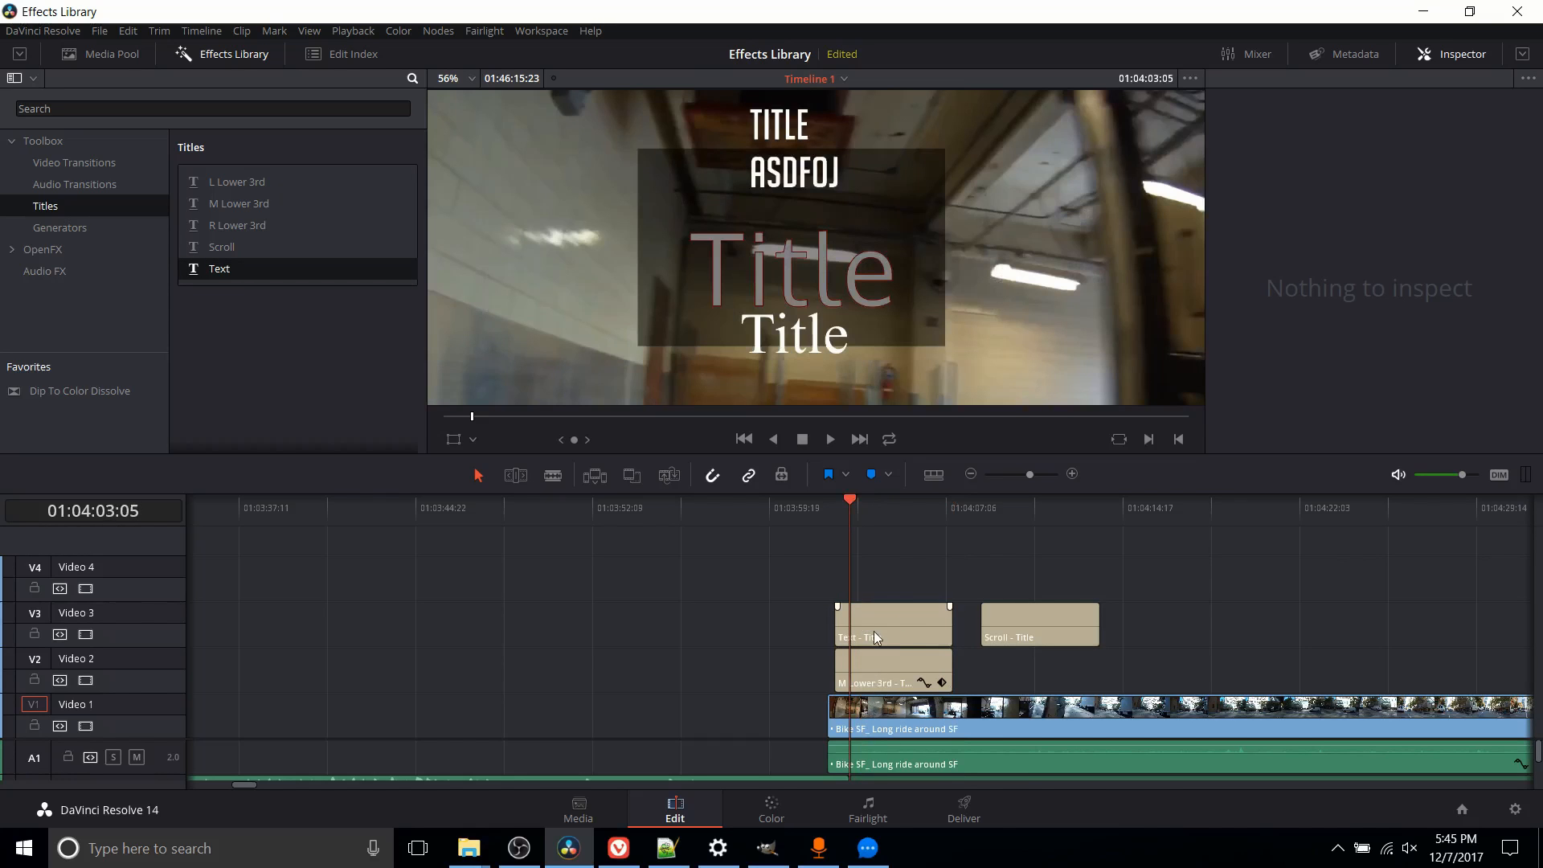
{"action": "mouse_move", "coordinate": [874, 640]}
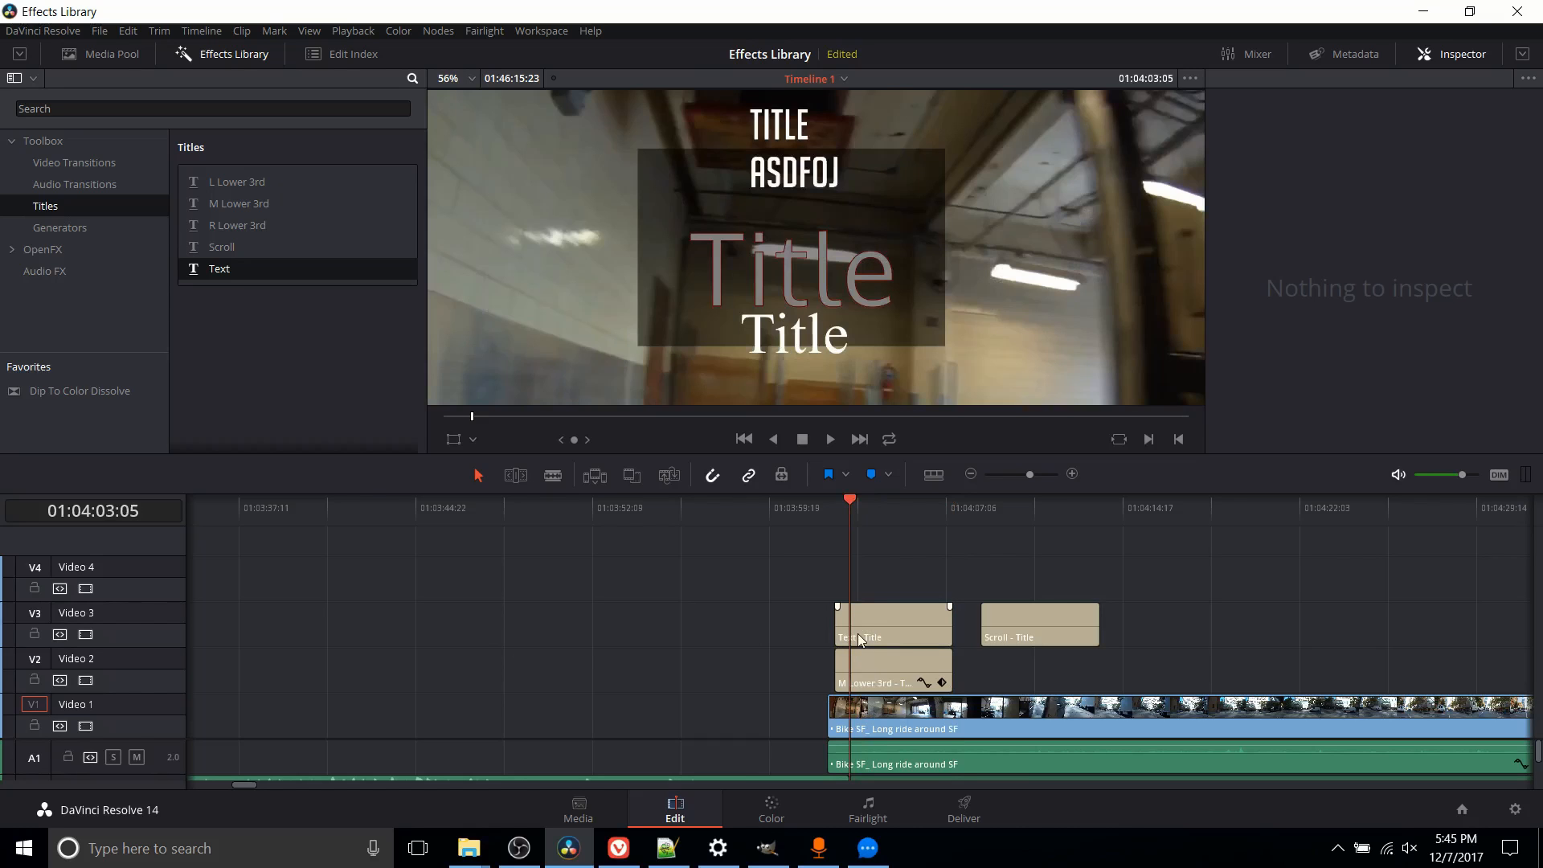
{"action": "mouse_move", "coordinate": [894, 631]}
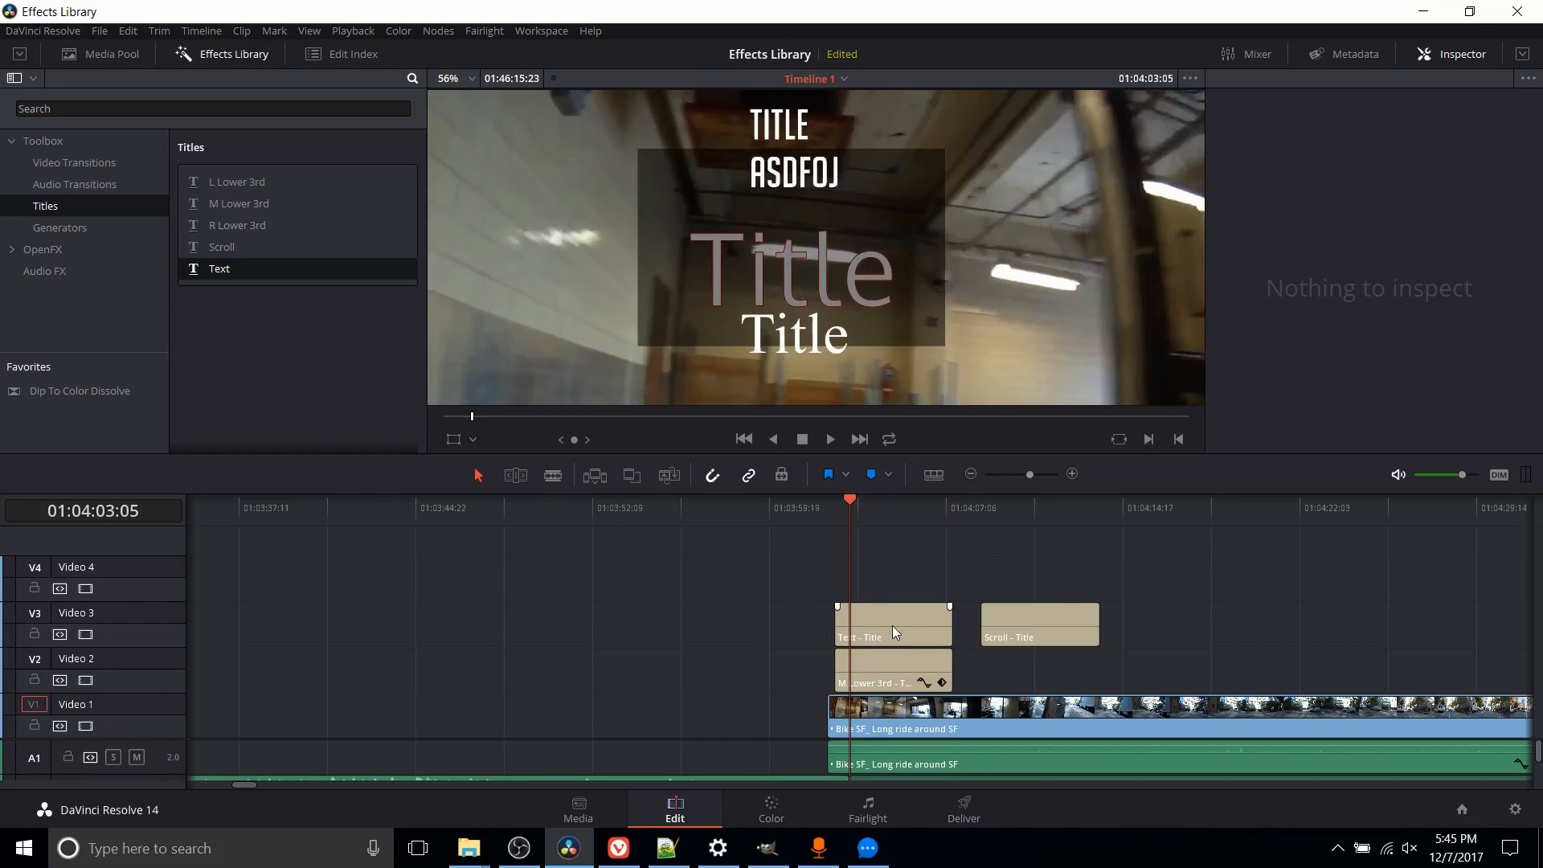
- Inspect the Text title, then the M Lower 3rd clip's Background settings at 50 opacity, zero radius
{"action": "left_click", "coordinate": [892, 623]}
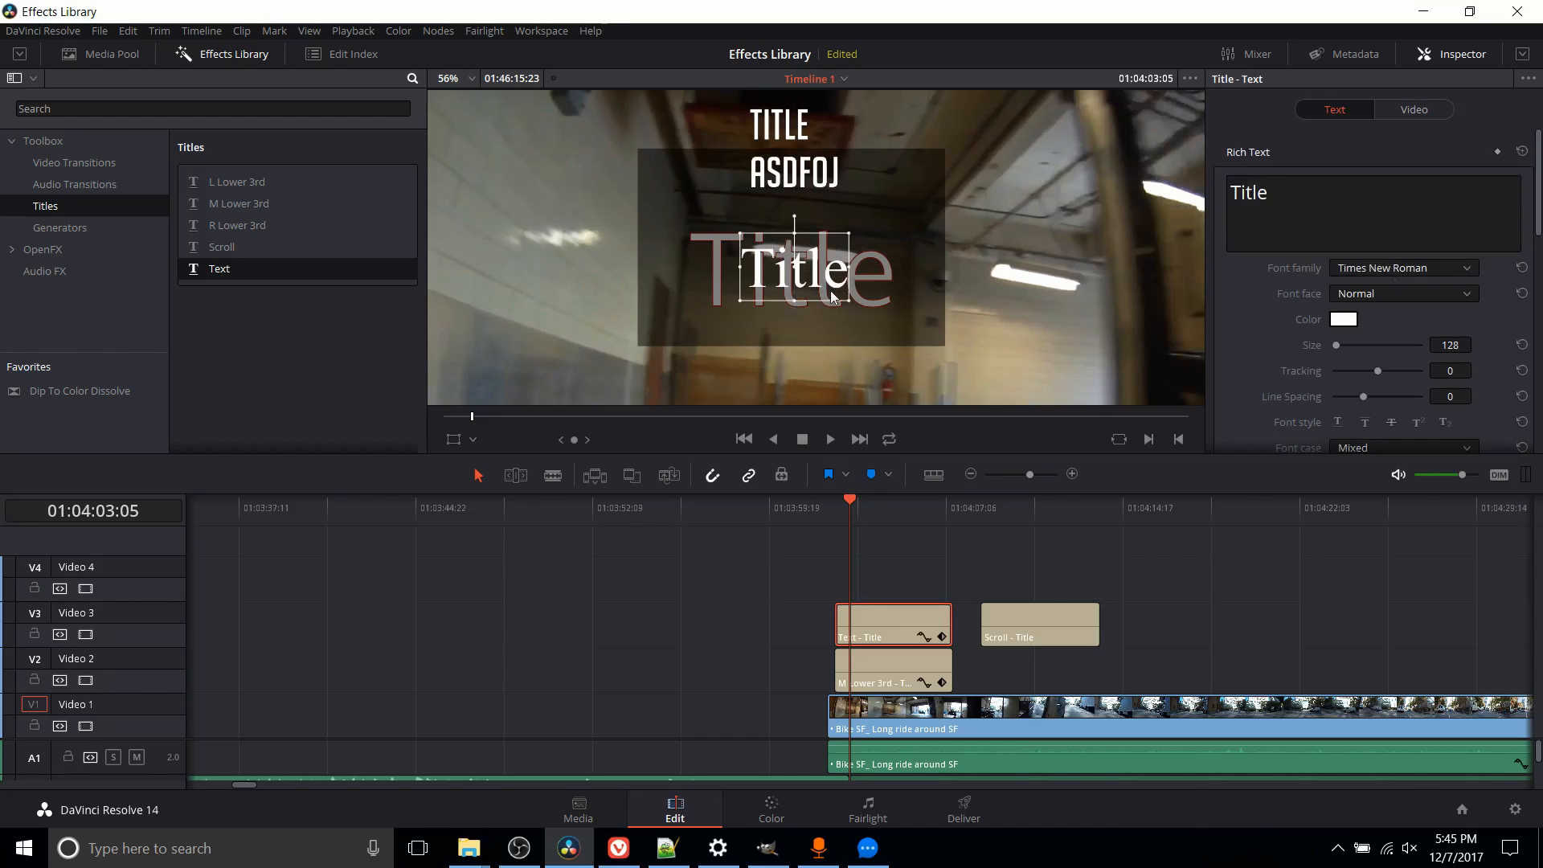
{"action": "mouse_move", "coordinate": [923, 400]}
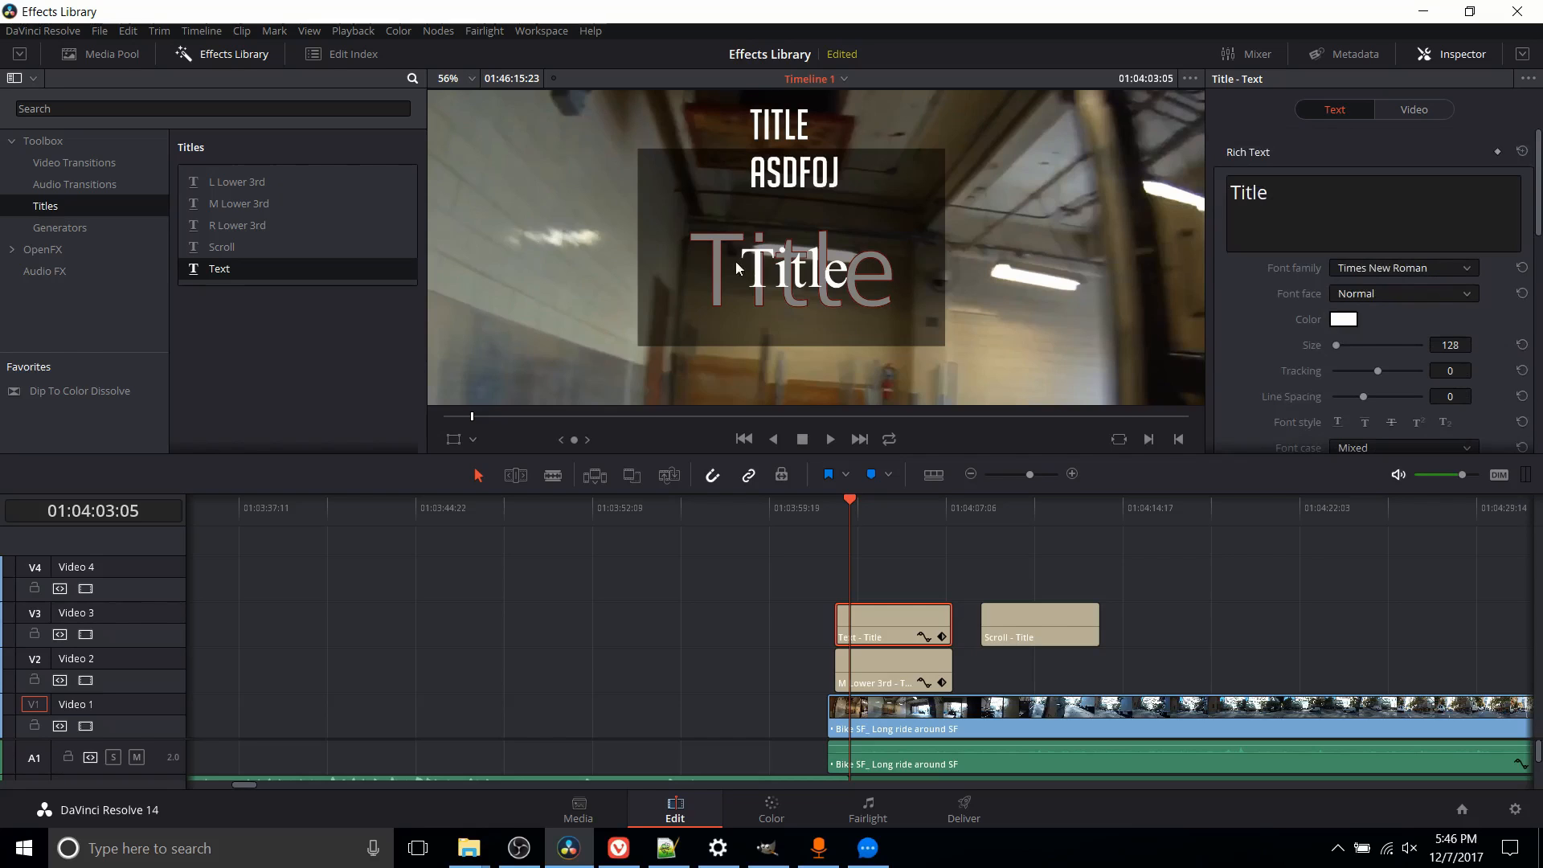
{"action": "mouse_move", "coordinate": [483, 396]}
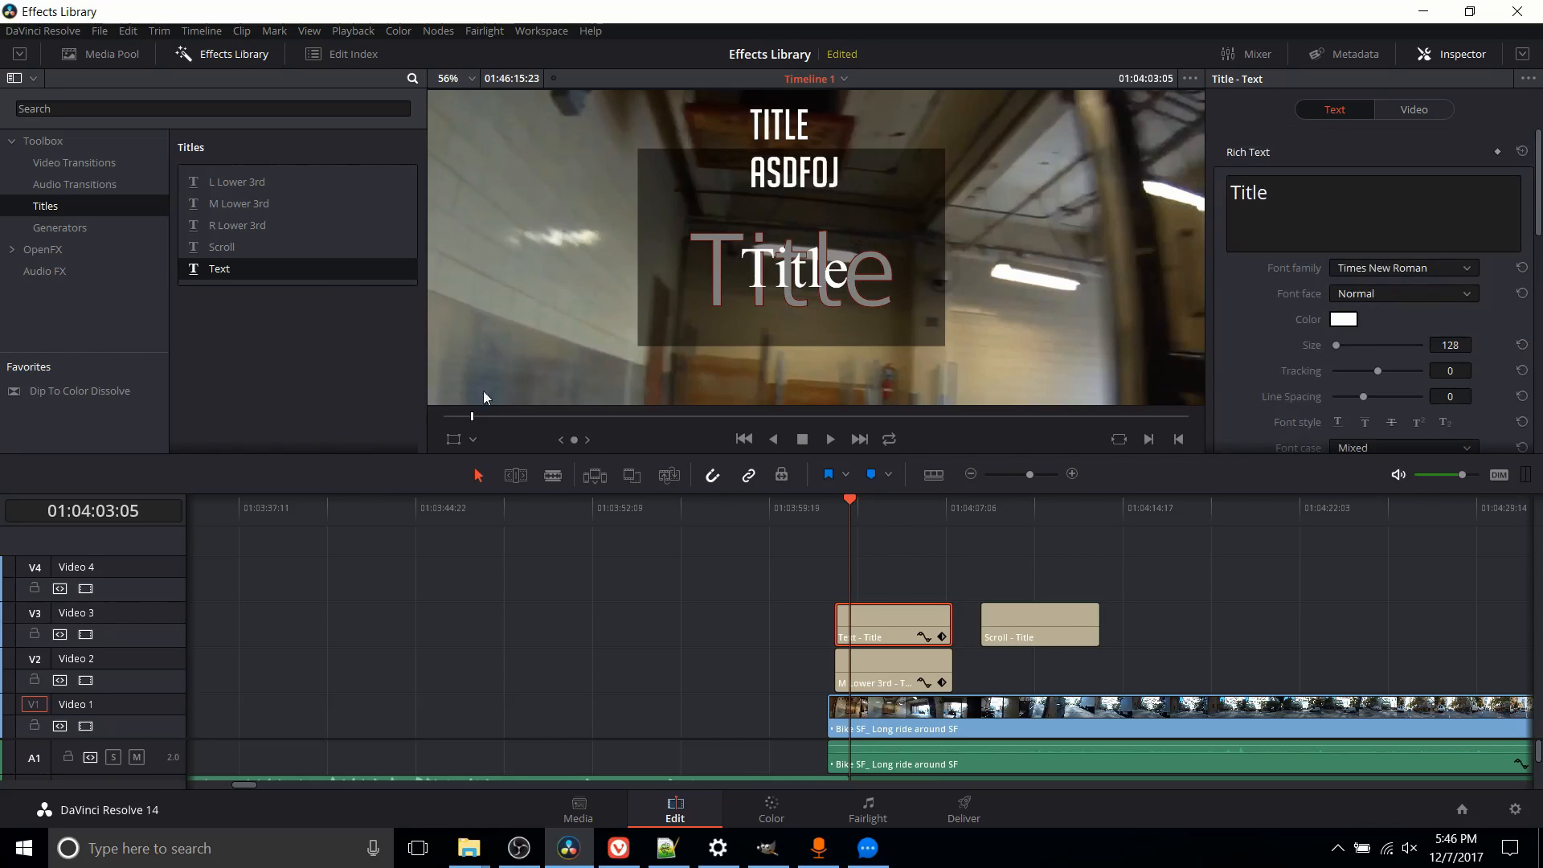
{"action": "left_click", "coordinate": [892, 669]}
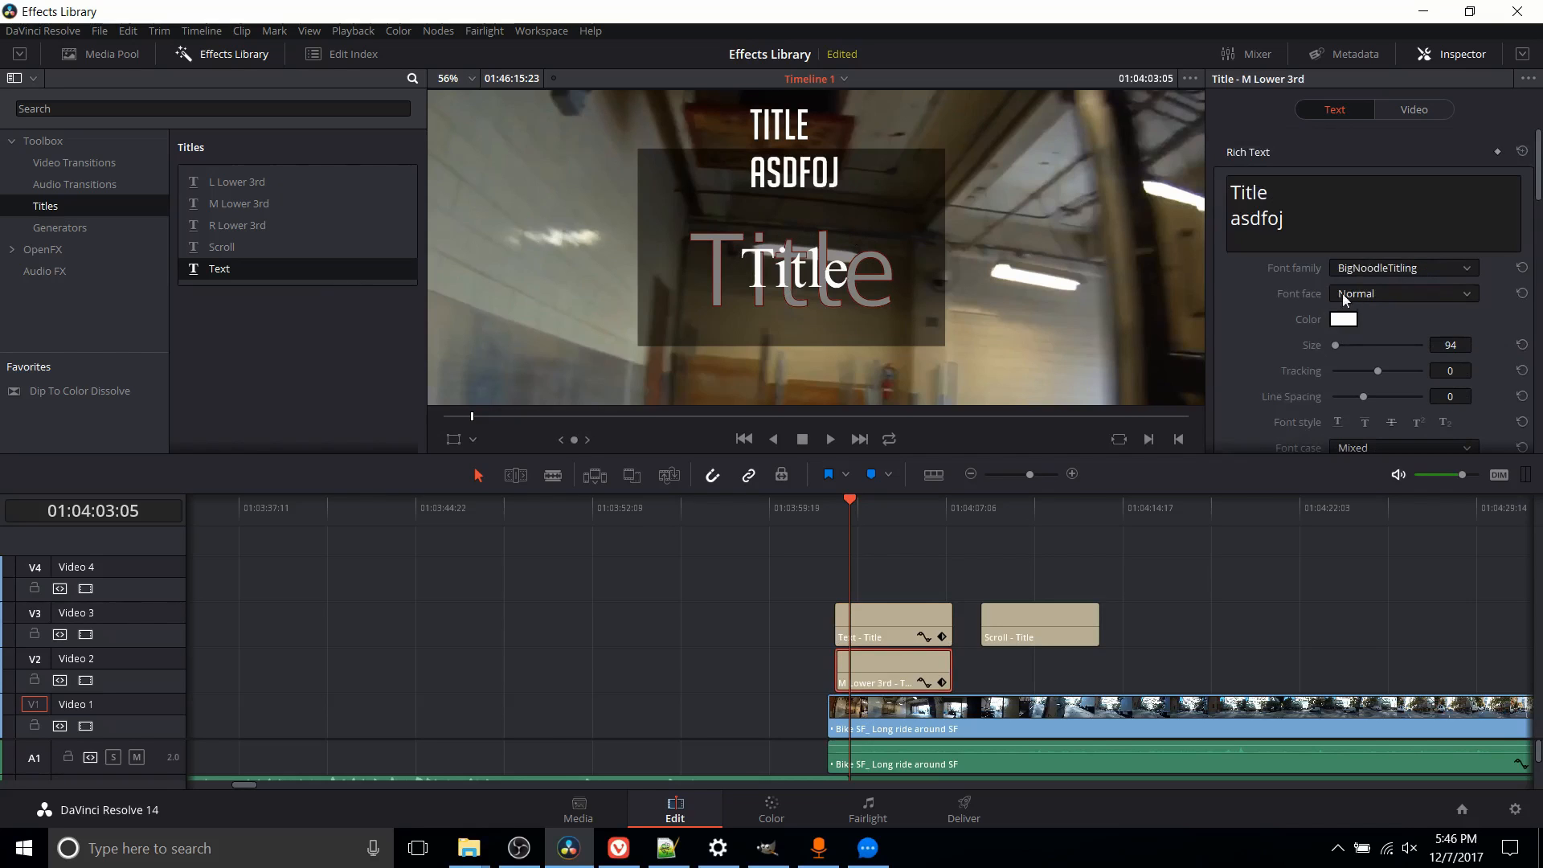
{"action": "mouse_move", "coordinate": [1239, 164]}
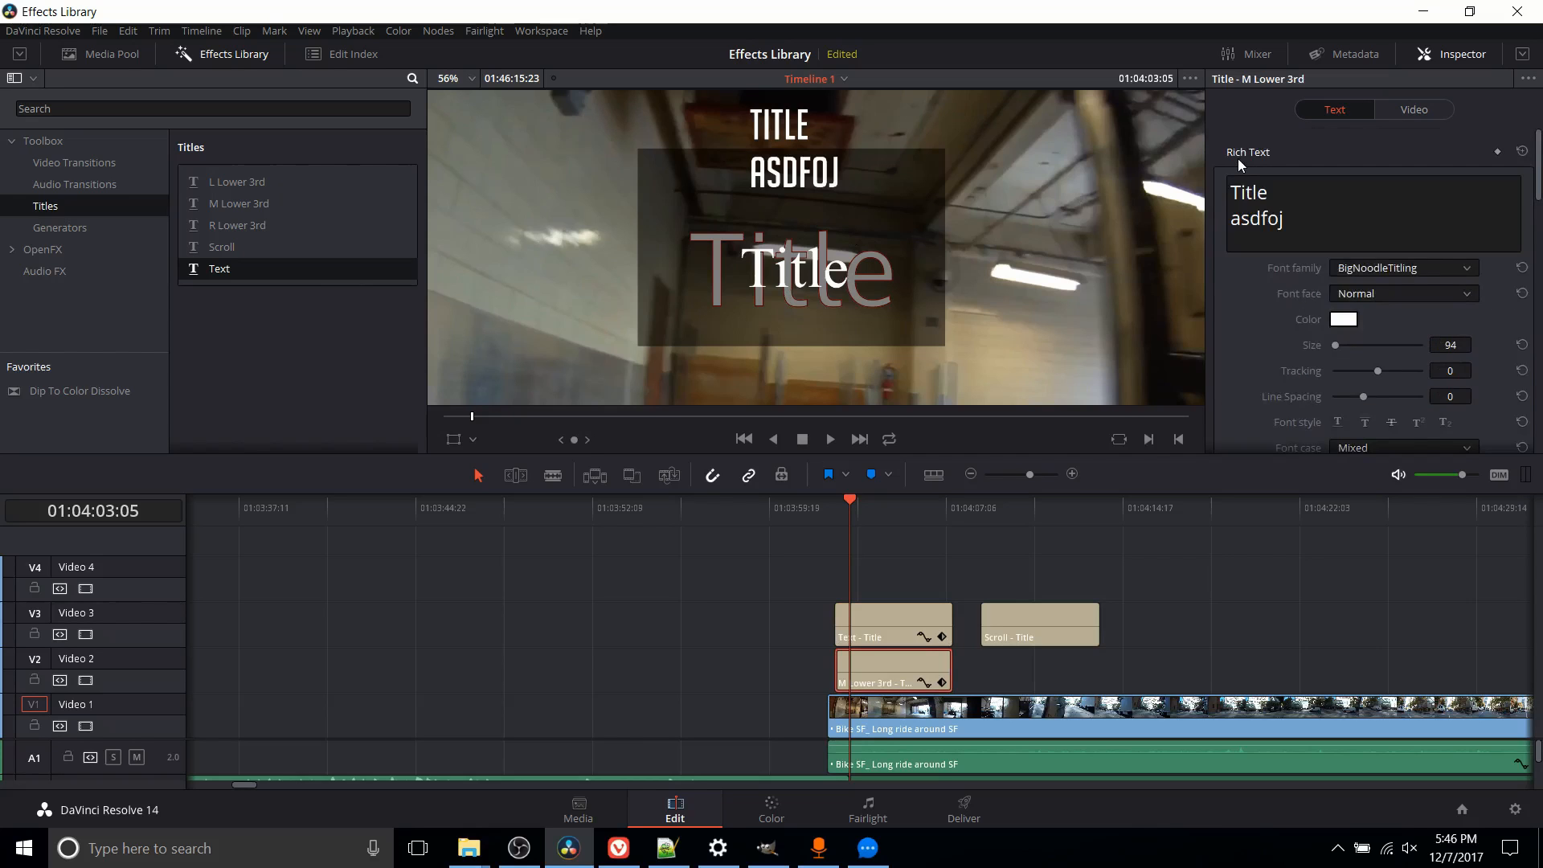
{"action": "scroll", "scroll_direction": "down", "scroll_amount": 3}
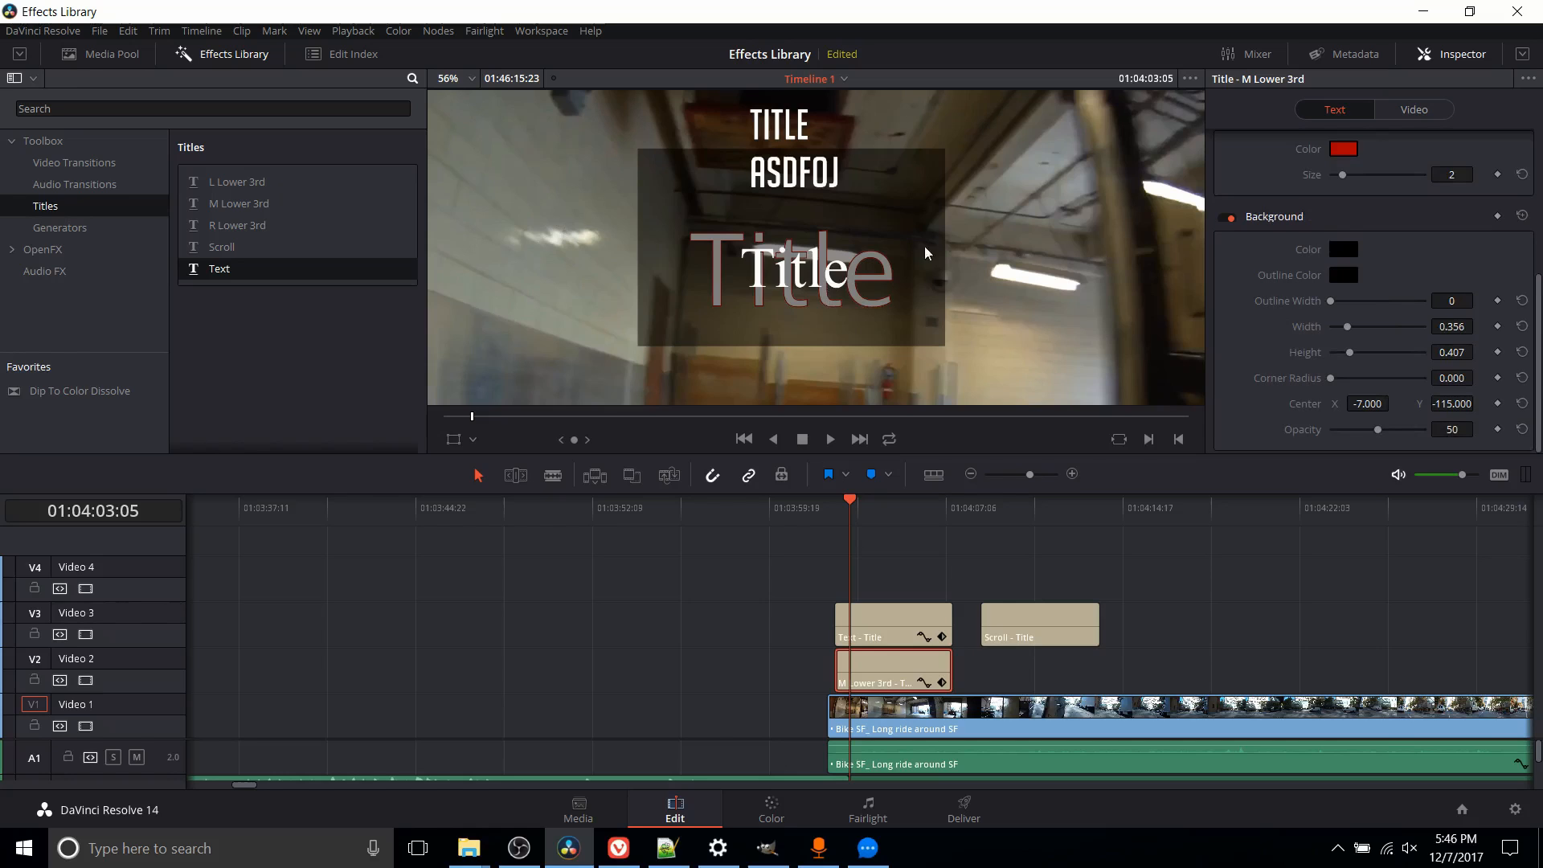
{"action": "mouse_move", "coordinate": [871, 288]}
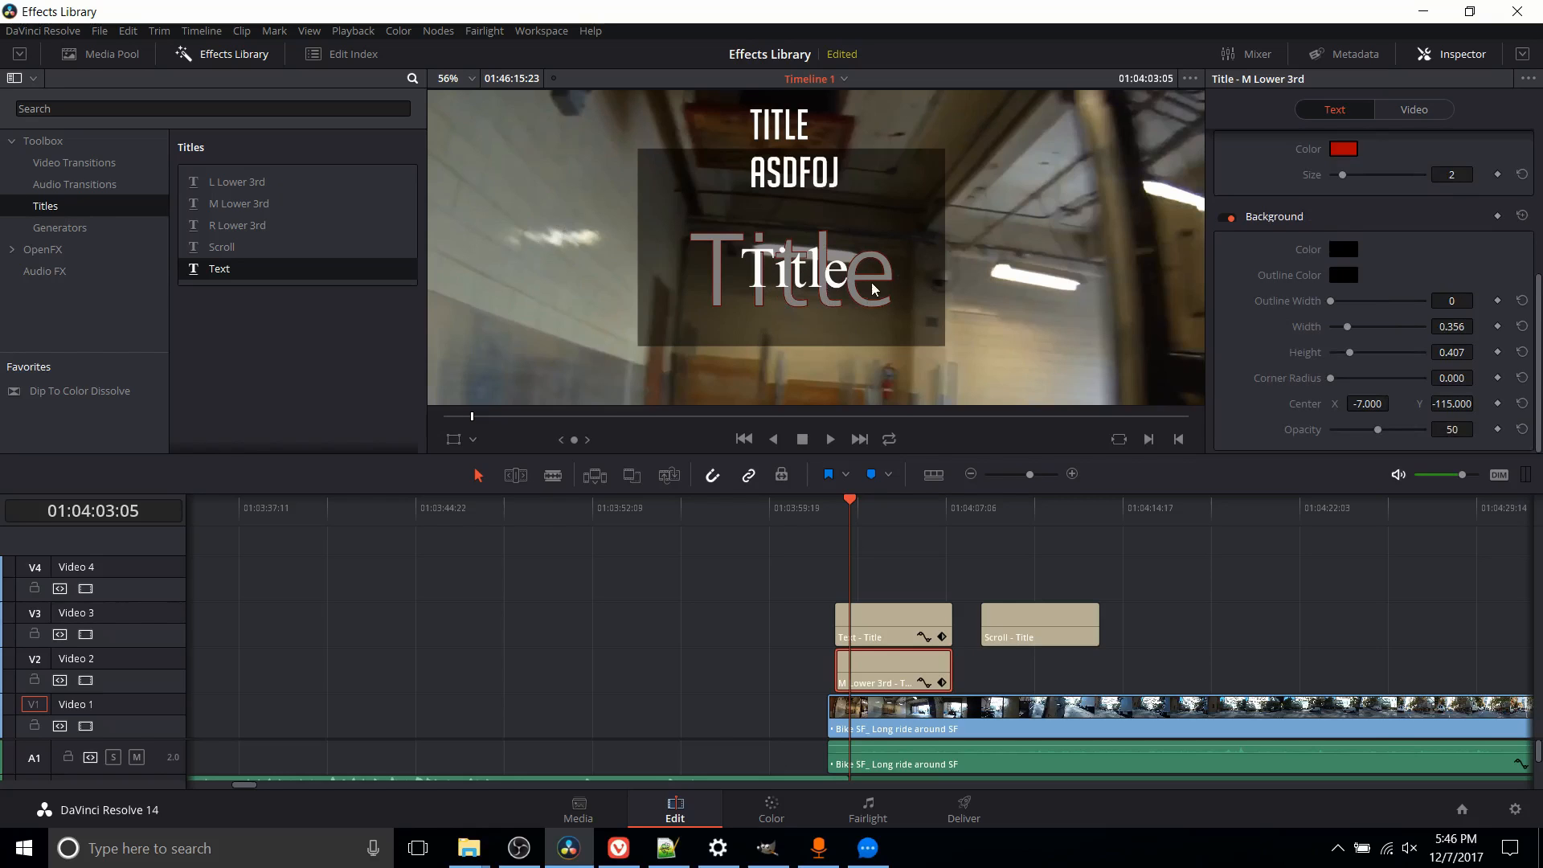
{"action": "mouse_move", "coordinate": [668, 423]}
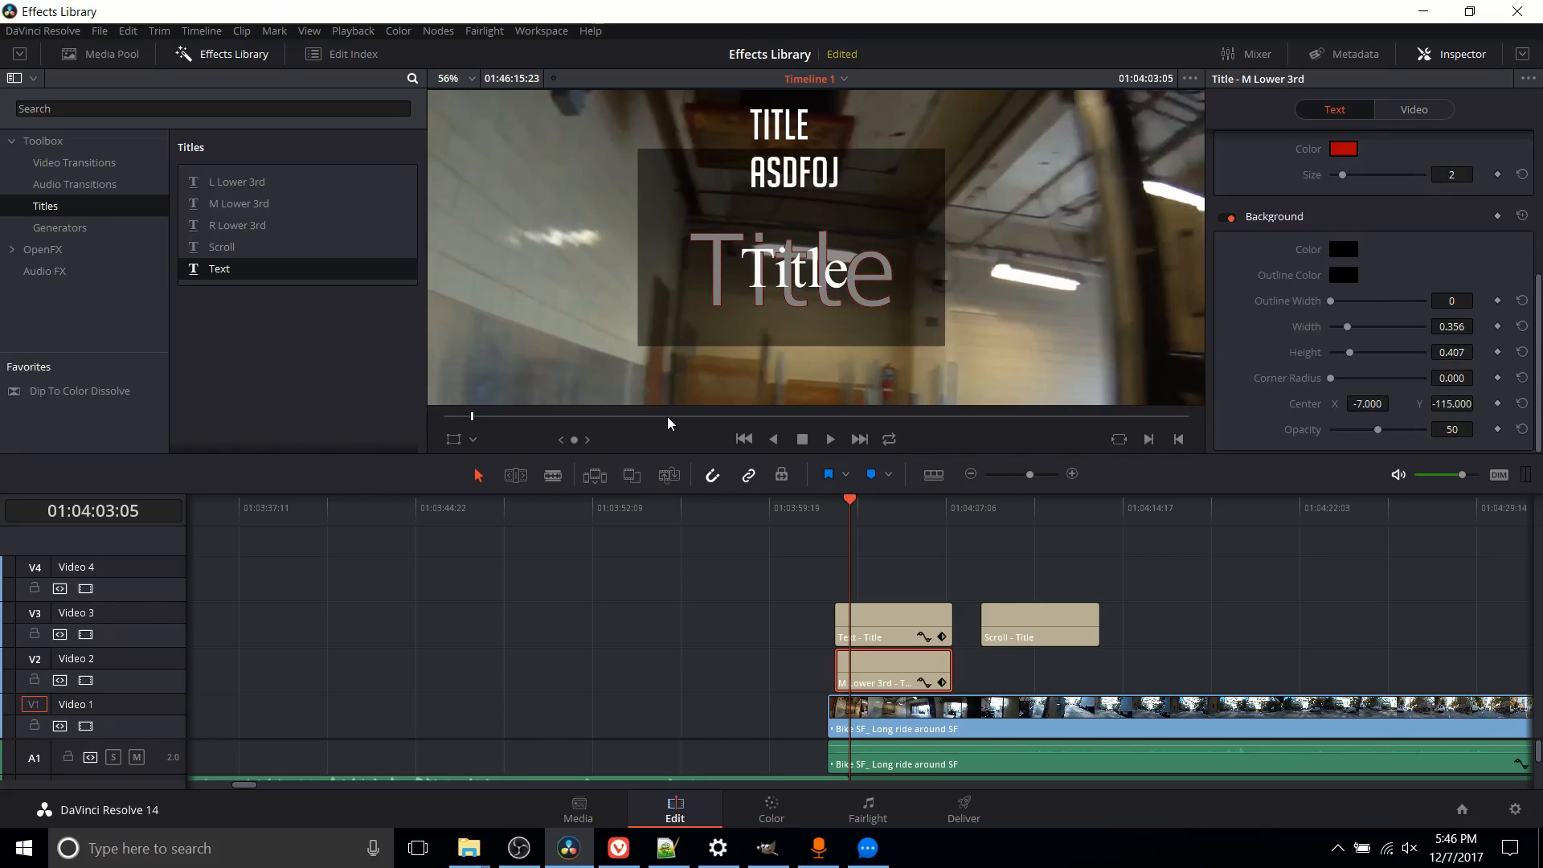
{"action": "mouse_move", "coordinate": [1295, 318]}
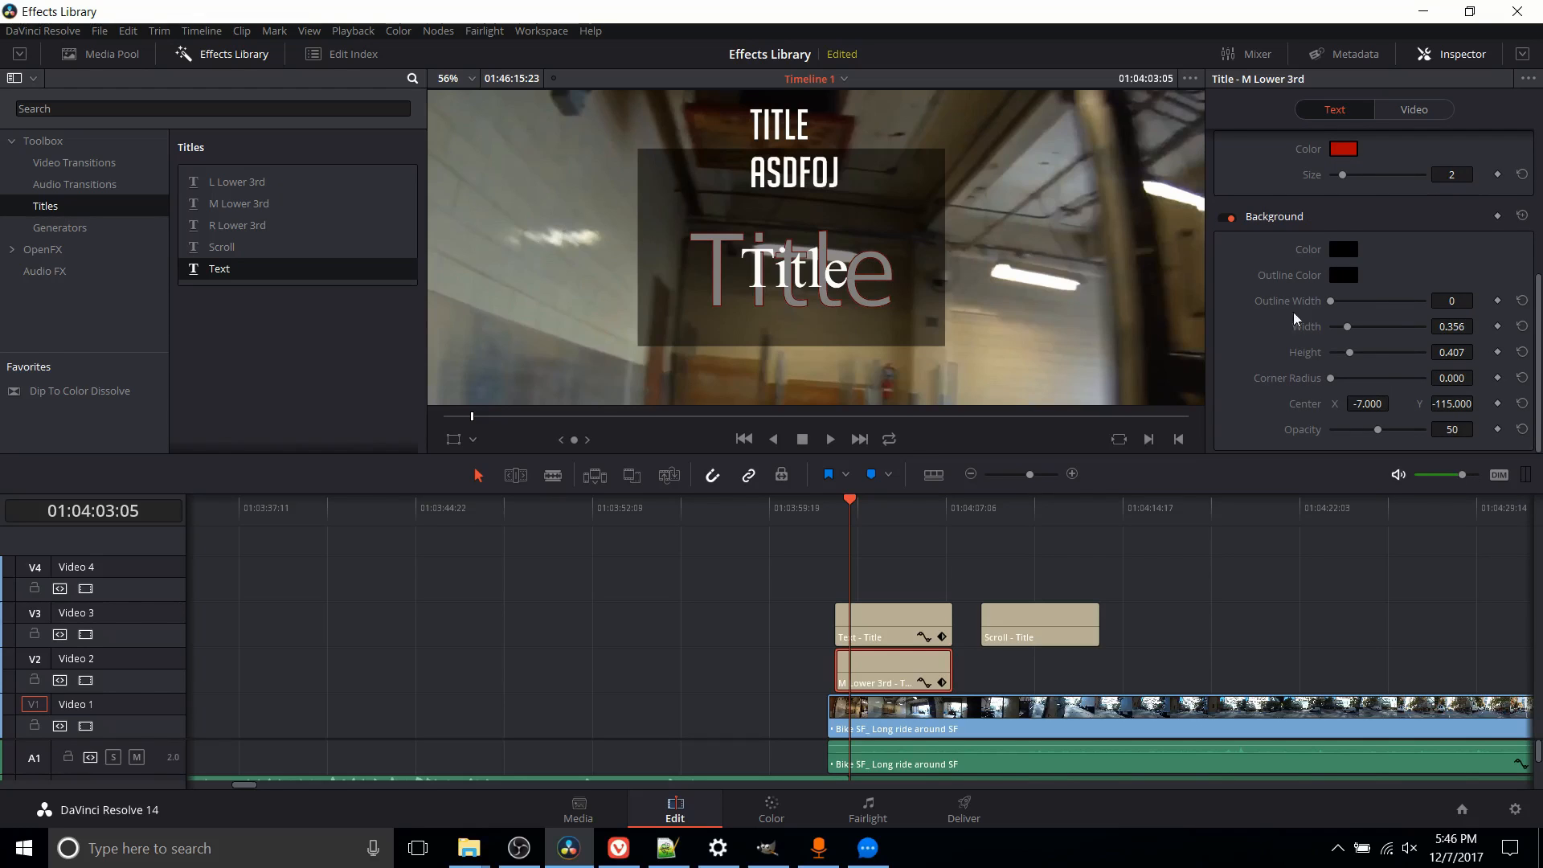
{"action": "mouse_move", "coordinate": [1247, 330]}
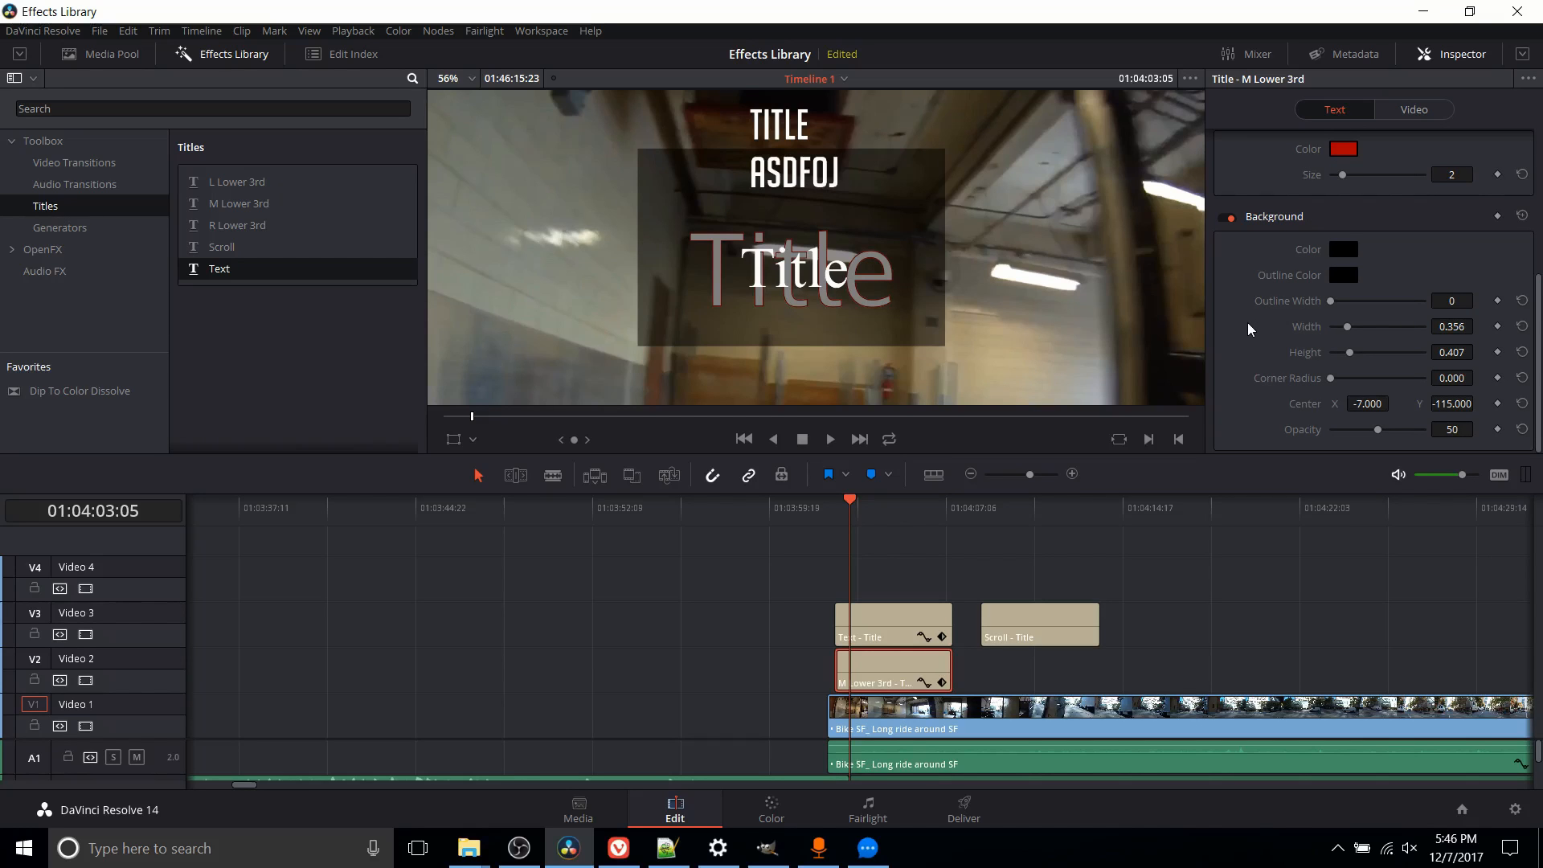
{"action": "mouse_move", "coordinate": [831, 190]}
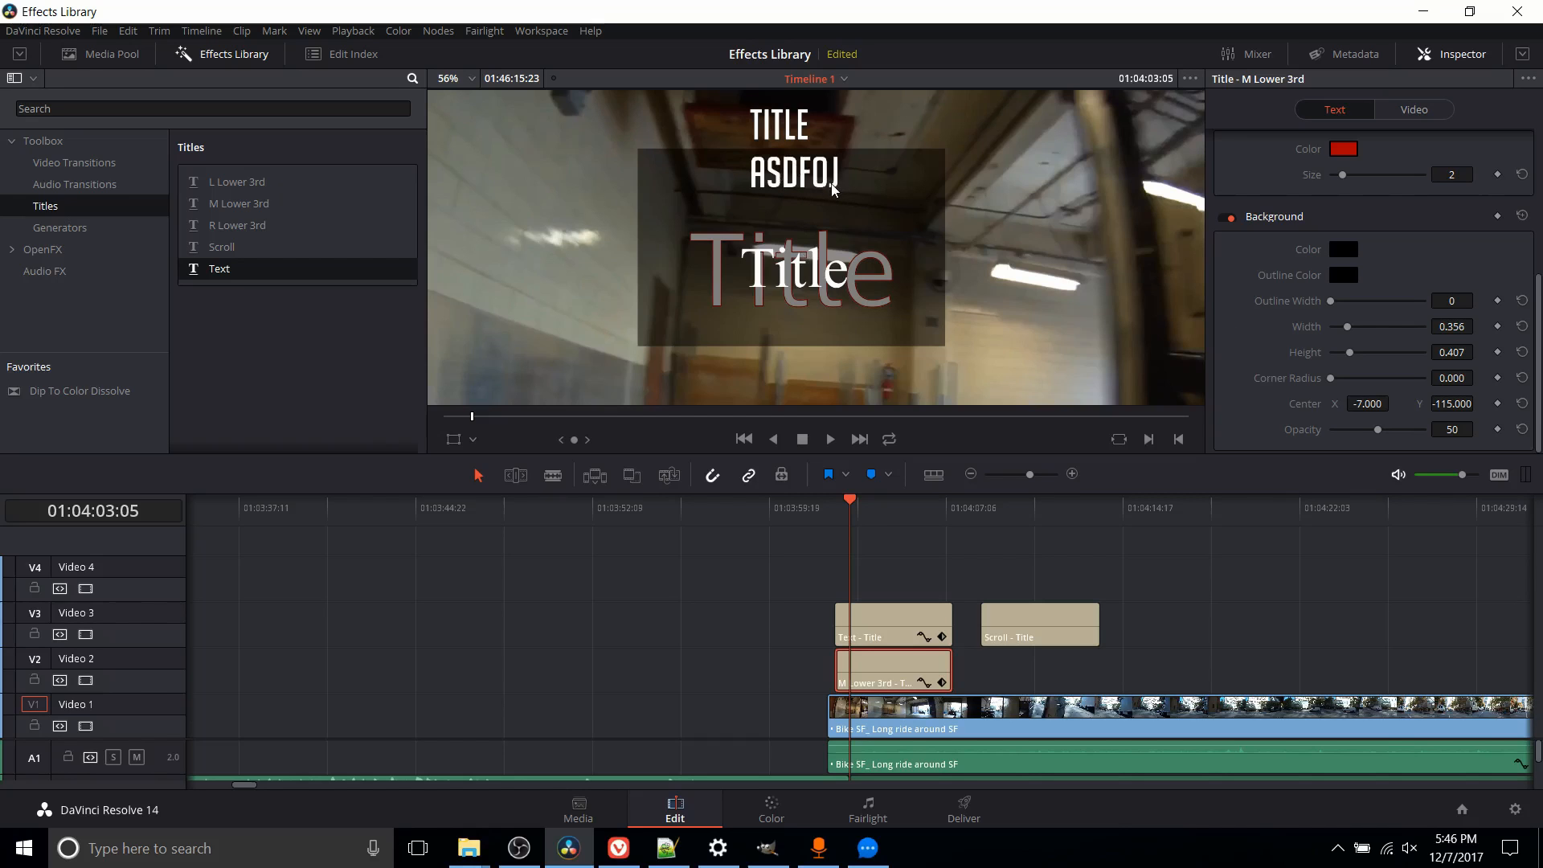
{"action": "mouse_move", "coordinate": [822, 299]}
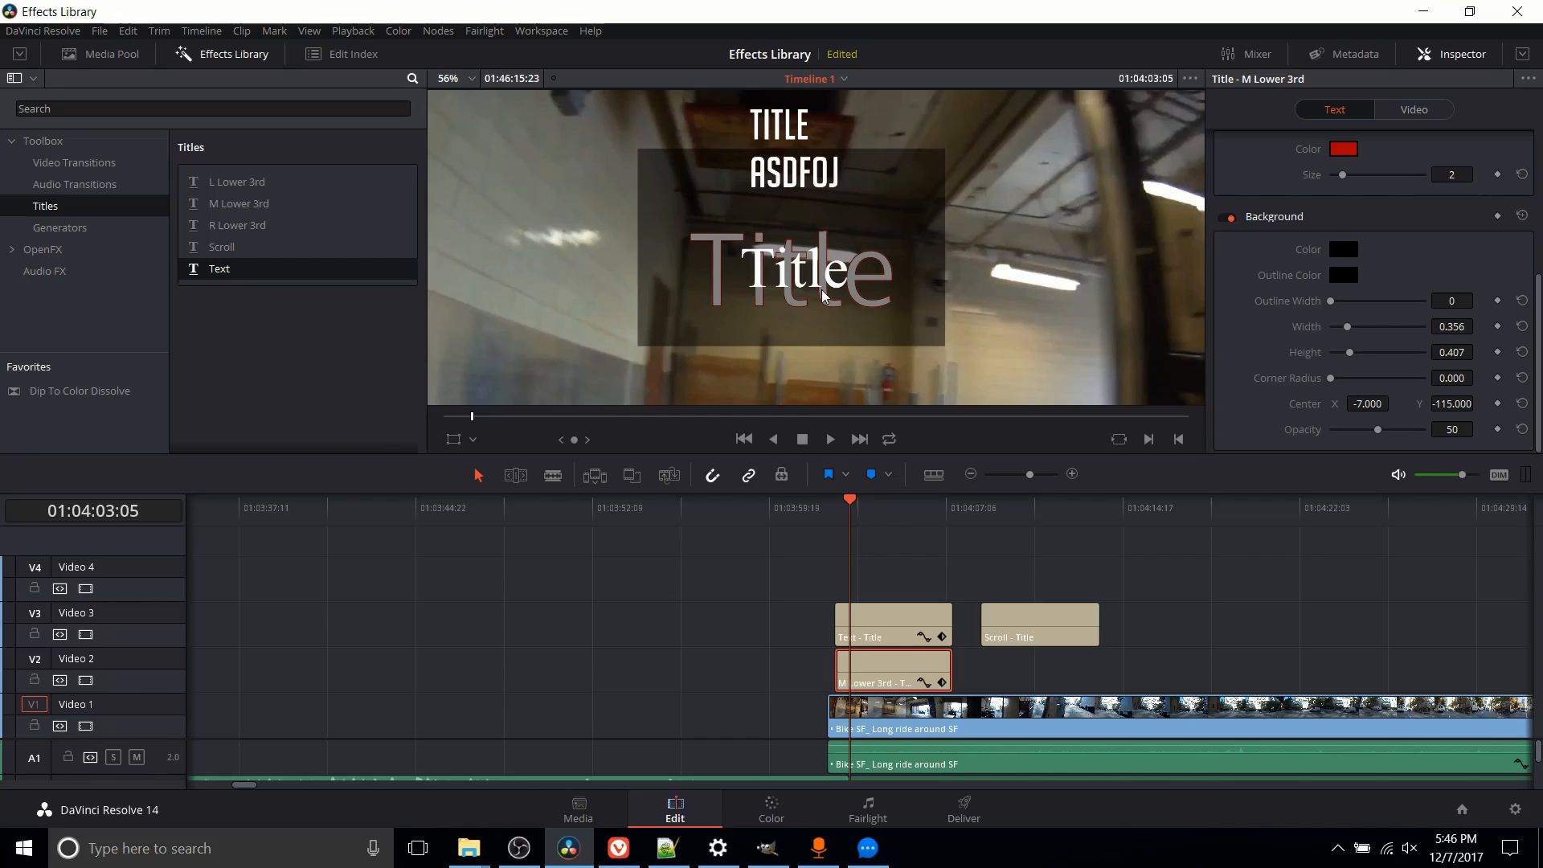
{"action": "mouse_move", "coordinate": [825, 305]}
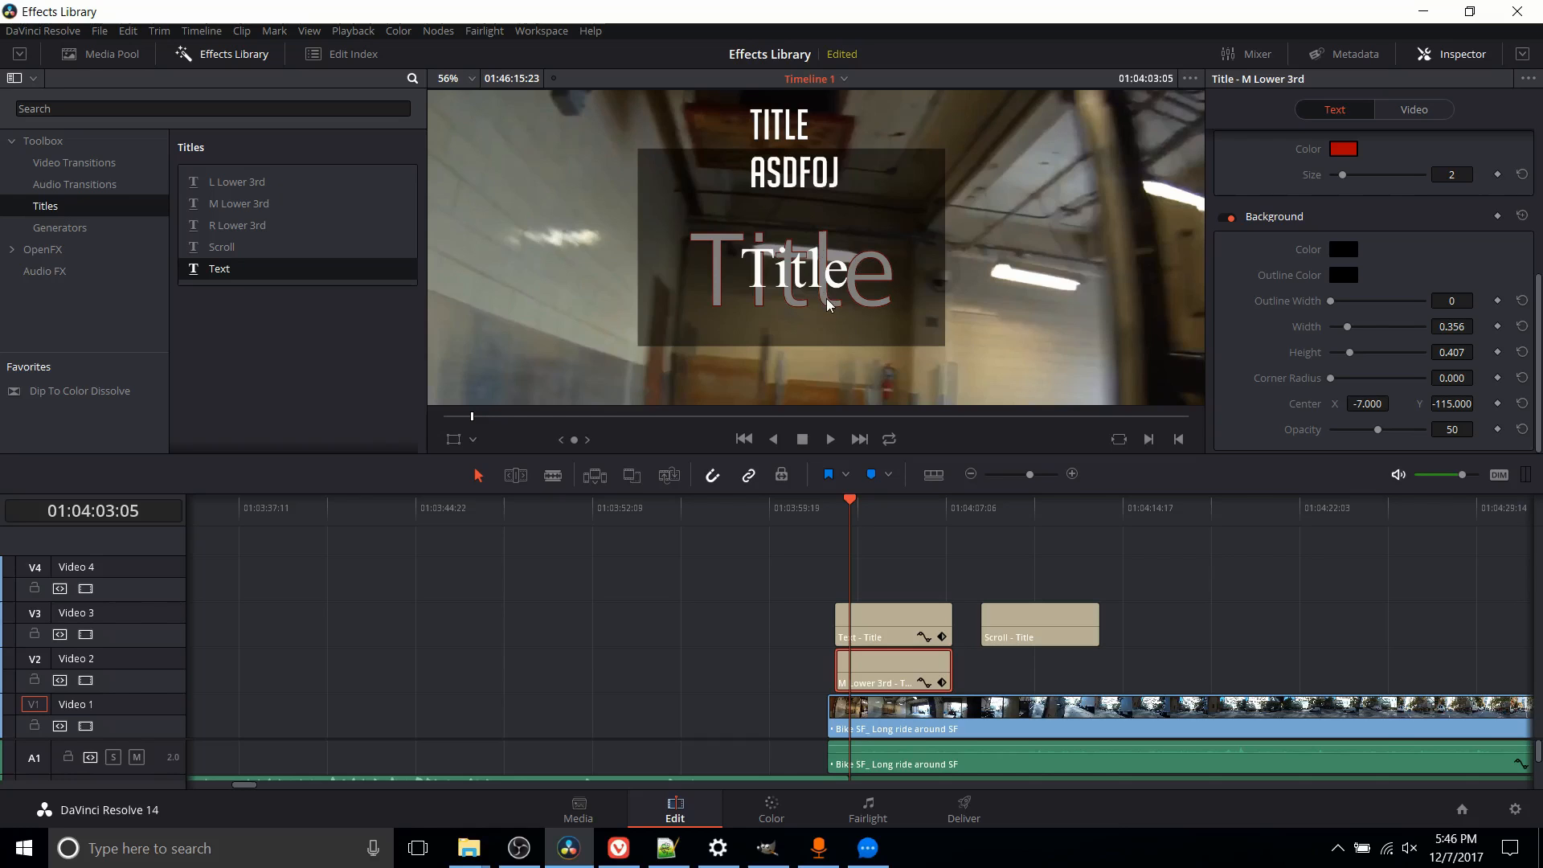
- Inspect the Scroll title clip's formatting and drop shadow settings in the Inspector
{"action": "left_click", "coordinate": [1038, 625]}
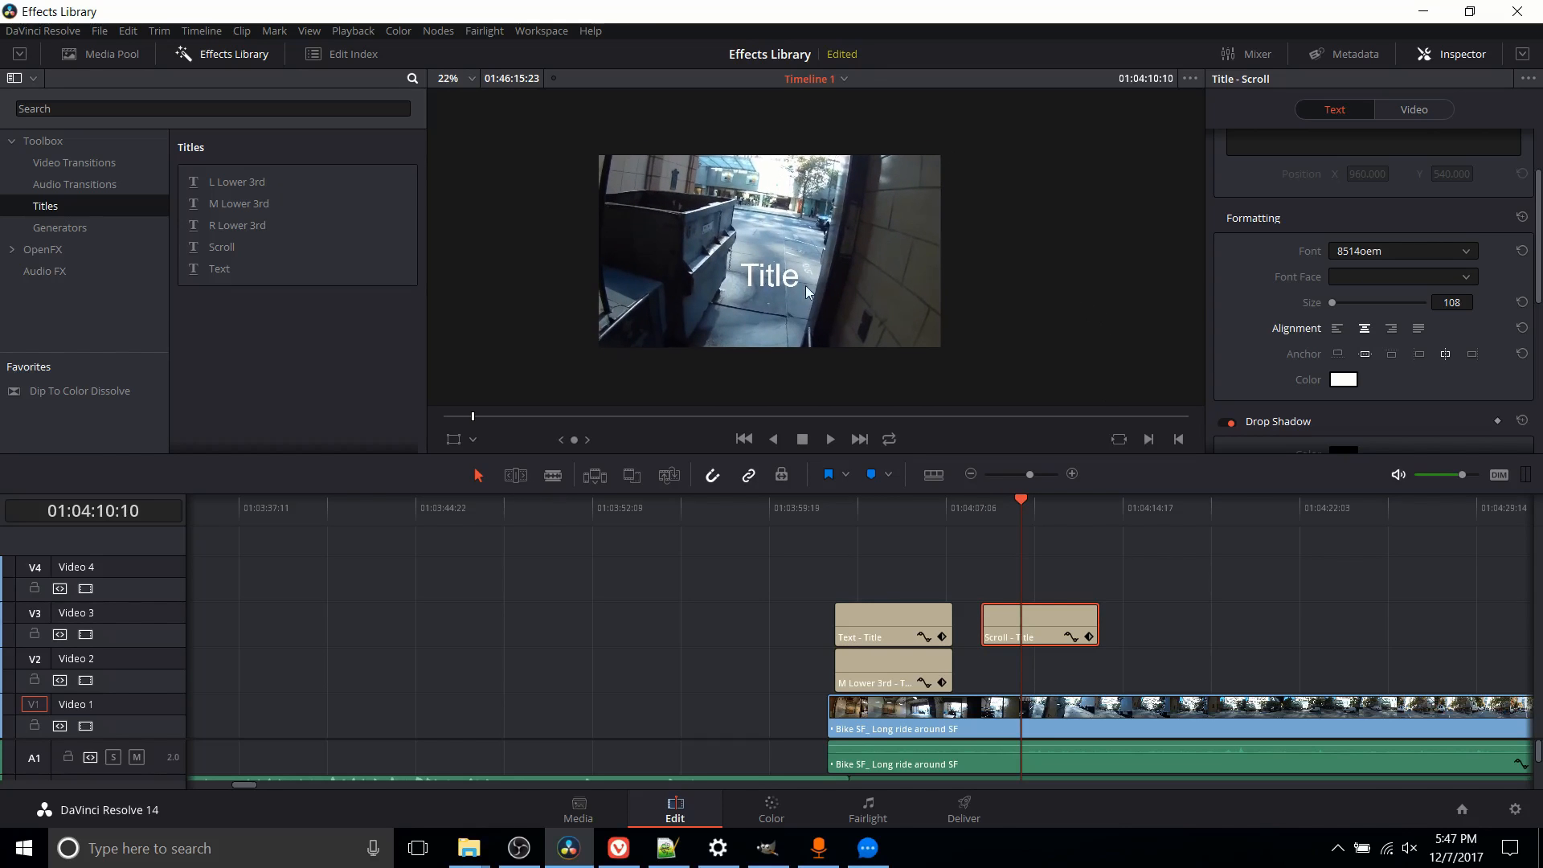
{"action": "mouse_move", "coordinate": [762, 278]}
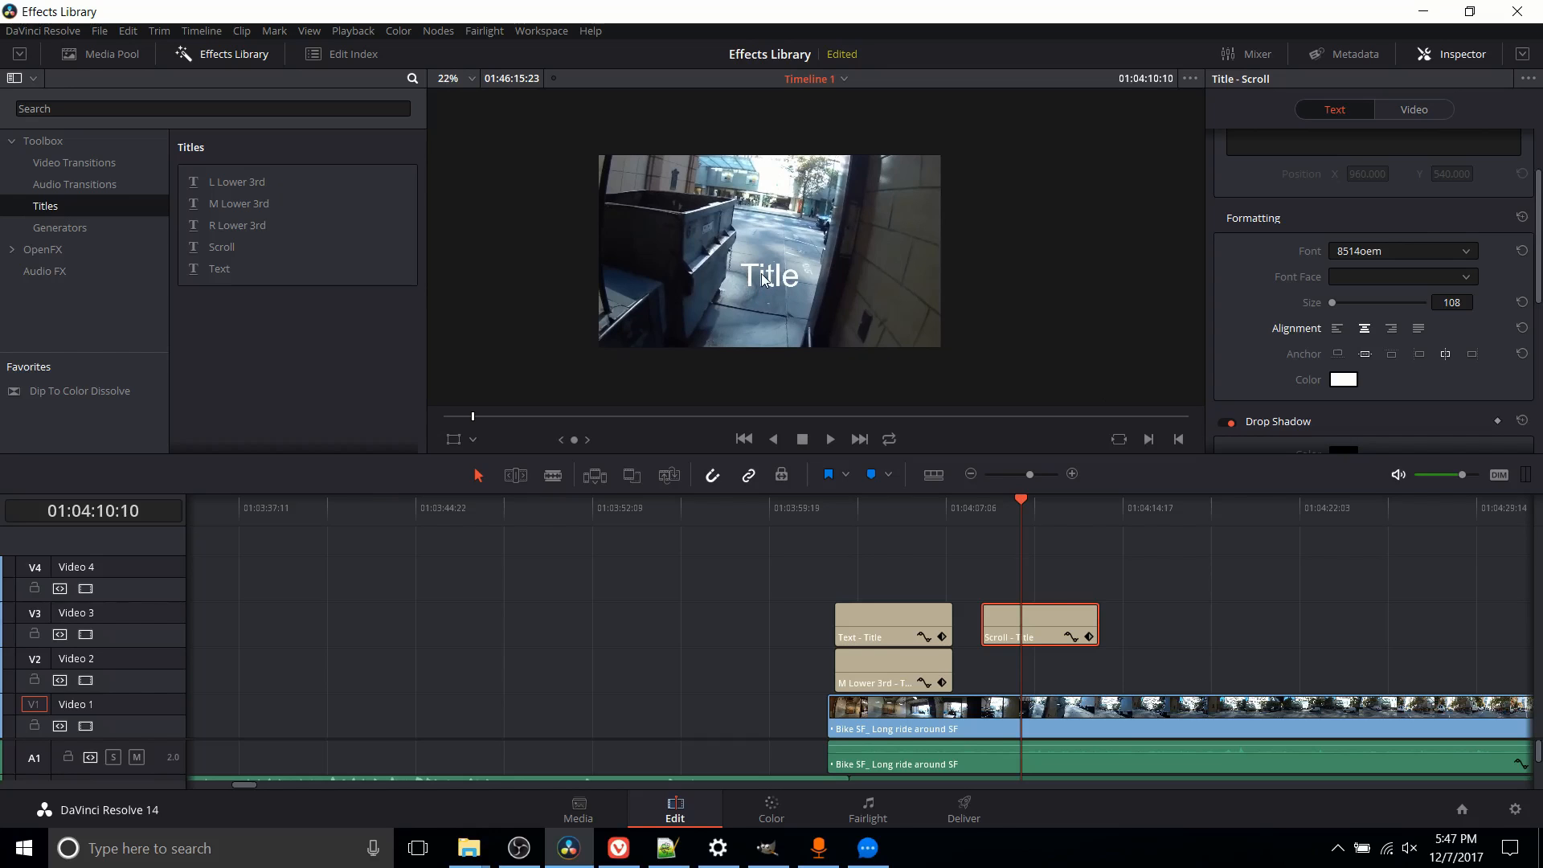
{"action": "mouse_move", "coordinate": [784, 299]}
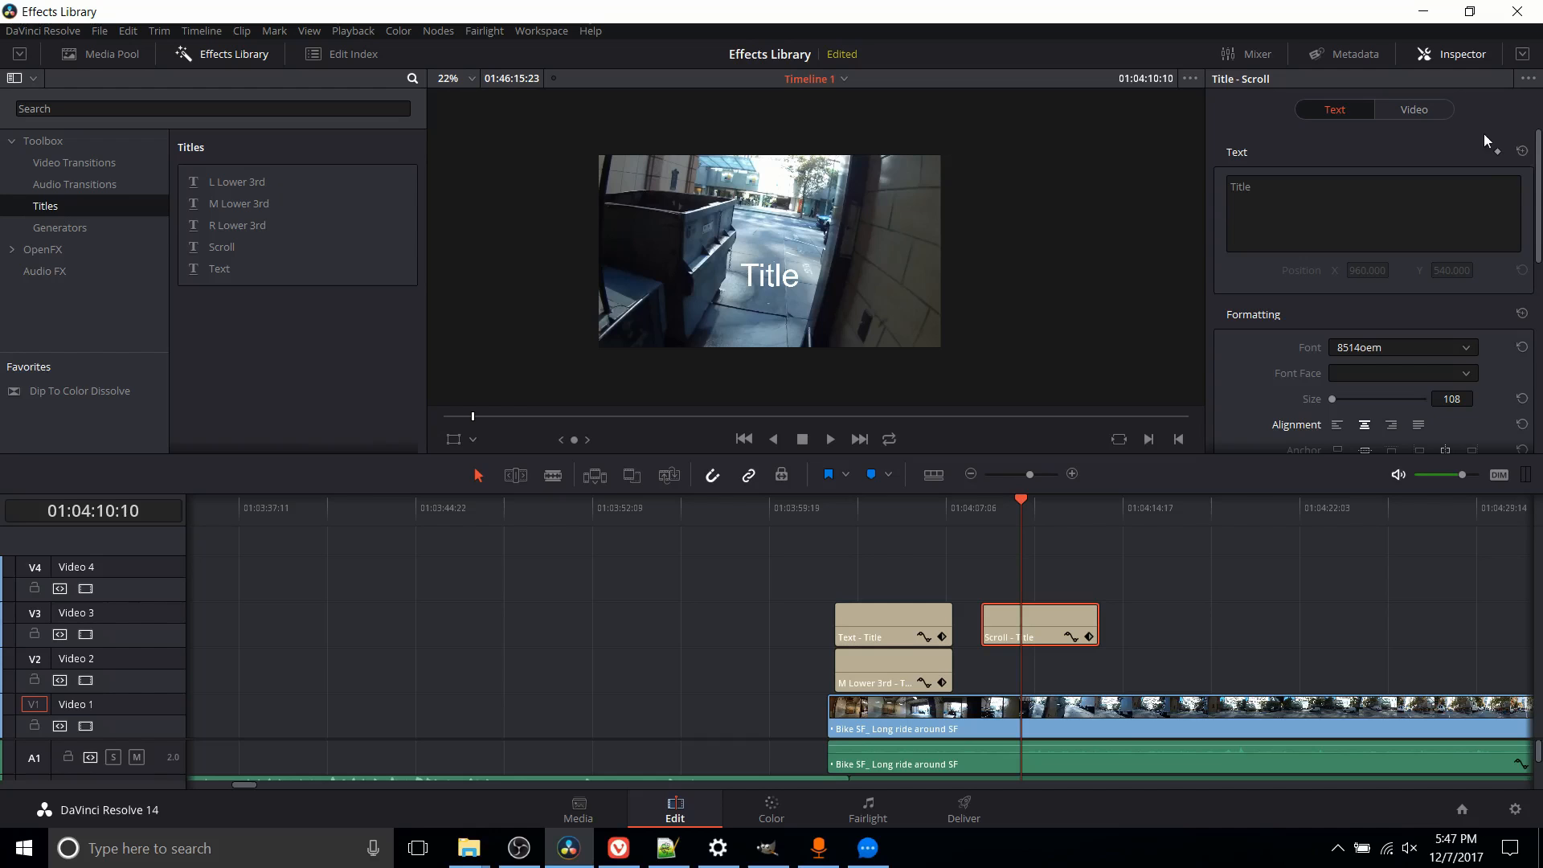
{"action": "scroll", "scroll_direction": "down", "scroll_amount": 3}
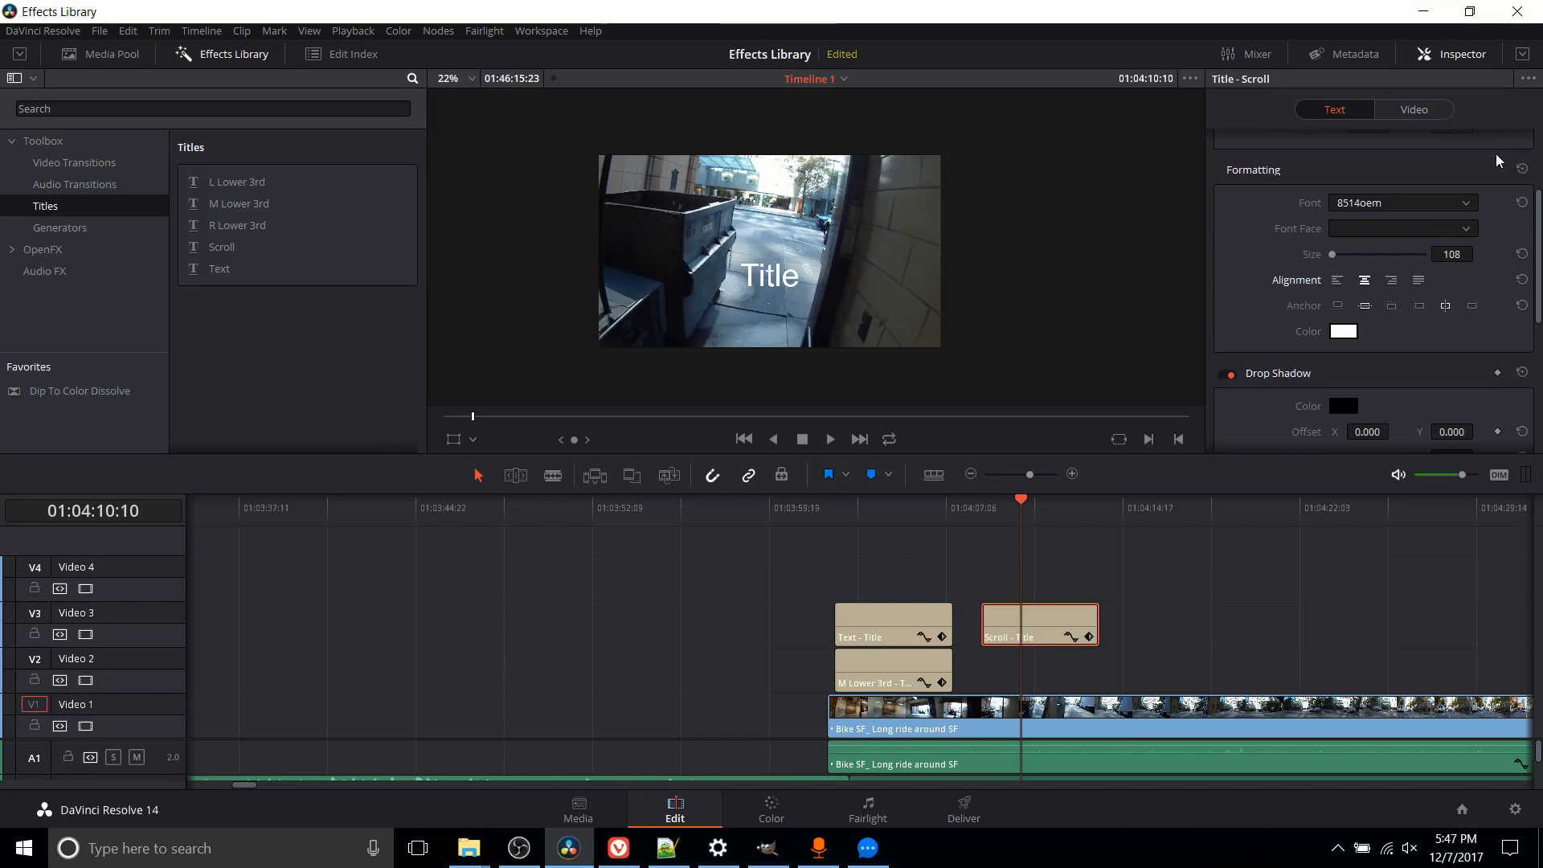
{"action": "scroll", "scroll_direction": "down", "scroll_amount": 3}
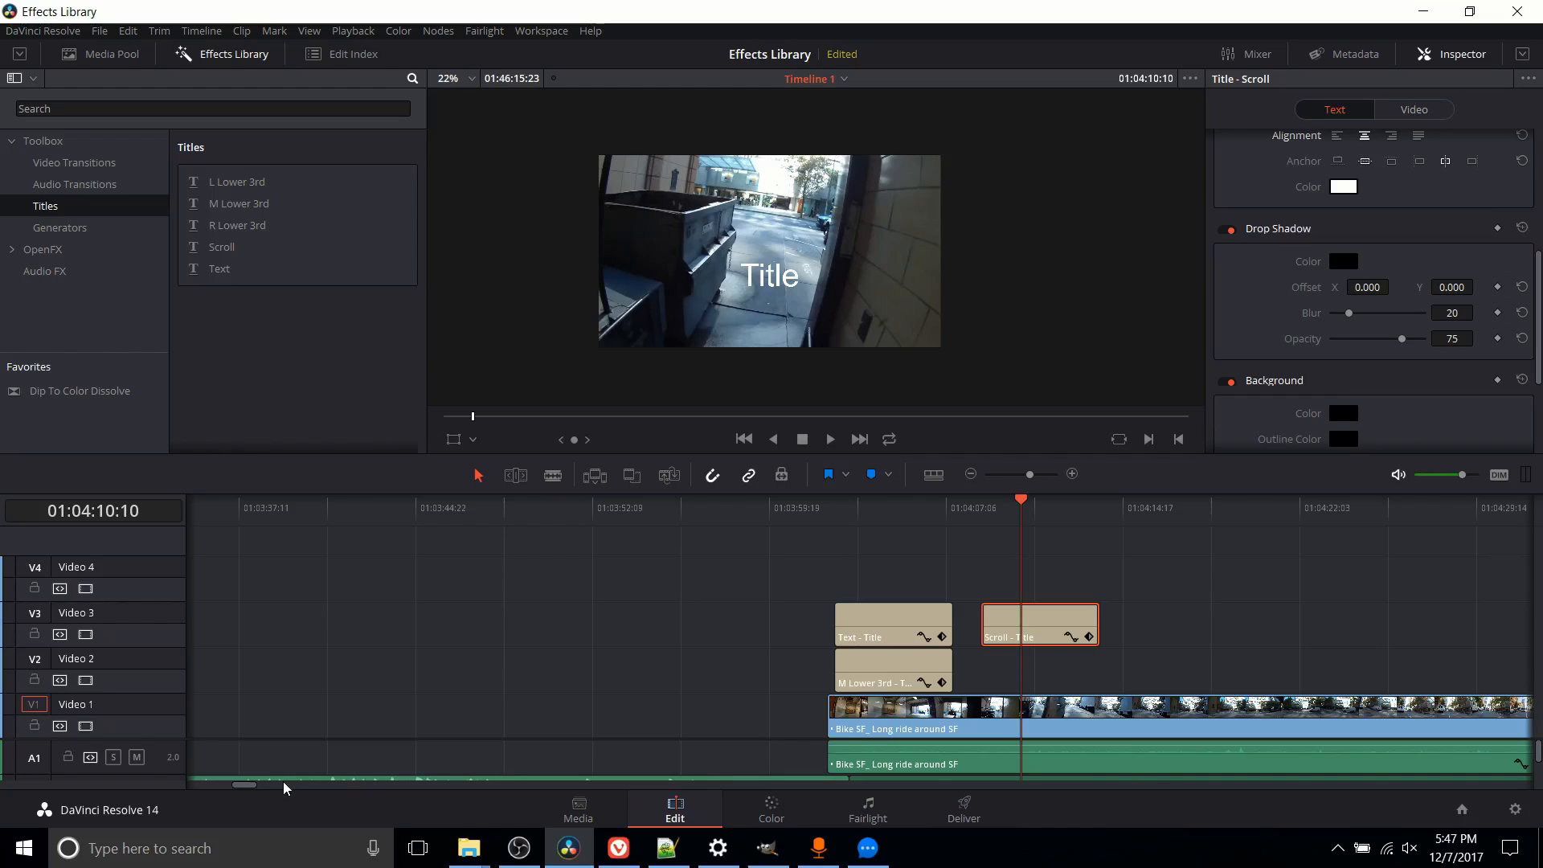
{"action": "mouse_move", "coordinate": [244, 786]}
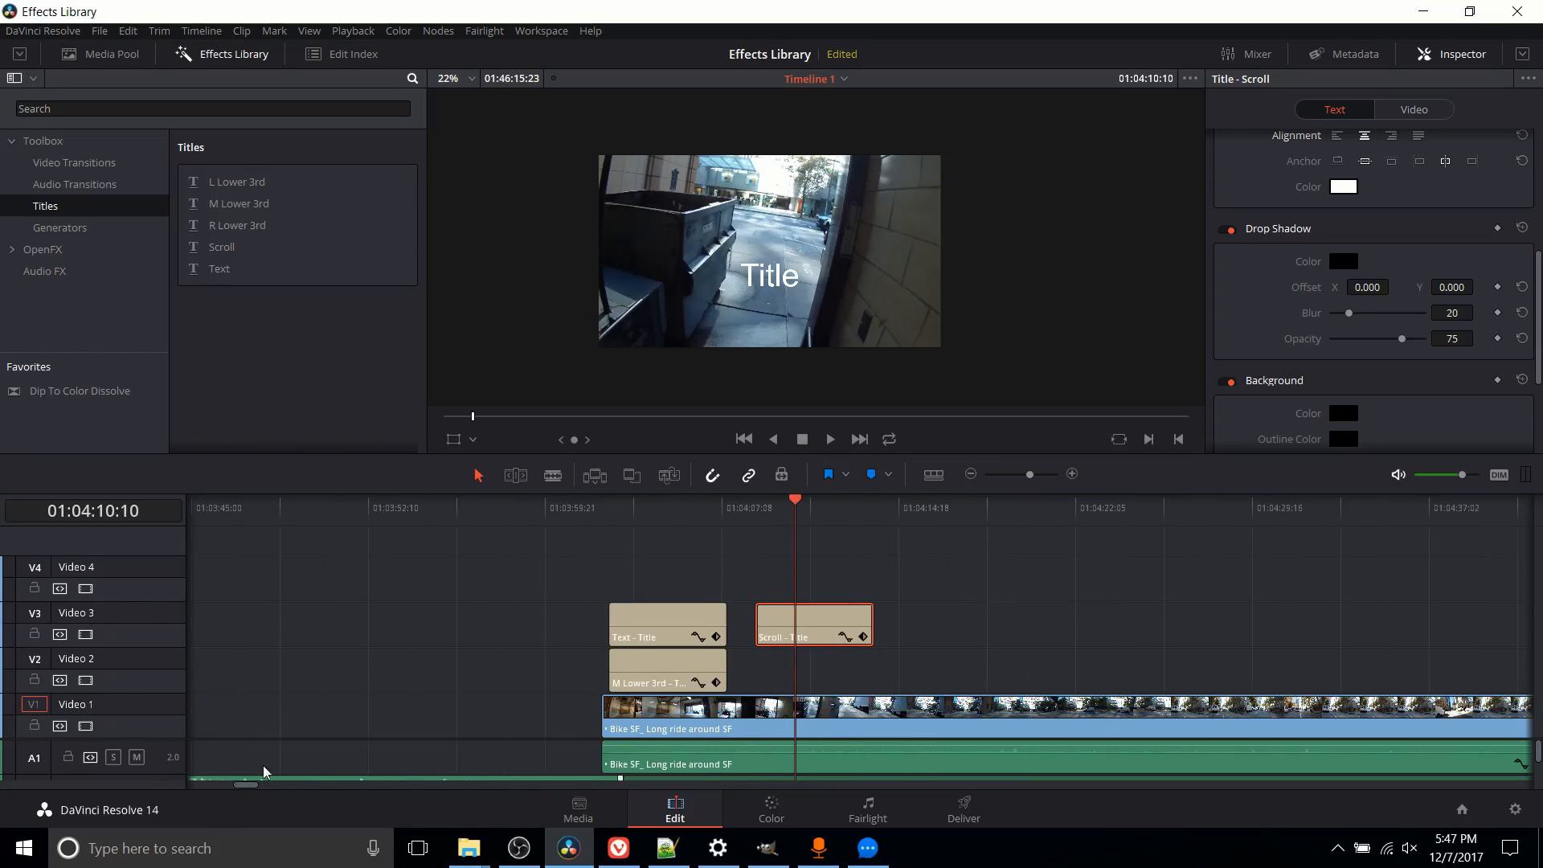
- Show the Generators list and preview the SMPTE Color Bar clip placed after the Scroll title
{"action": "left_click", "coordinate": [59, 227]}
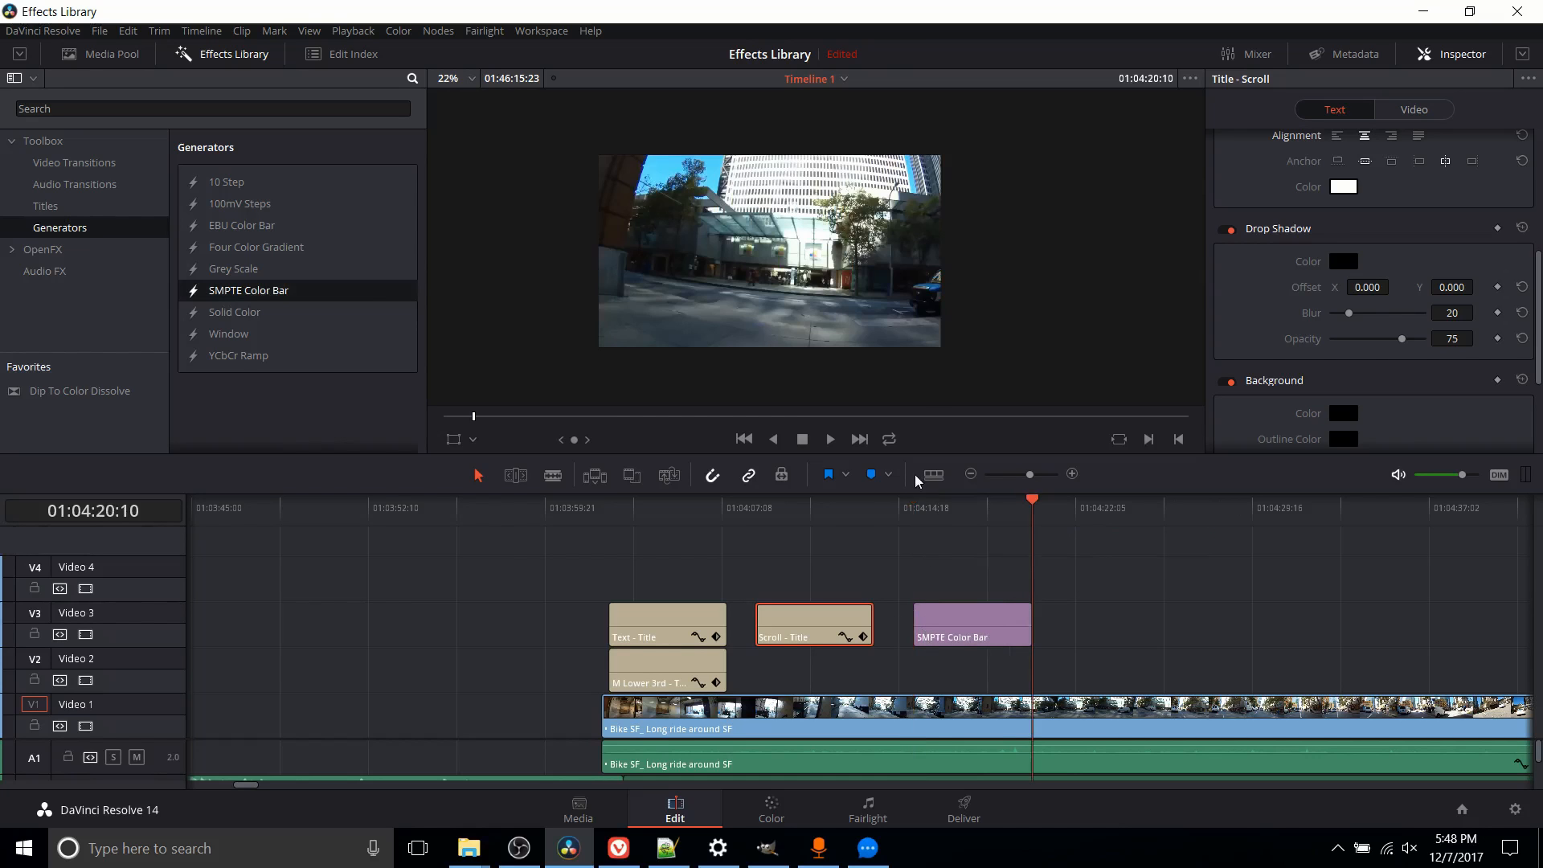
{"action": "left_click", "coordinate": [930, 498]}
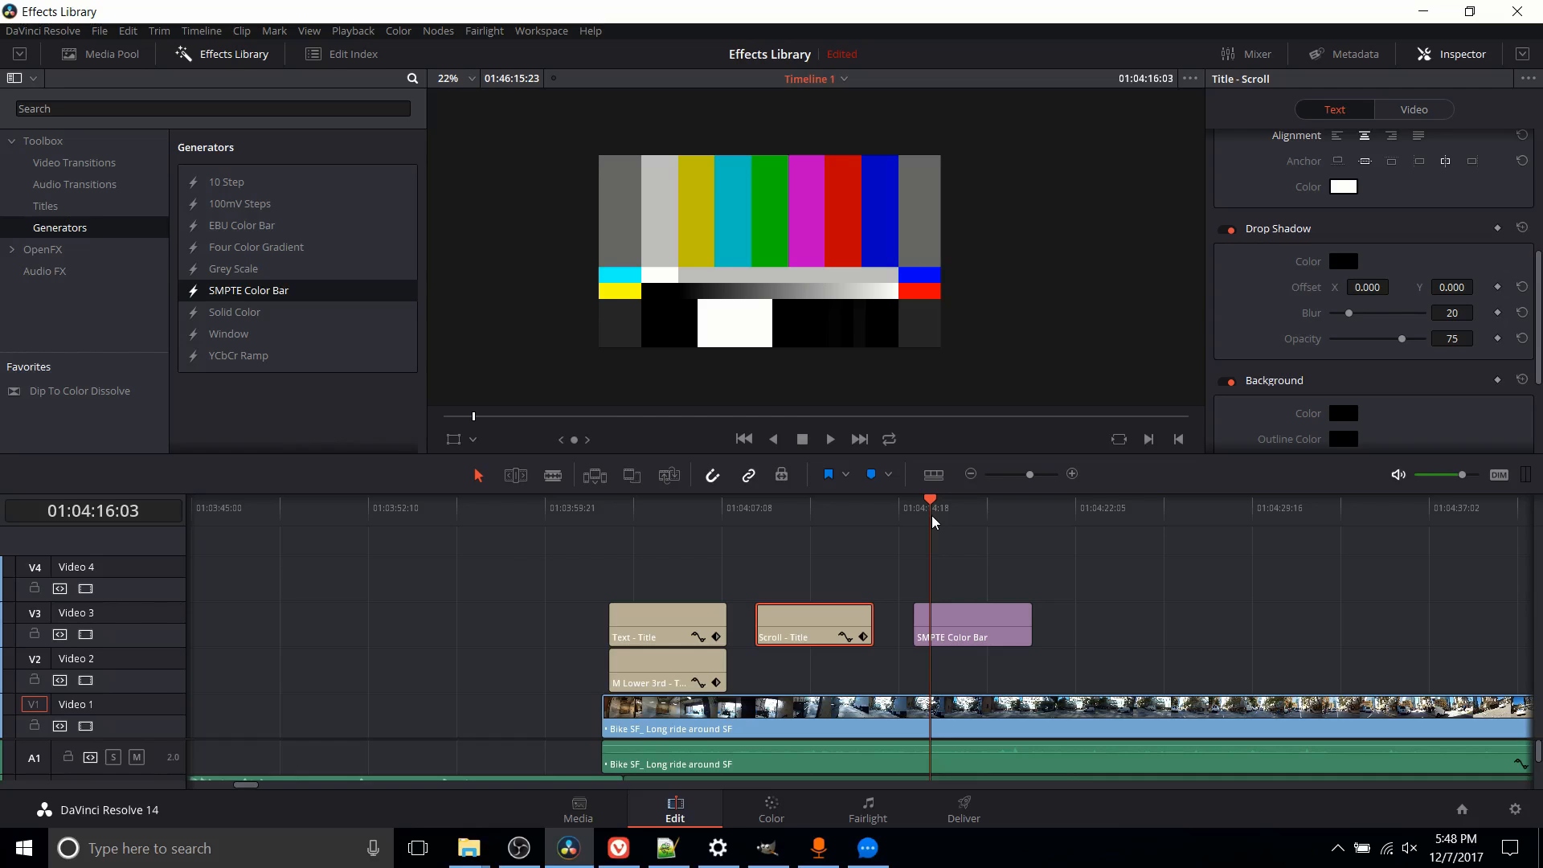
{"action": "mouse_move", "coordinate": [786, 257]}
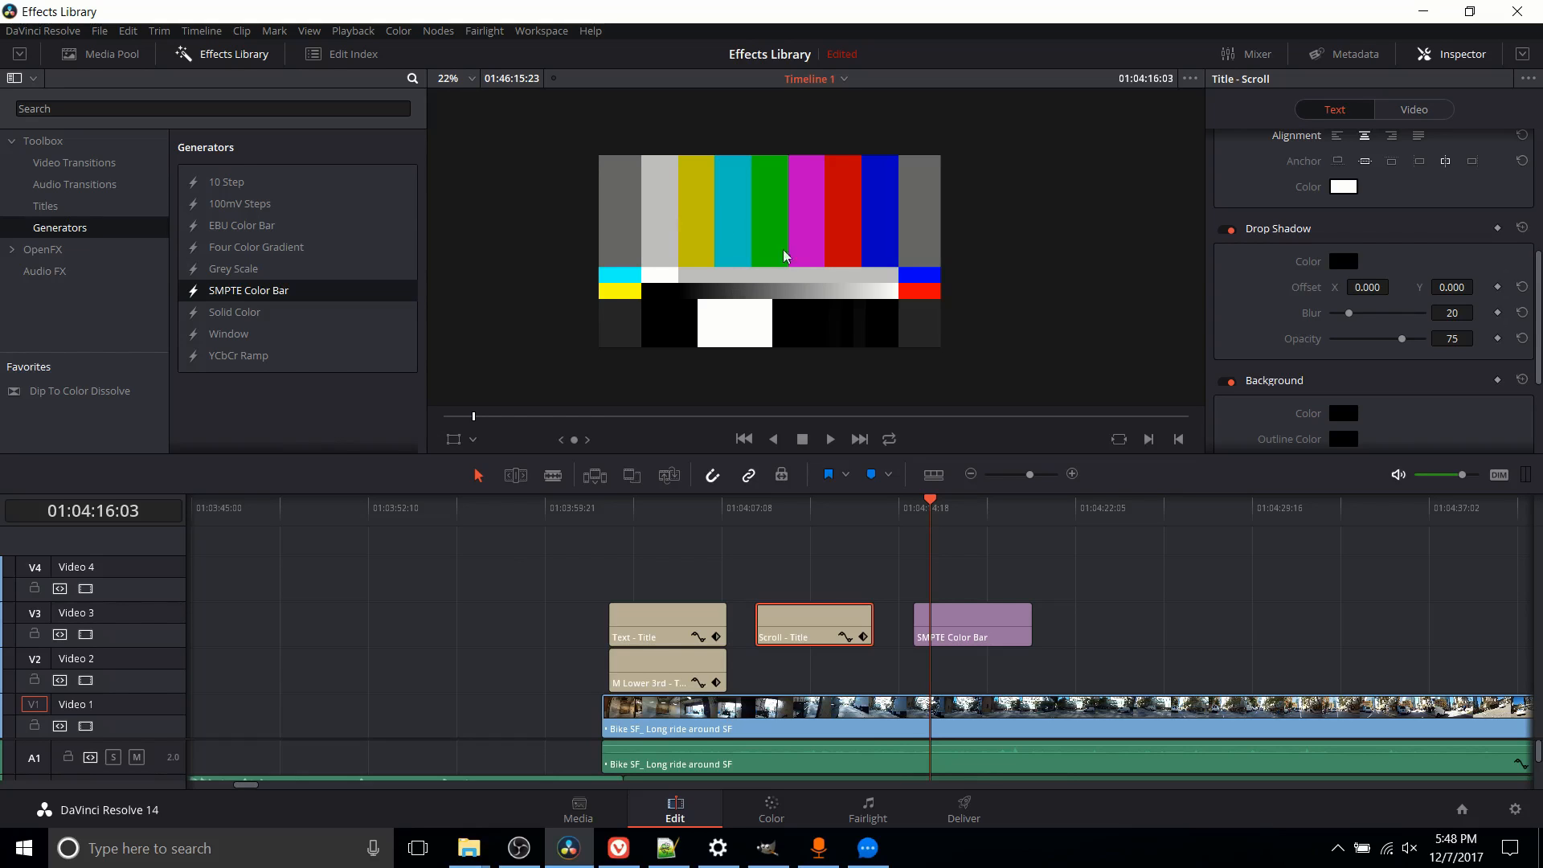
{"action": "mouse_move", "coordinate": [869, 450]}
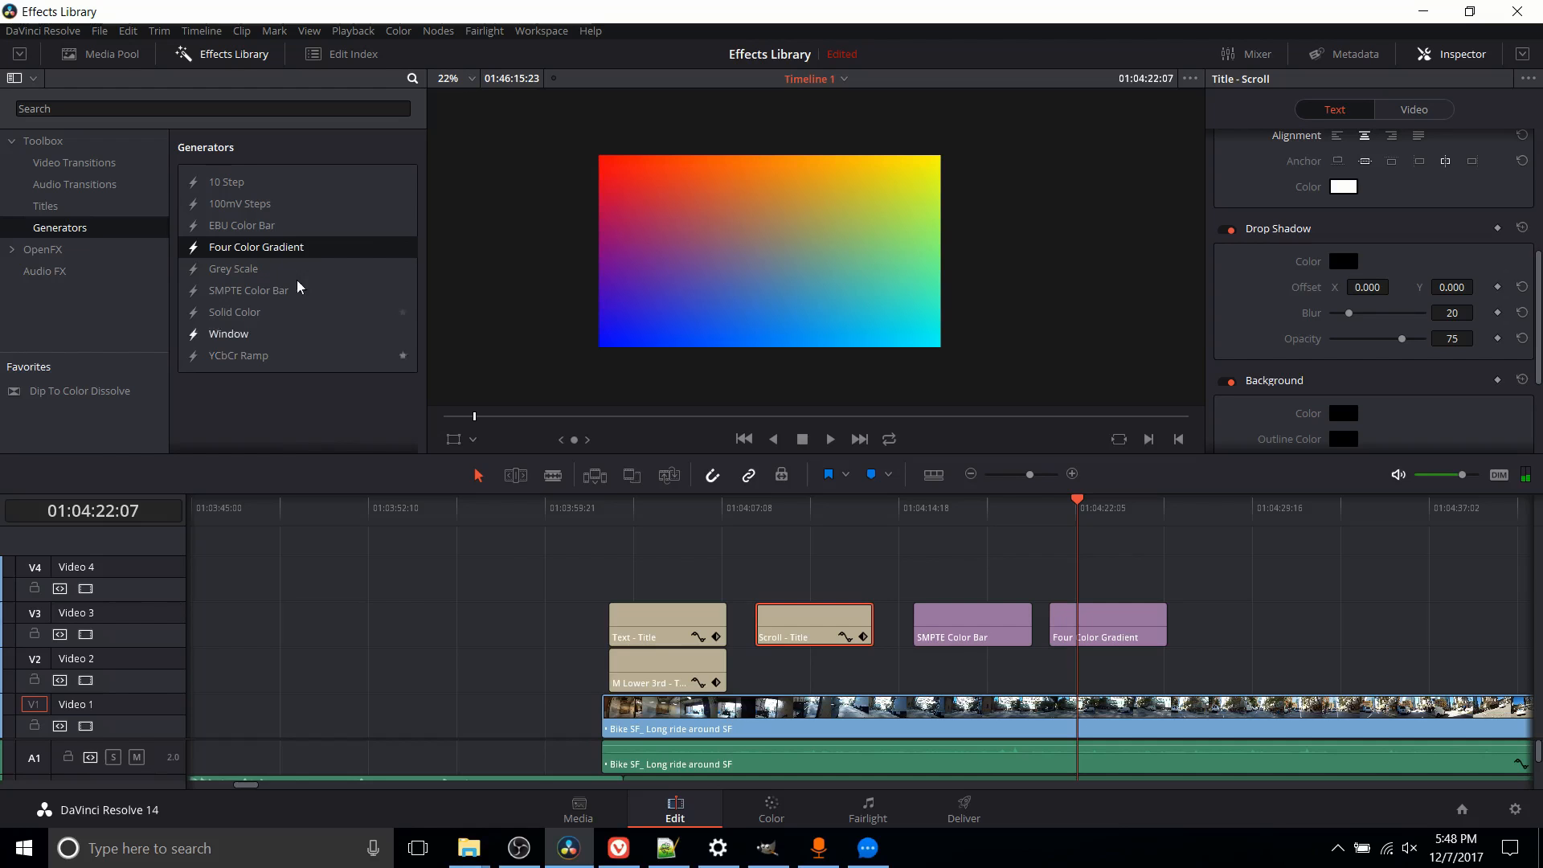
{"action": "mouse_move", "coordinate": [506, 273]}
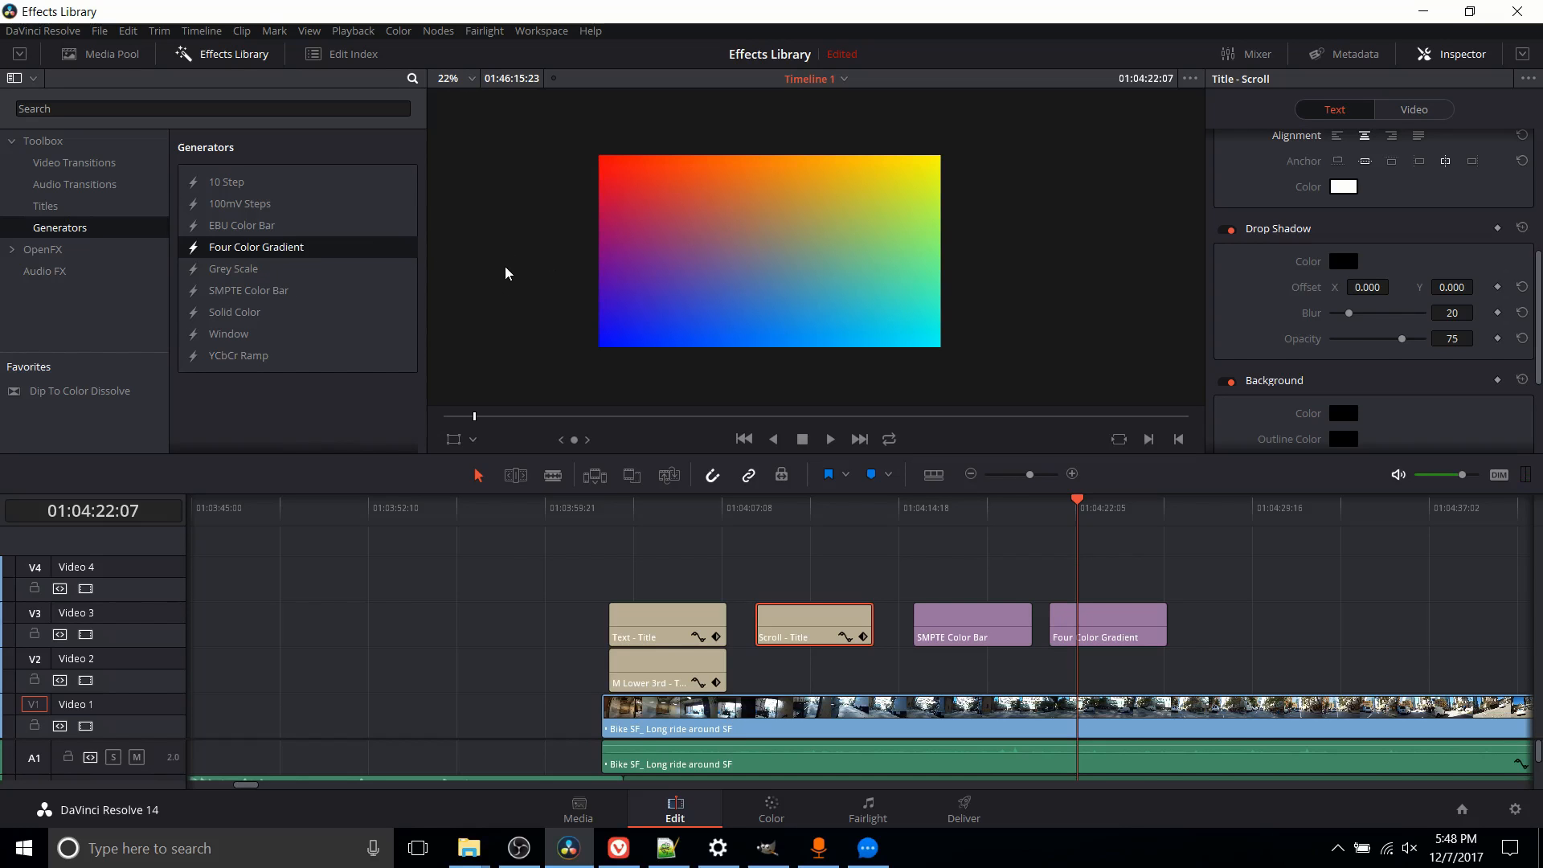
{"action": "scroll", "scroll_direction": "up", "scroll_amount": 3}
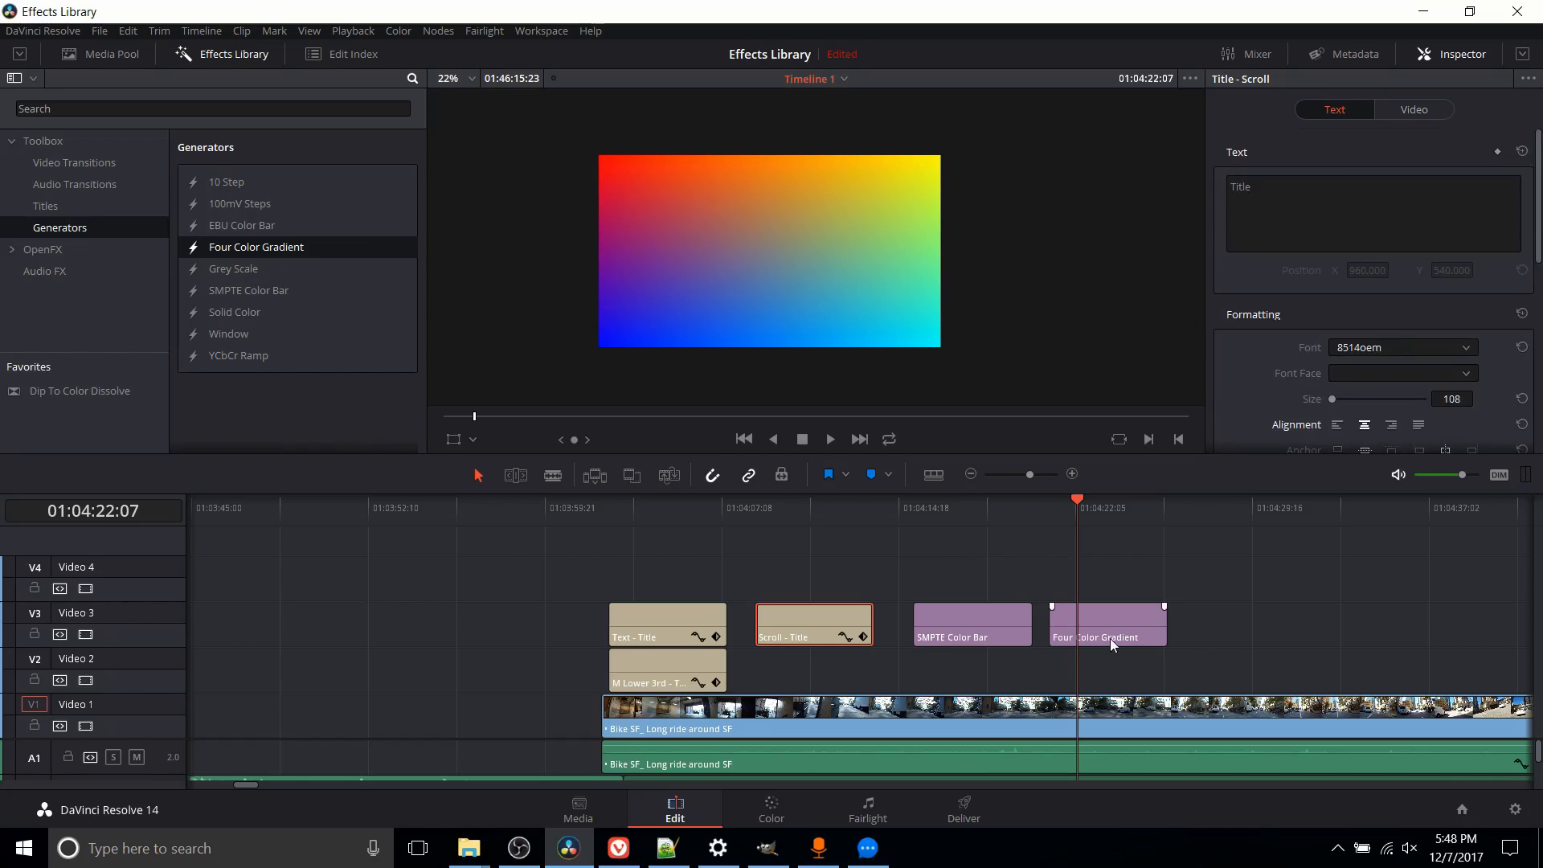
- Set a Four Color Gradient corner colour to red in the Select Color dialog
{"action": "left_click", "coordinate": [1105, 623]}
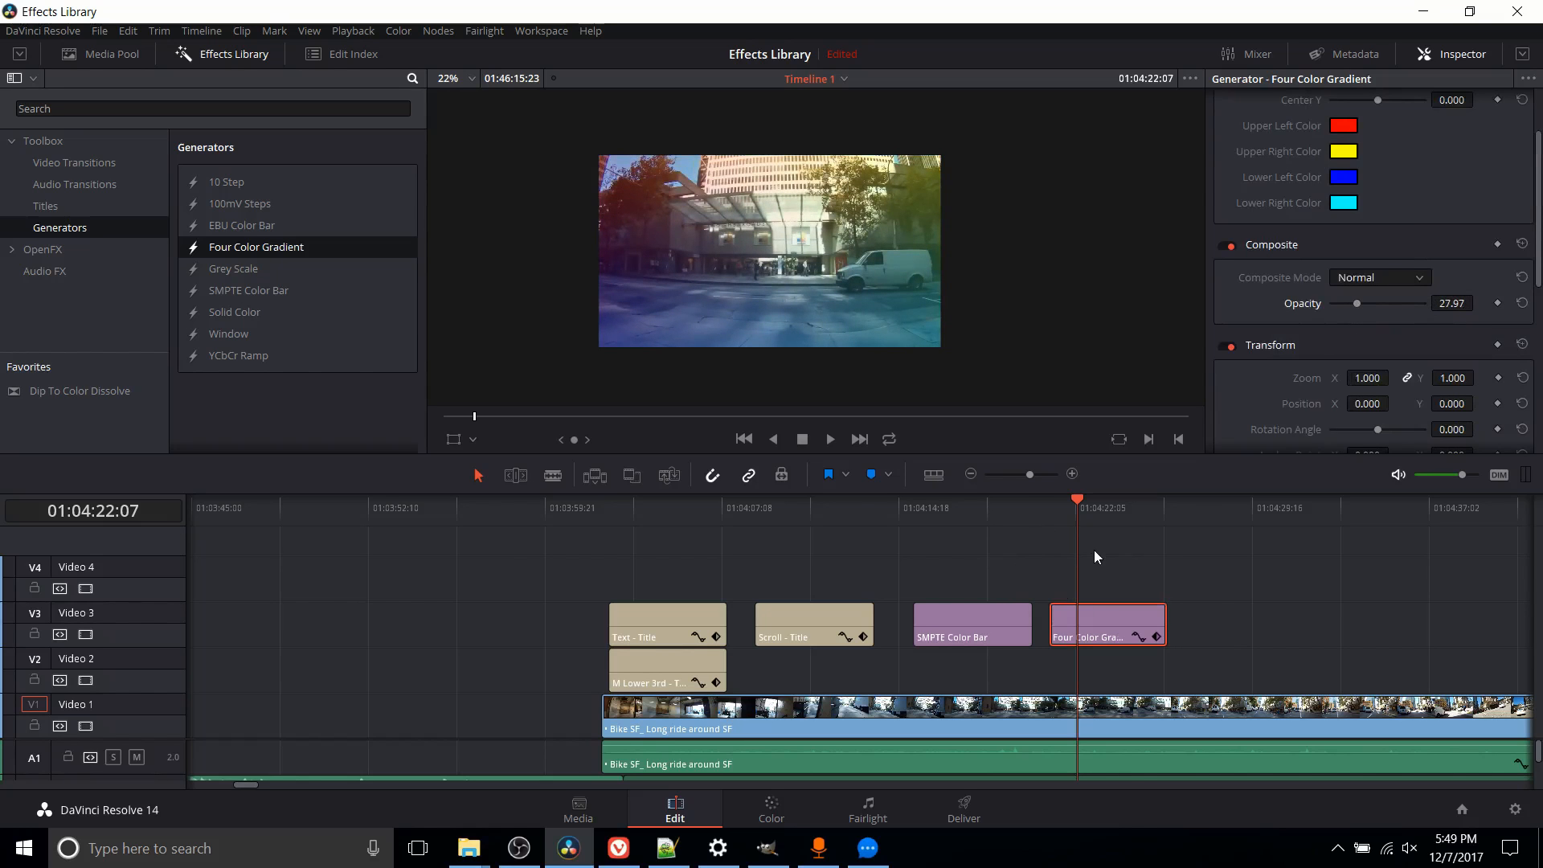
{"action": "mouse_move", "coordinate": [1066, 681]}
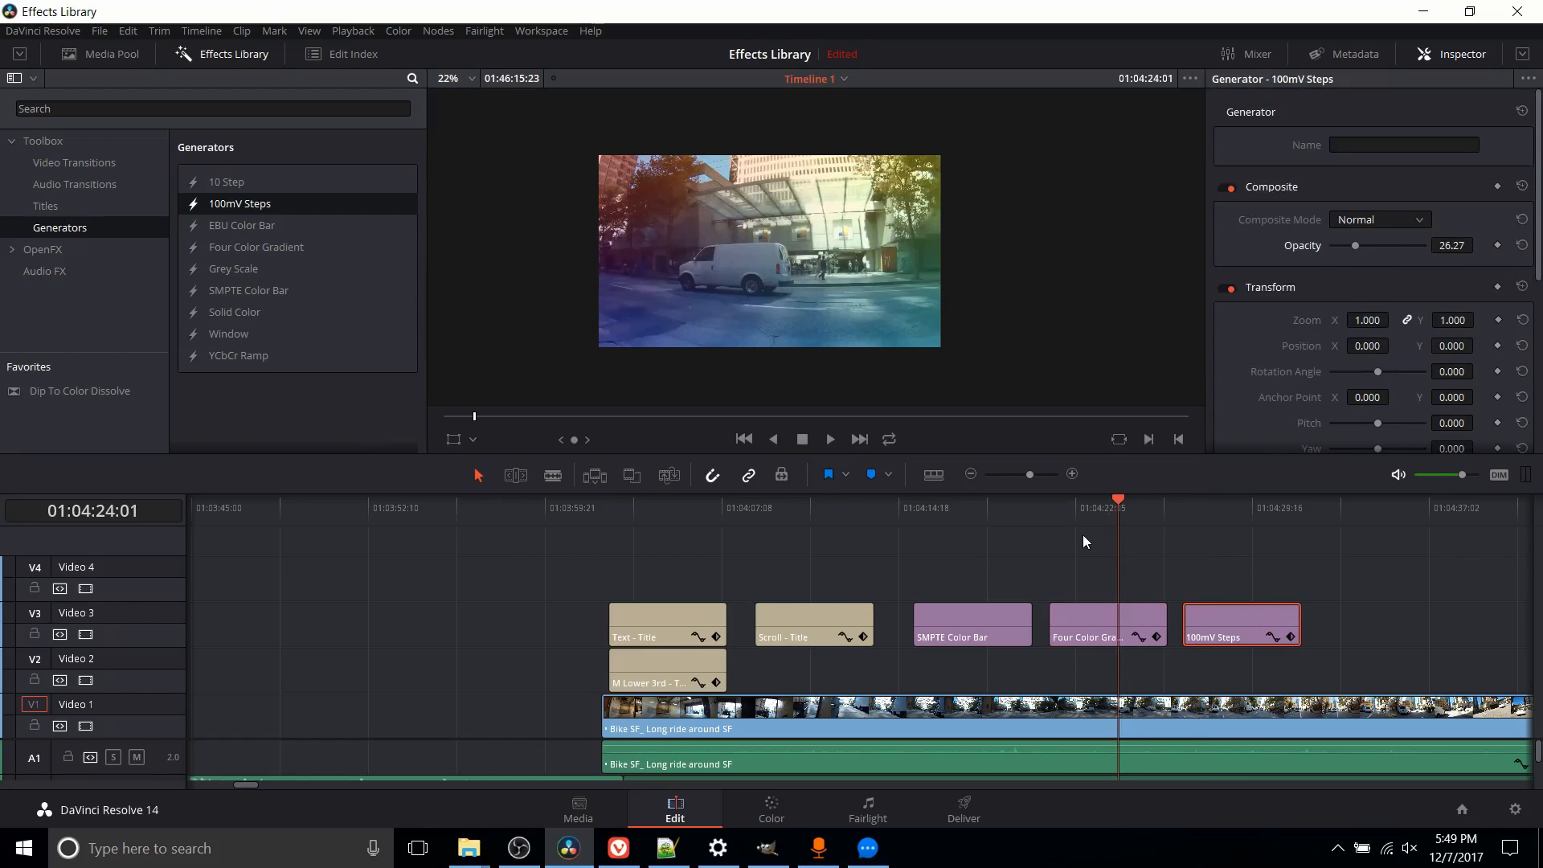
{"action": "left_click", "coordinate": [1343, 221]}
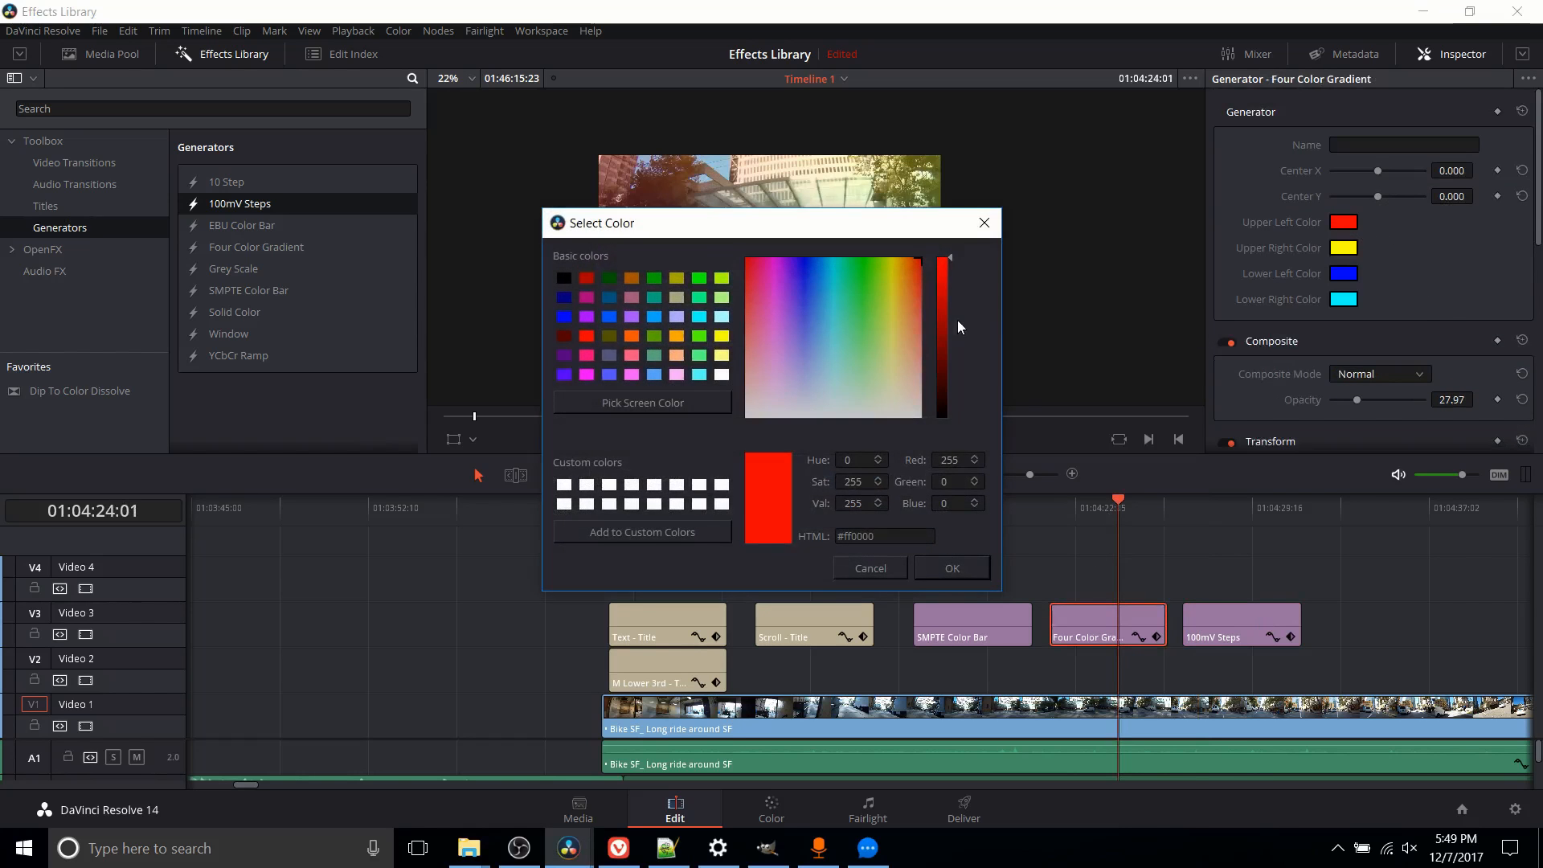
{"action": "left_click", "coordinate": [869, 568]}
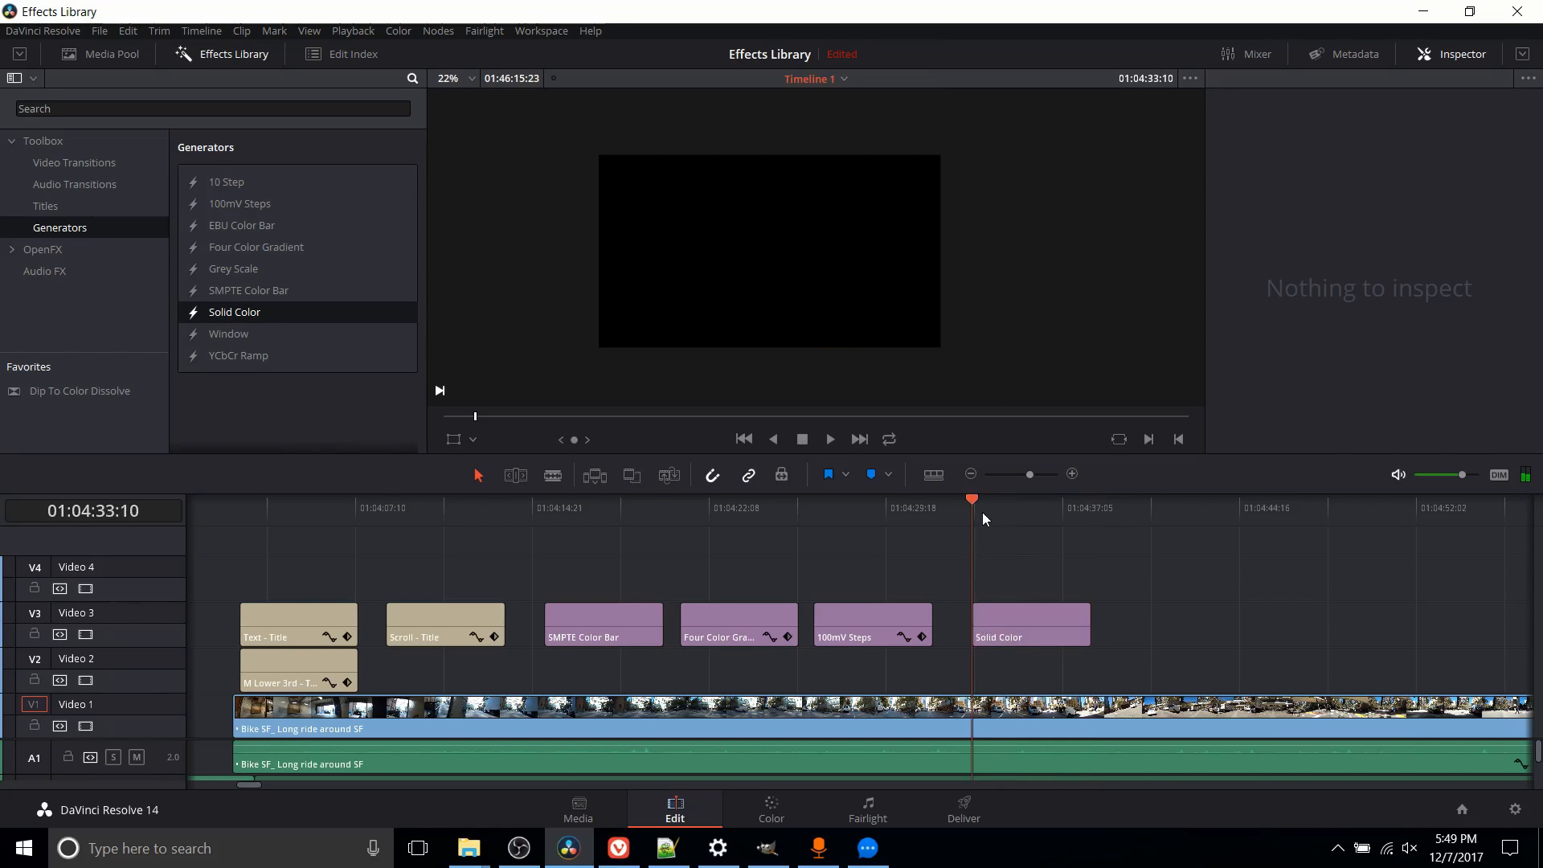
{"action": "mouse_move", "coordinate": [996, 522]}
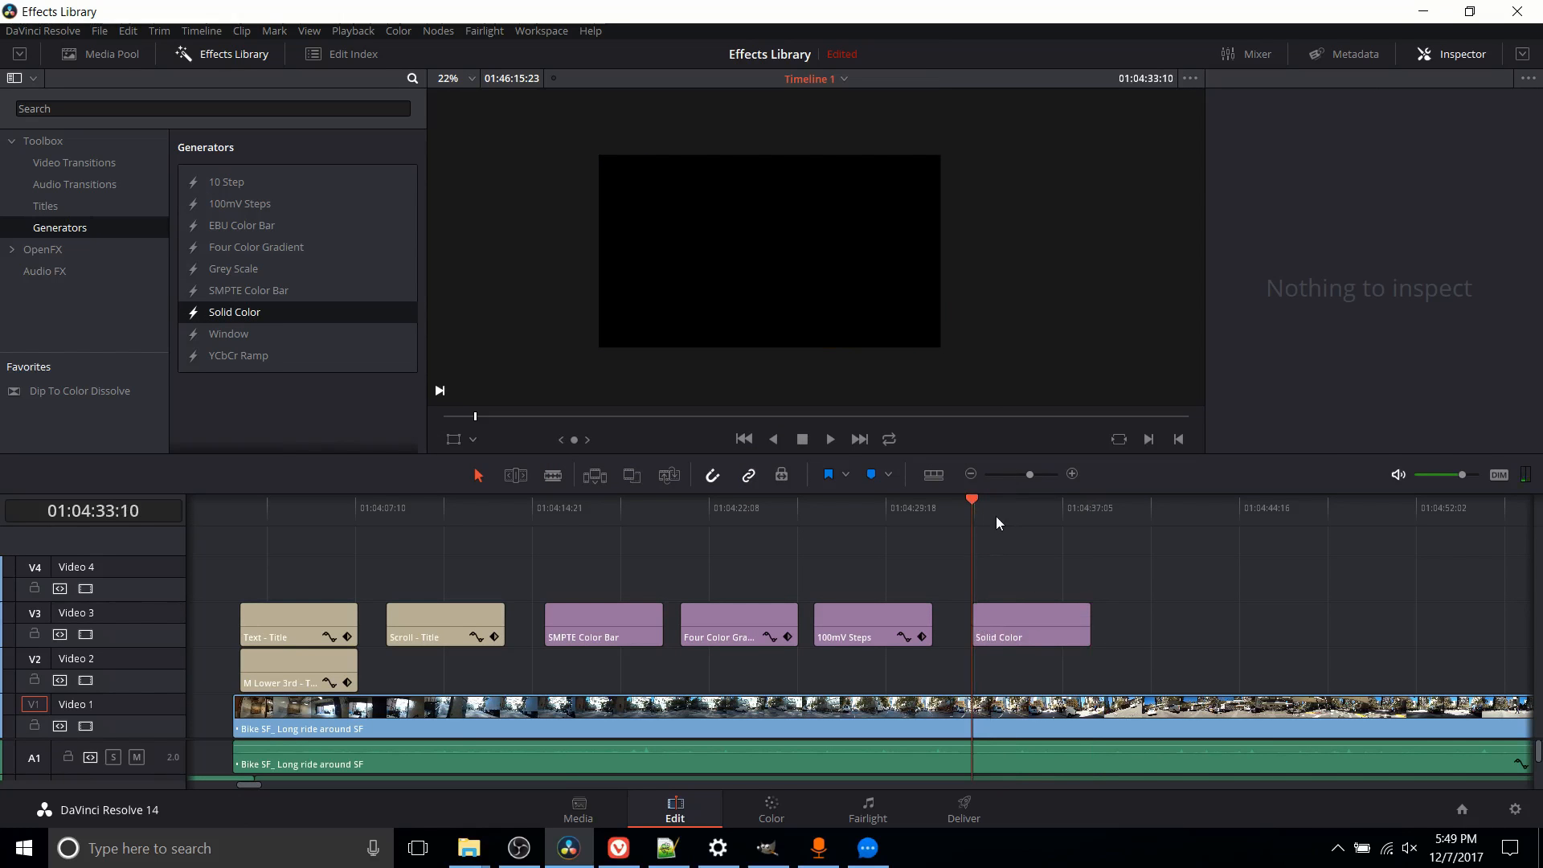
- Reset the Solid Color clip's left crop to zero and set its Composite Opacity to about 55
{"action": "left_click", "coordinate": [993, 506]}
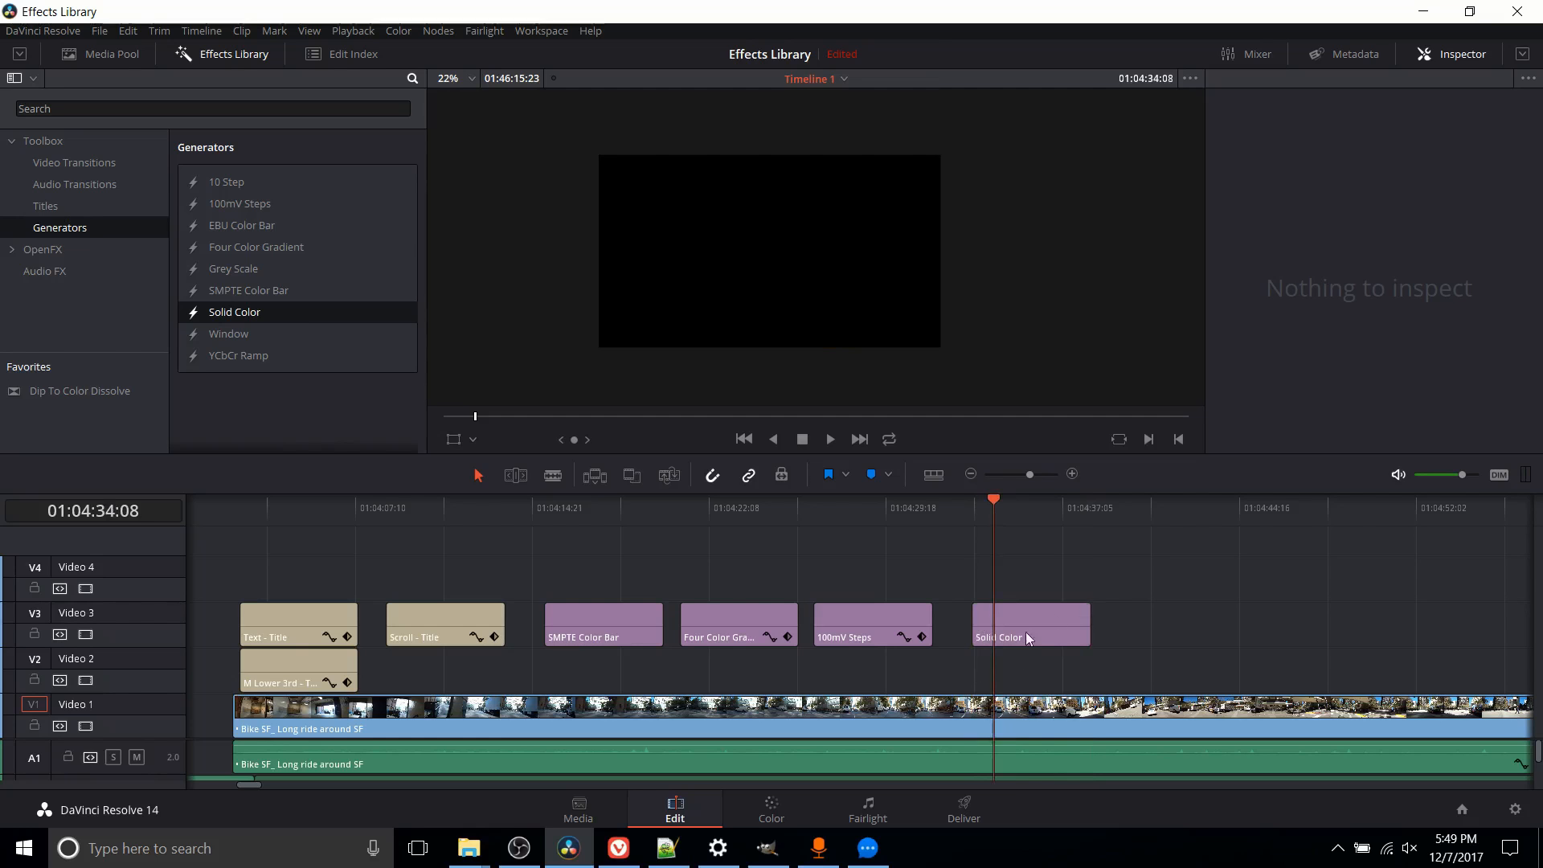
{"action": "left_click", "coordinate": [1030, 623]}
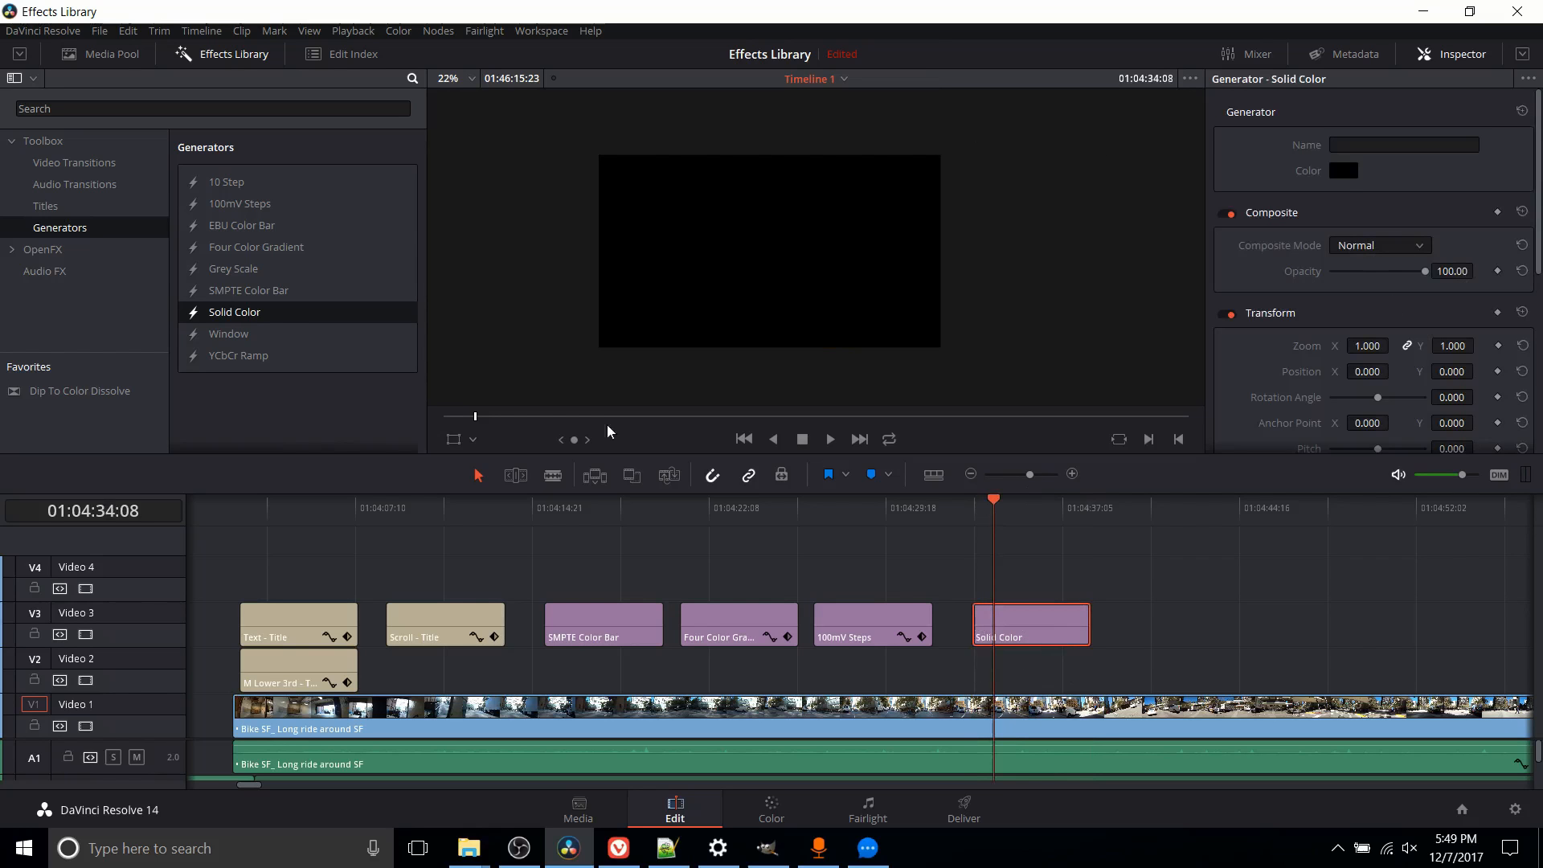
{"action": "scroll", "scroll_direction": "down", "scroll_amount": 3}
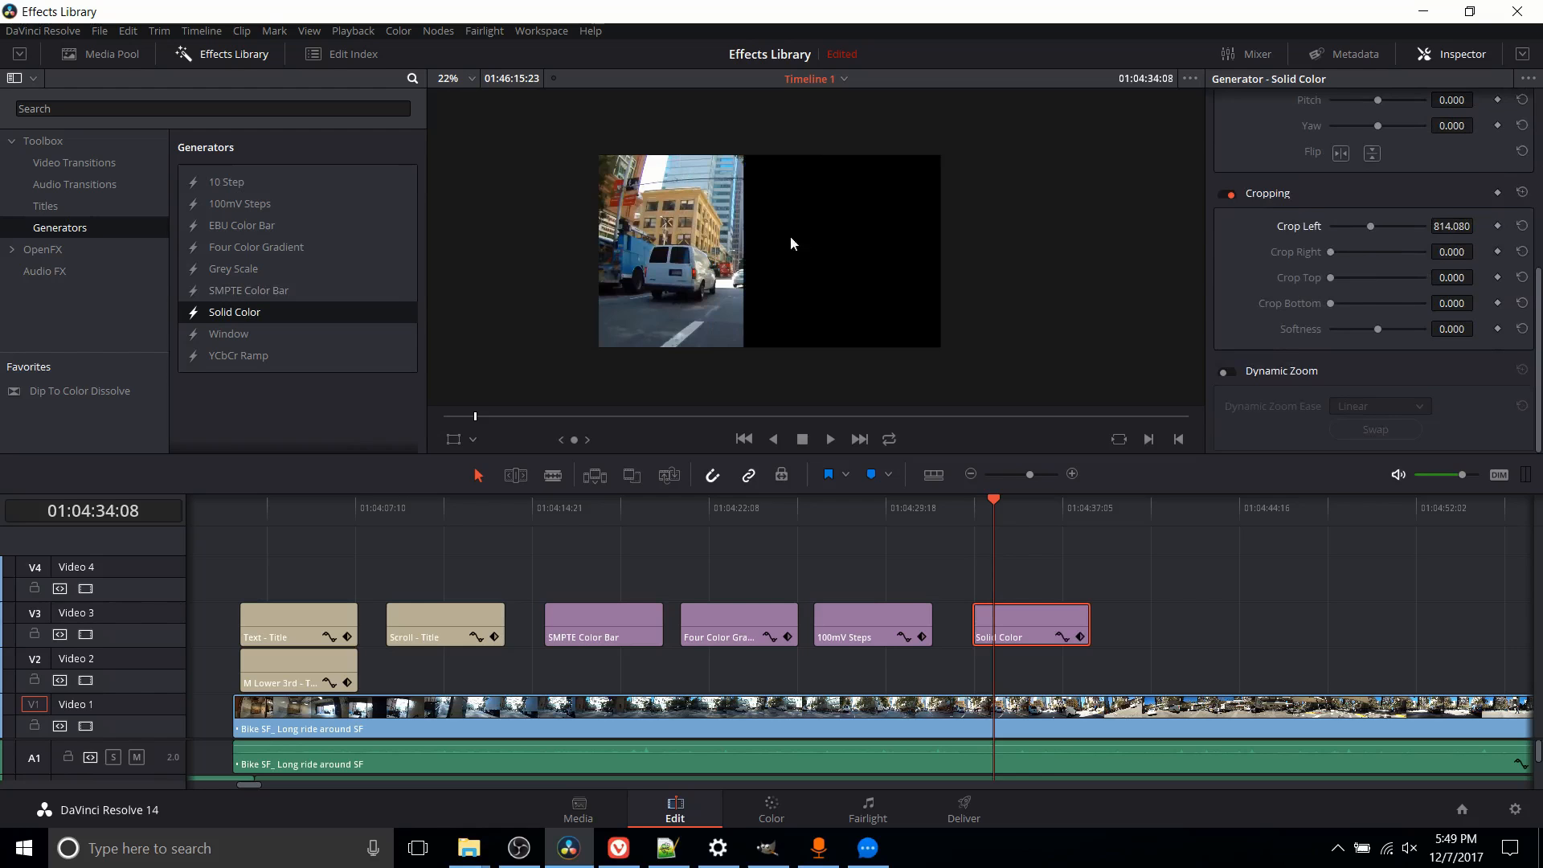
{"action": "left_click", "coordinate": [1226, 193]}
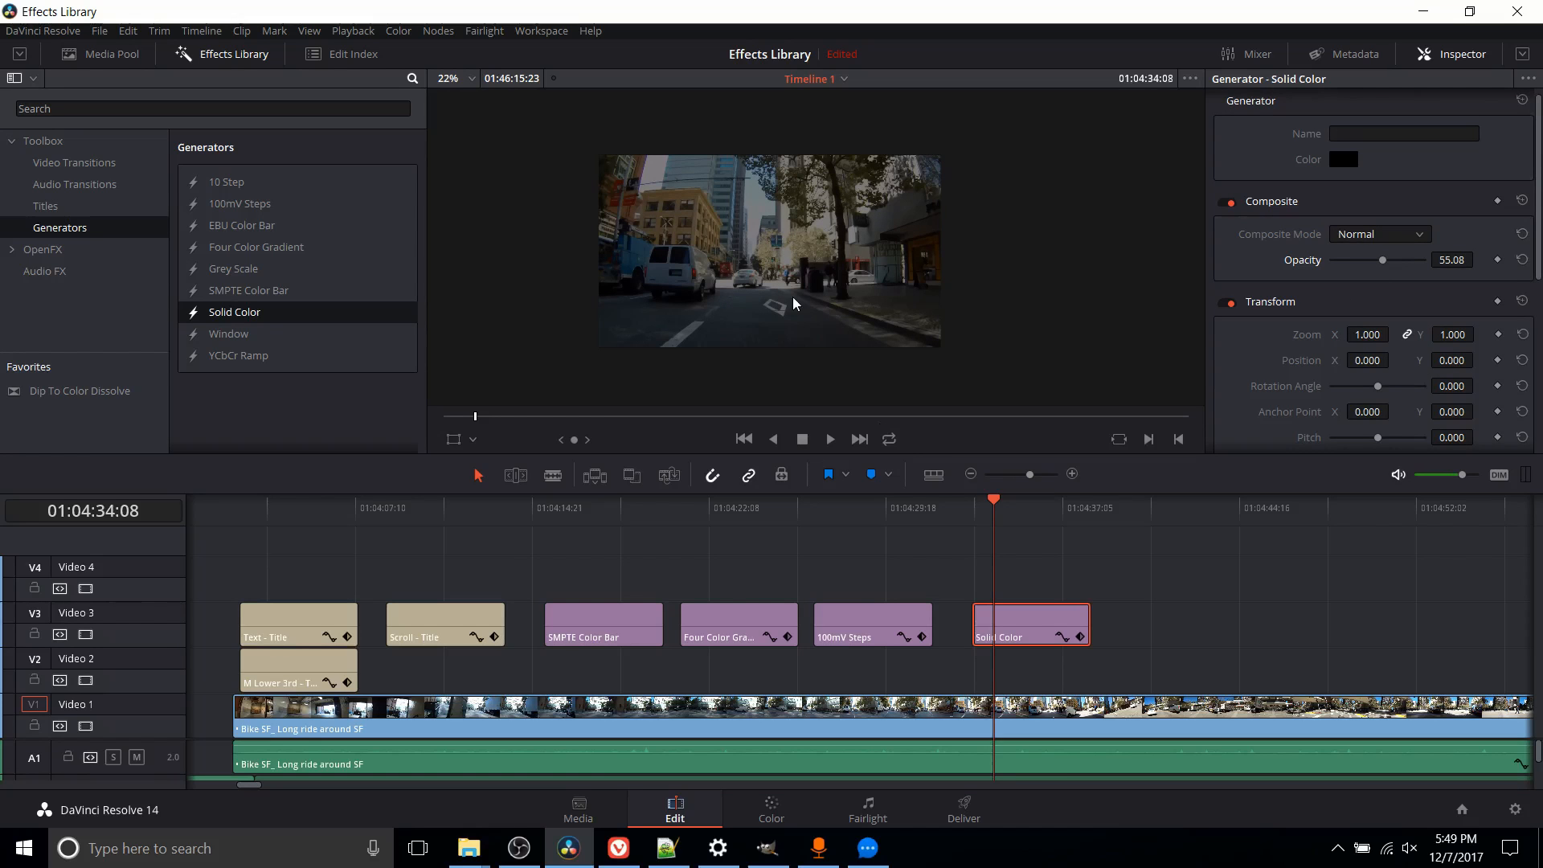
{"action": "mouse_move", "coordinate": [1263, 317]}
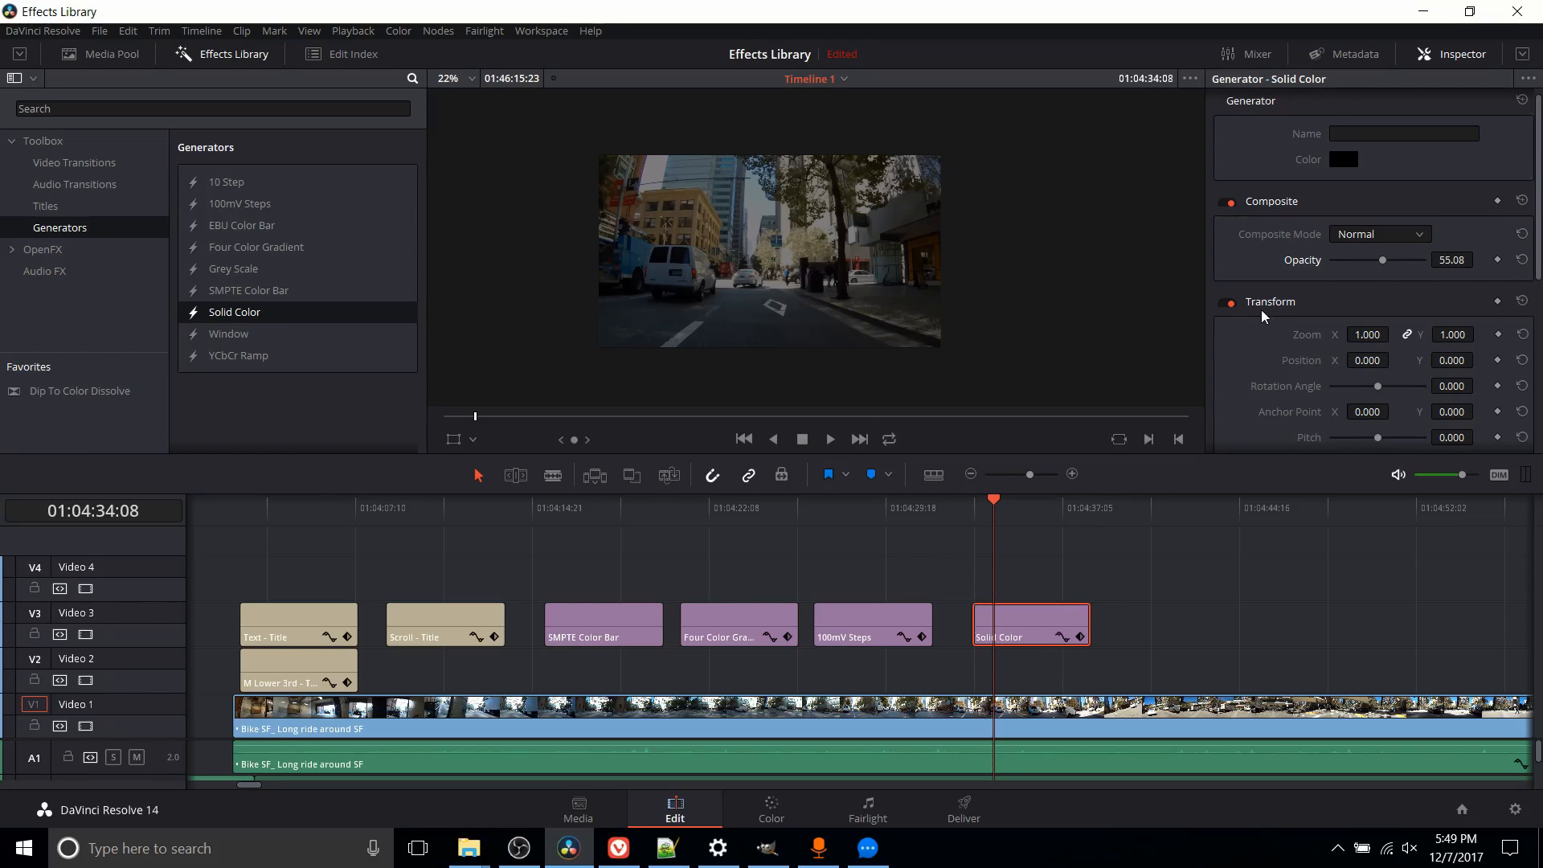
{"action": "left_click", "coordinate": [1341, 159]}
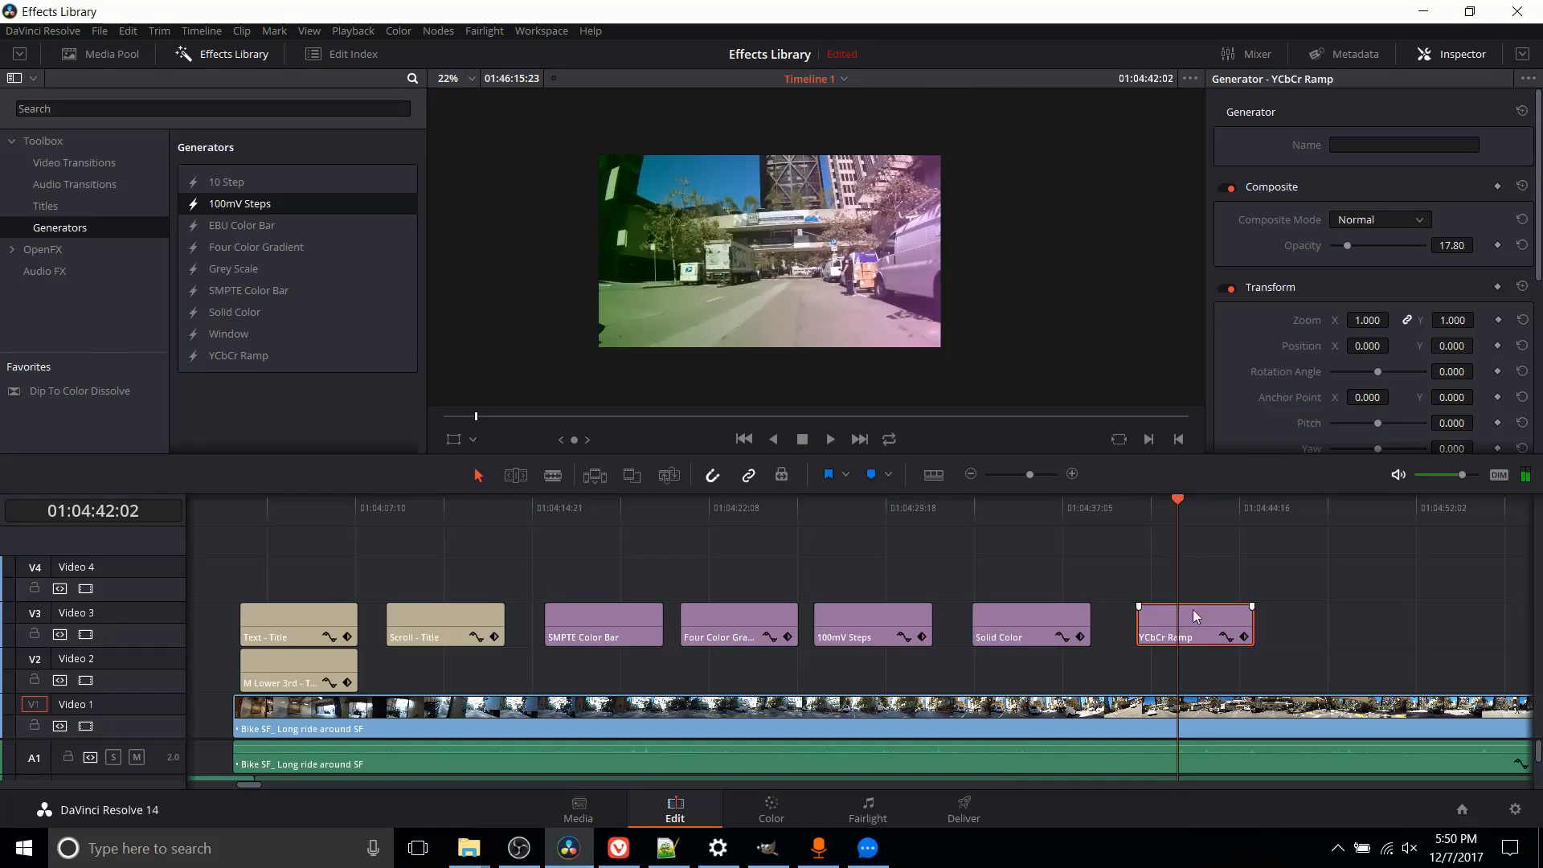
- Review the YCbCr Ramp clip's Inspector settings, zero cropping and about 18 opacity
{"action": "scroll", "scroll_direction": "down", "scroll_amount": 3}
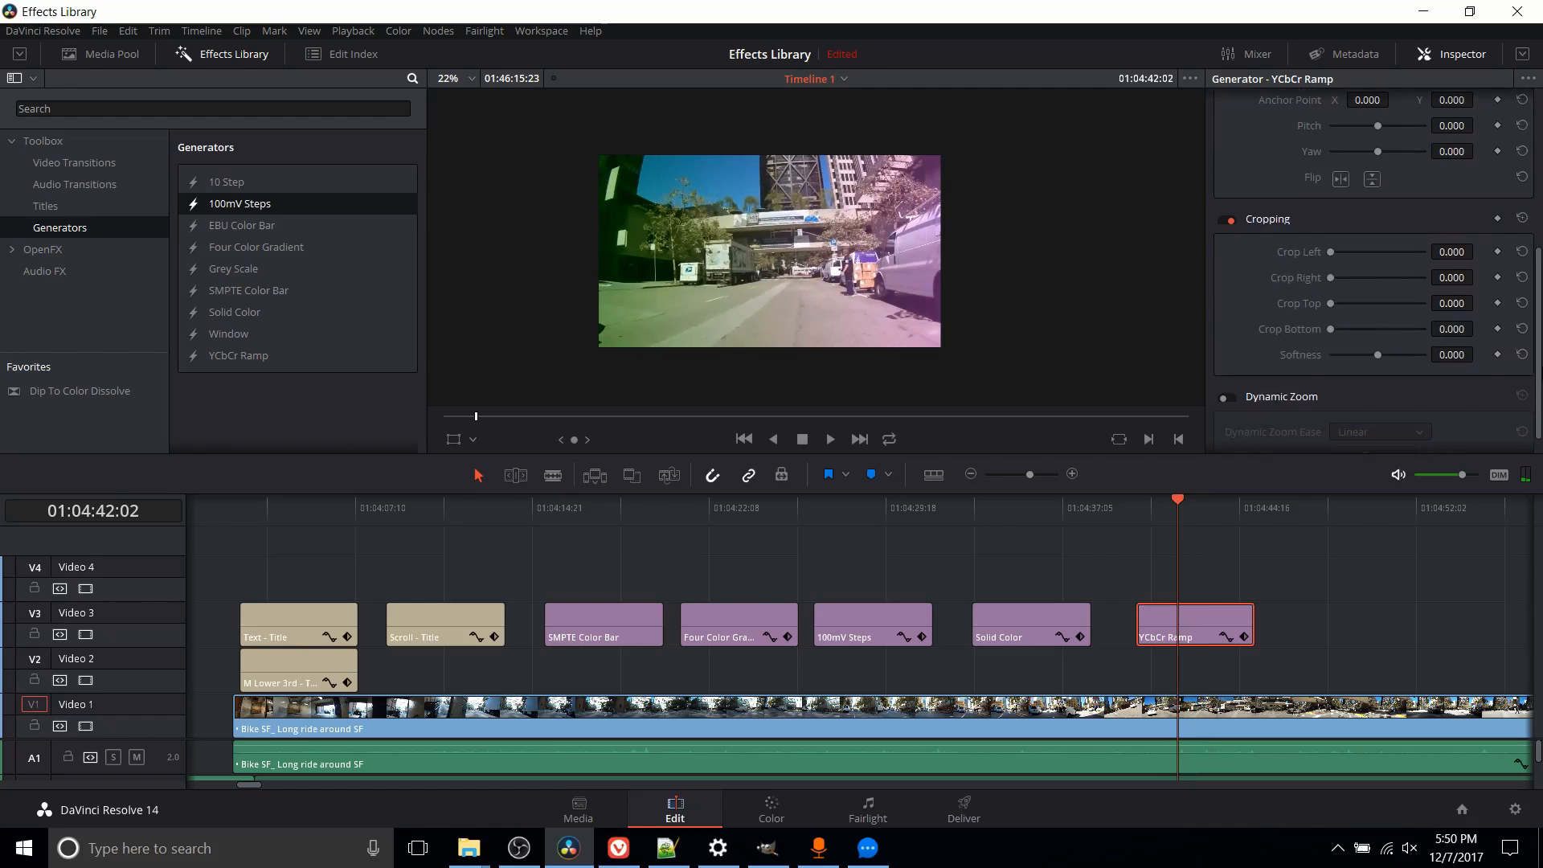
{"action": "scroll", "scroll_direction": "up", "scroll_amount": 3}
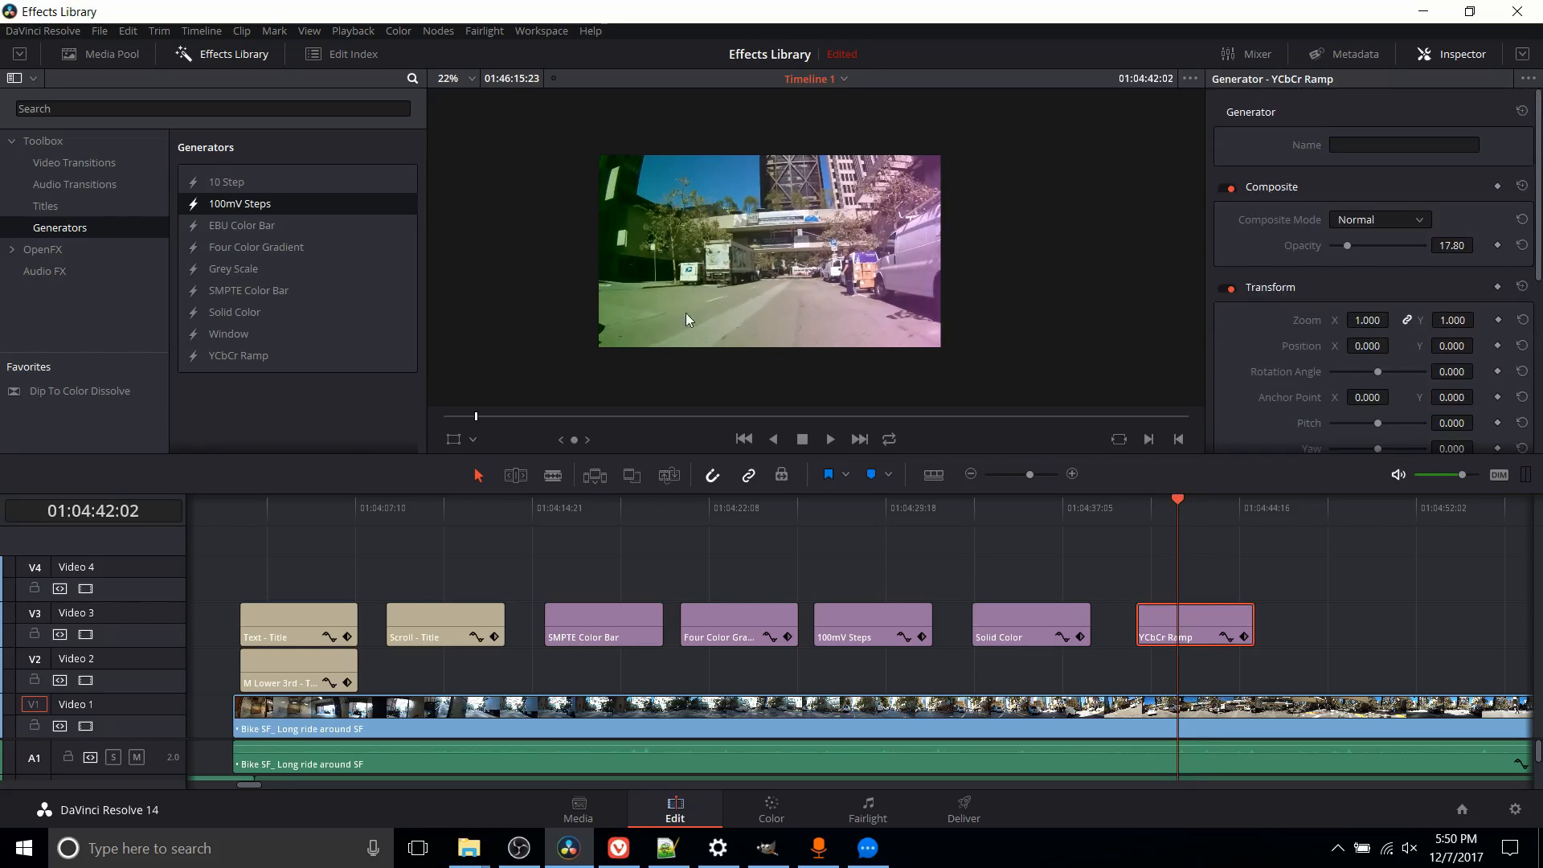
{"action": "mouse_move", "coordinate": [795, 434]}
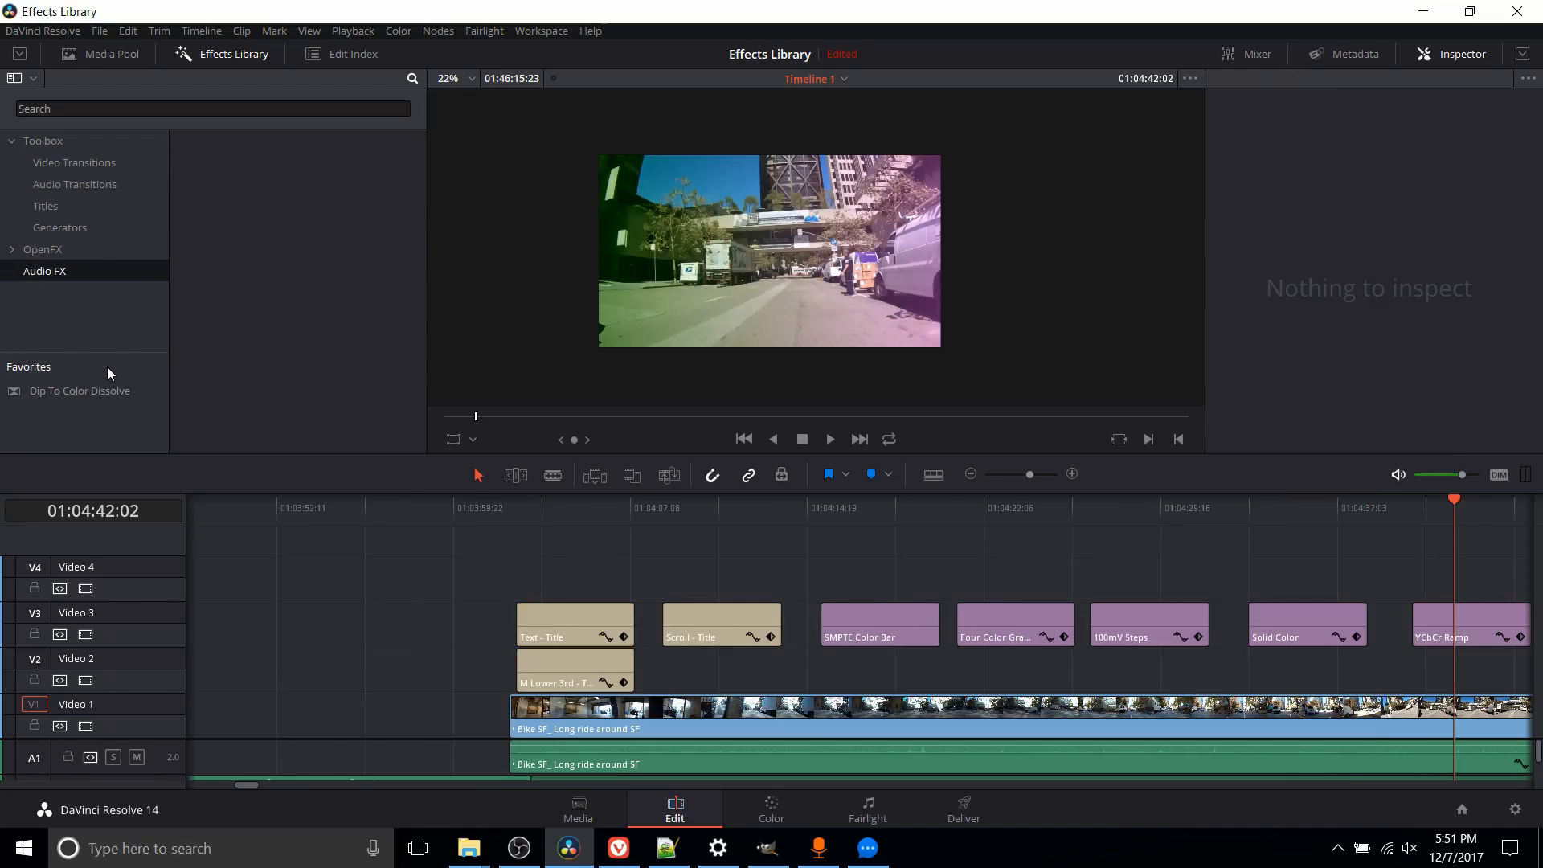
{"action": "mouse_move", "coordinate": [67, 372]}
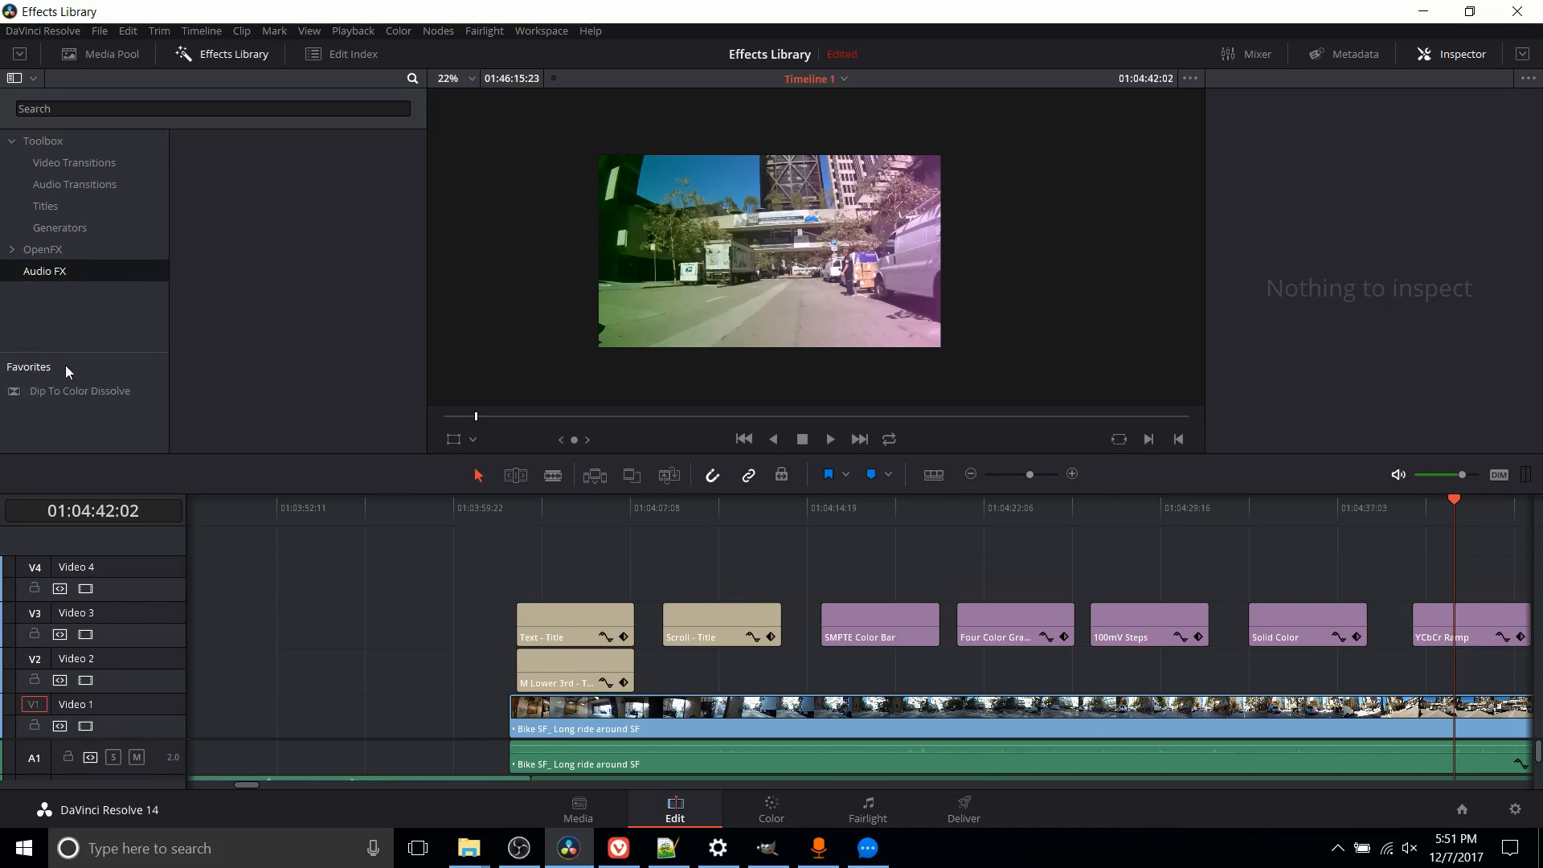
{"action": "mouse_move", "coordinate": [84, 374]}
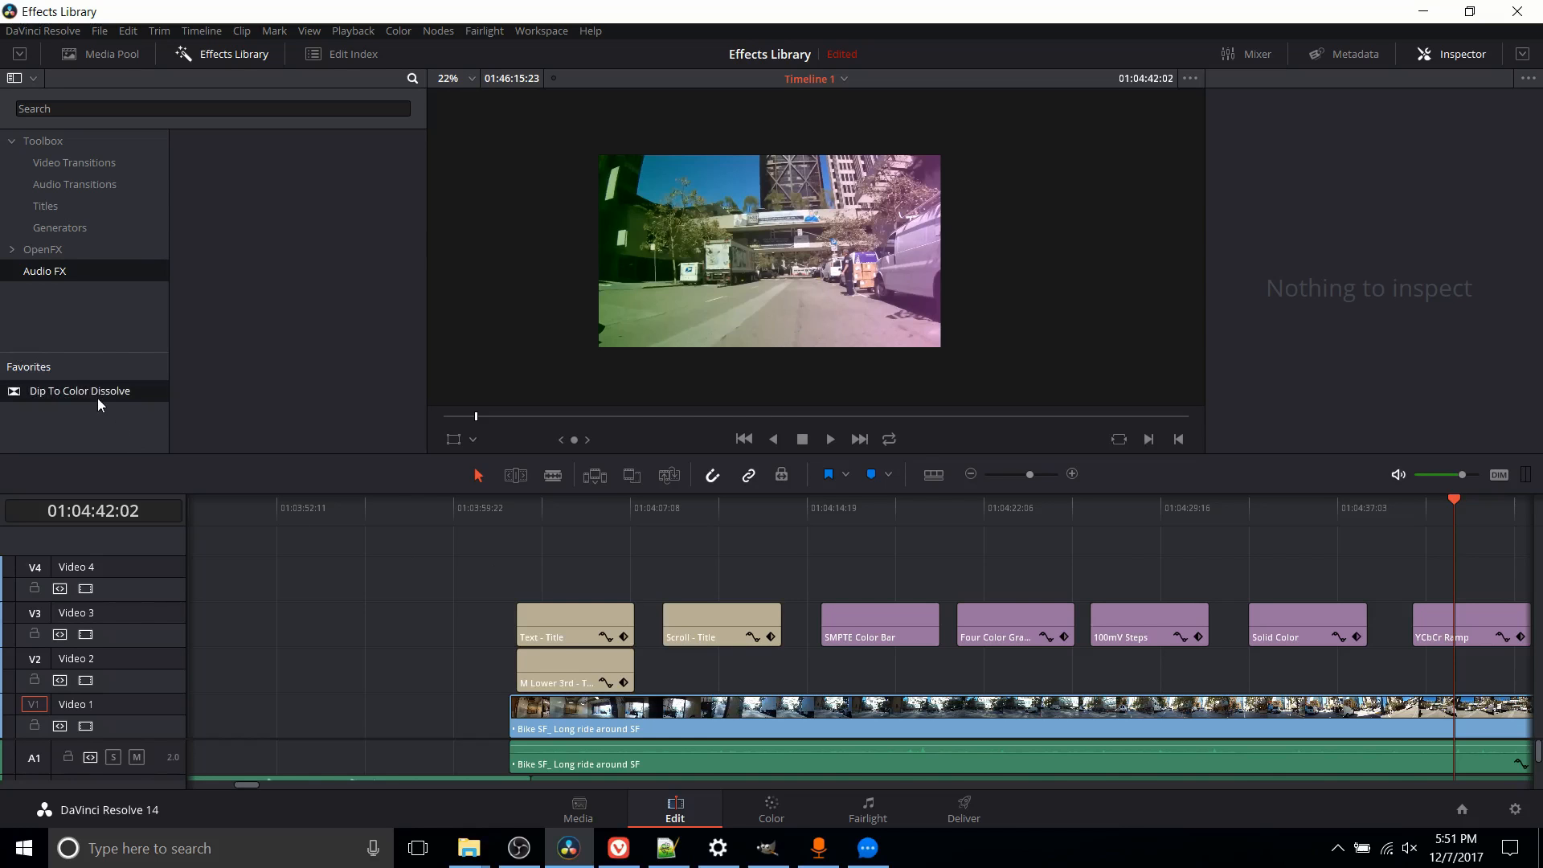
{"action": "mouse_move", "coordinate": [574, 482]}
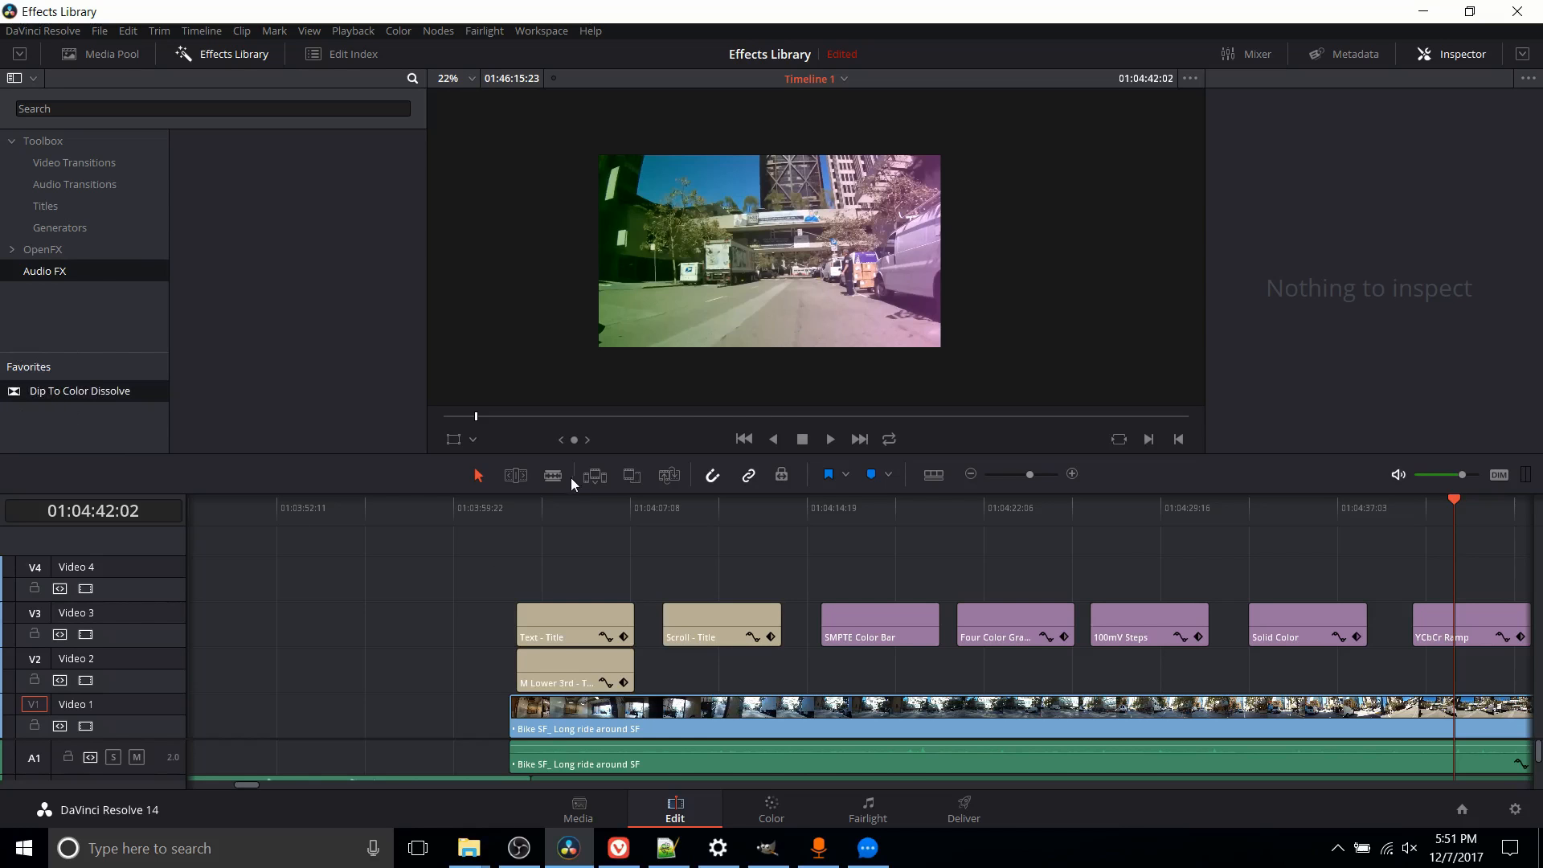
- Set the Dip To Color Dissolve's colour to black and park the playhead before it
{"action": "left_click", "coordinate": [551, 474]}
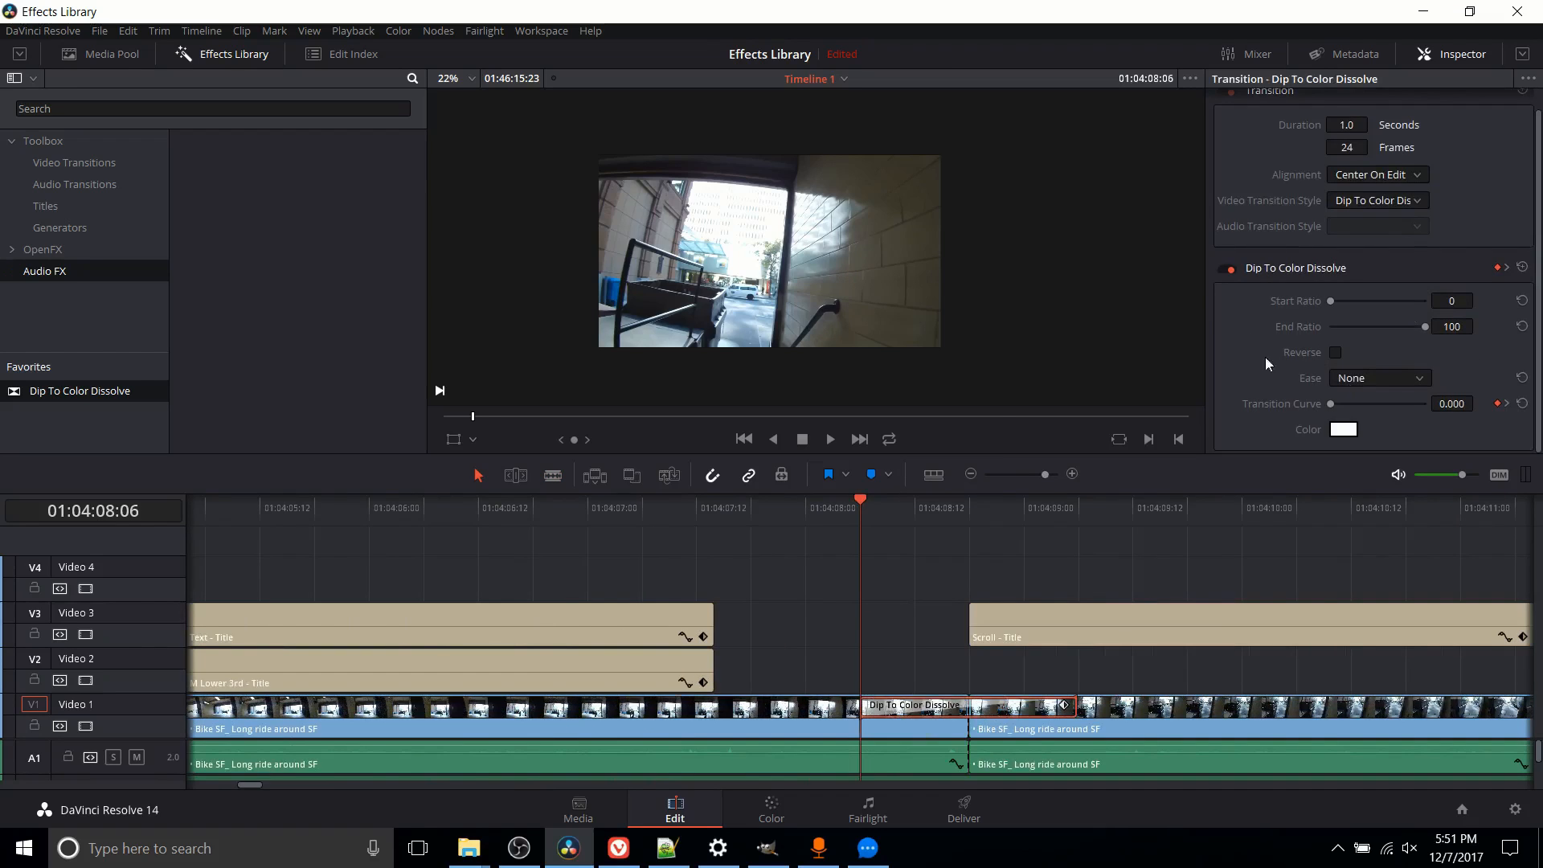
{"action": "left_click", "coordinate": [1342, 429]}
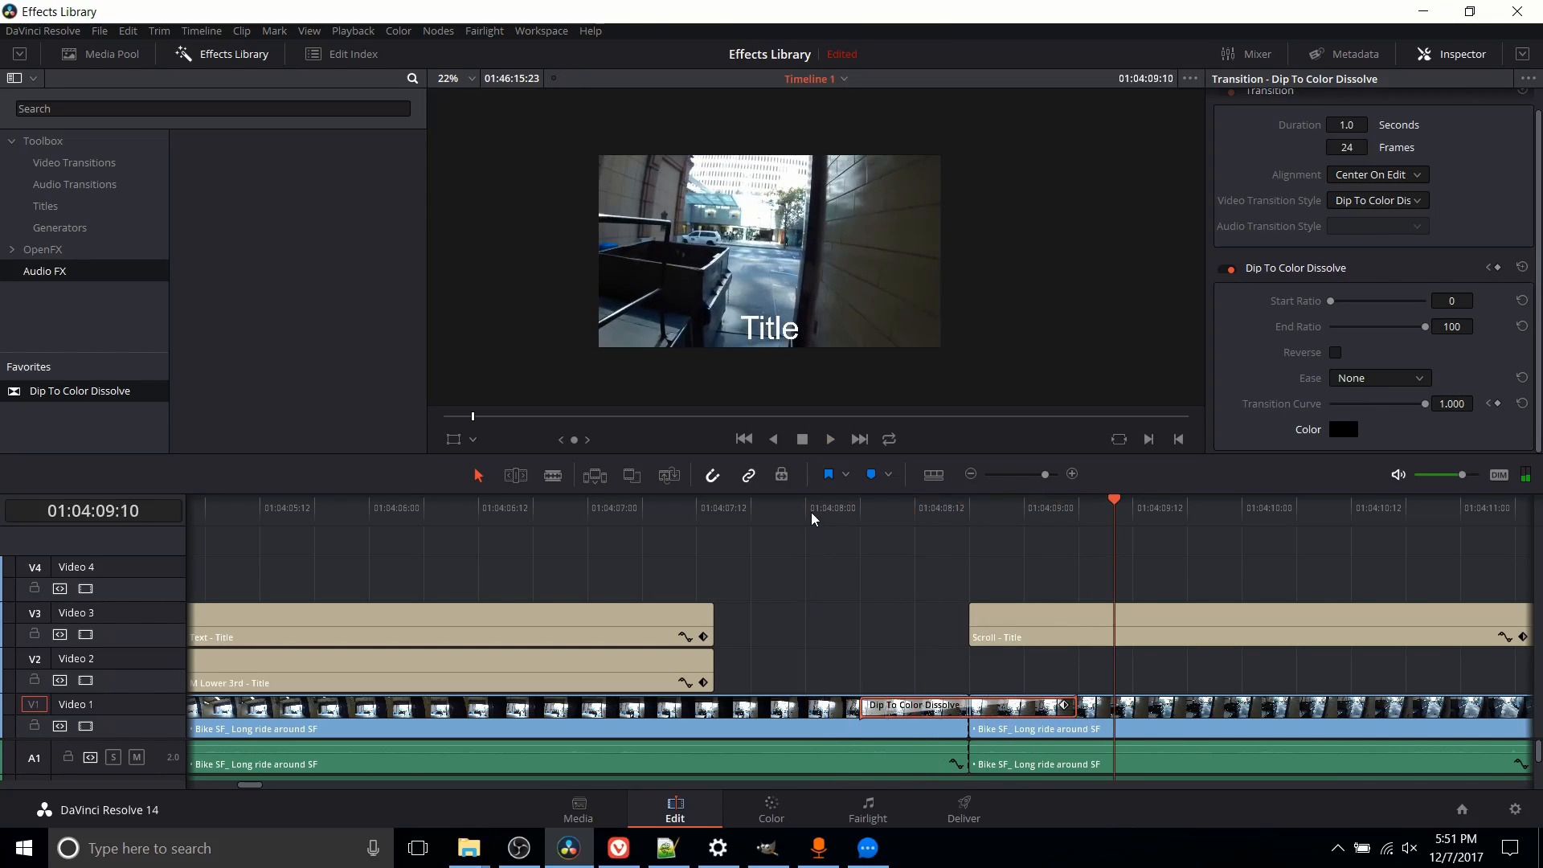
{"action": "mouse_move", "coordinate": [816, 555]}
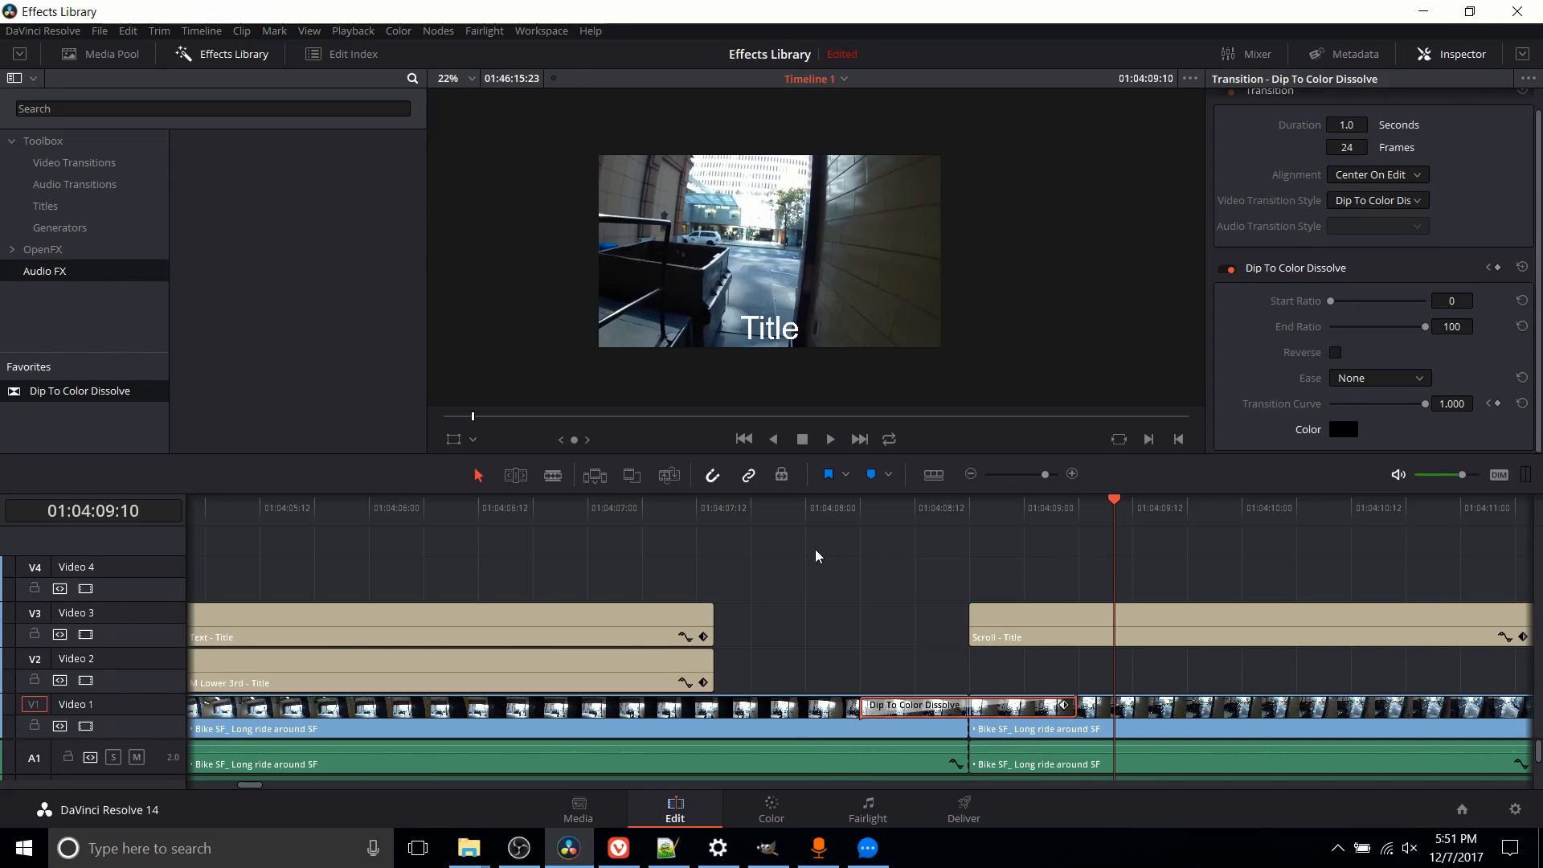
{"action": "left_click", "coordinate": [858, 508]}
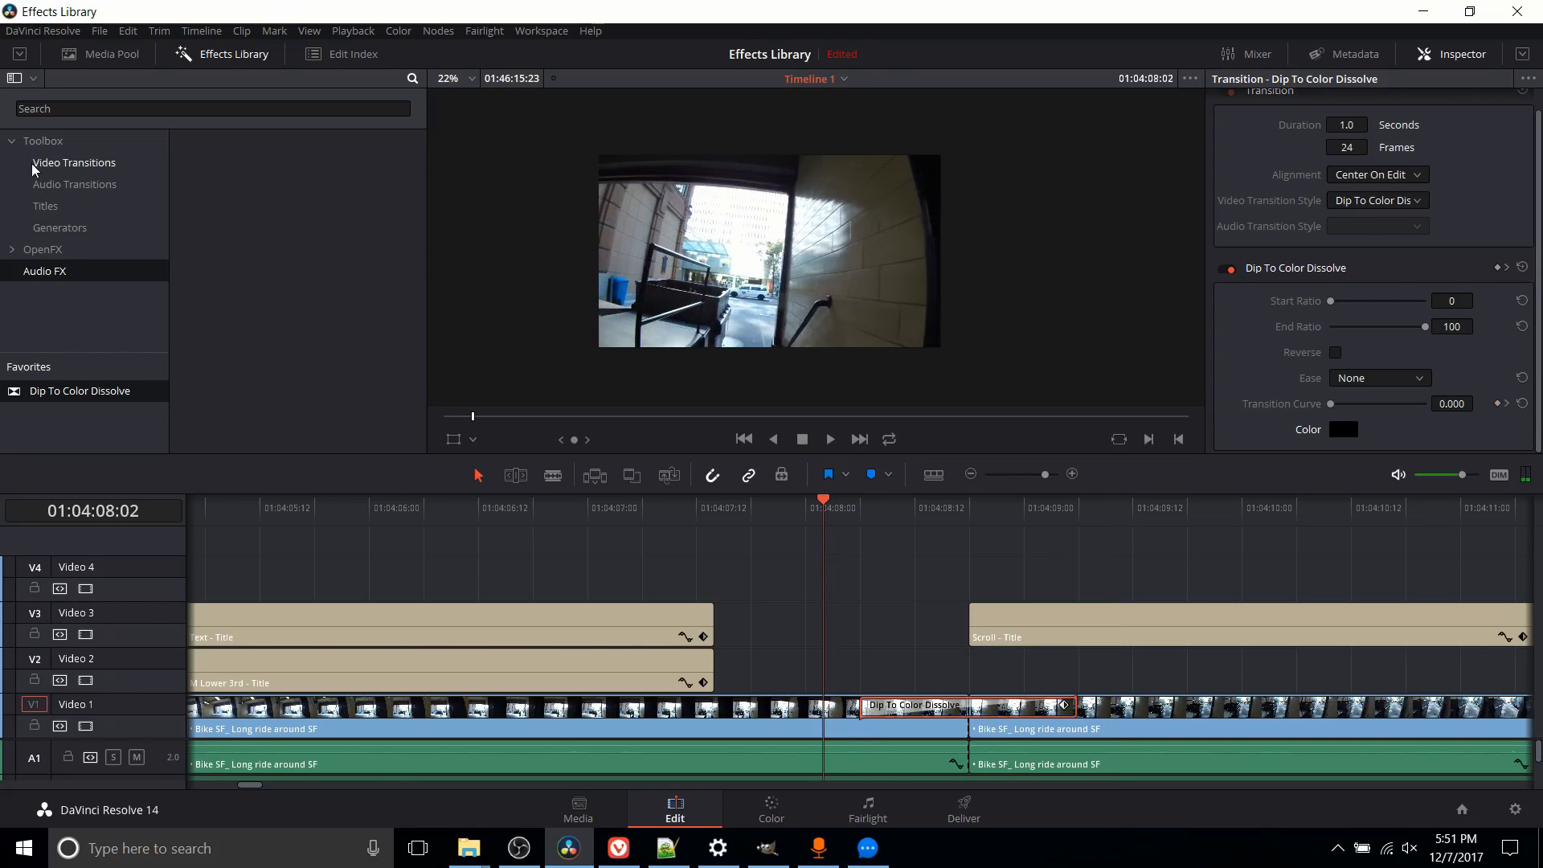
- Browse Video Transitions and Generators, ending on Video Transitions with Dip To Color Dissolve favourited
{"action": "left_click", "coordinate": [74, 162]}
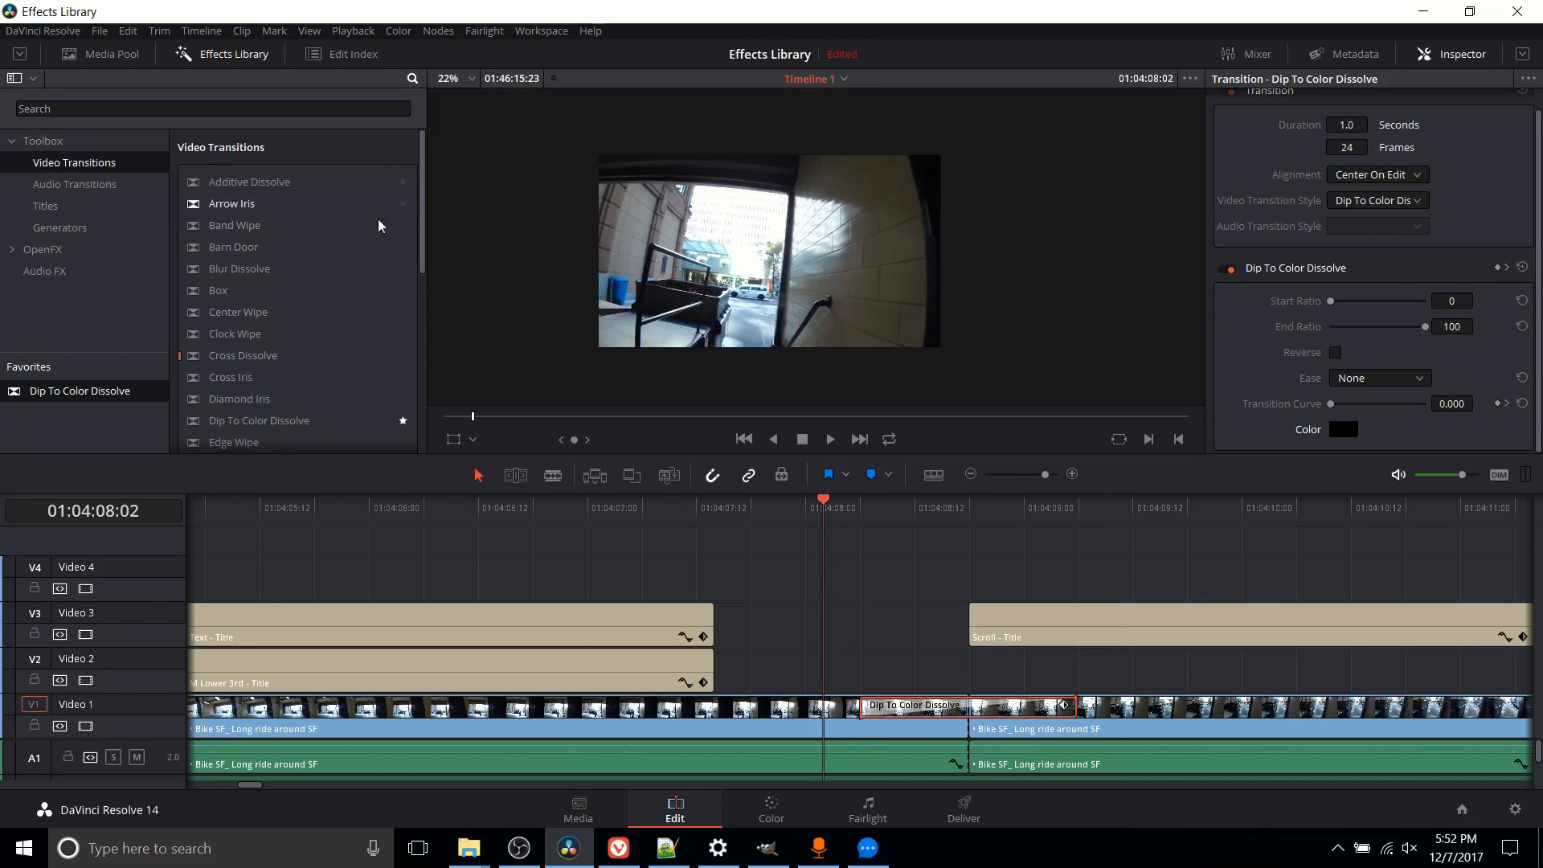
{"action": "mouse_move", "coordinate": [405, 238]}
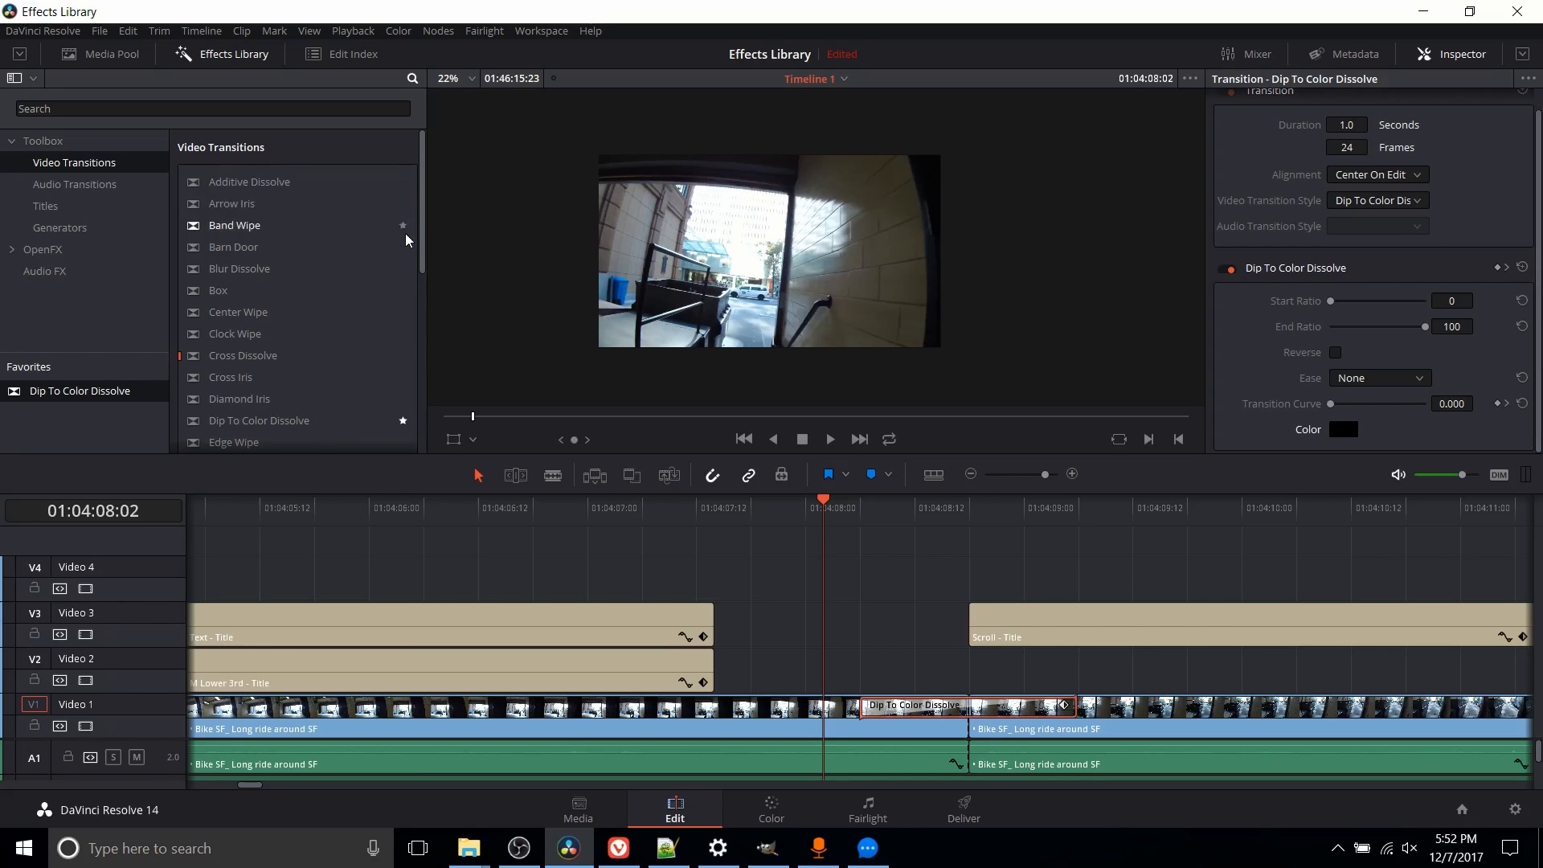
{"action": "left_click", "coordinate": [59, 227]}
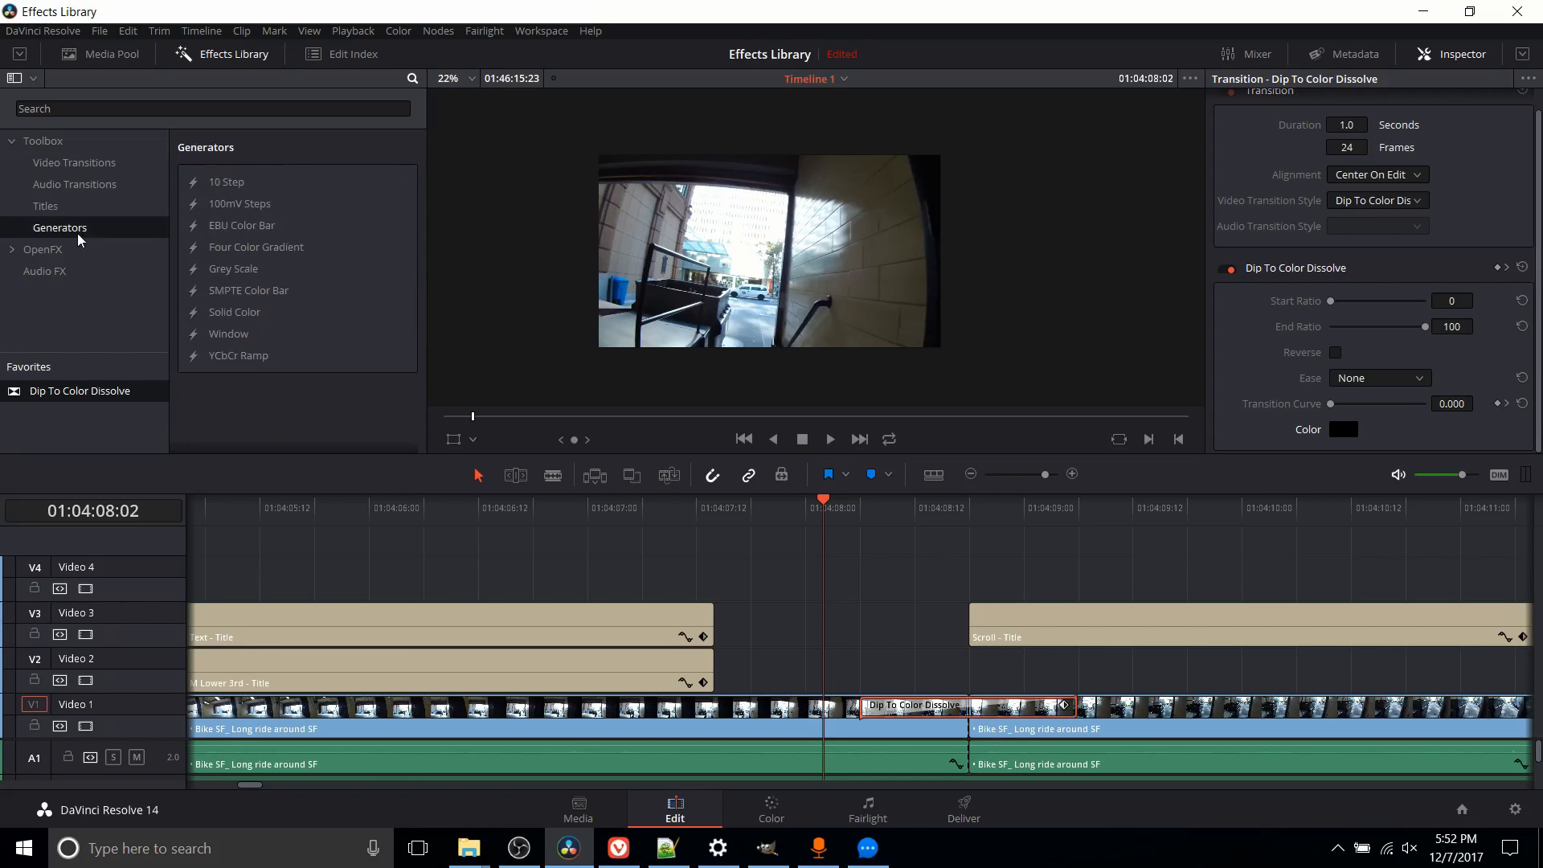
{"action": "mouse_move", "coordinate": [85, 381]}
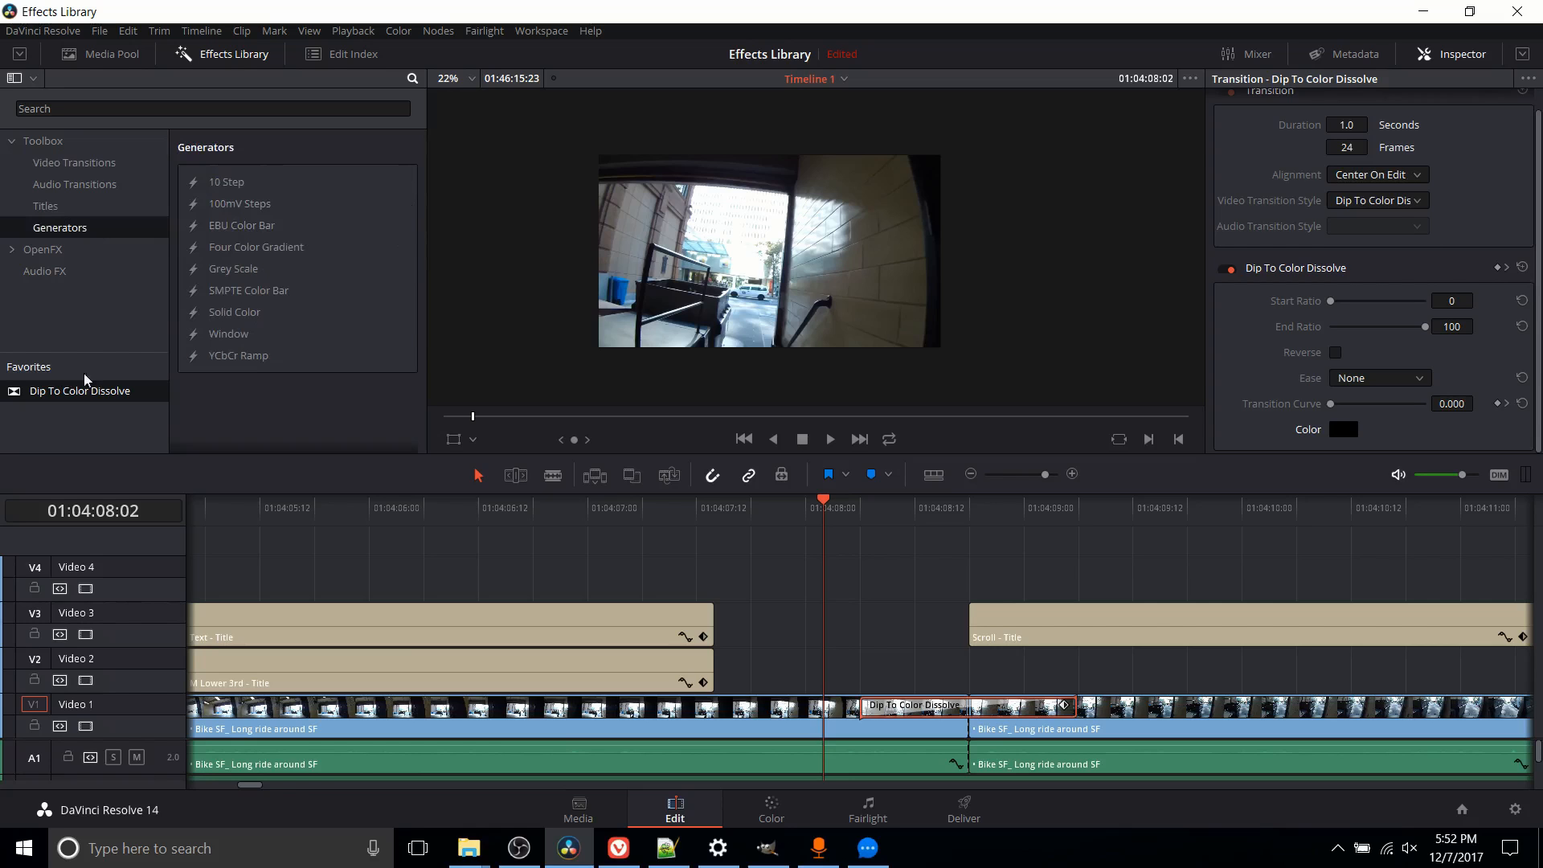
{"action": "mouse_move", "coordinate": [352, 296]}
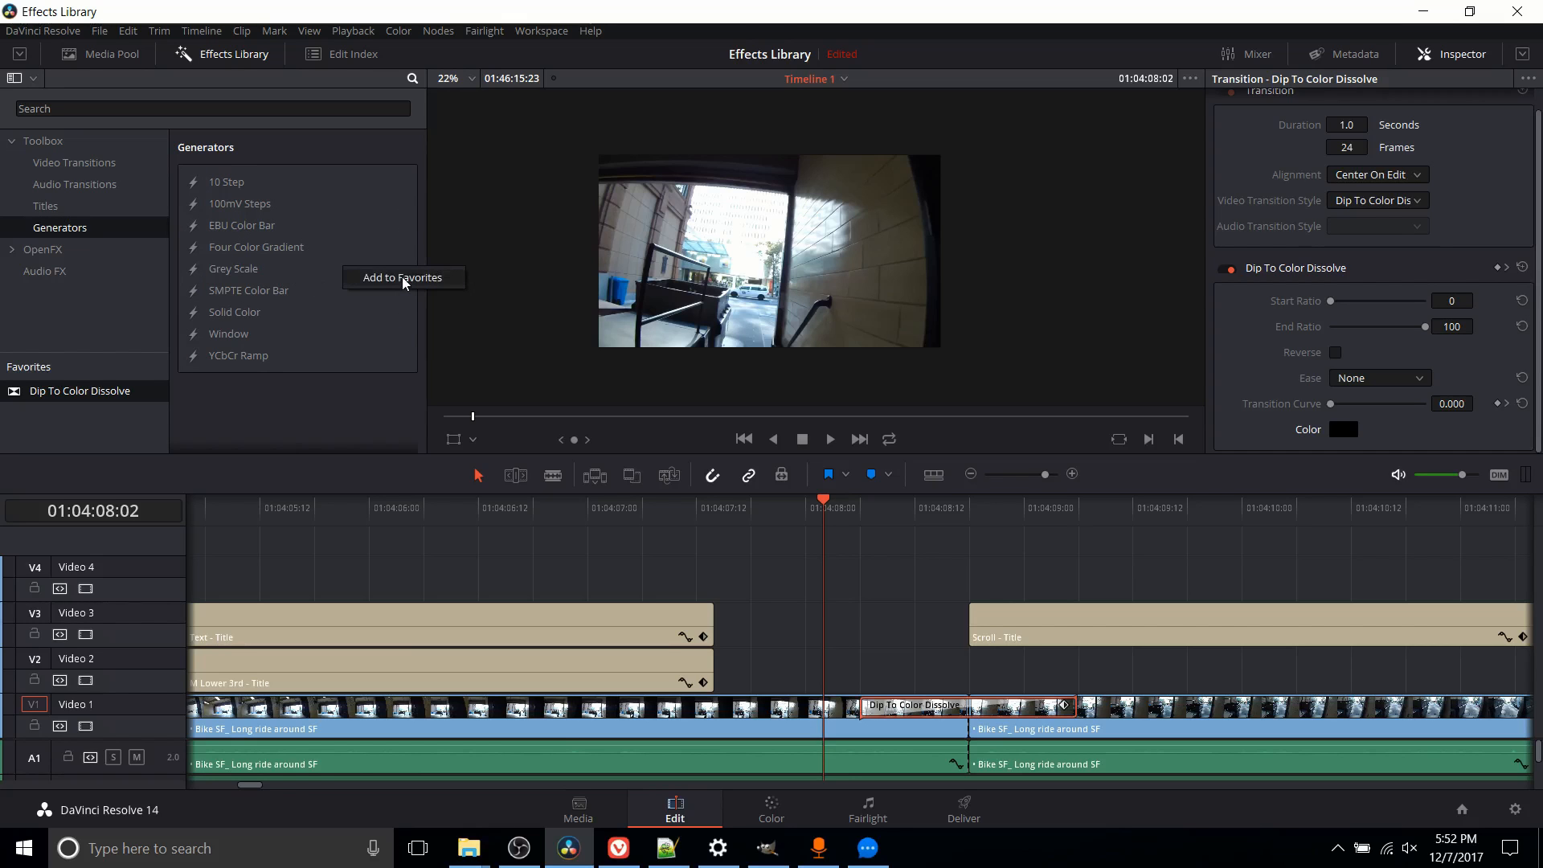
{"action": "left_click", "coordinate": [74, 163]}
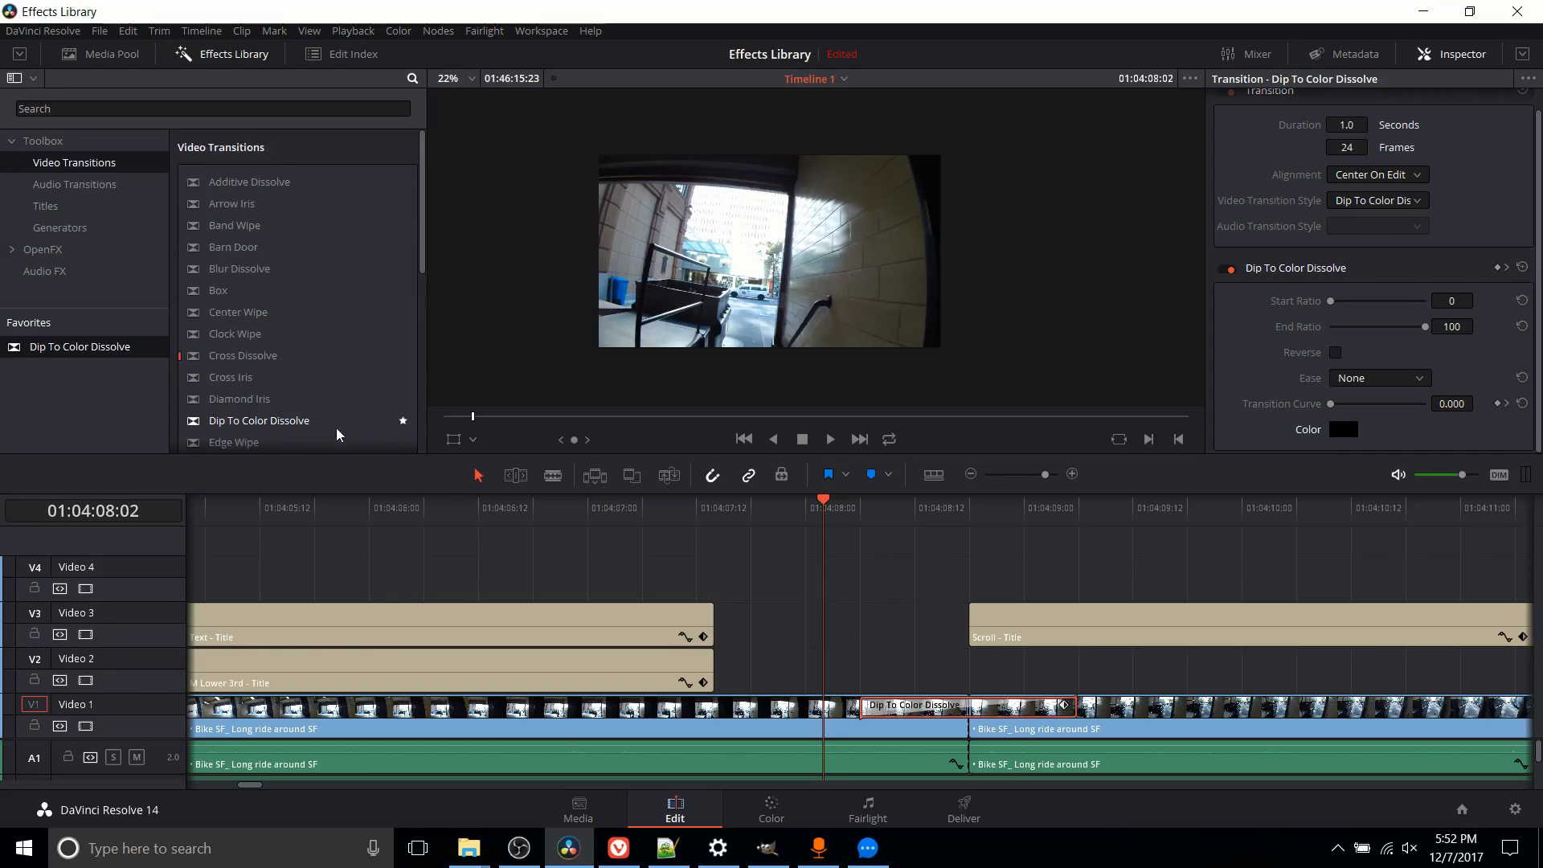
{"action": "mouse_move", "coordinate": [757, 546]}
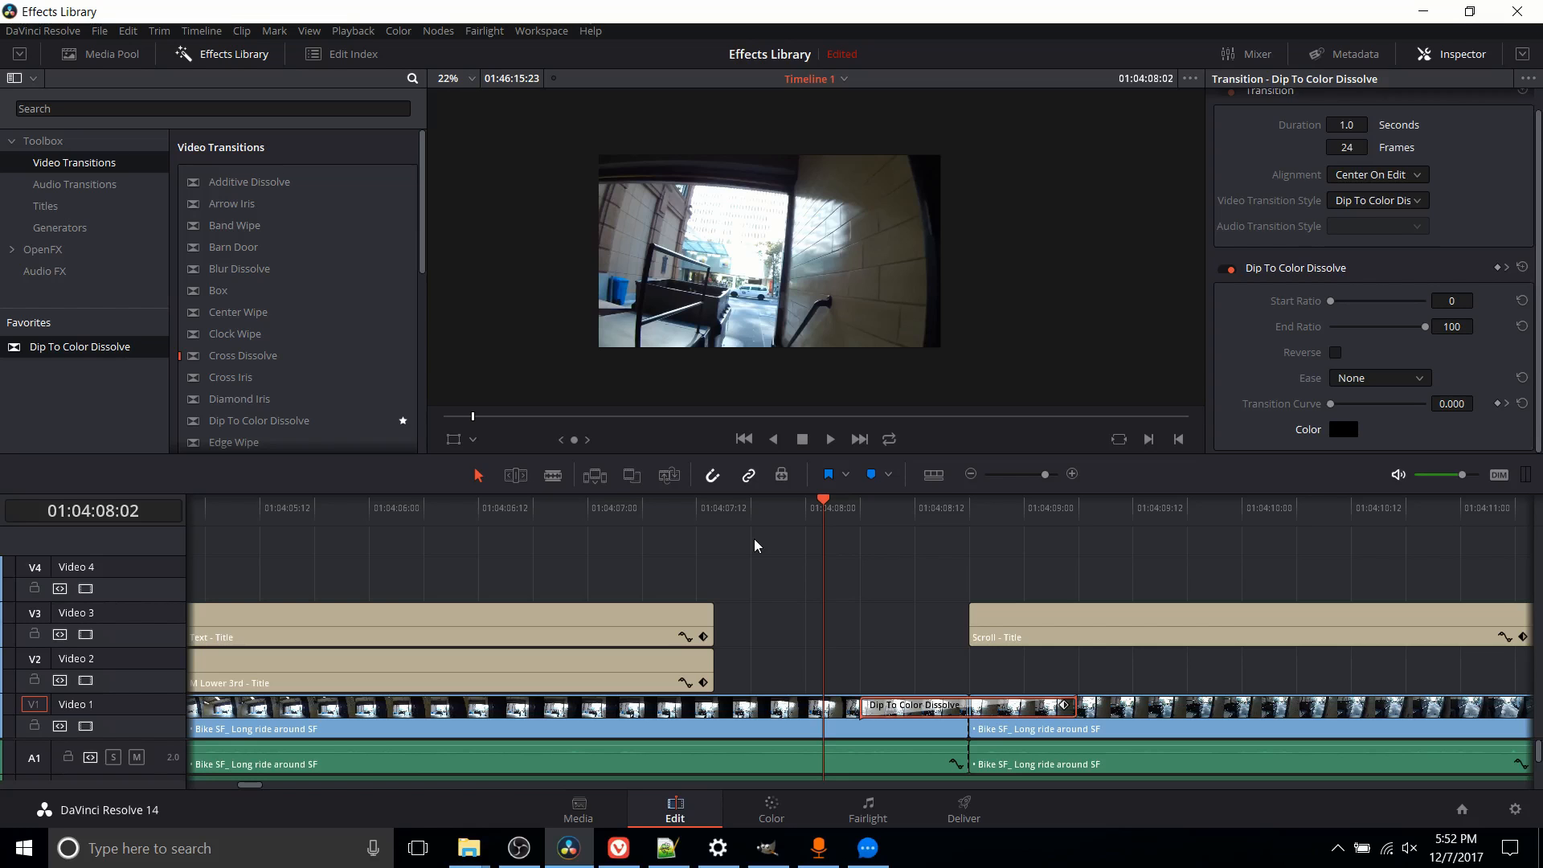
{"action": "mouse_move", "coordinate": [1322, 831]}
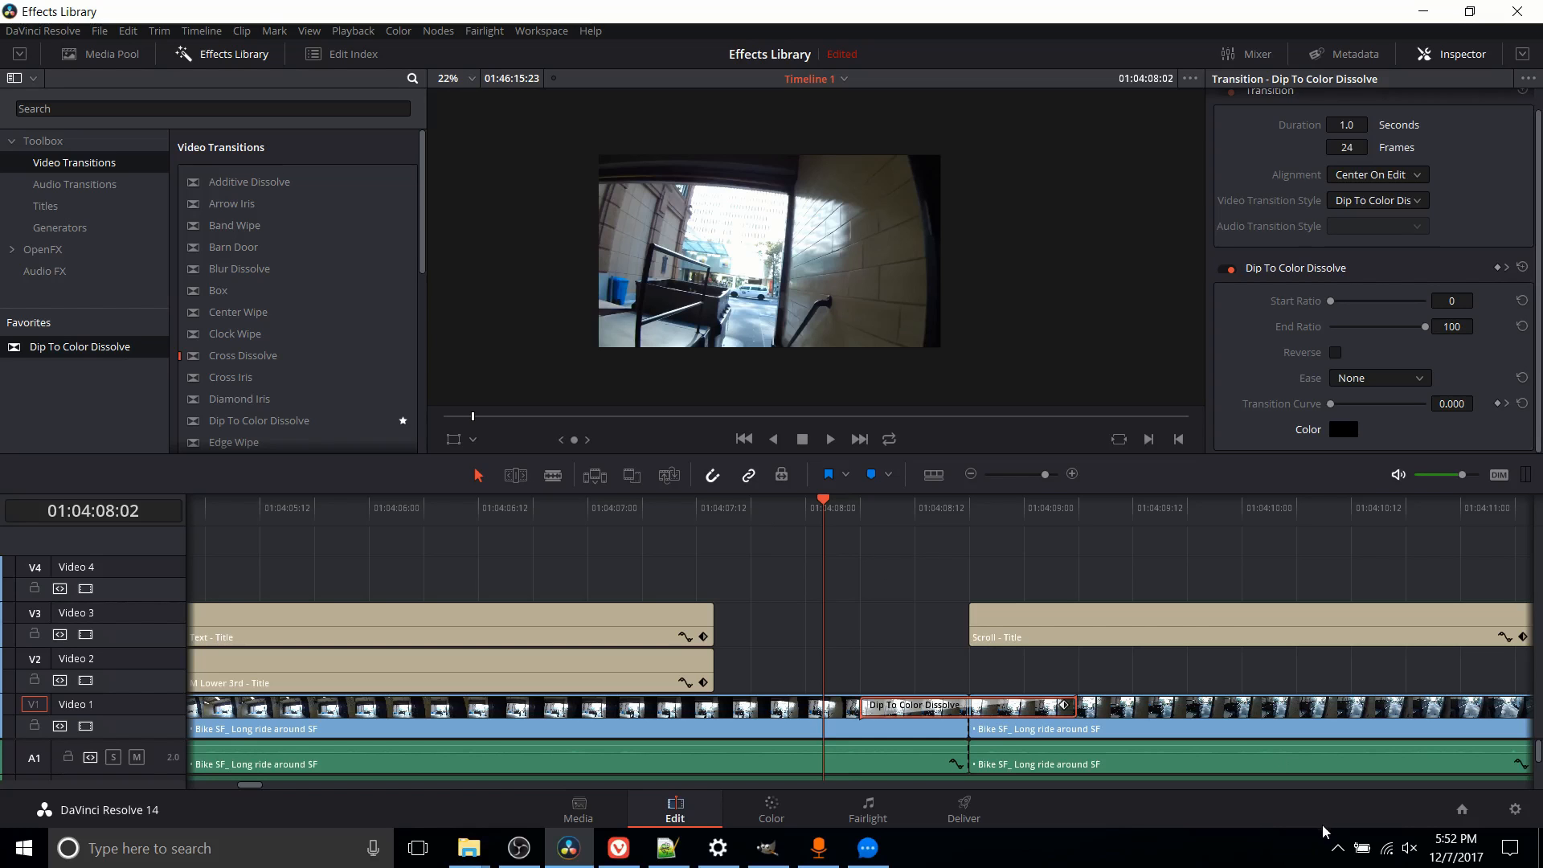